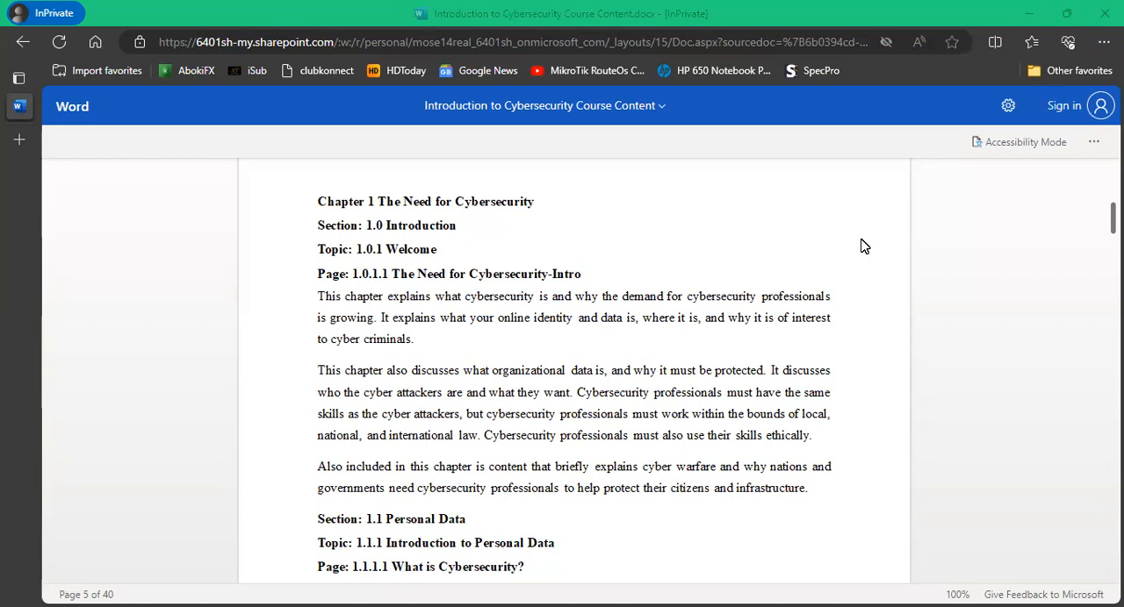
pyautogui.moveTo(848, 203)
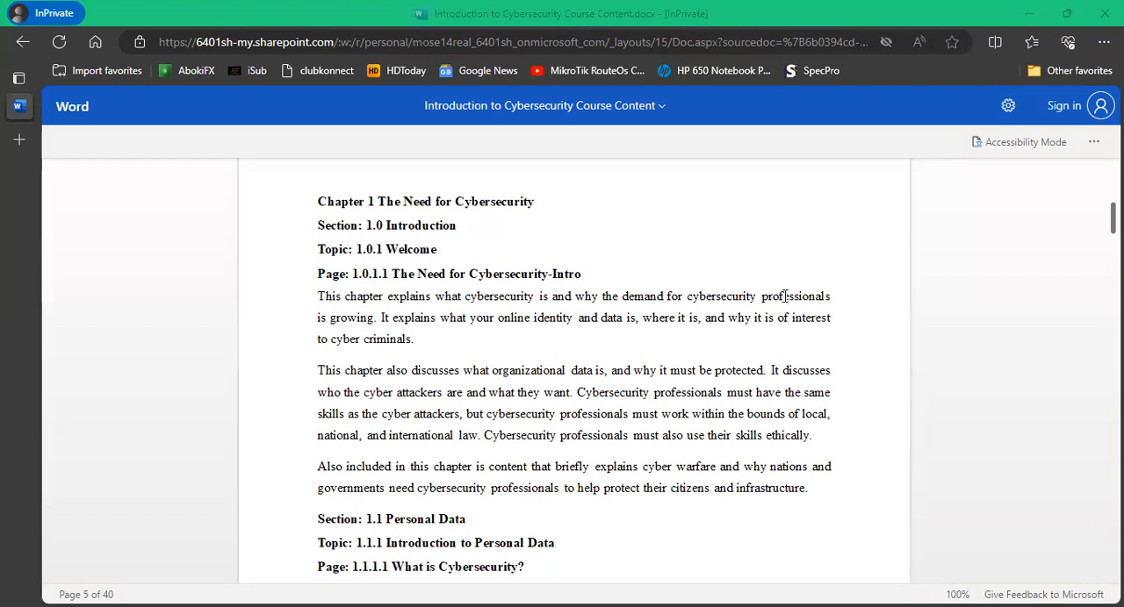
pyautogui.moveTo(593, 371)
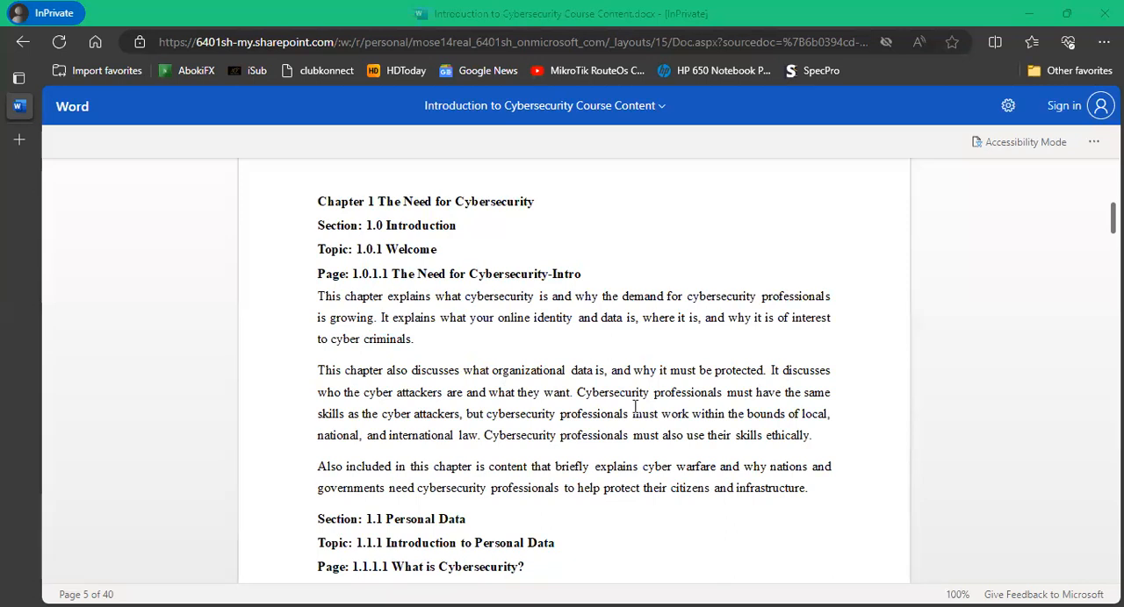
# Scroll down until Section 1.1 Personal Data and the 'What is Cybersecurity?' page appear.
pyautogui.scroll(-3)
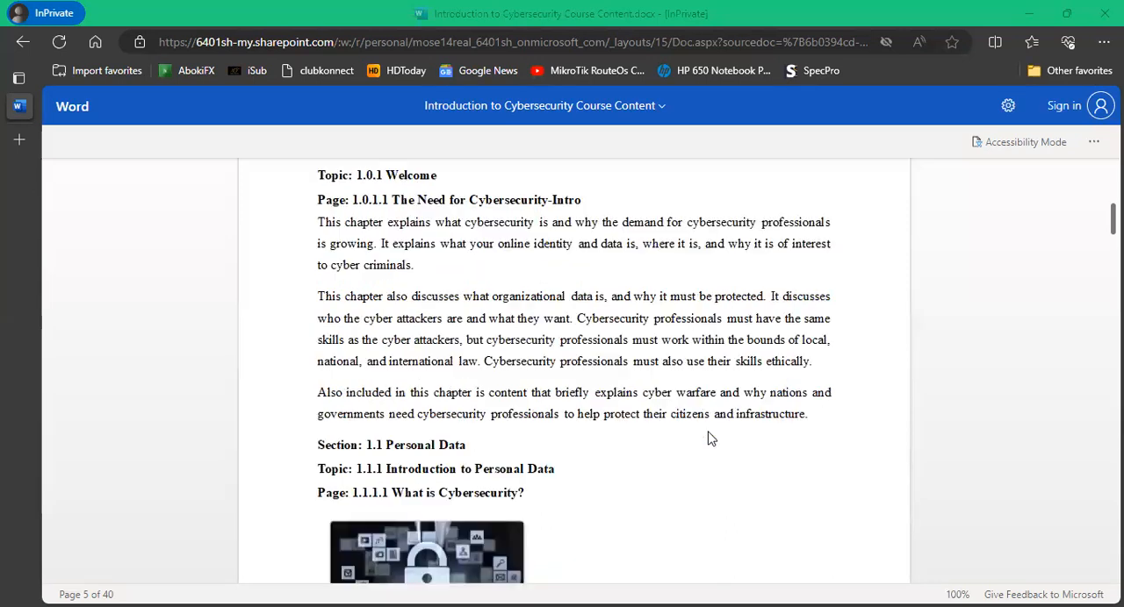
pyautogui.moveTo(365, 362)
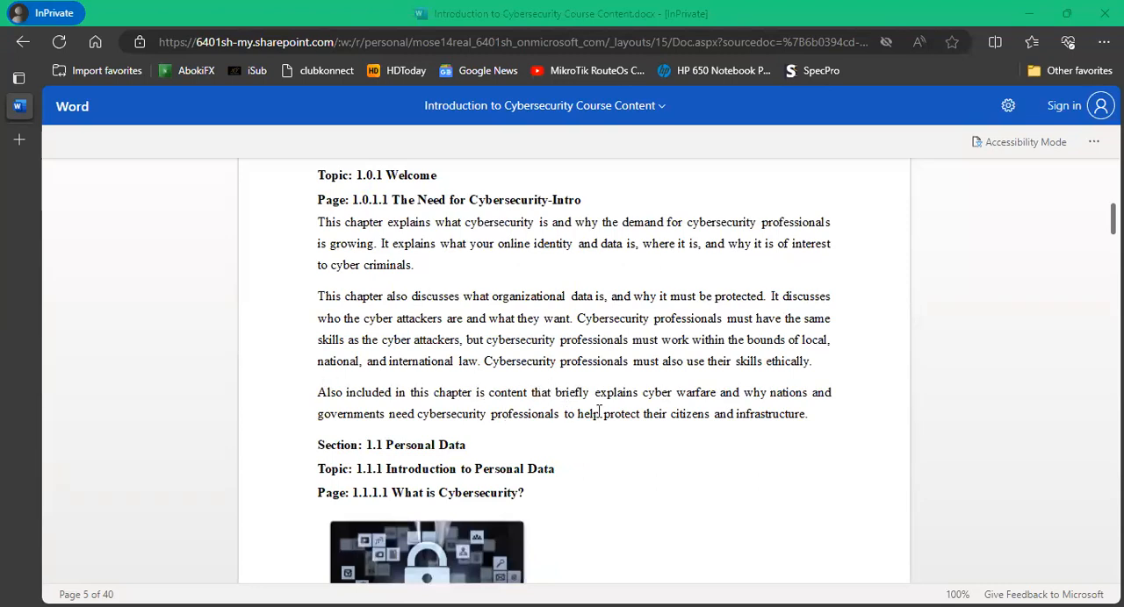
pyautogui.moveTo(822, 410)
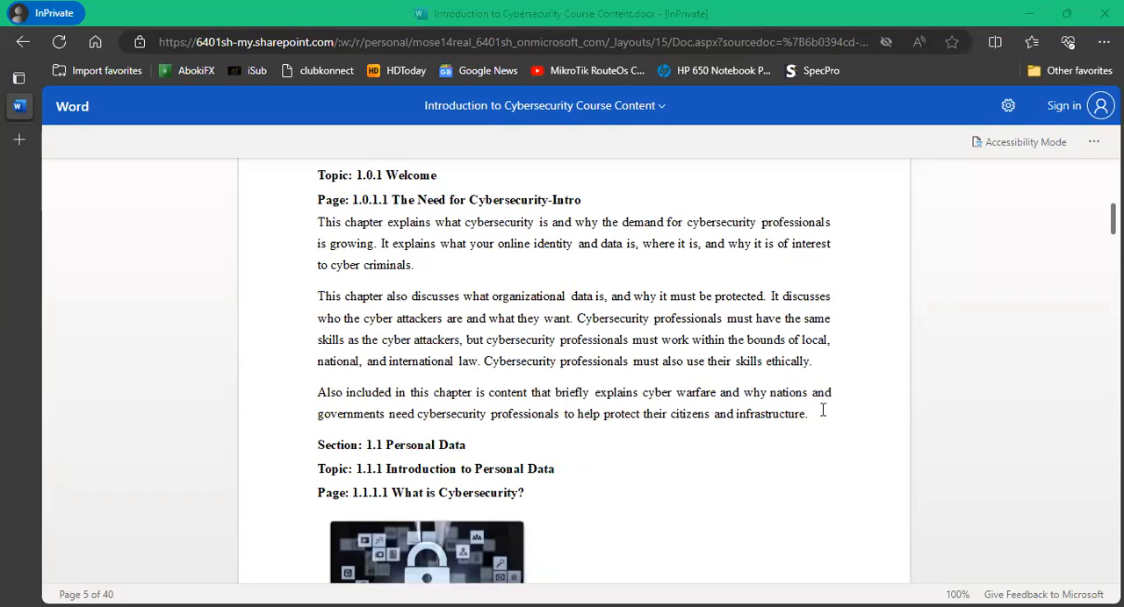
pyautogui.moveTo(829, 431)
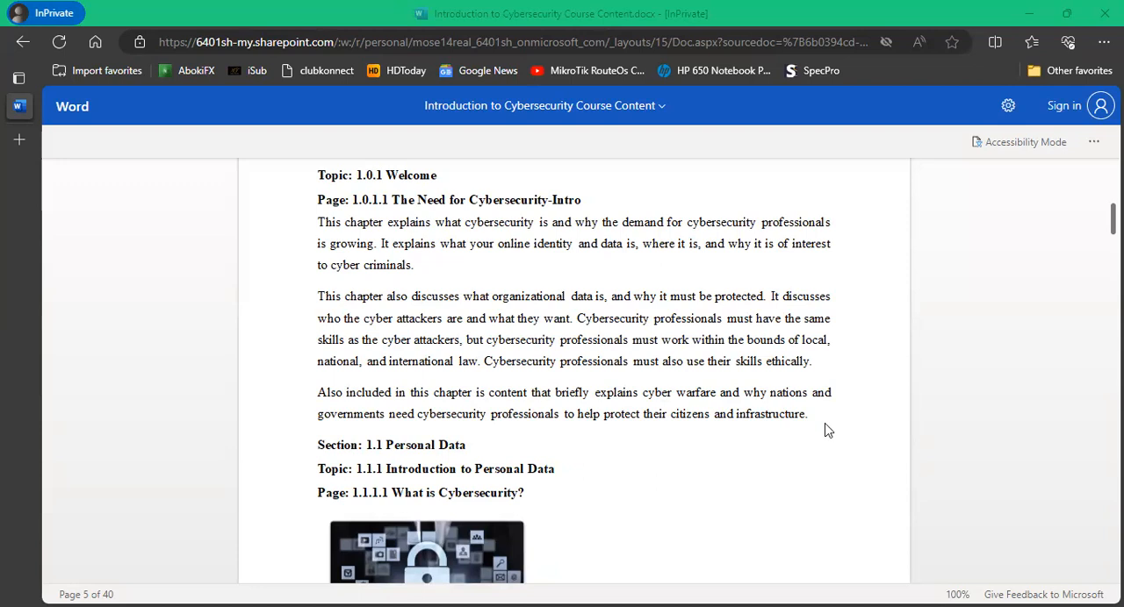
pyautogui.moveTo(731, 448)
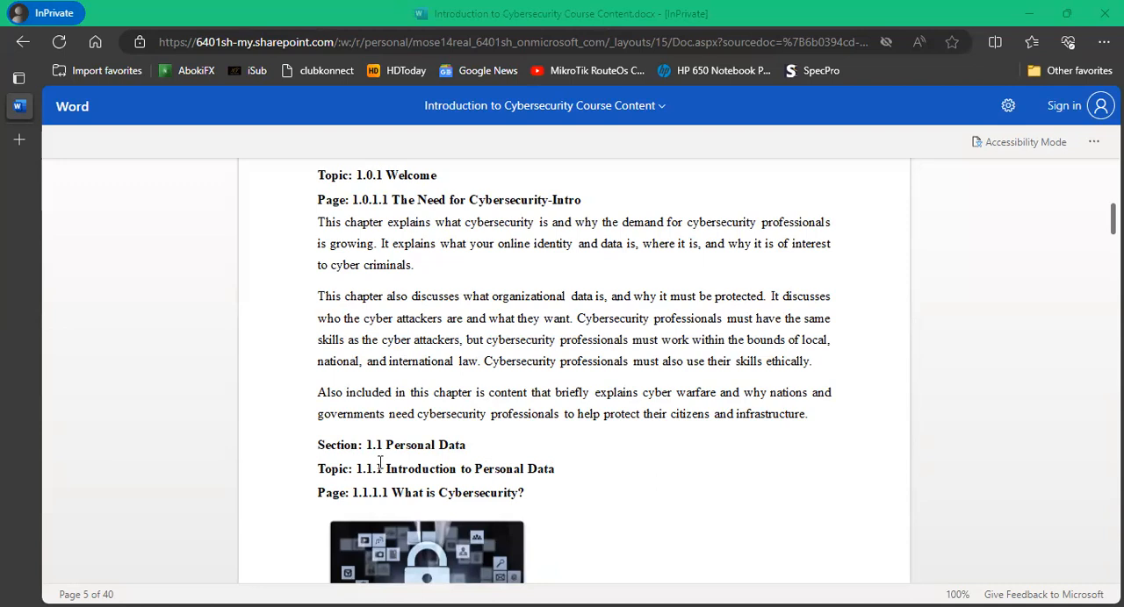
pyautogui.moveTo(375, 464)
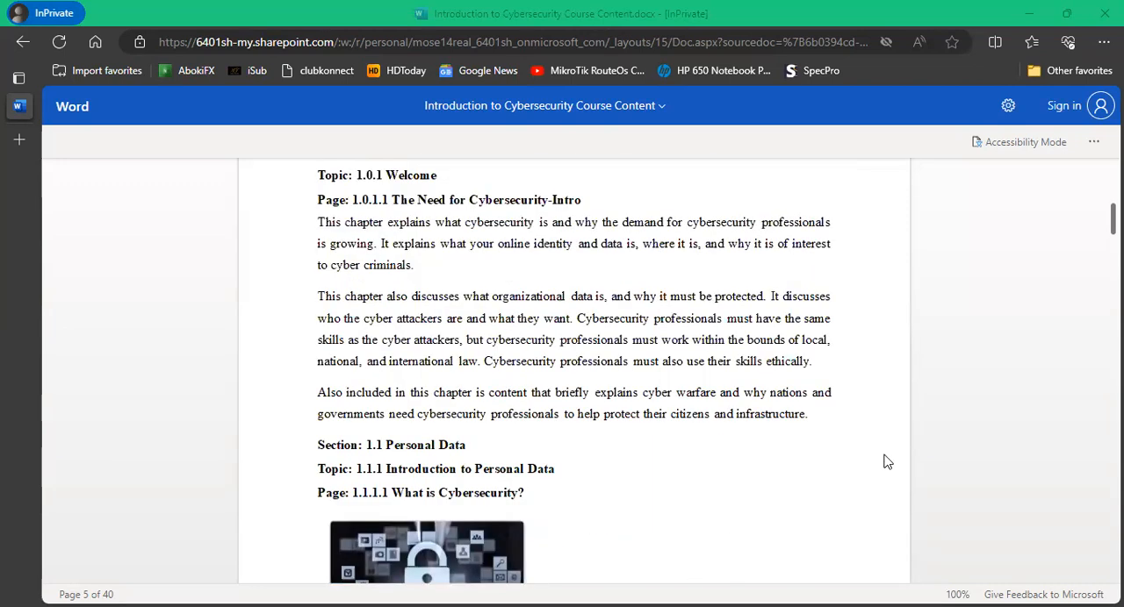
pyautogui.moveTo(799, 439)
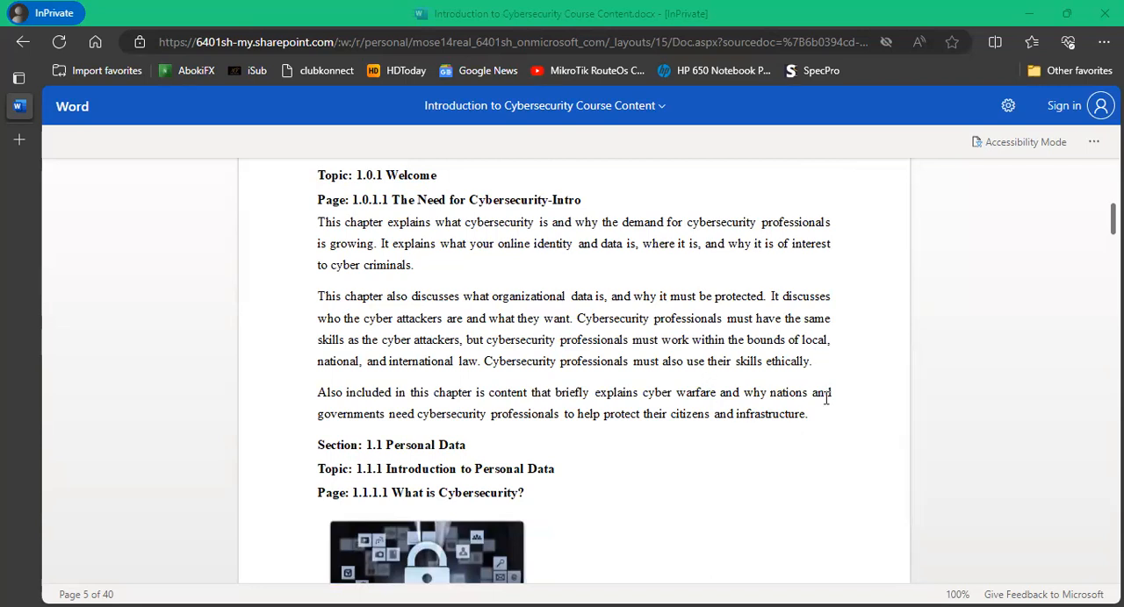
pyautogui.moveTo(955, 344)
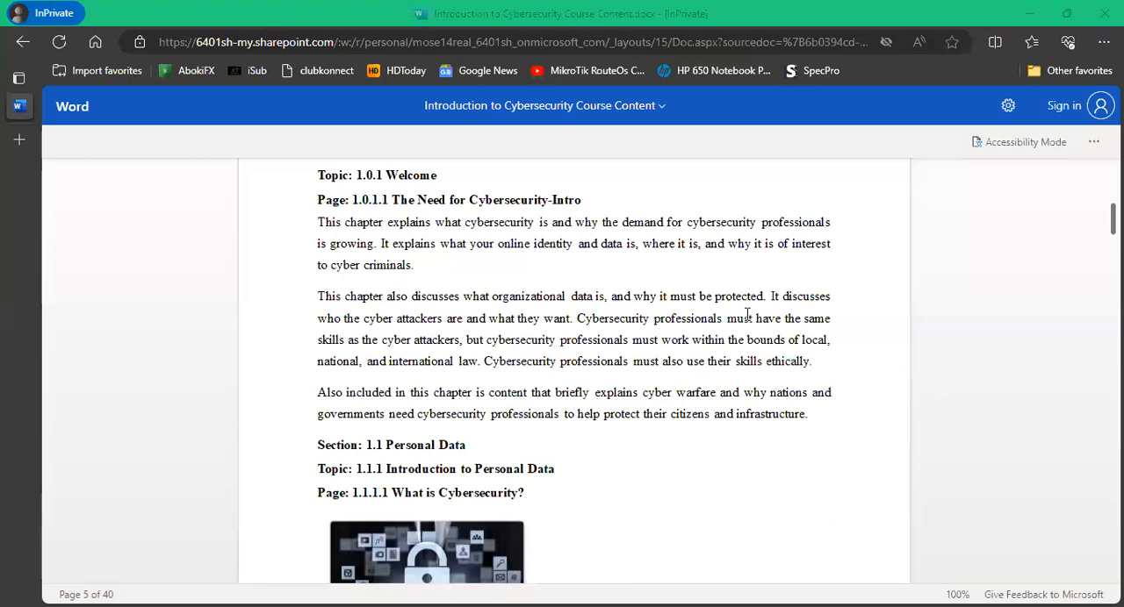
pyautogui.moveTo(1004, 501)
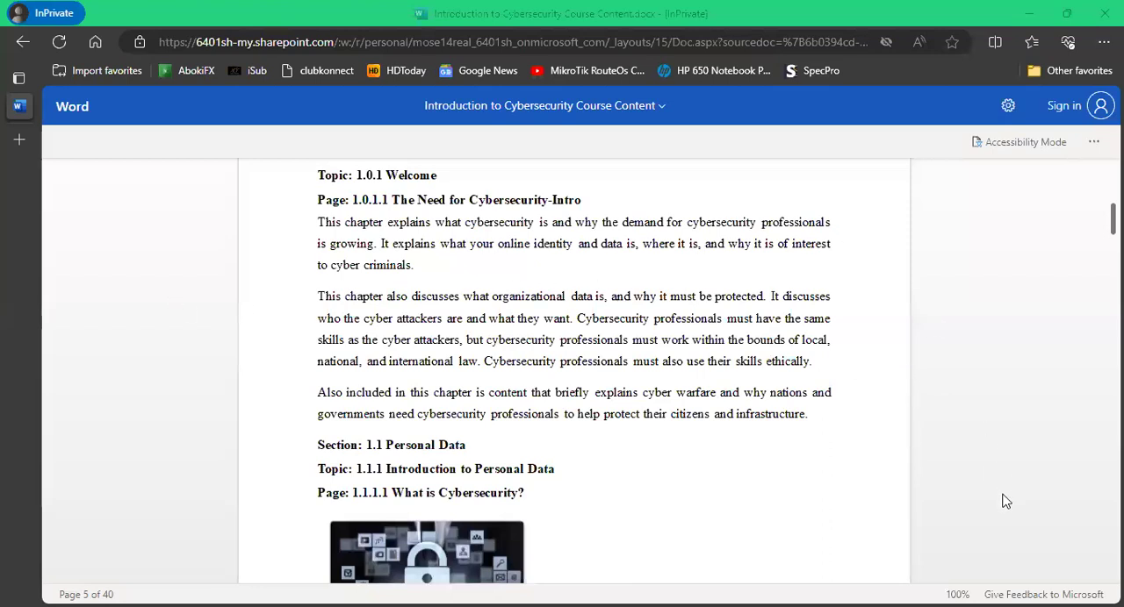
pyautogui.moveTo(990, 502)
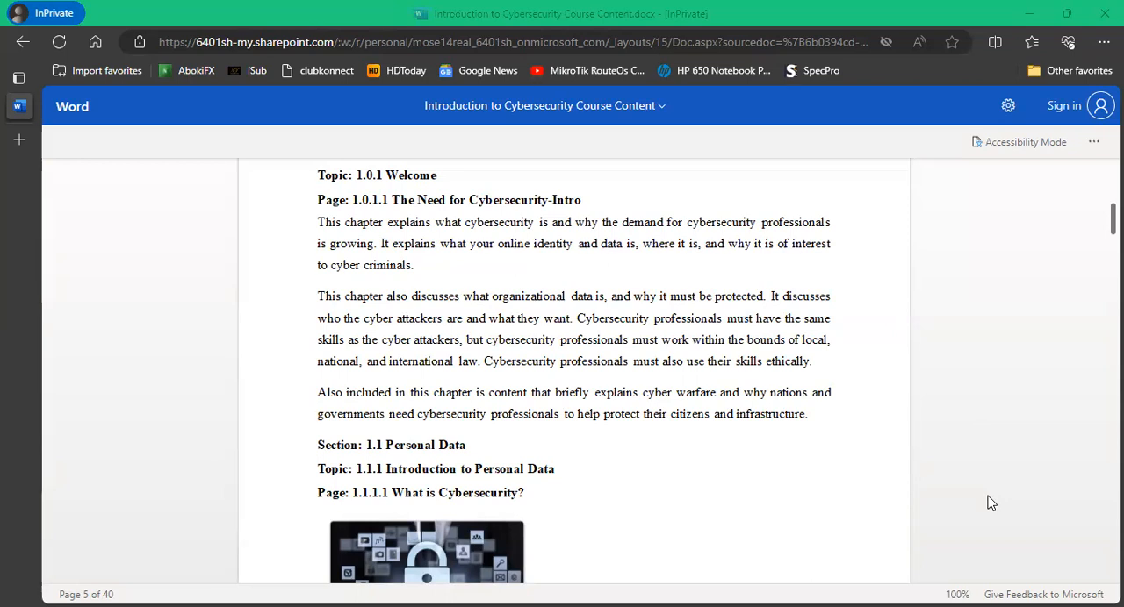
# Scroll down to the padlock image and the opening paragraph on electronic information networks.
pyautogui.scroll(-3)
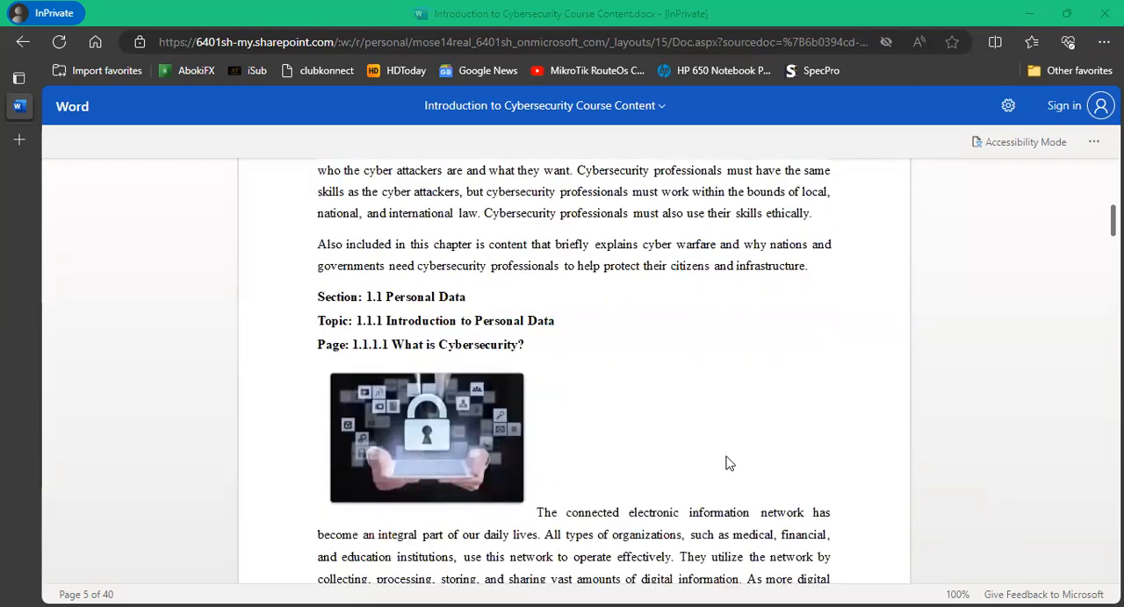
pyautogui.moveTo(838, 422)
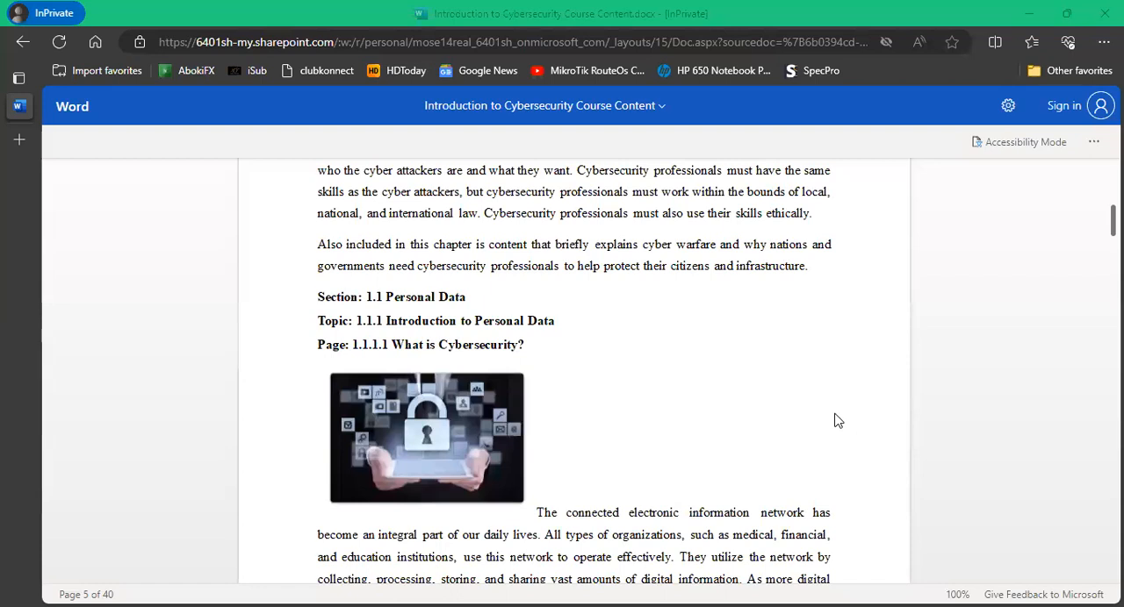
pyautogui.scroll(-3)
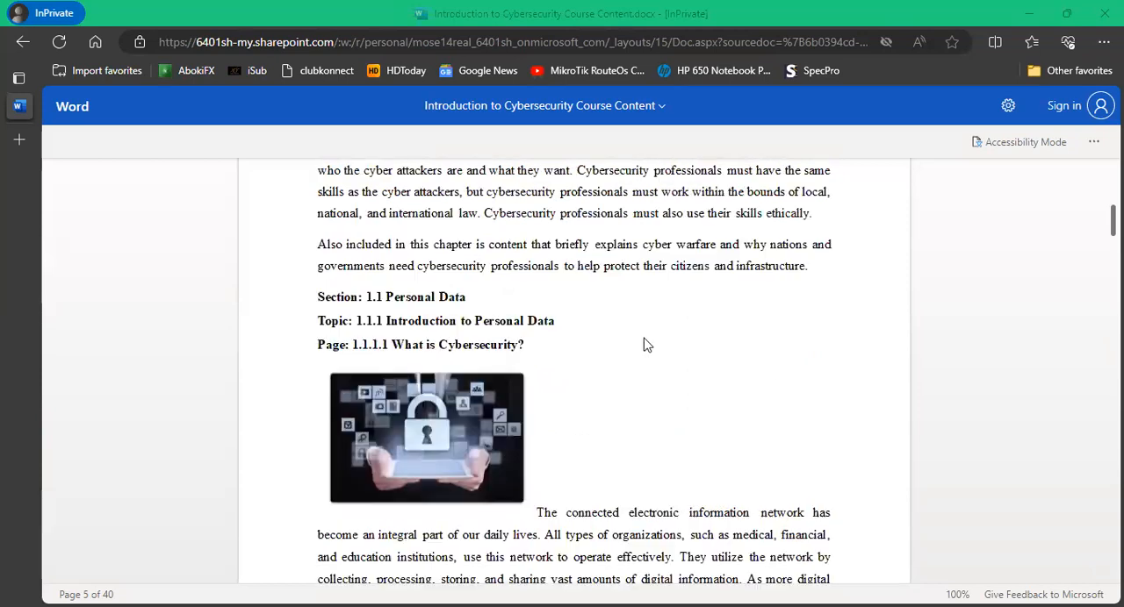
pyautogui.moveTo(646, 344)
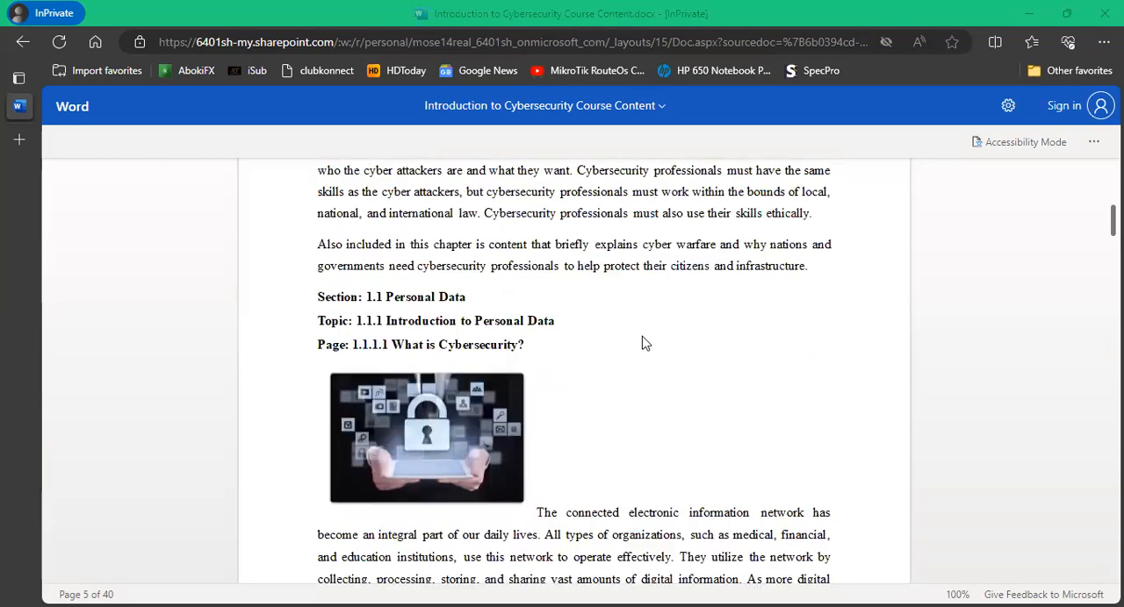
# Scroll down to the end of the opening paragraph and the page 5 footer.
pyautogui.scroll(-3)
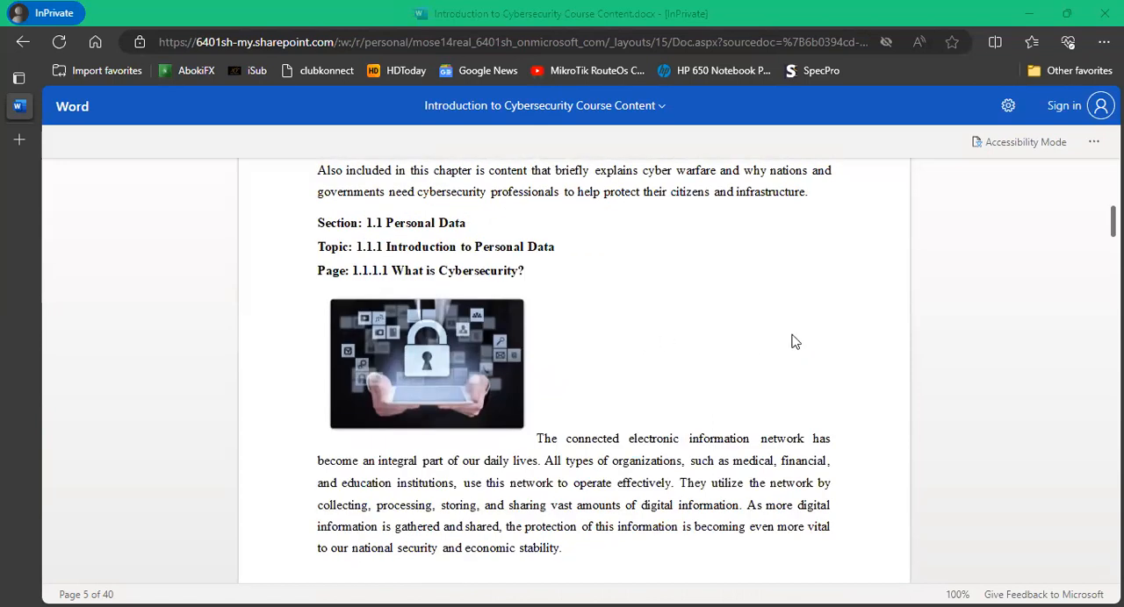
pyautogui.moveTo(885, 311)
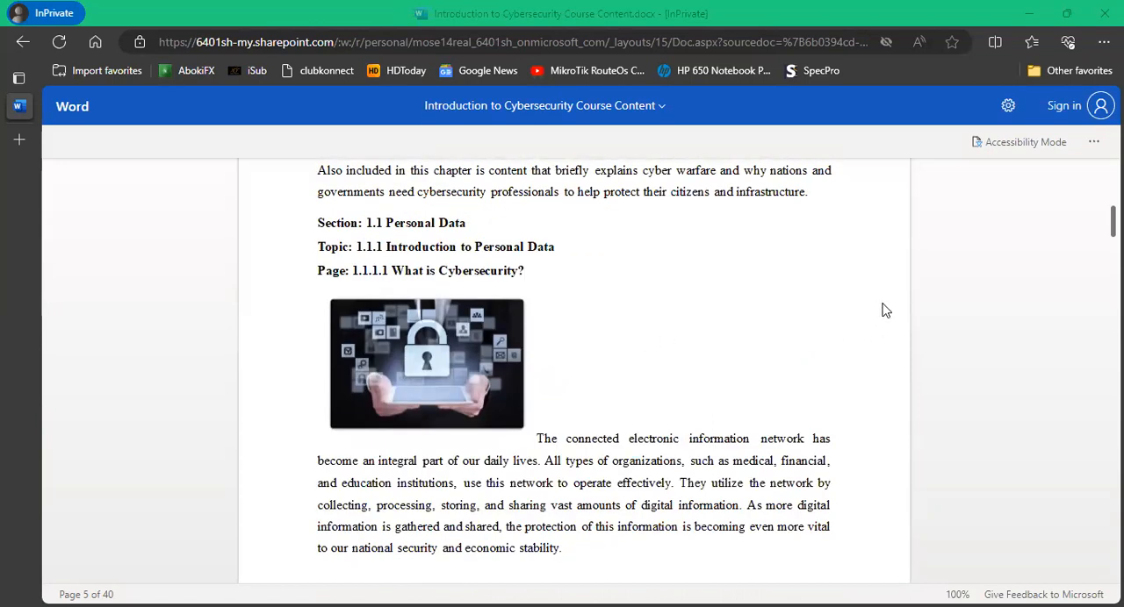
pyautogui.moveTo(843, 309)
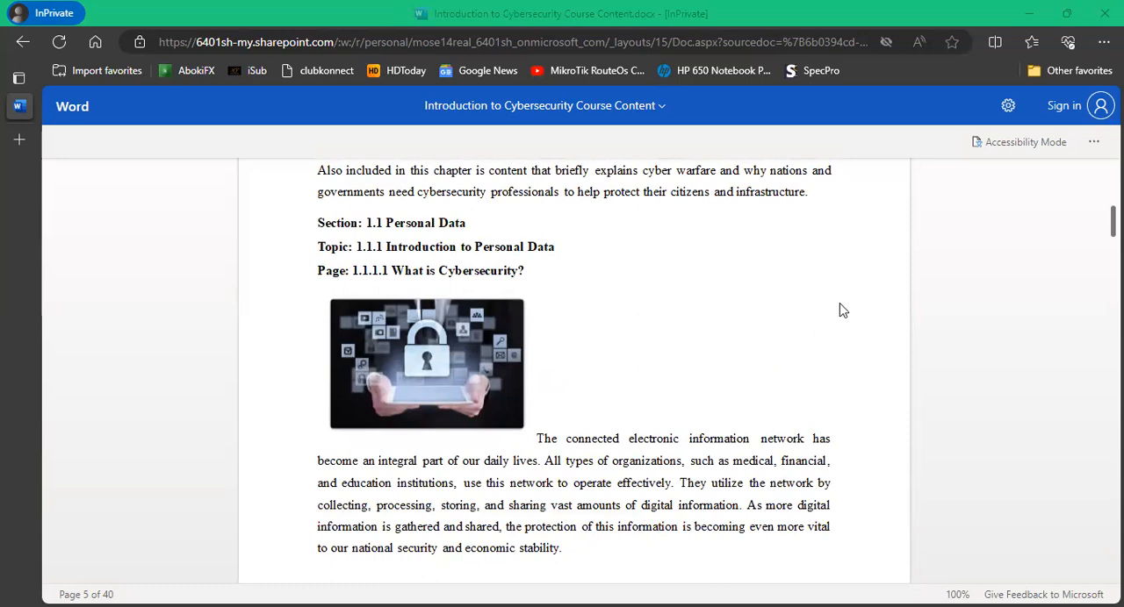
pyautogui.moveTo(825, 312)
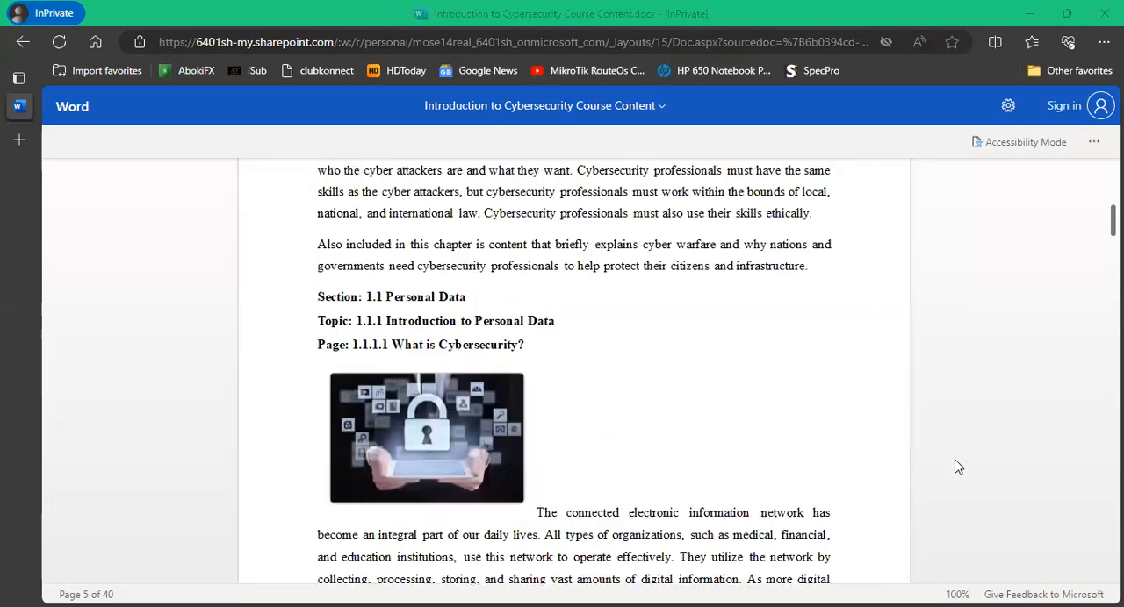
pyautogui.scroll(-3)
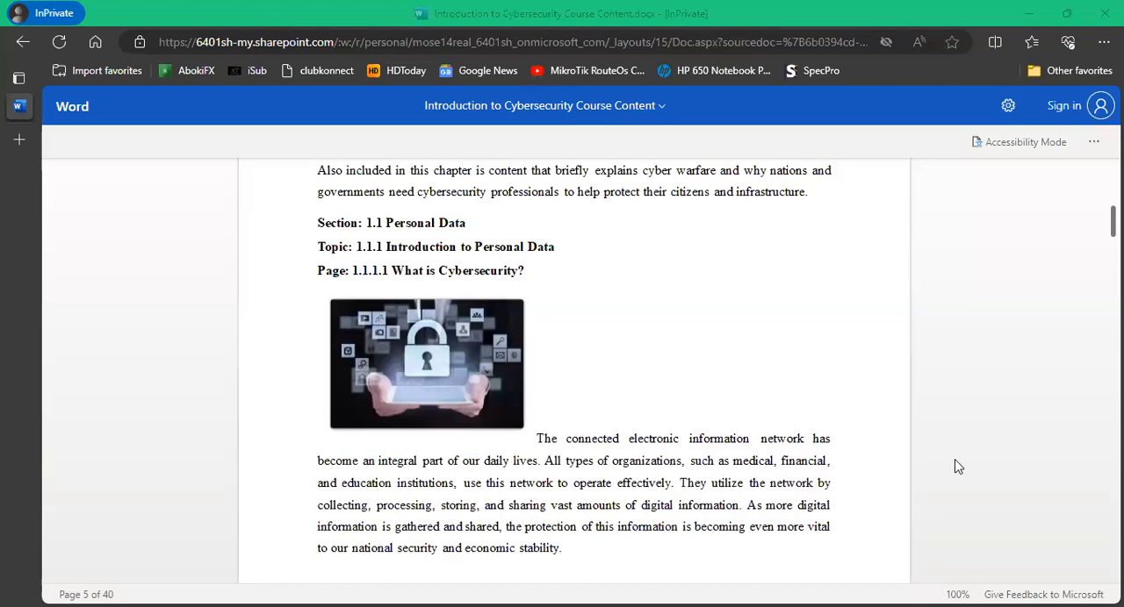
pyautogui.scroll(-3)
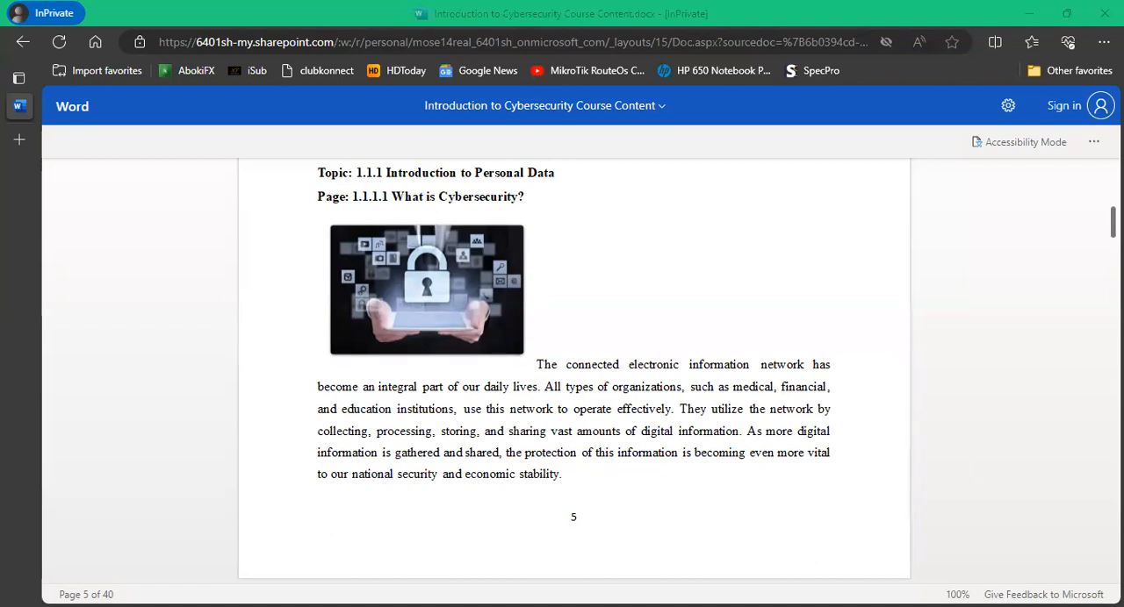
pyautogui.moveTo(1041, 430)
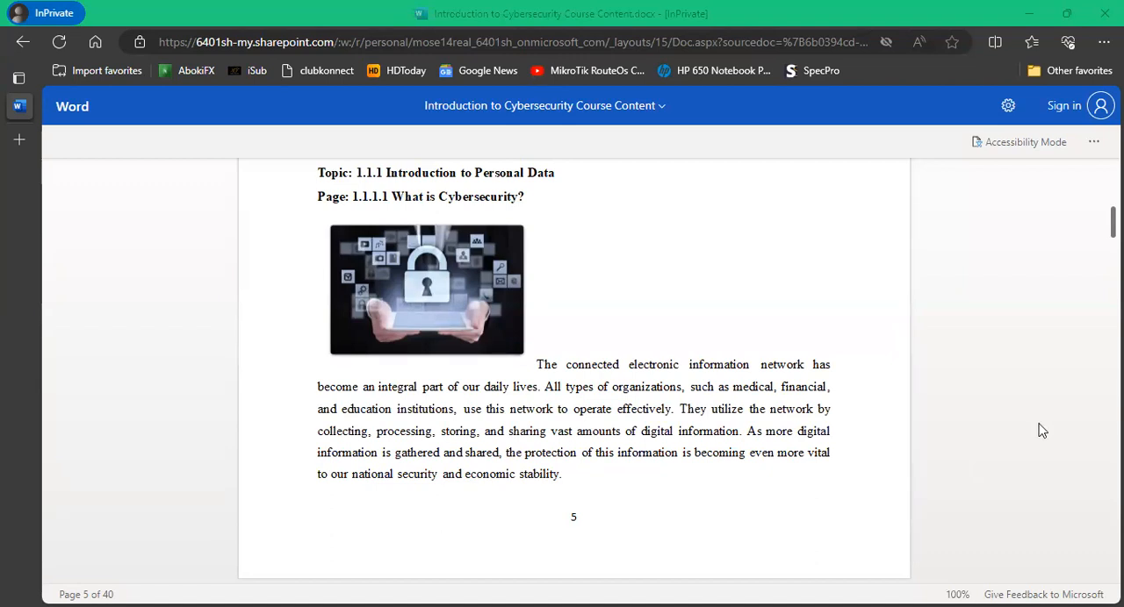
# Scroll past the page break to page 6's cybersecurity definition and identity heading.
pyautogui.scroll(-3)
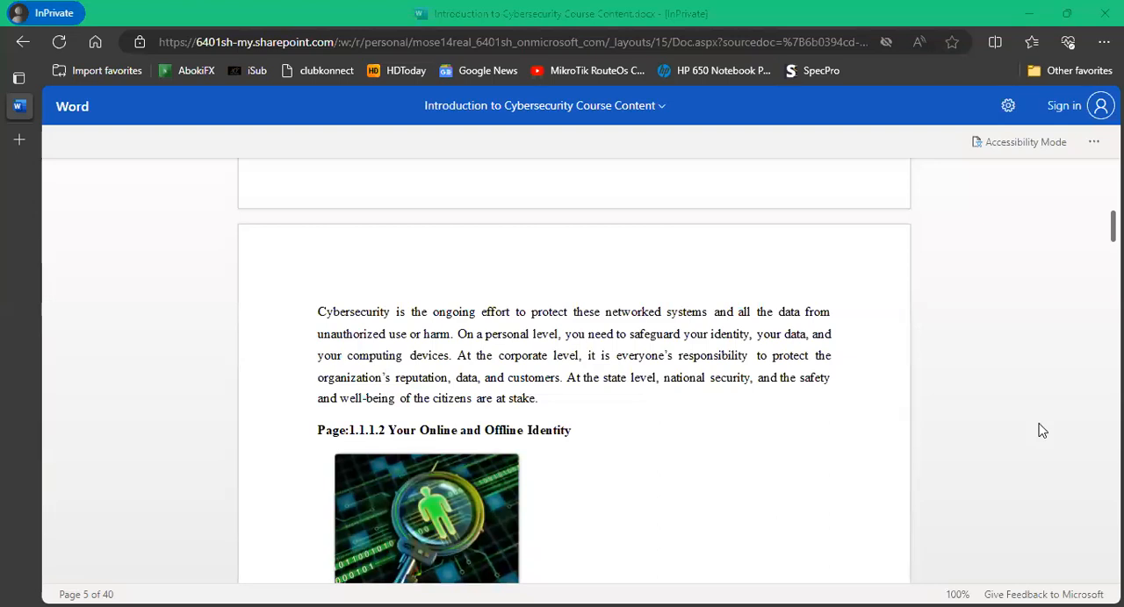
# Scroll down to the 1.1.1.2 Your Online and Offline Identity paragraph and username advice.
pyautogui.scroll(-3)
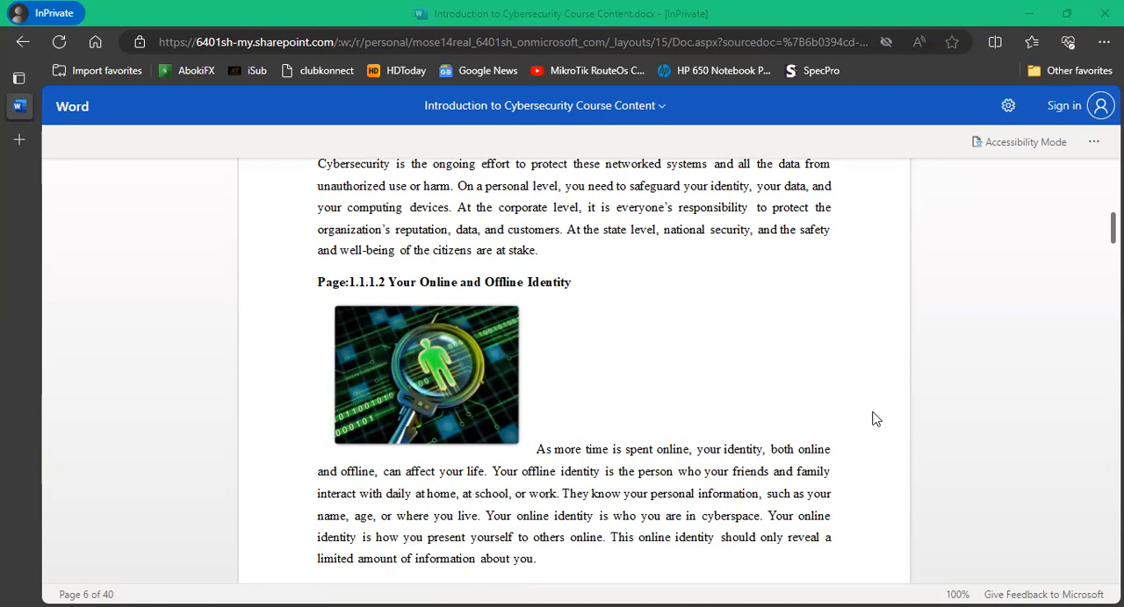
pyautogui.scroll(-3)
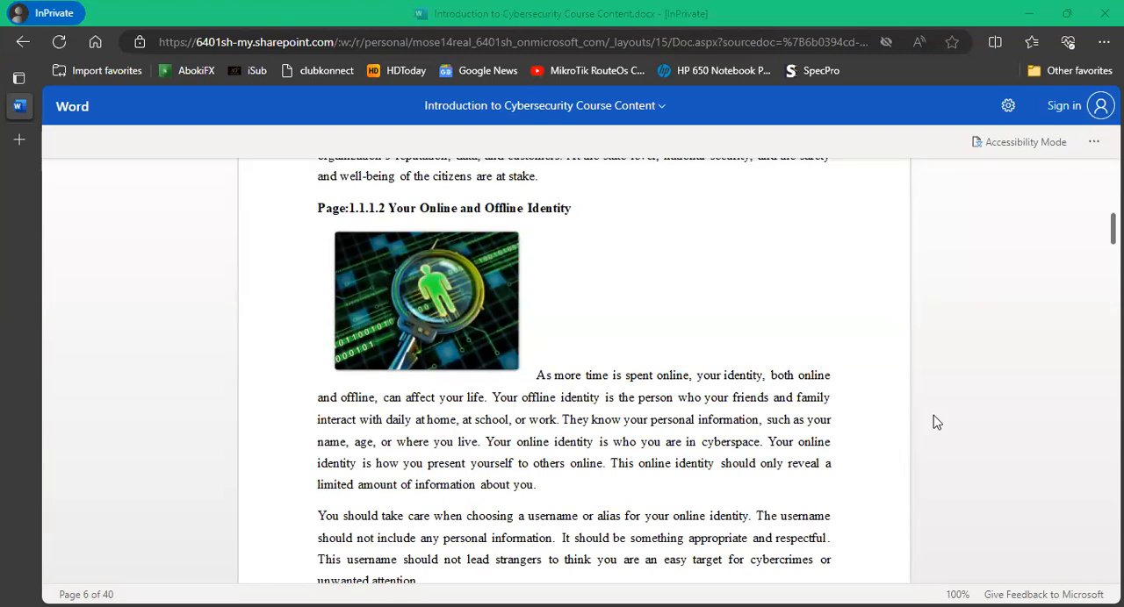
pyautogui.moveTo(926, 449)
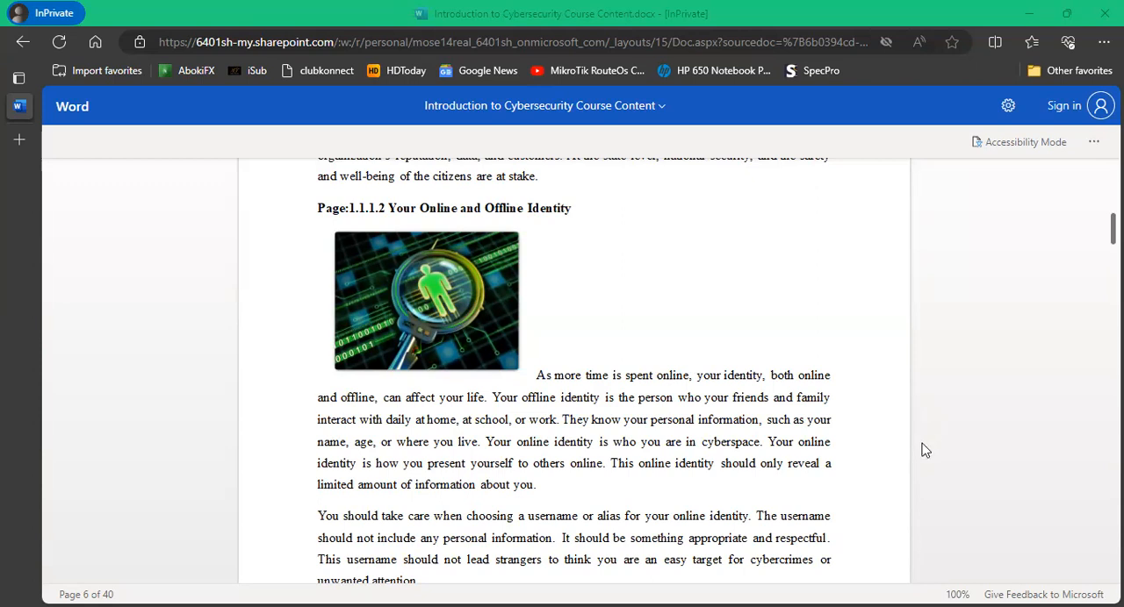
# Scroll down to the final username paragraph ending on unwanted attention.
pyautogui.scroll(-3)
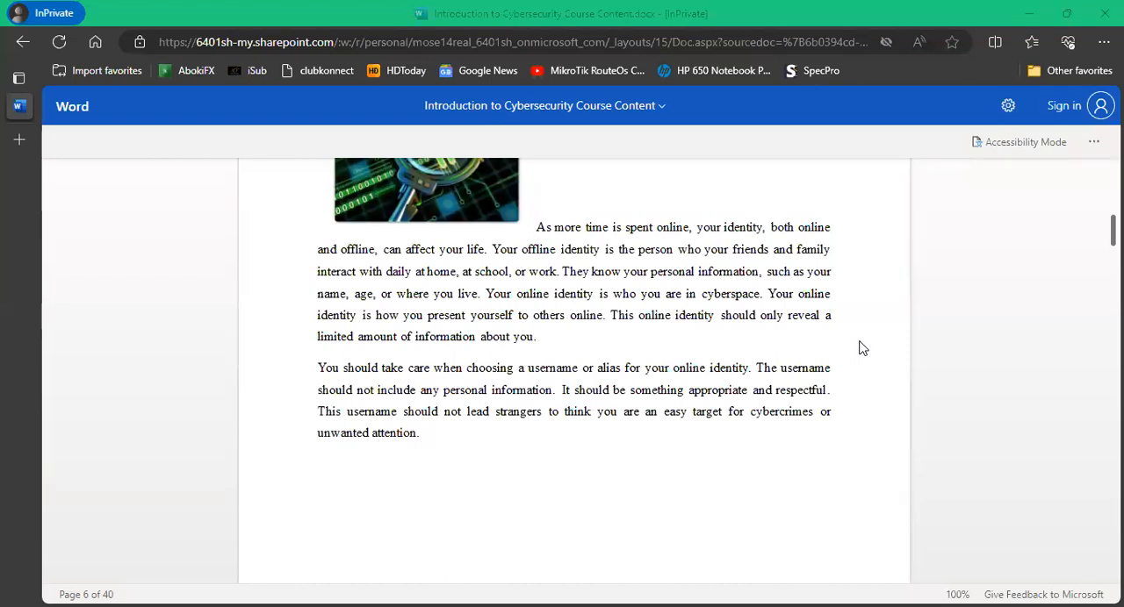
pyautogui.scroll(-3)
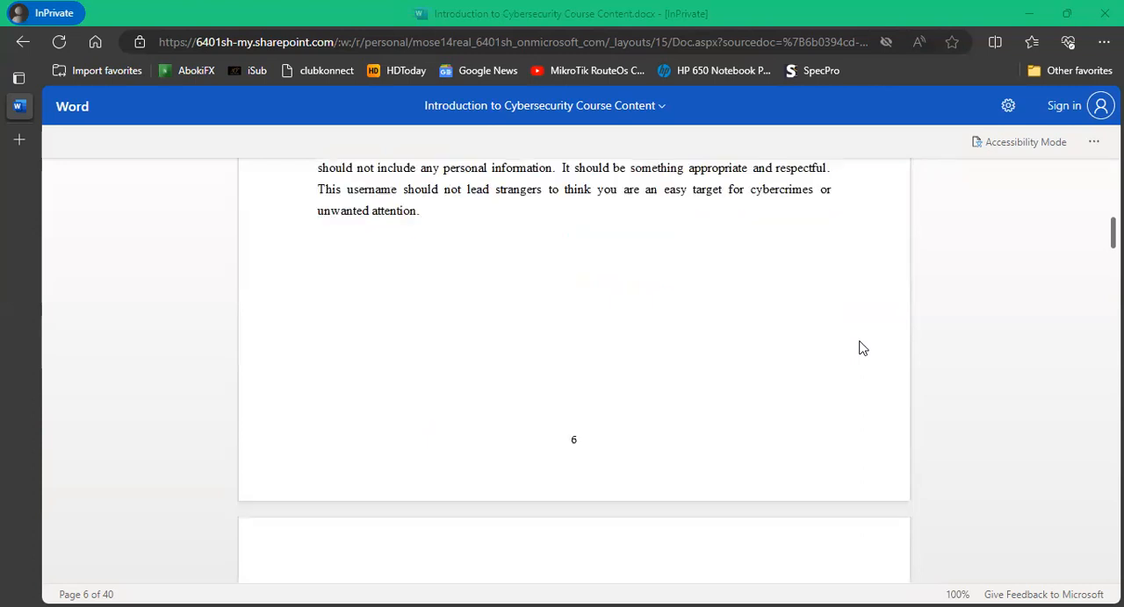
pyautogui.scroll(3)
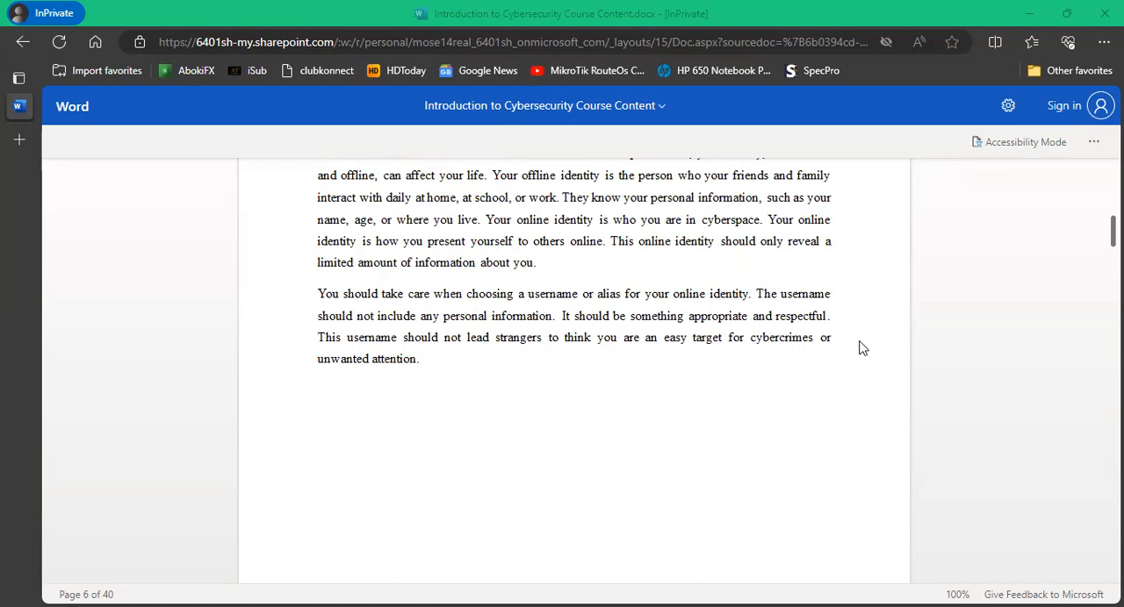
pyautogui.moveTo(875, 344)
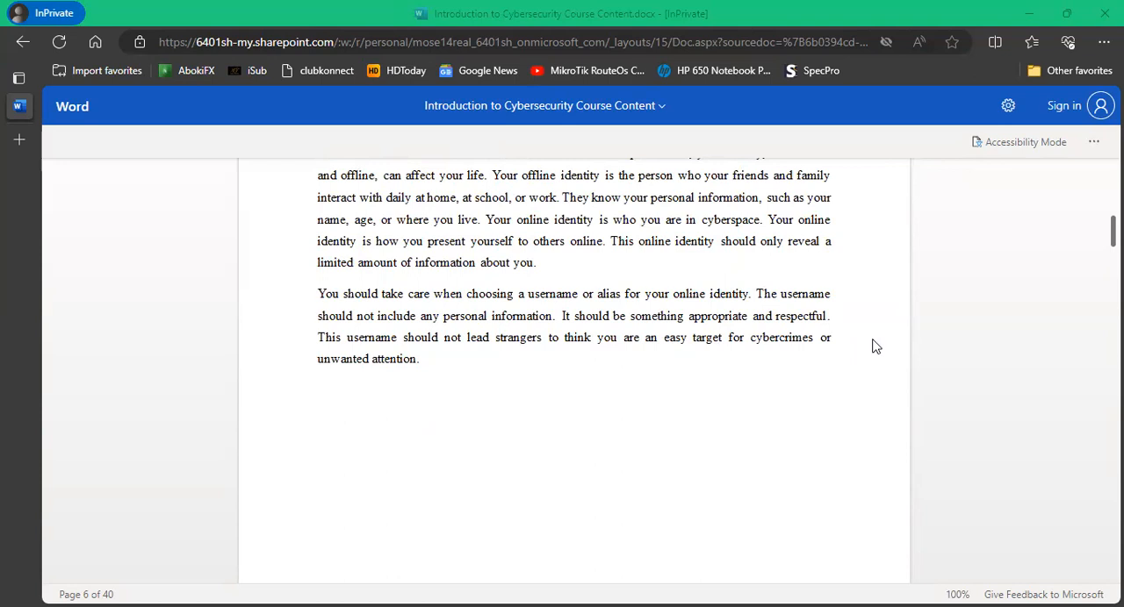
pyautogui.moveTo(918, 353)
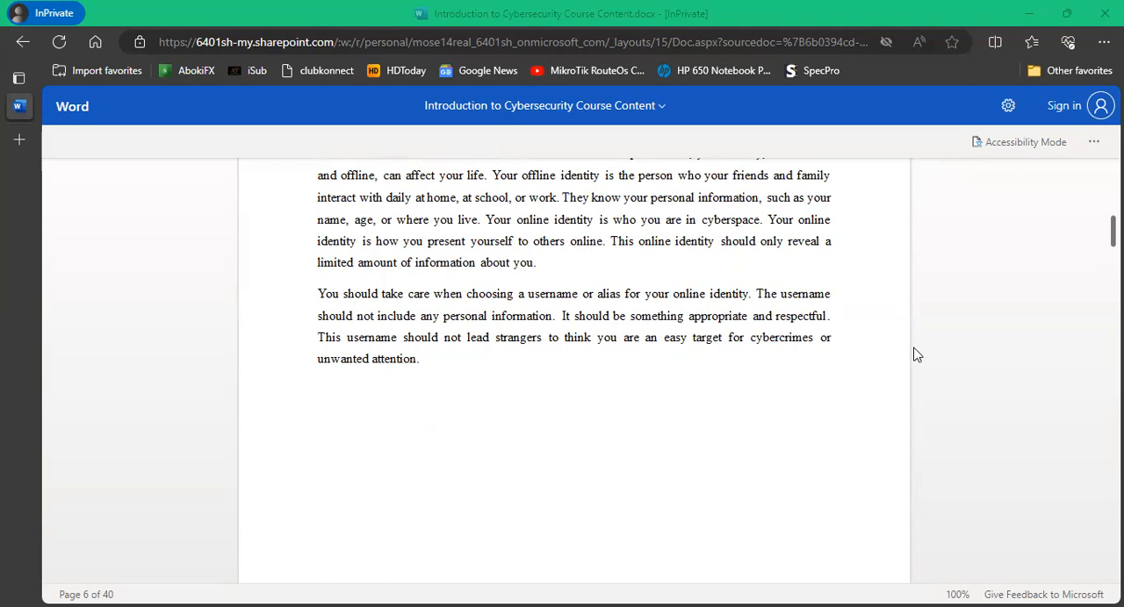
pyautogui.moveTo(915, 344)
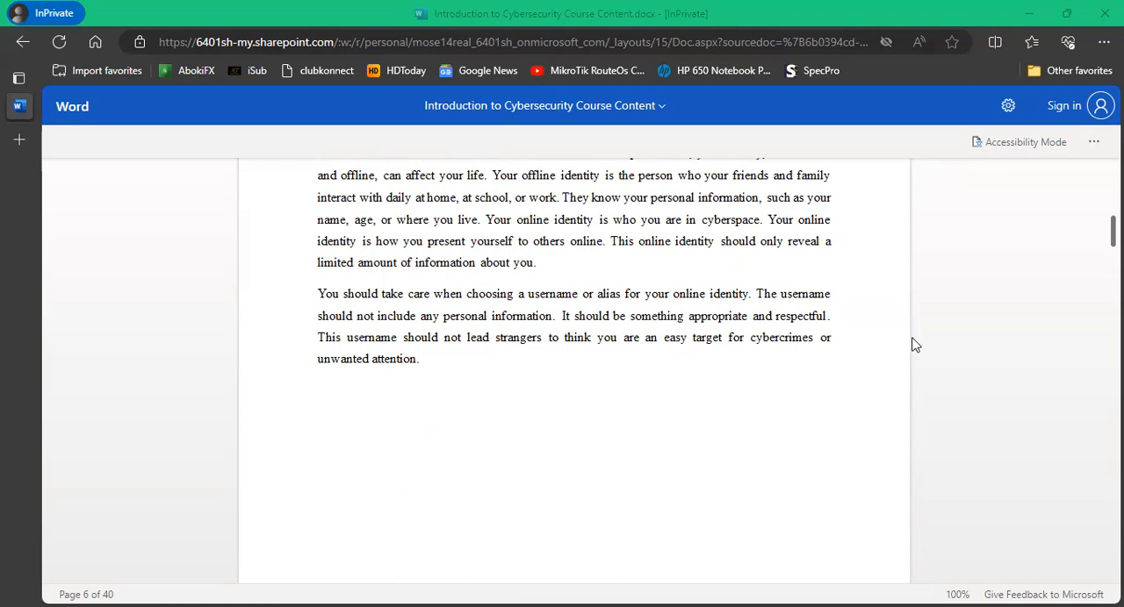
# Scroll down to page 7's 1.1.1.3 Your Data diagram, paragraph and Medical Records bullet.
pyautogui.scroll(-3)
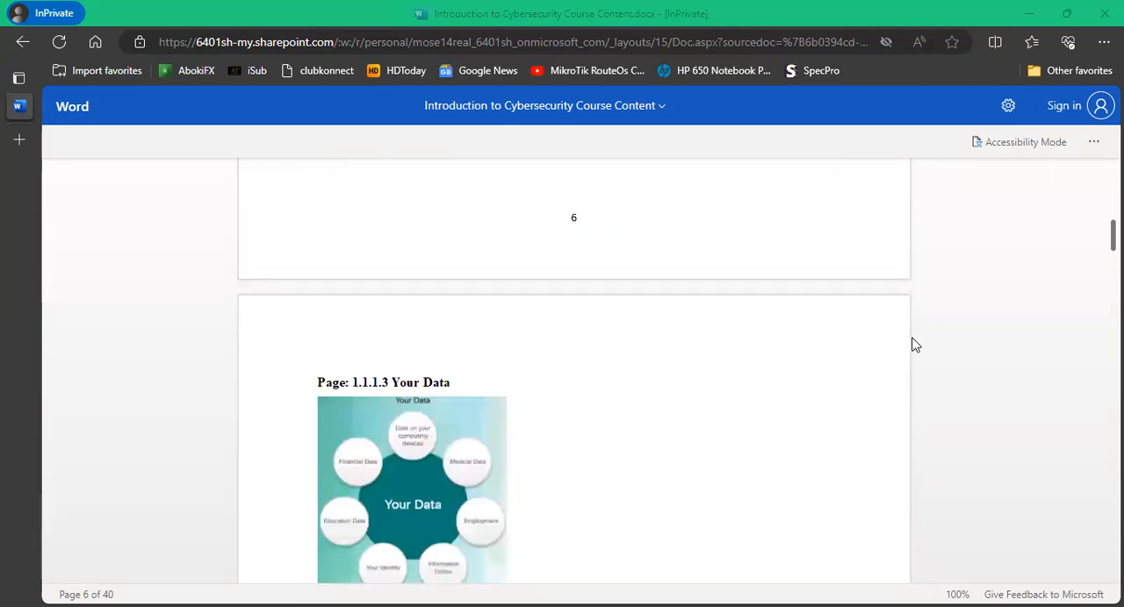
pyautogui.scroll(3)
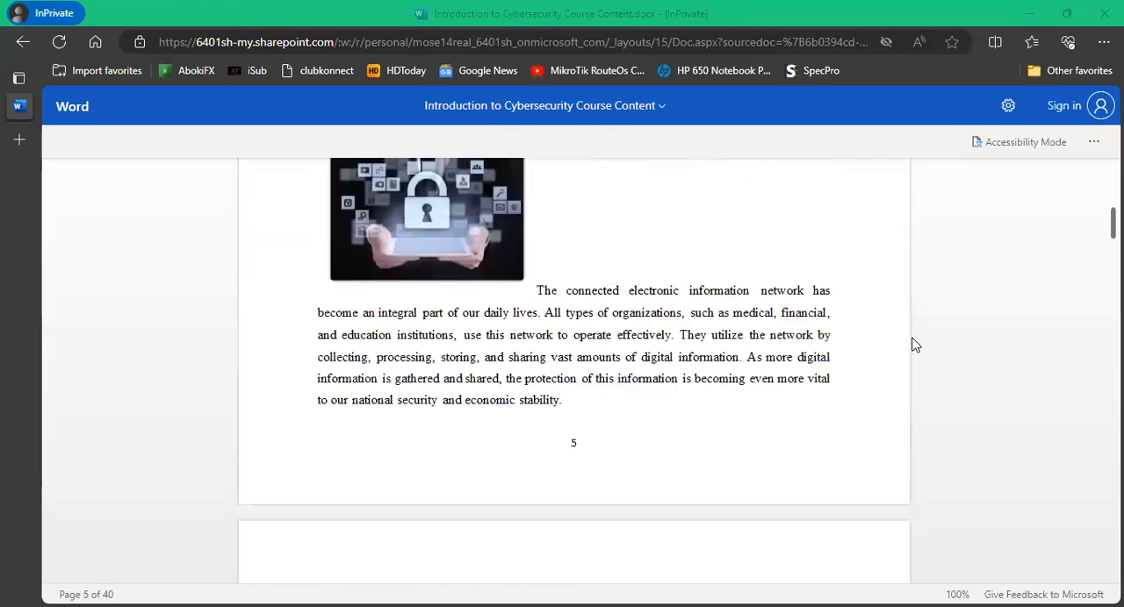
pyautogui.scroll(-3)
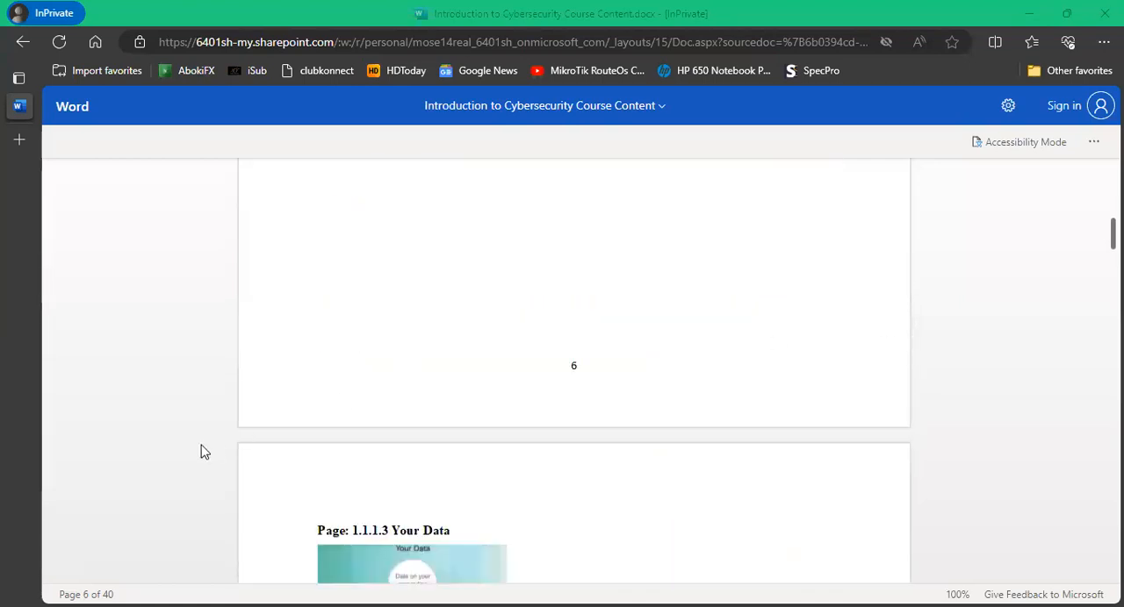
pyautogui.moveTo(804, 349)
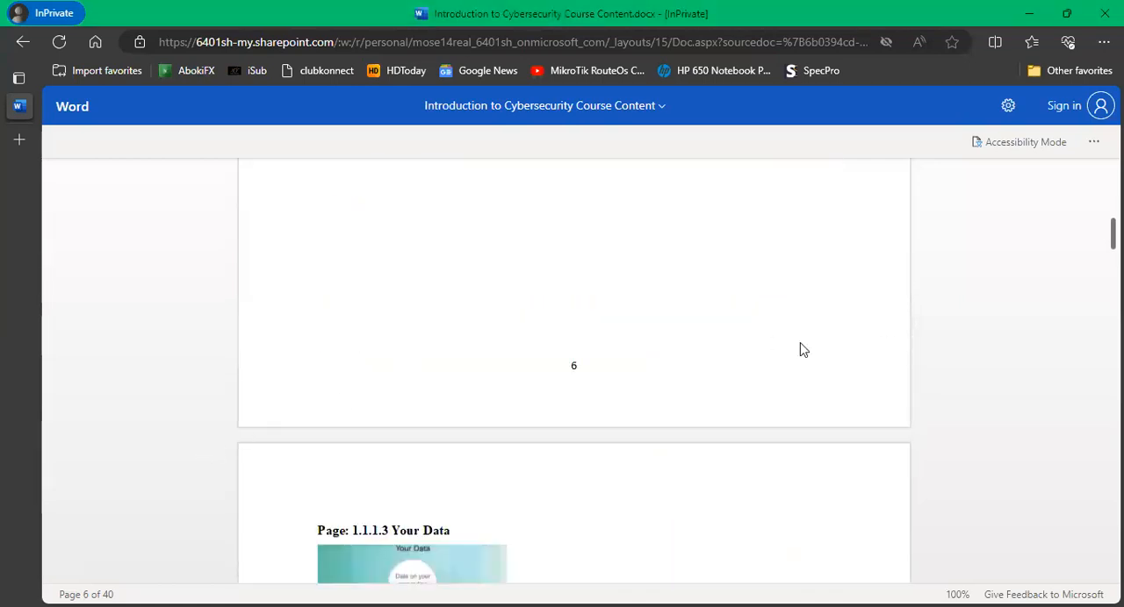
pyautogui.moveTo(943, 189)
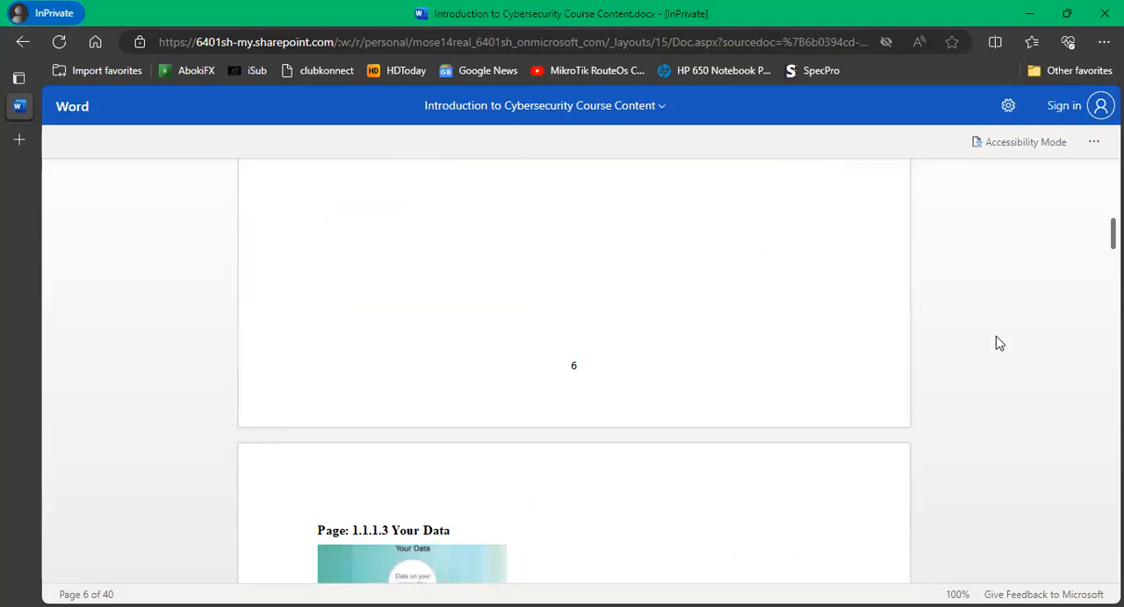
pyautogui.moveTo(896, 133)
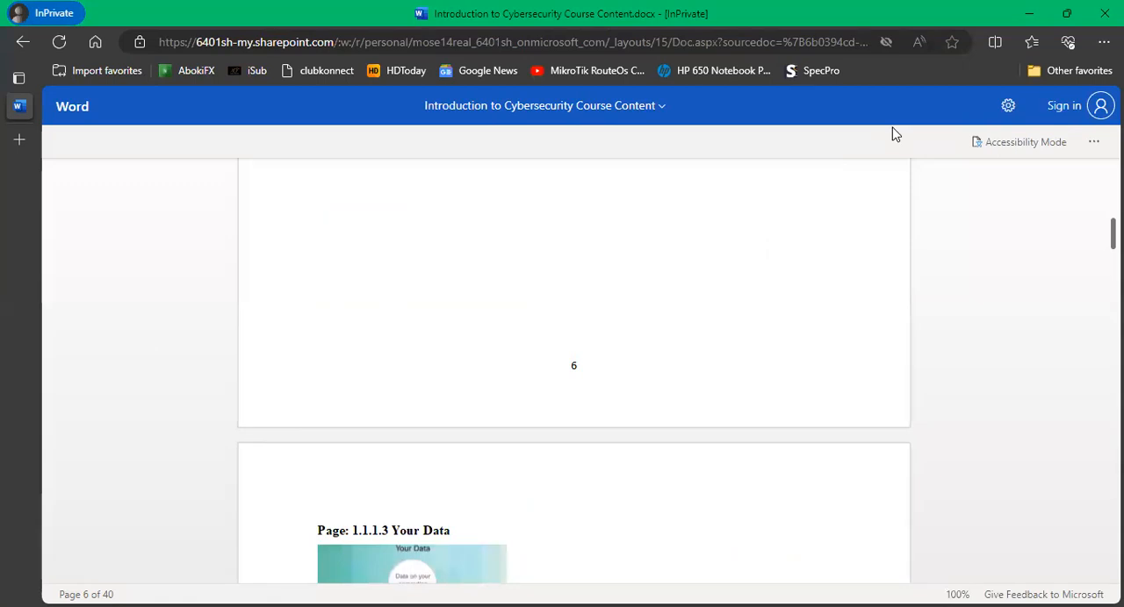
pyautogui.moveTo(990, 391)
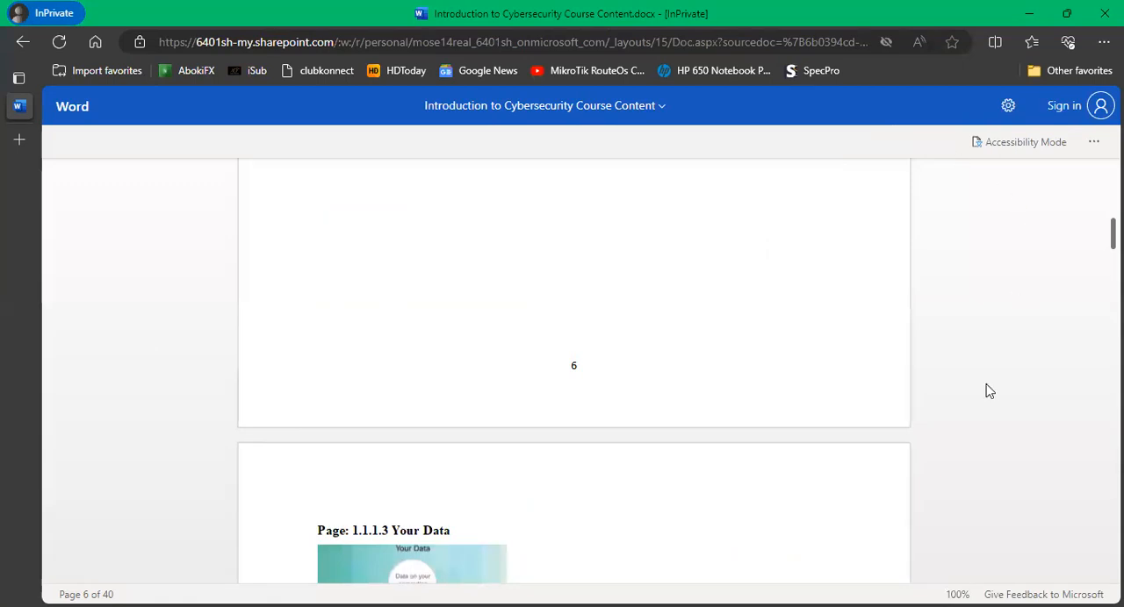
pyautogui.scroll(-3)
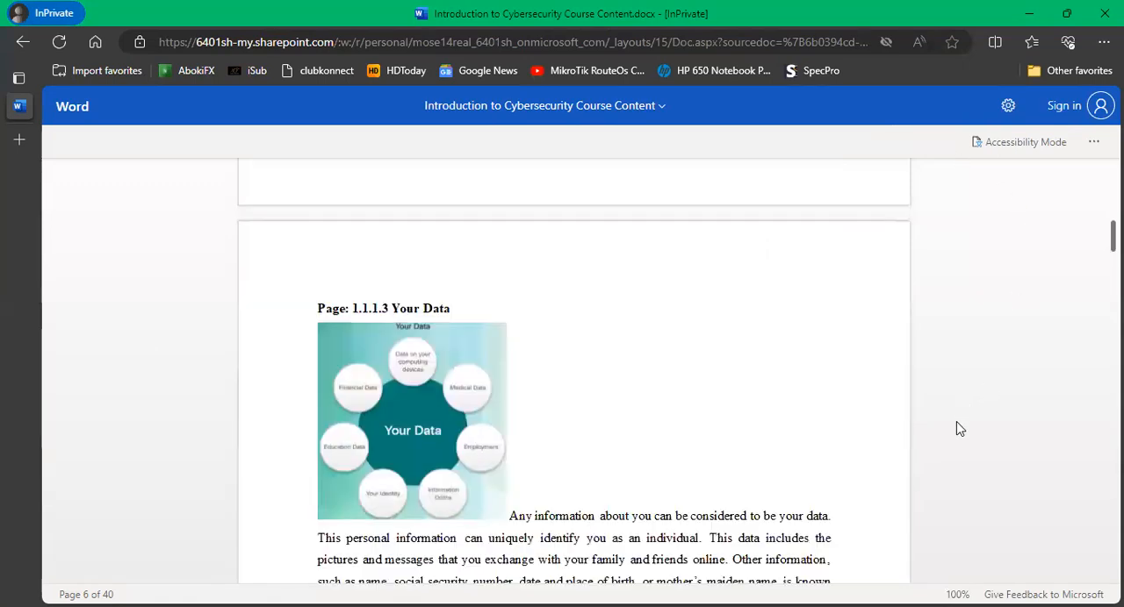
pyautogui.scroll(-3)
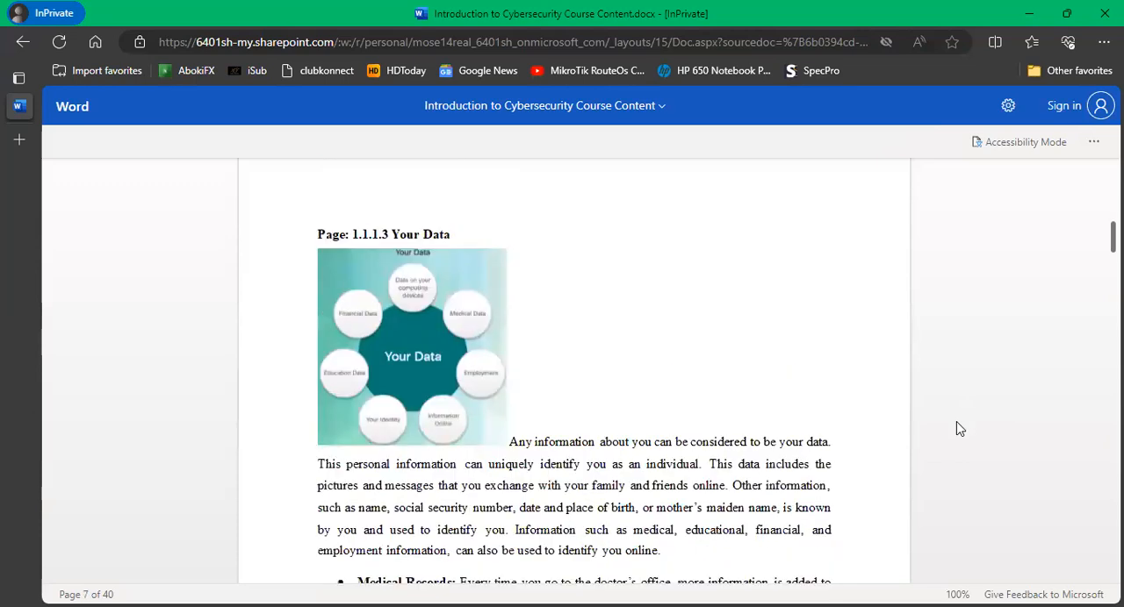
pyautogui.scroll(-3)
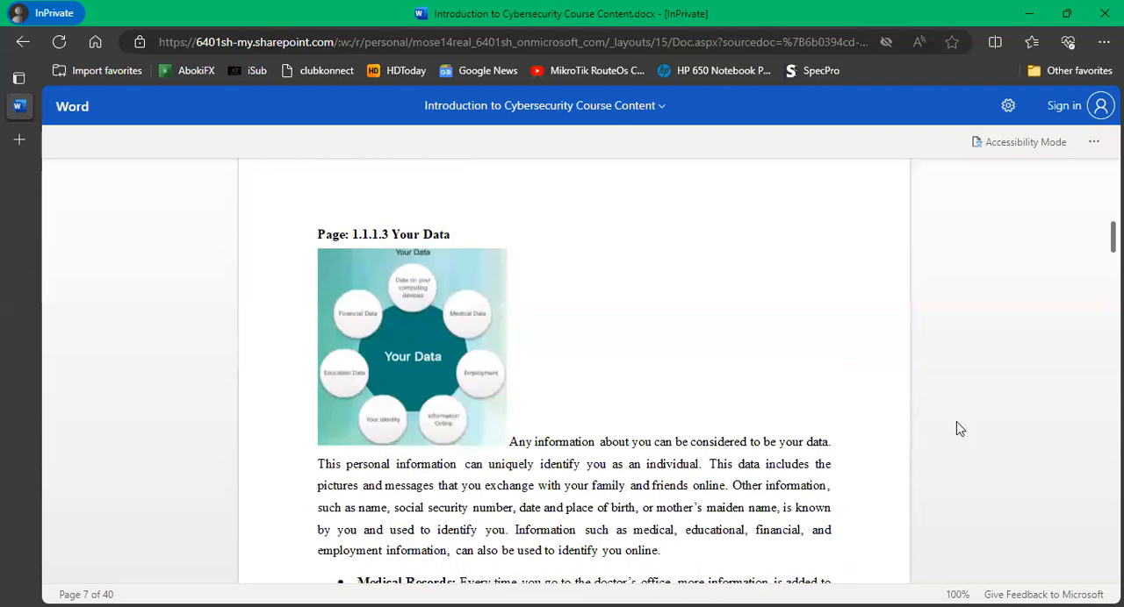
pyautogui.scroll(-3)
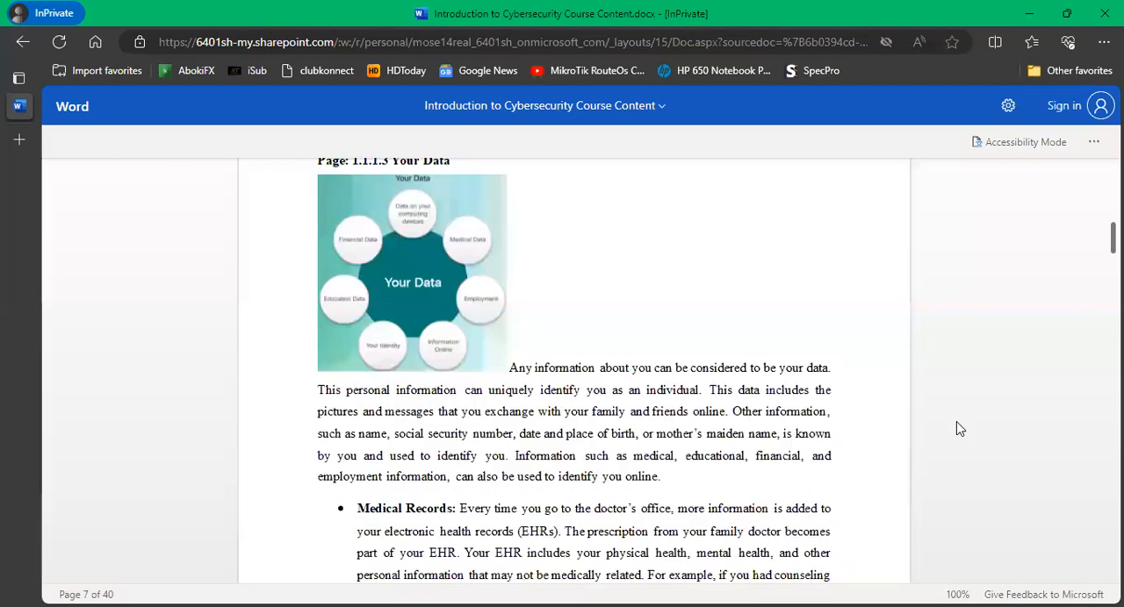
pyautogui.moveTo(899, 334)
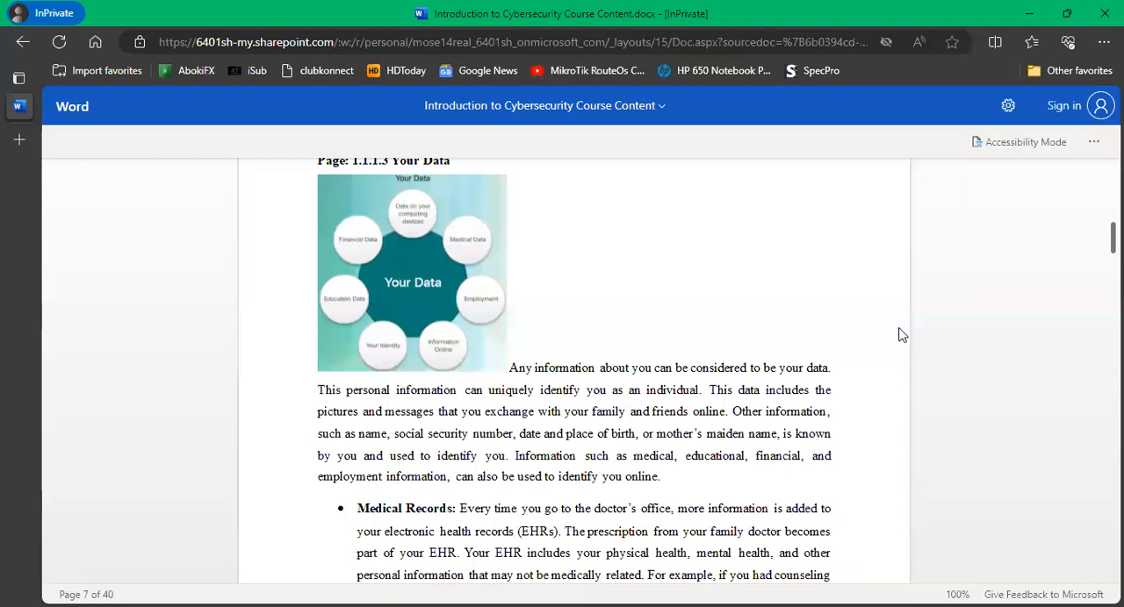
pyautogui.moveTo(1054, 439)
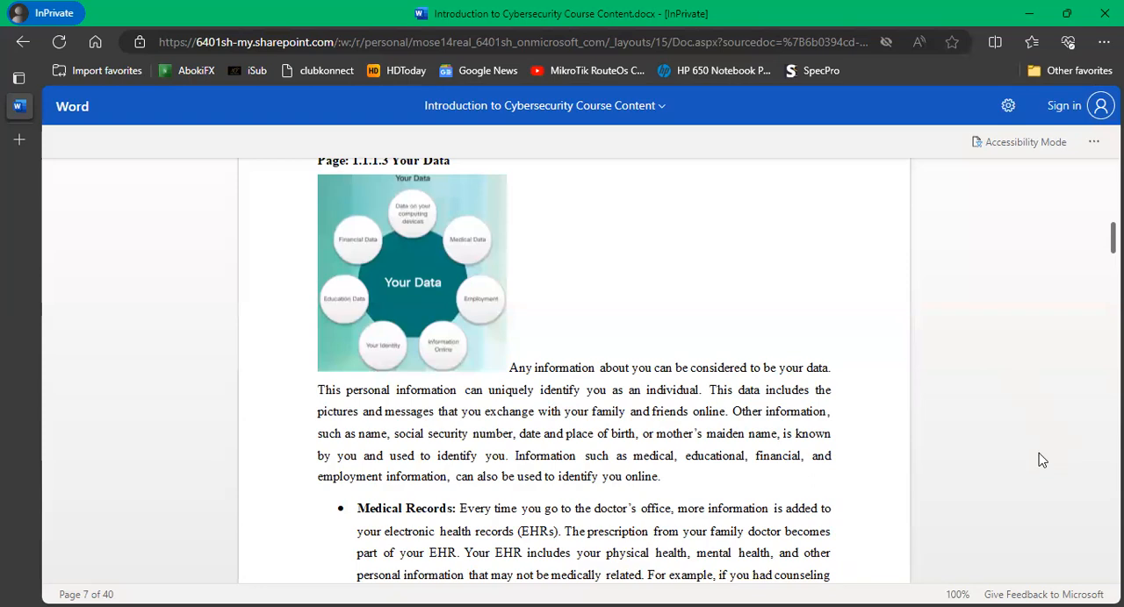
pyautogui.scroll(-3)
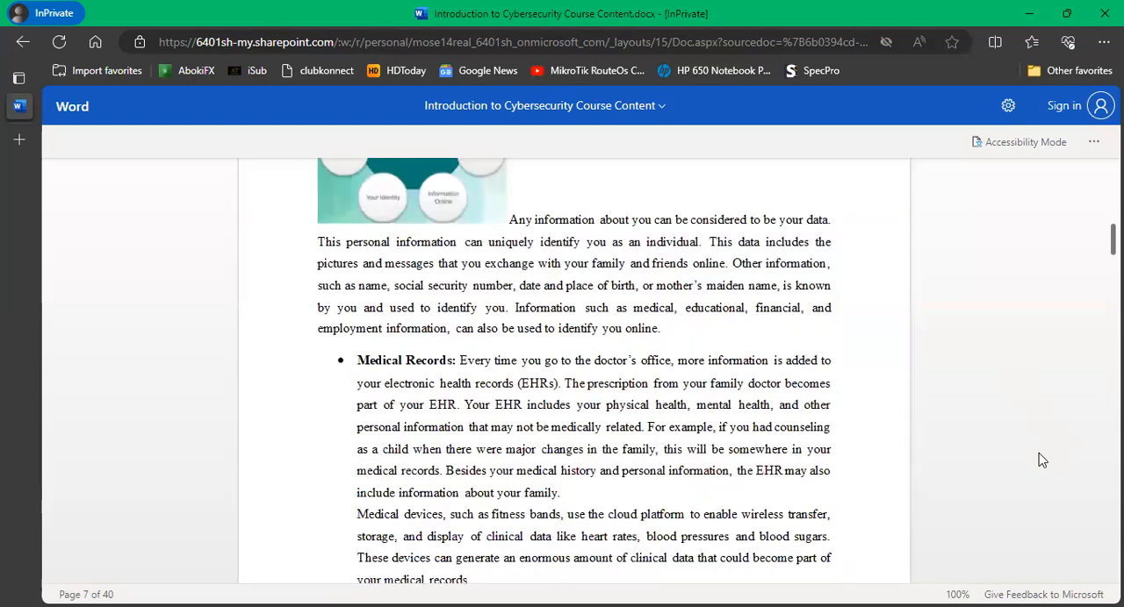
pyautogui.scroll(-3)
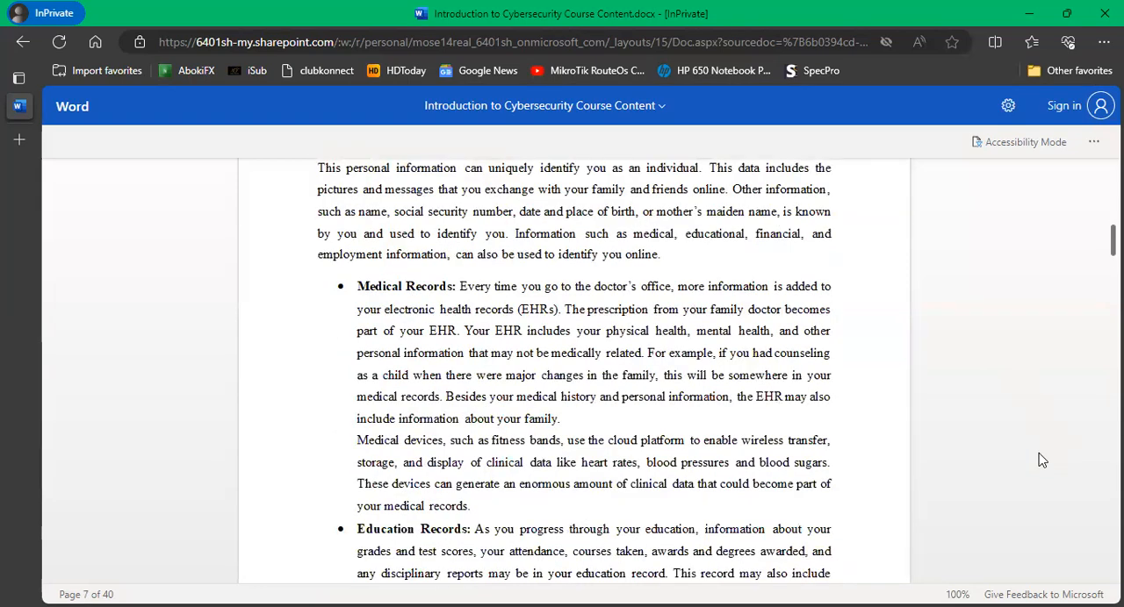
pyautogui.scroll(-3)
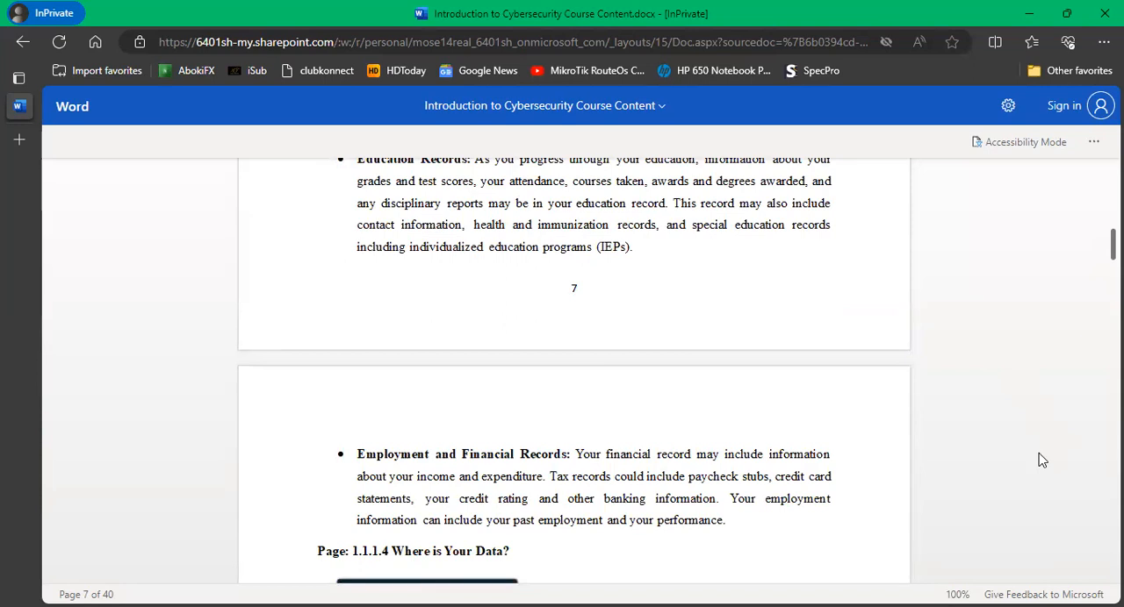
pyautogui.scroll(-3)
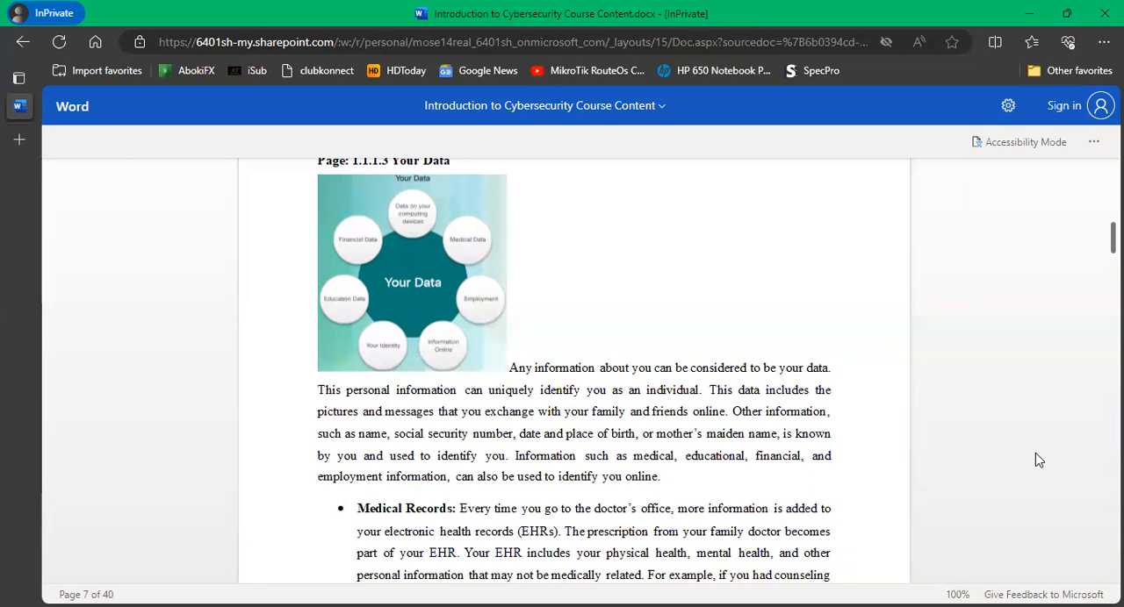
pyautogui.moveTo(1018, 452)
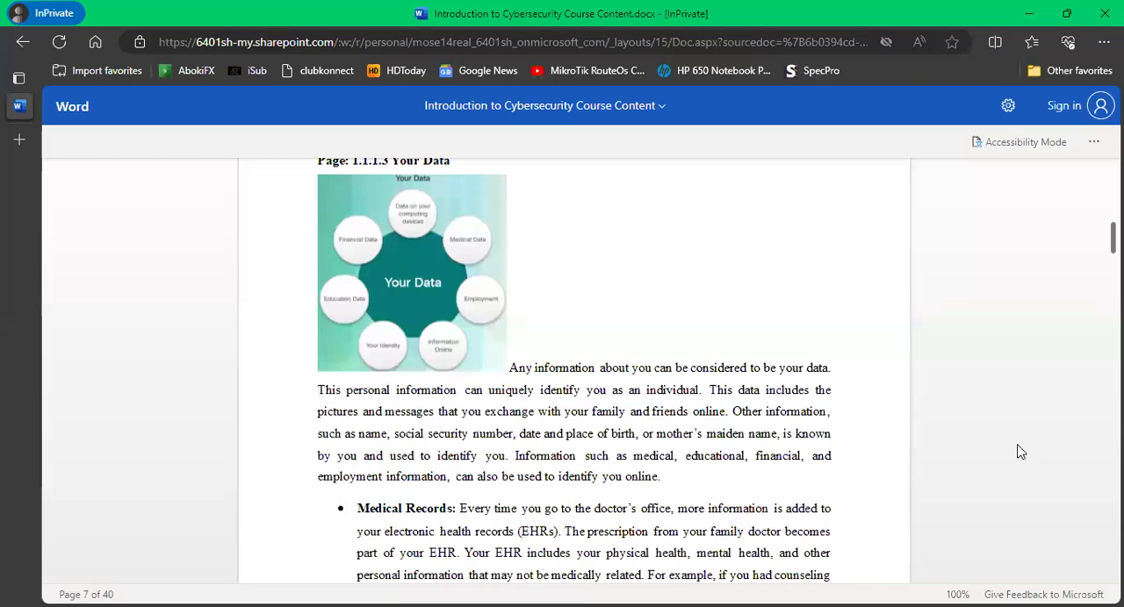
# Scroll down to page 8's 'Where is Your Data?' paragraphs on medical charts and loyalty cards.
pyautogui.scroll(-3)
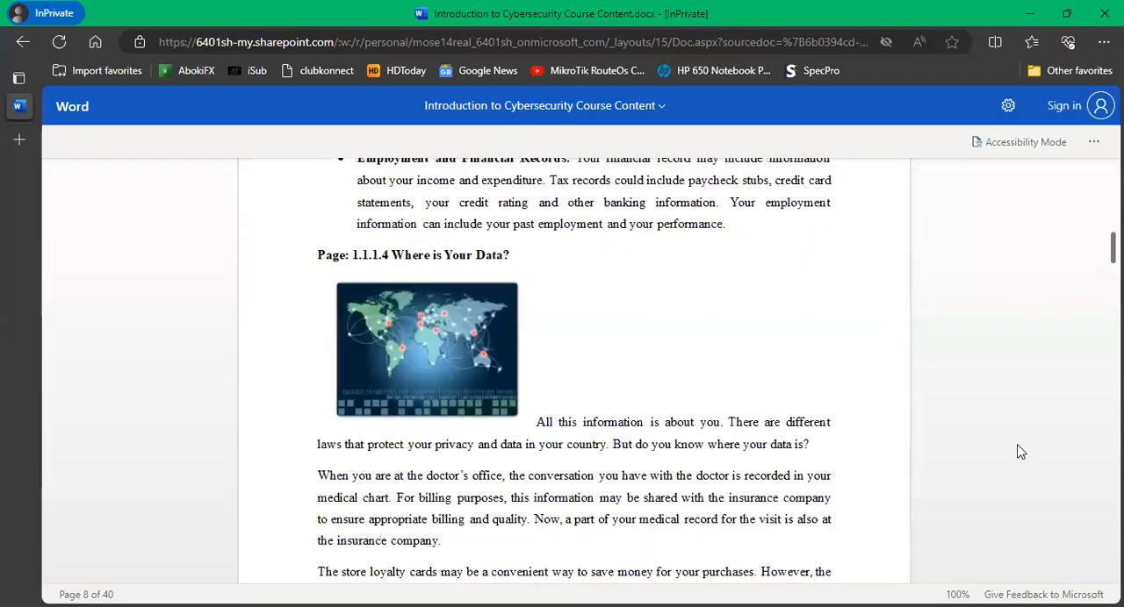
pyautogui.scroll(-3)
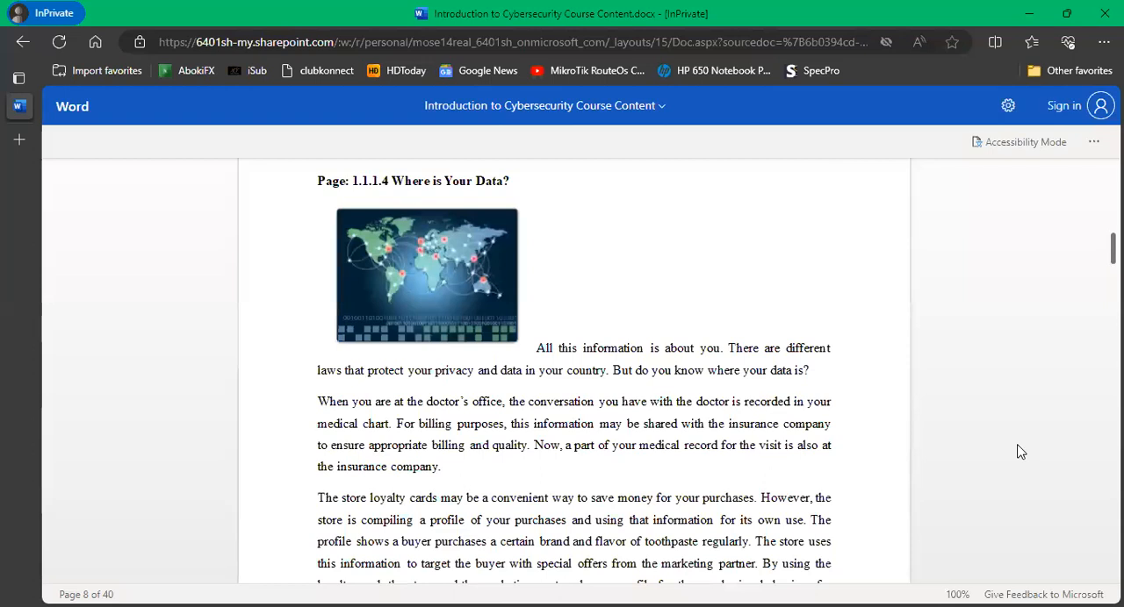
pyautogui.scroll(-3)
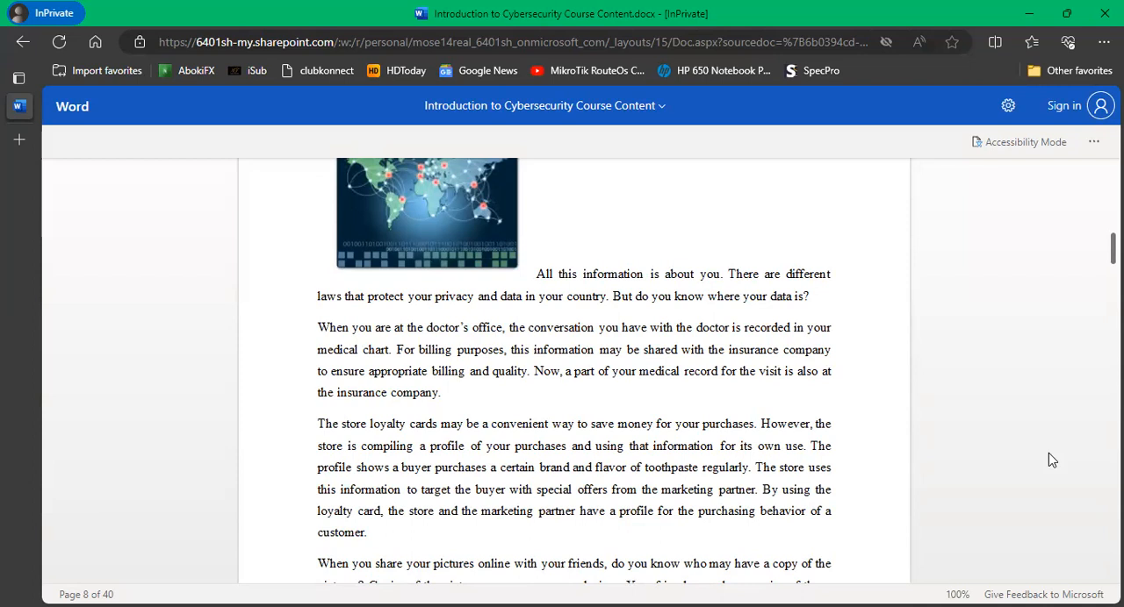
# Scroll through page 8 down to page 9's computing devices image and text.
pyautogui.scroll(-3)
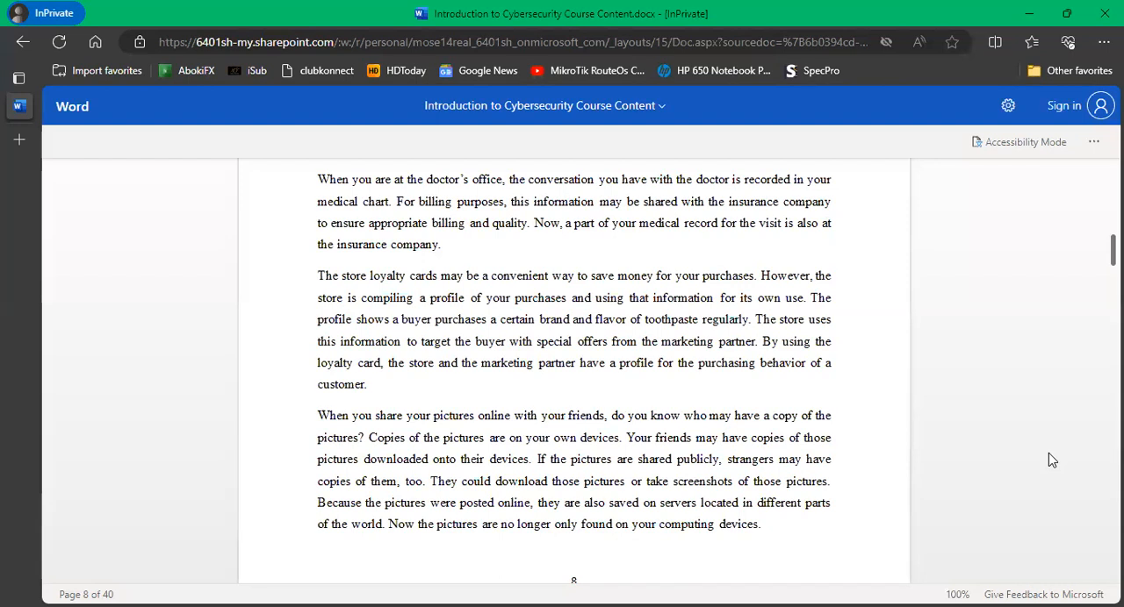
pyautogui.moveTo(972, 409)
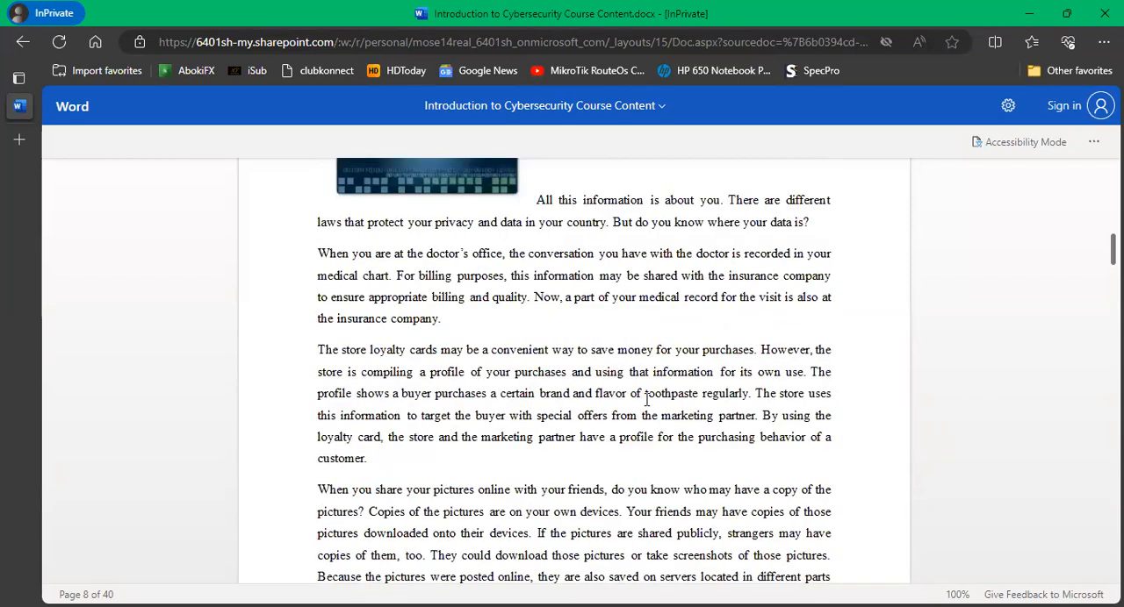
pyautogui.moveTo(1014, 404)
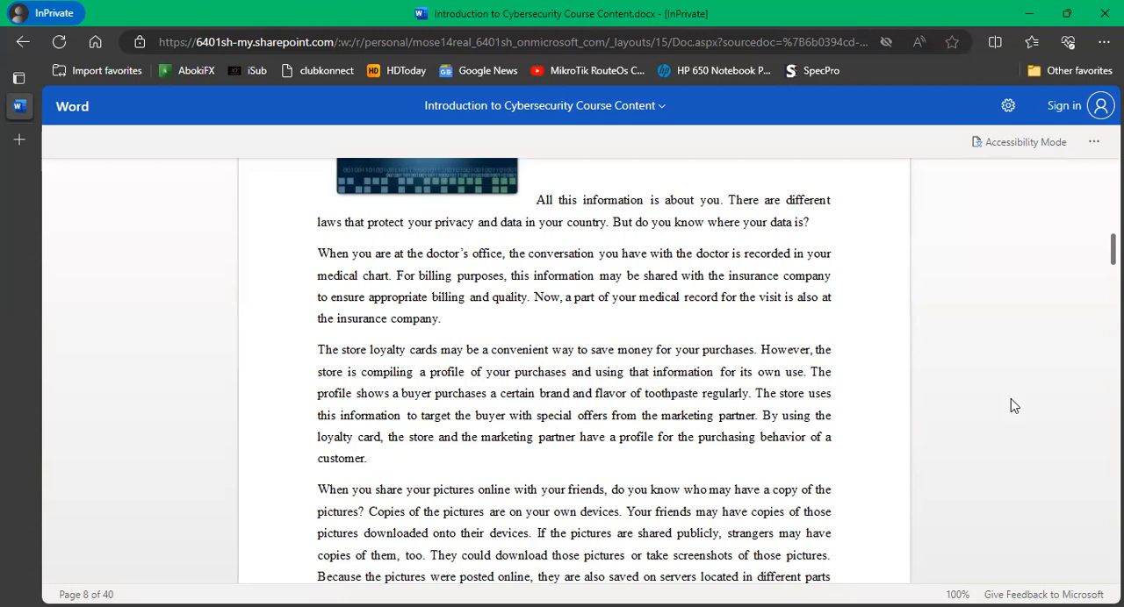
pyautogui.scroll(-3)
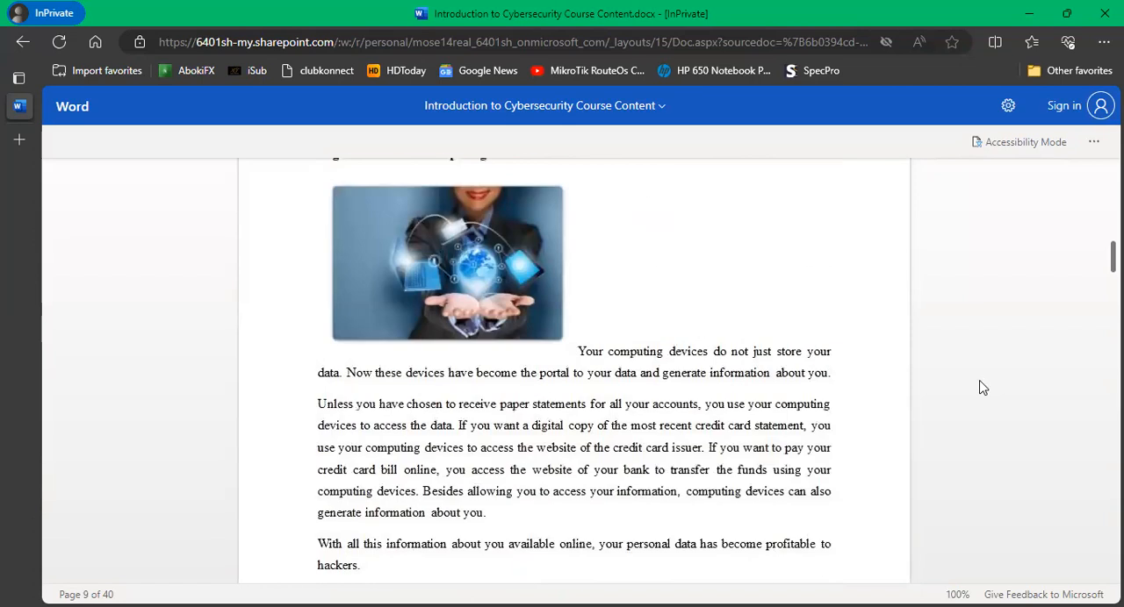
# Scroll back to show the page 8 break and the 1.1.1.5 Your Computing Devices heading.
pyautogui.scroll(3)
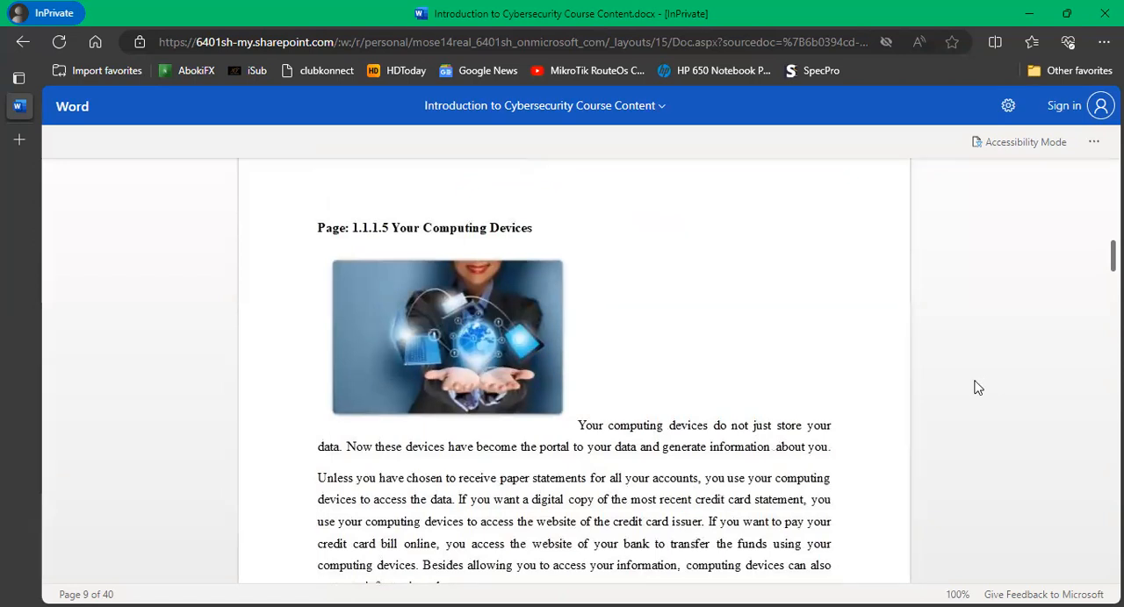
pyautogui.scroll(-3)
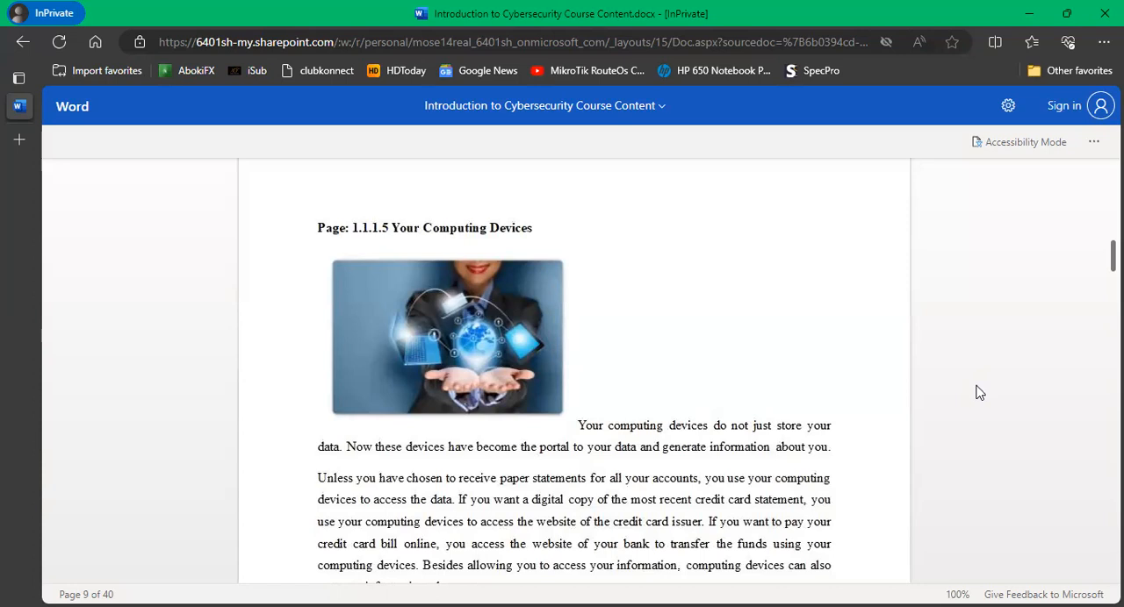
pyautogui.scroll(-3)
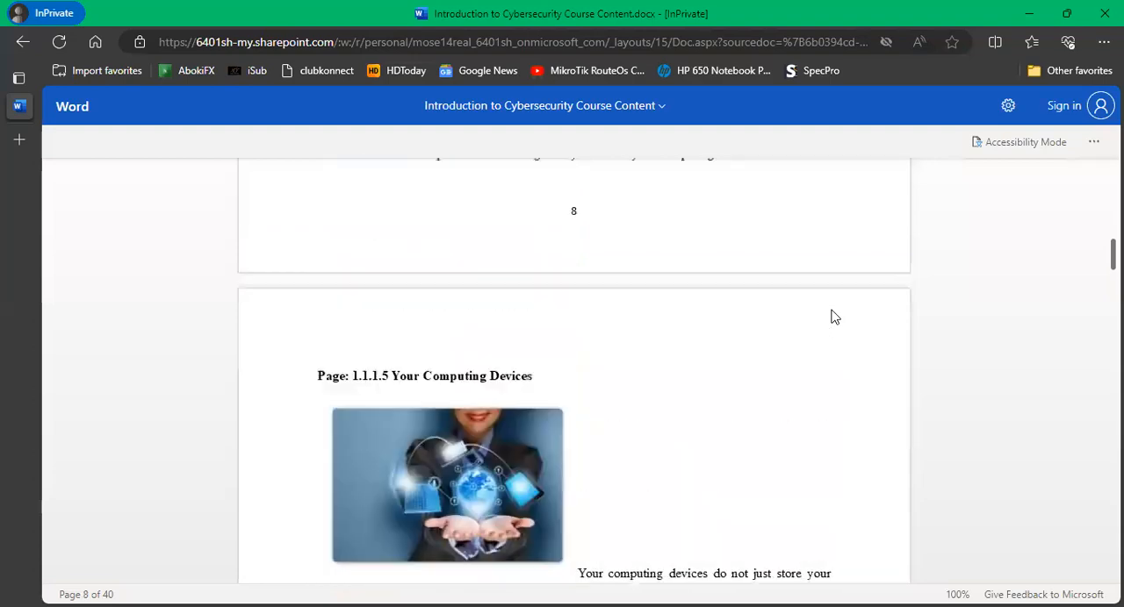
# Scroll past the computing devices text to the Topic 1.1.2 heading on page 9.
pyautogui.scroll(-3)
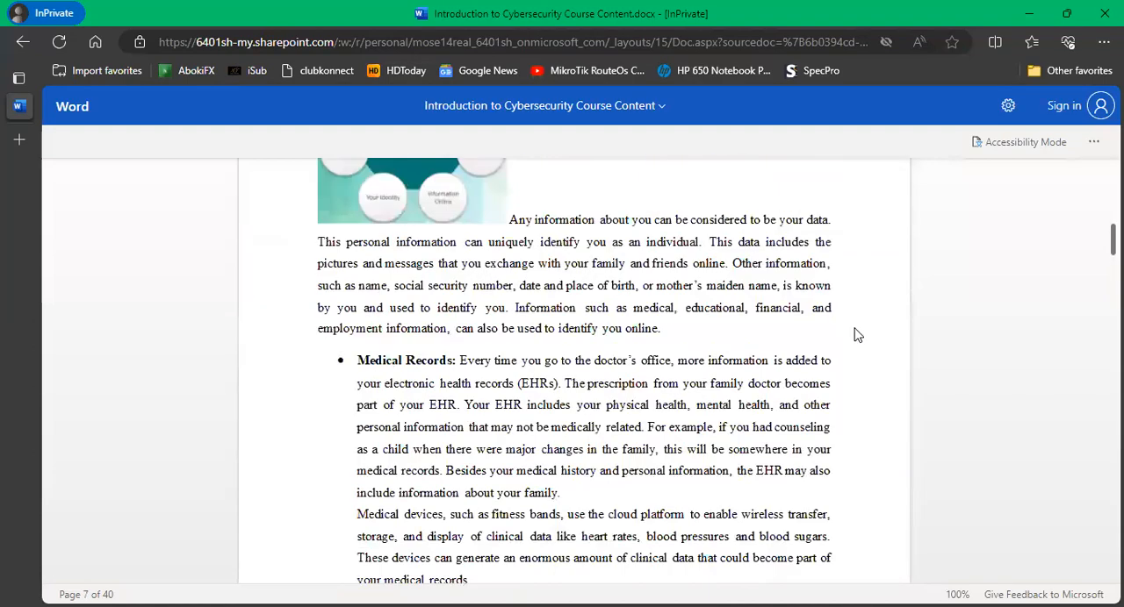
pyautogui.scroll(3)
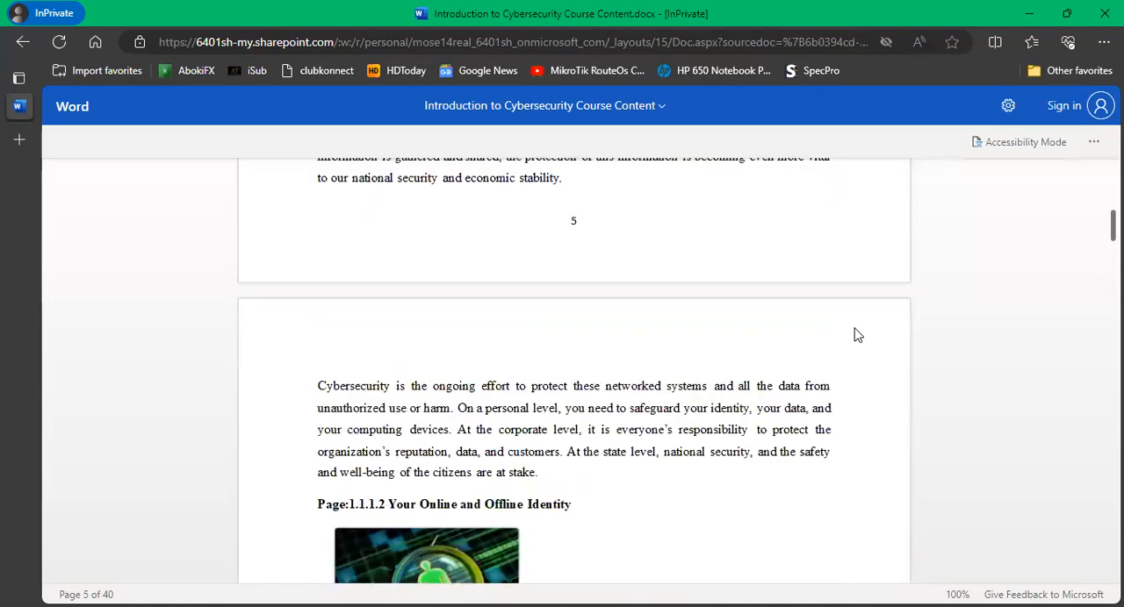
pyautogui.scroll(-3)
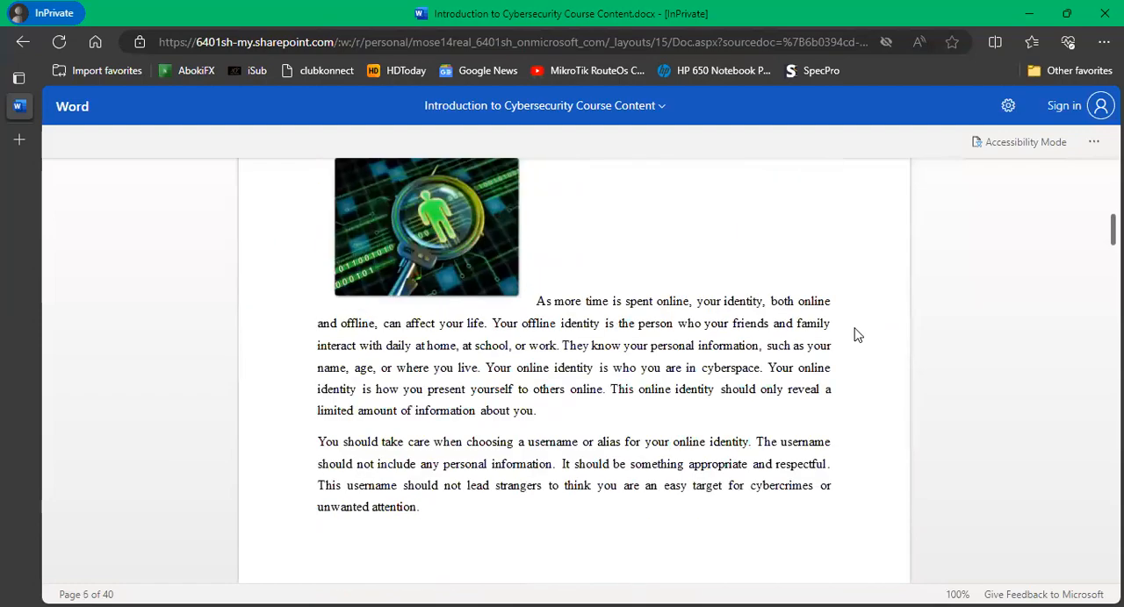
pyautogui.scroll(-3)
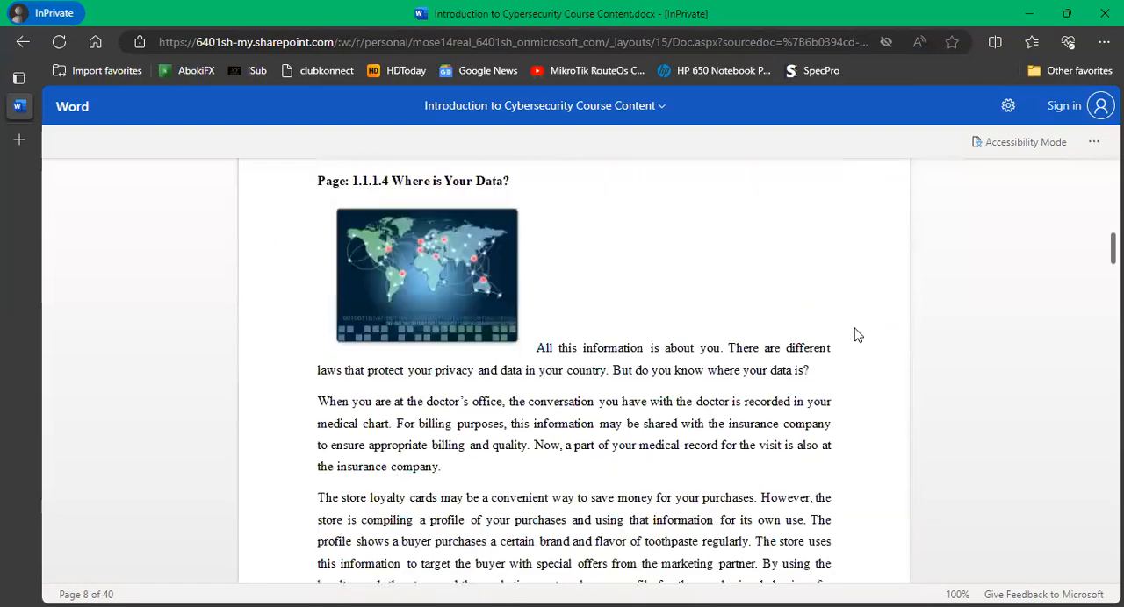
pyautogui.scroll(-3)
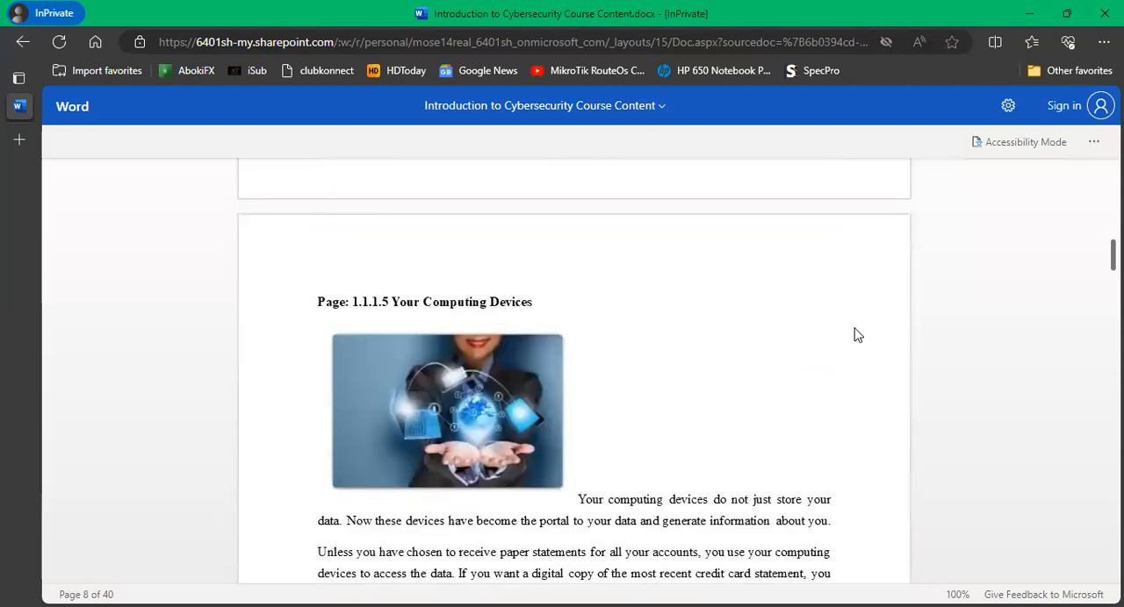
pyautogui.scroll(-3)
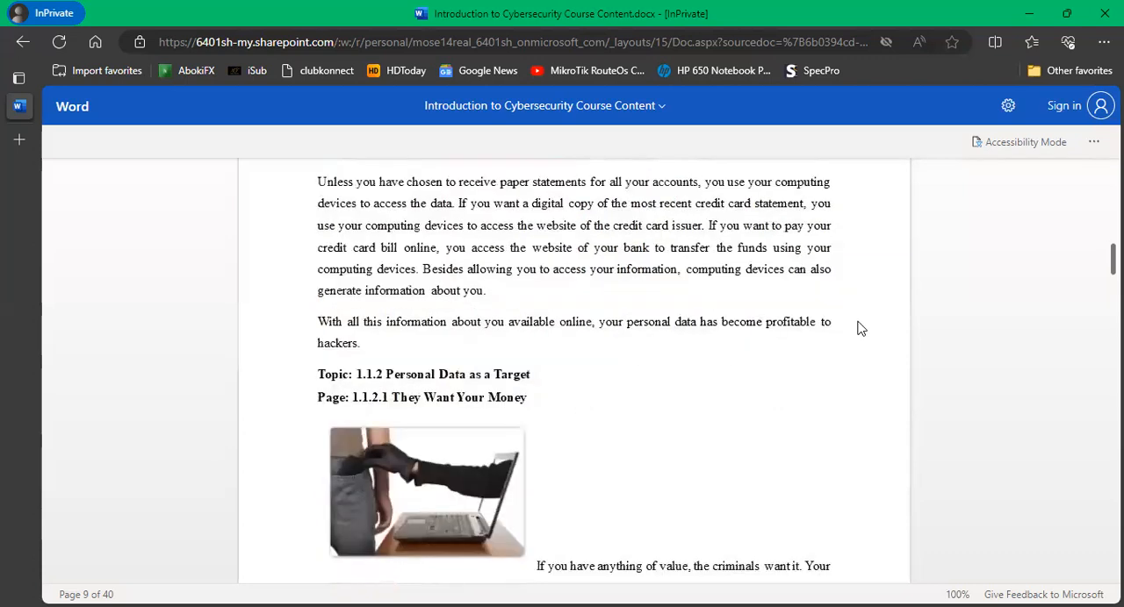
# Scroll down to the paragraph about the 10,000 hacked airline accounts.
pyautogui.scroll(-3)
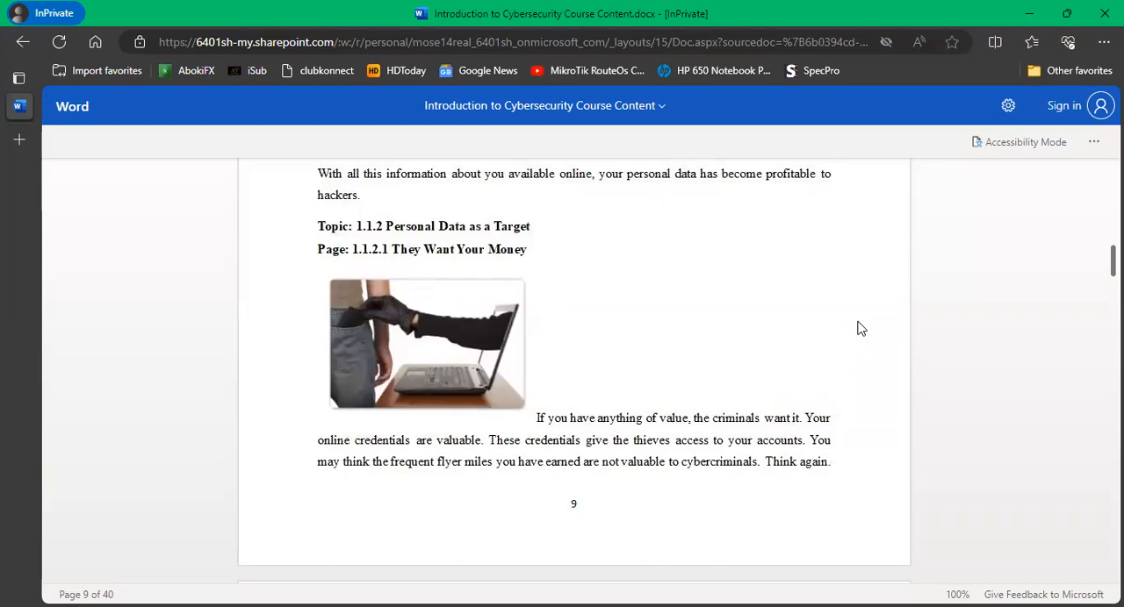
pyautogui.scroll(-3)
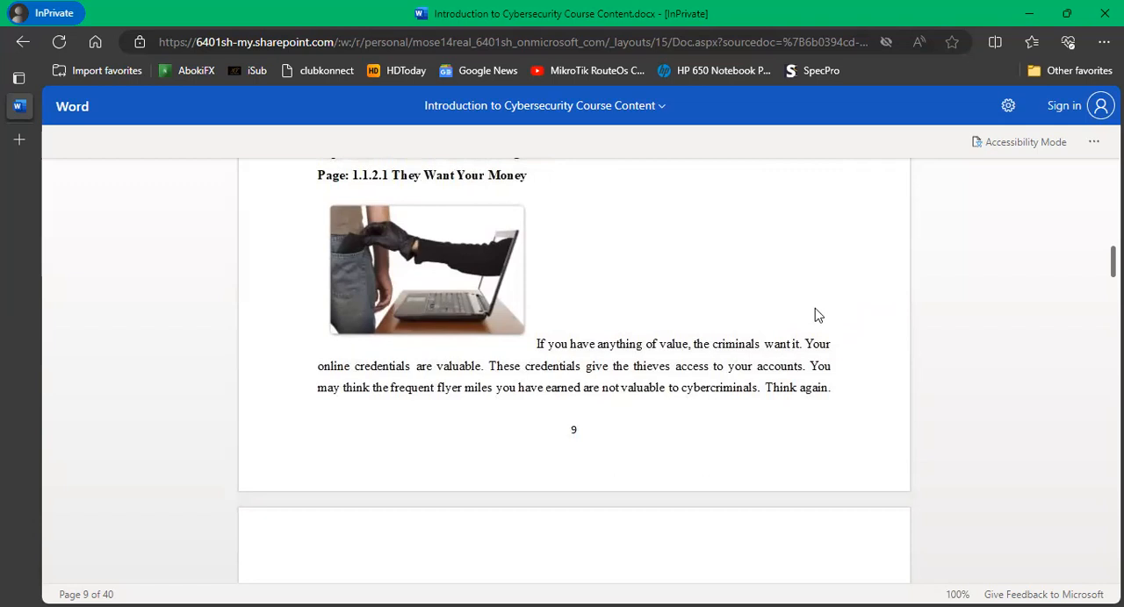
pyautogui.scroll(-3)
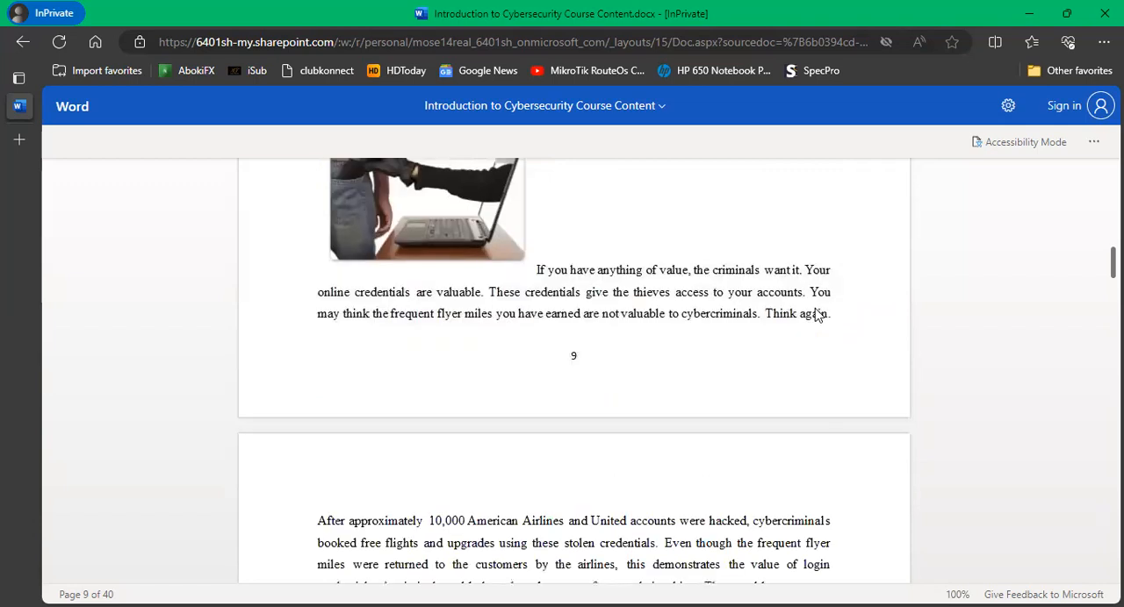
pyautogui.scroll(-3)
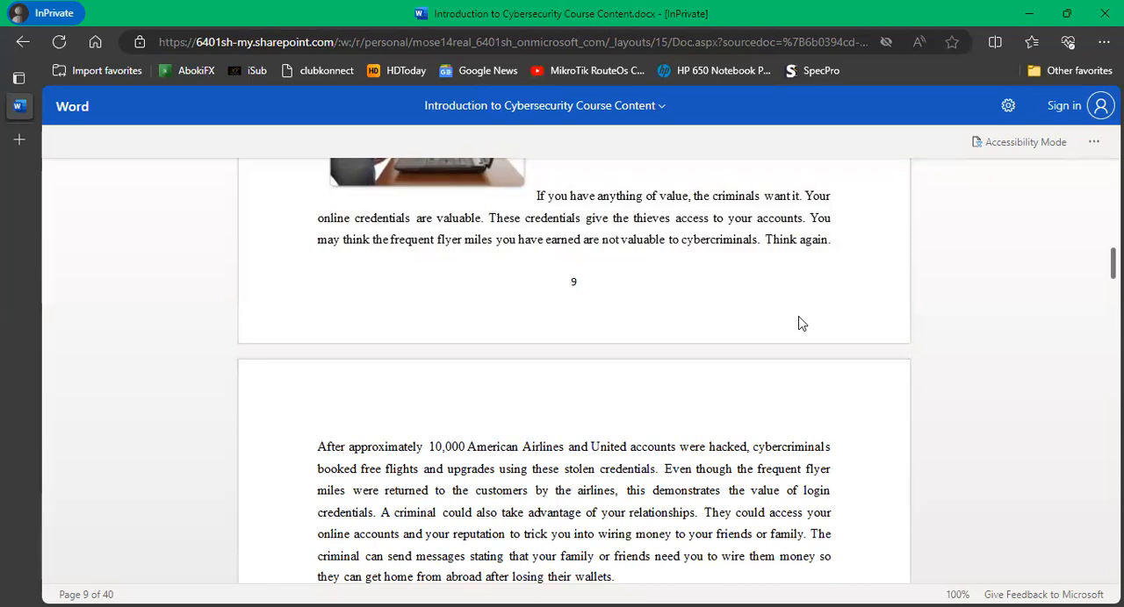
# Scroll down until the 'Page: 1.1.2.2 They Want Your Identity' heading and its image appear.
pyautogui.scroll(-3)
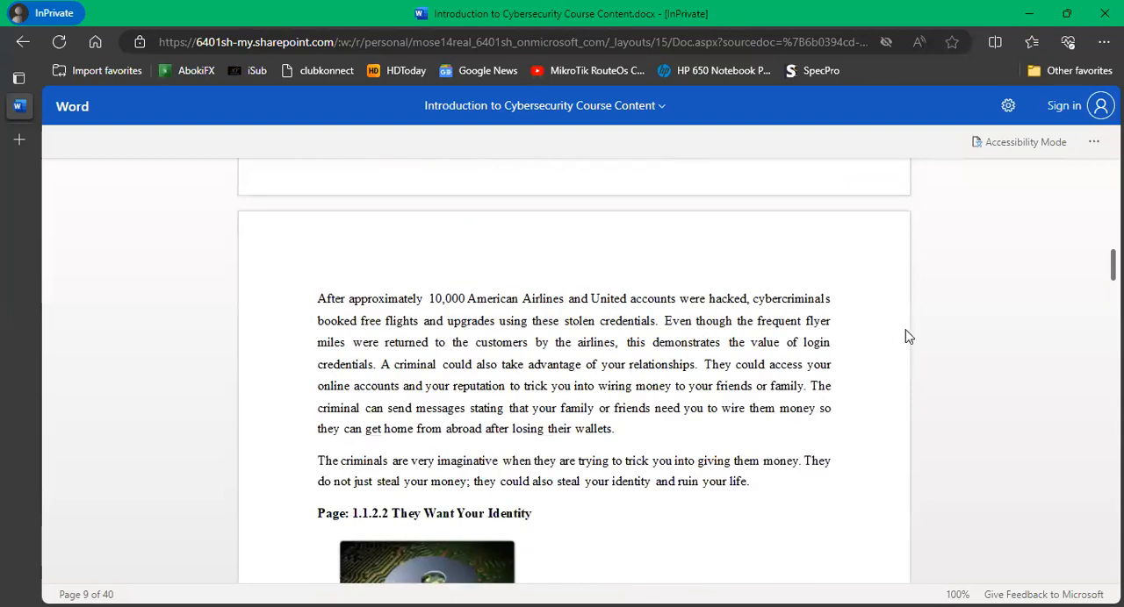
pyautogui.moveTo(913, 344)
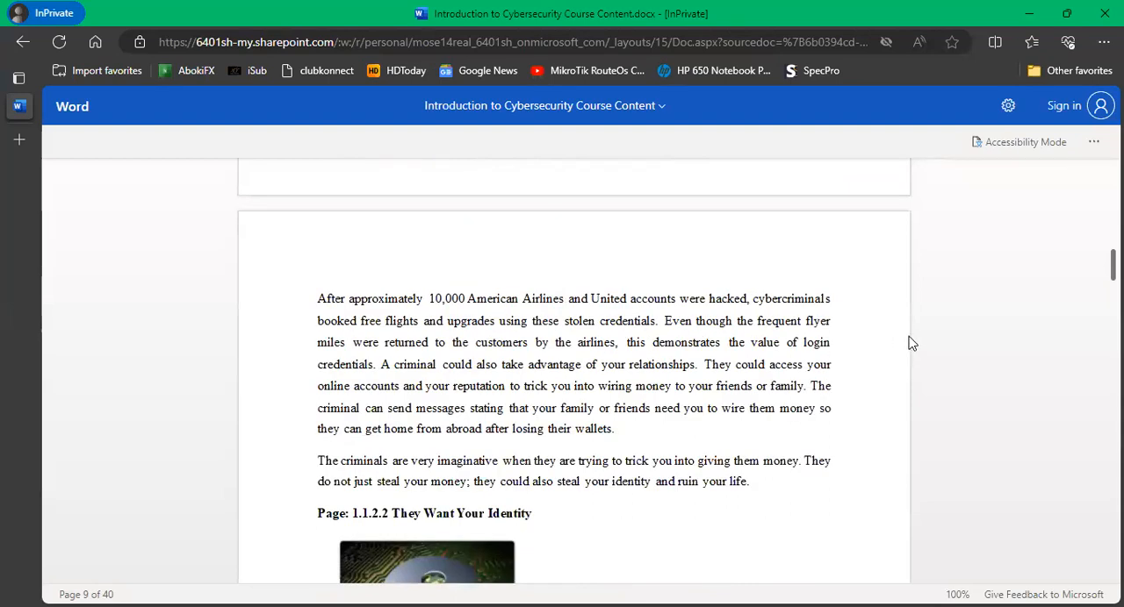
pyautogui.moveTo(906, 340)
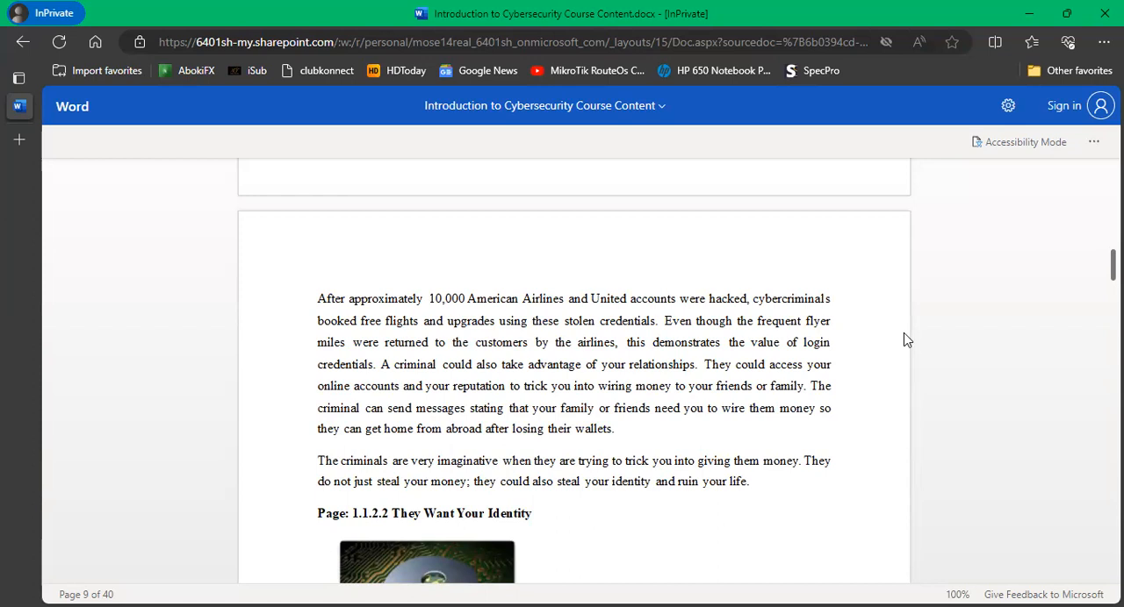
pyautogui.scroll(-3)
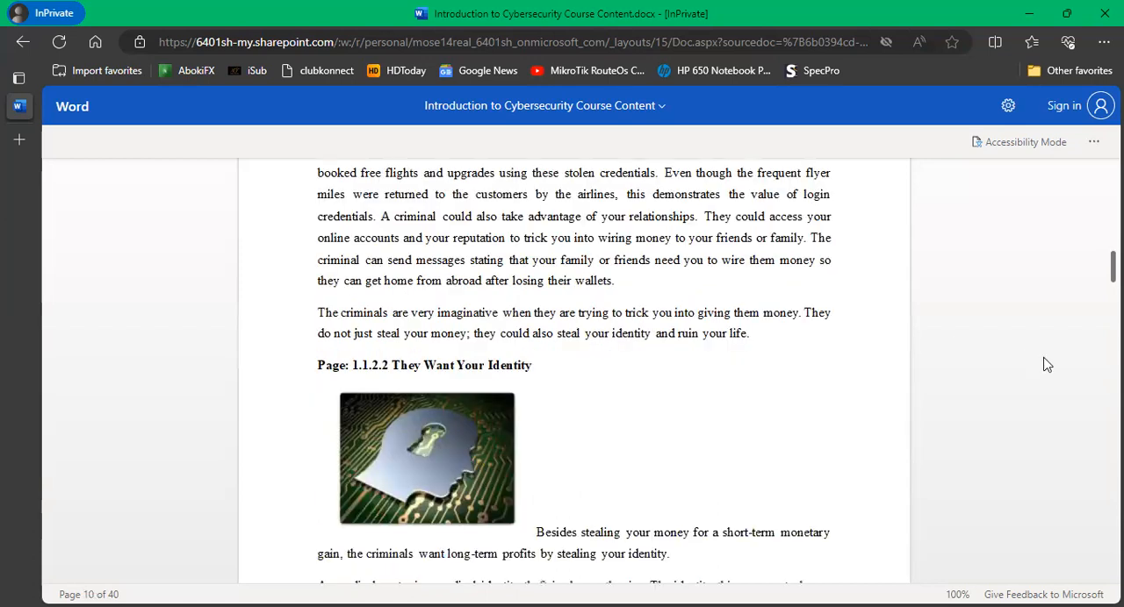
# Scroll past page 10 to Section 1.2 Organizational Data at the top of page 11.
pyautogui.scroll(-3)
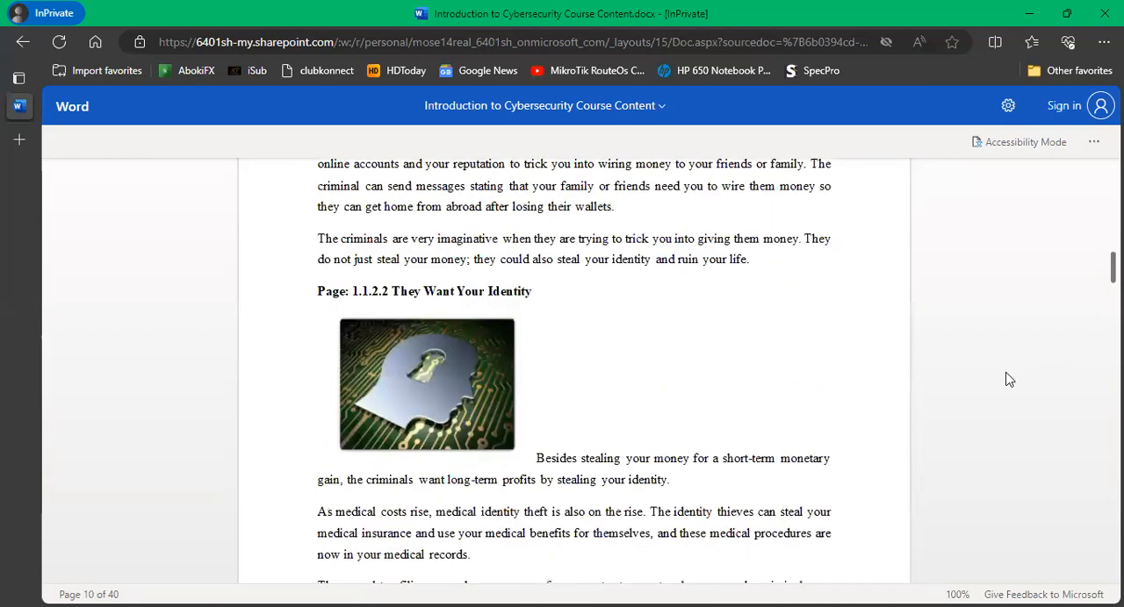
pyautogui.scroll(-3)
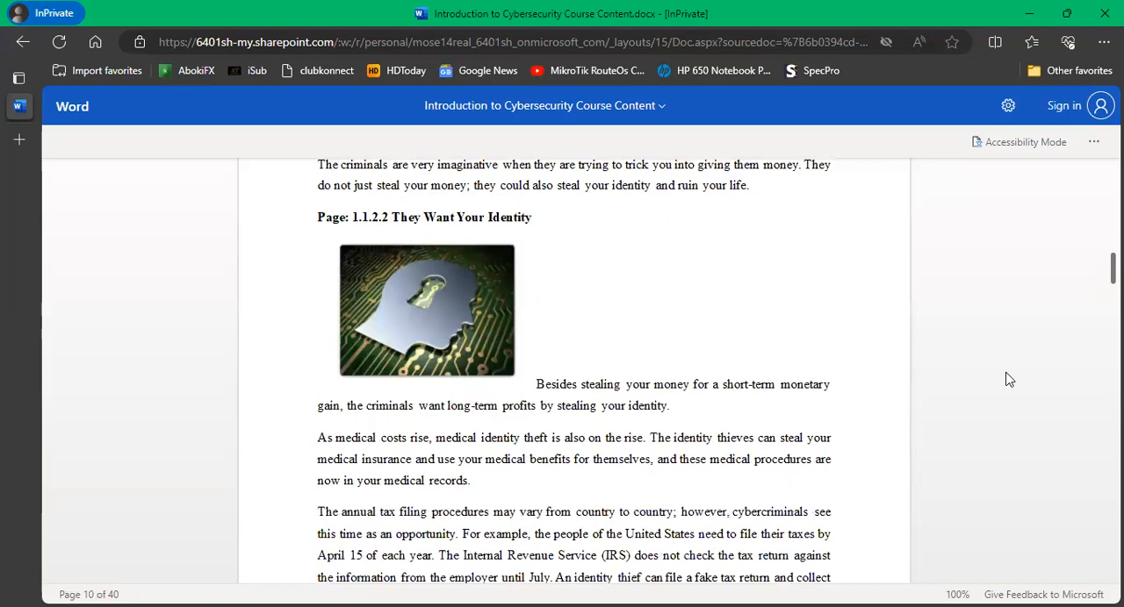
pyautogui.moveTo(951, 384)
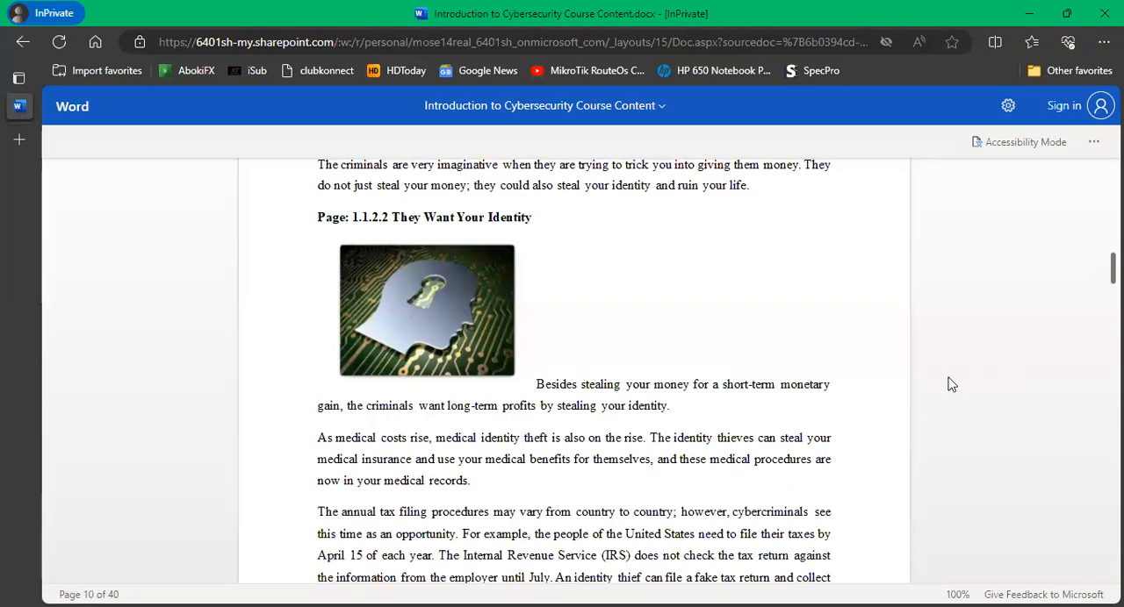
pyautogui.moveTo(920, 386)
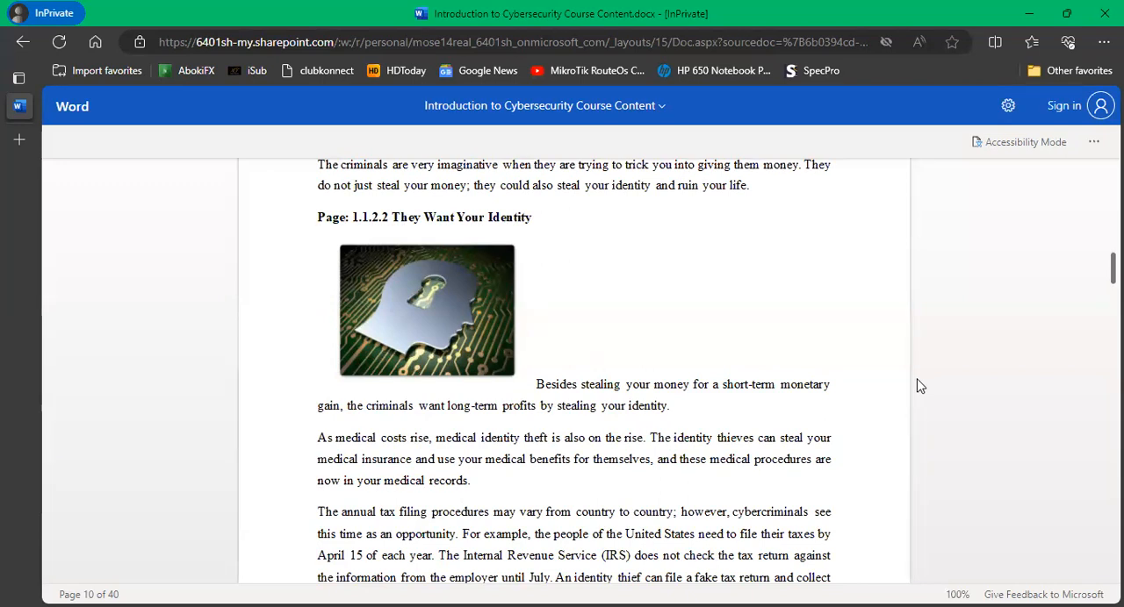
pyautogui.moveTo(909, 403)
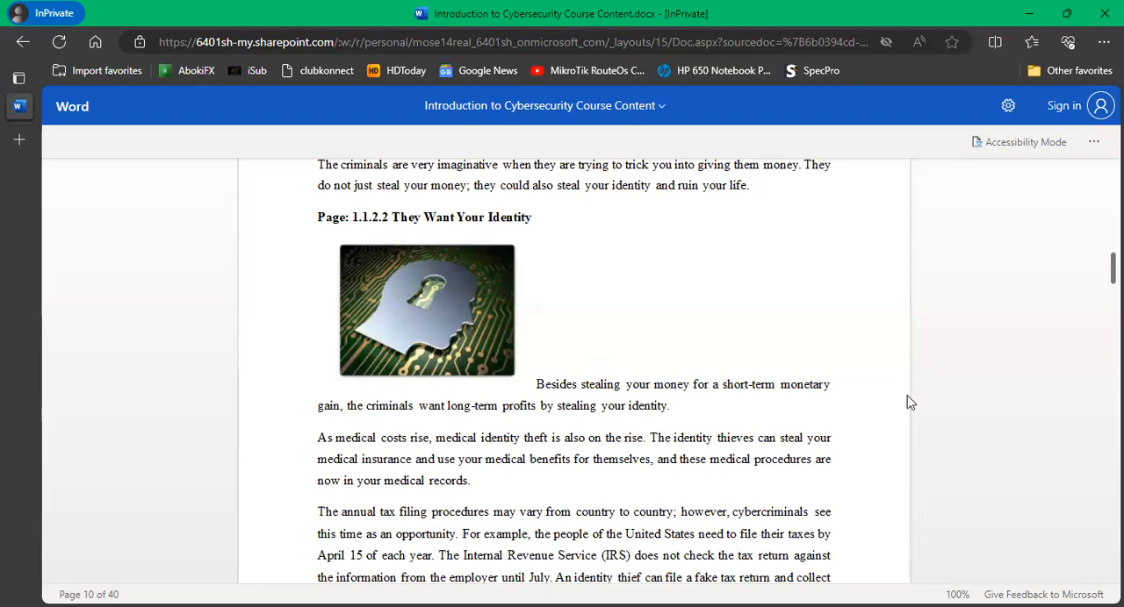
pyautogui.scroll(-3)
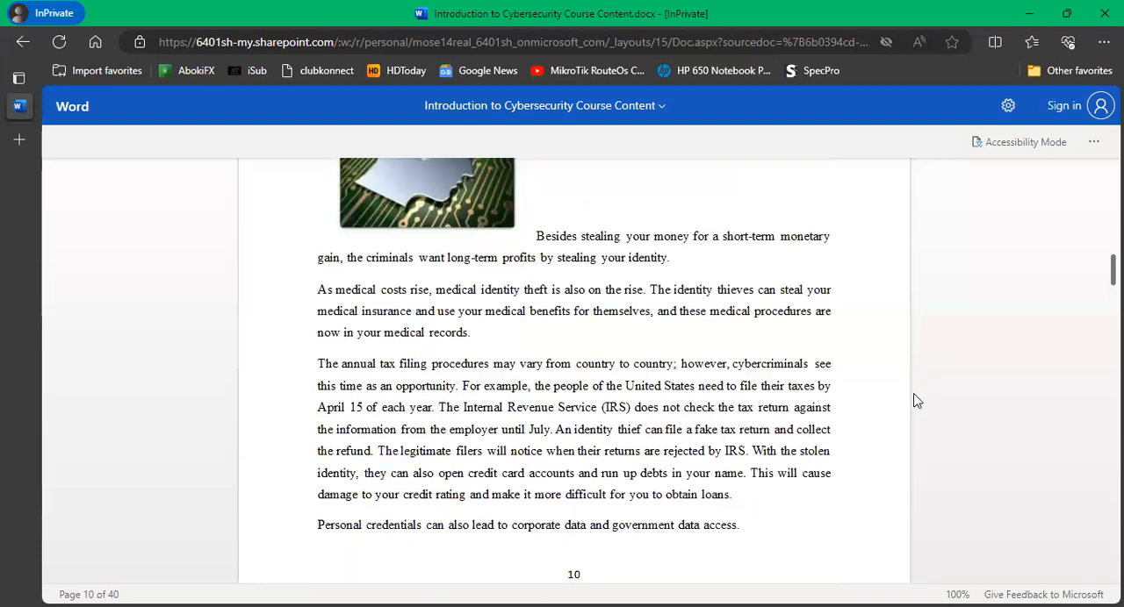
pyautogui.moveTo(713, 365)
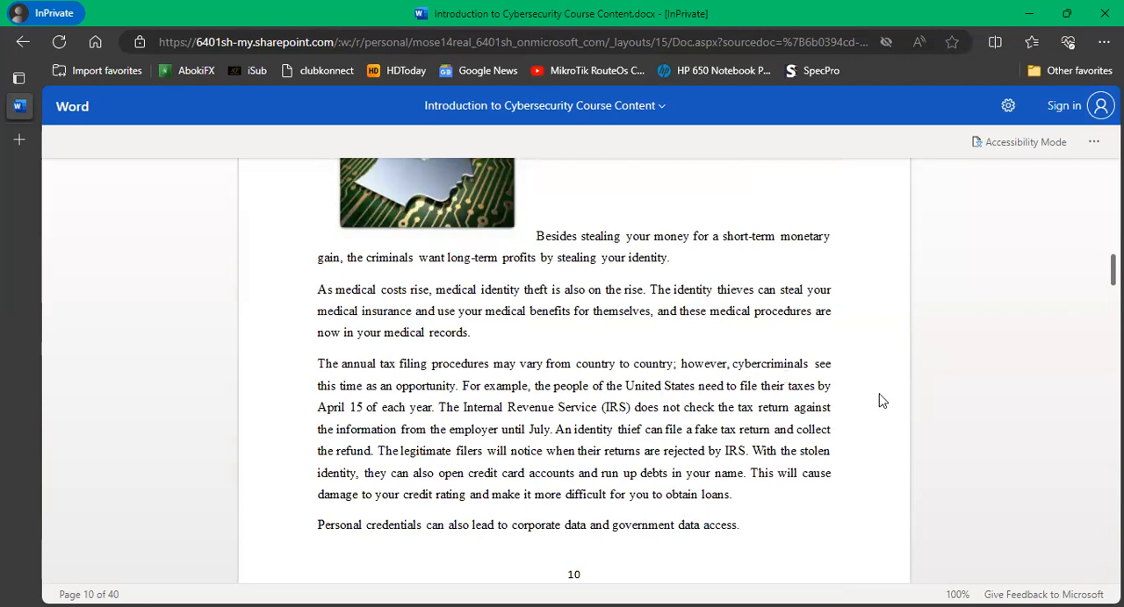
pyautogui.moveTo(883, 400)
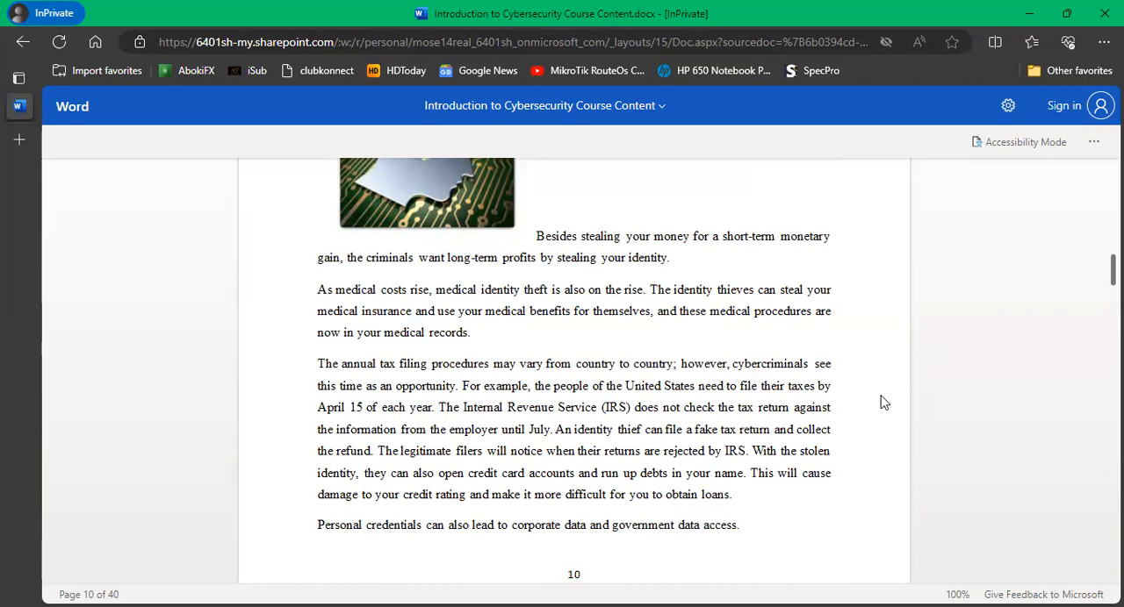
pyautogui.scroll(-3)
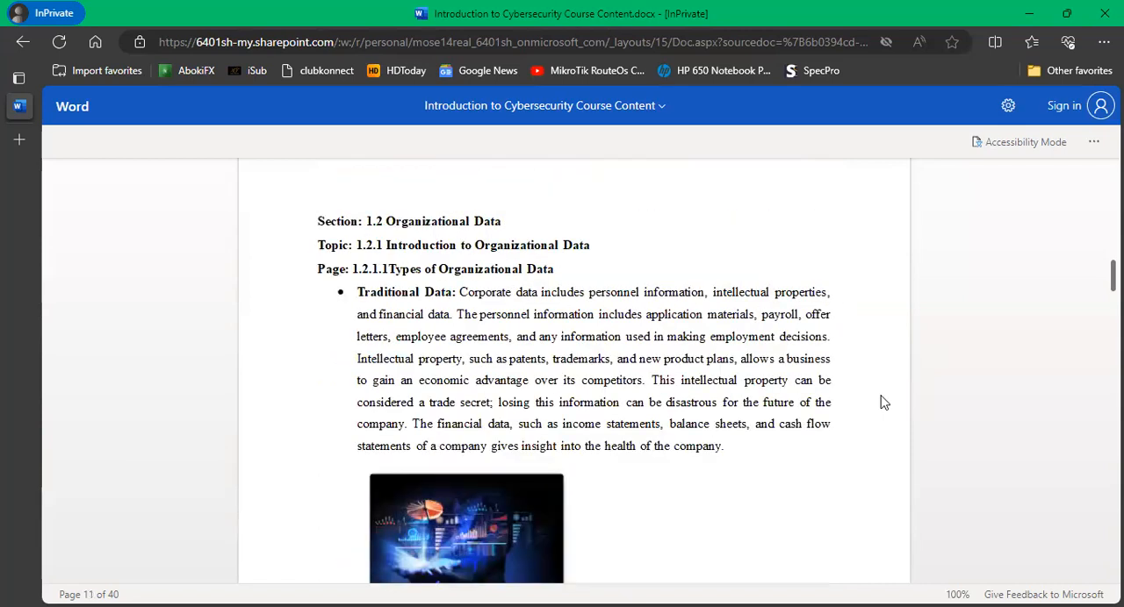
pyautogui.moveTo(881, 404)
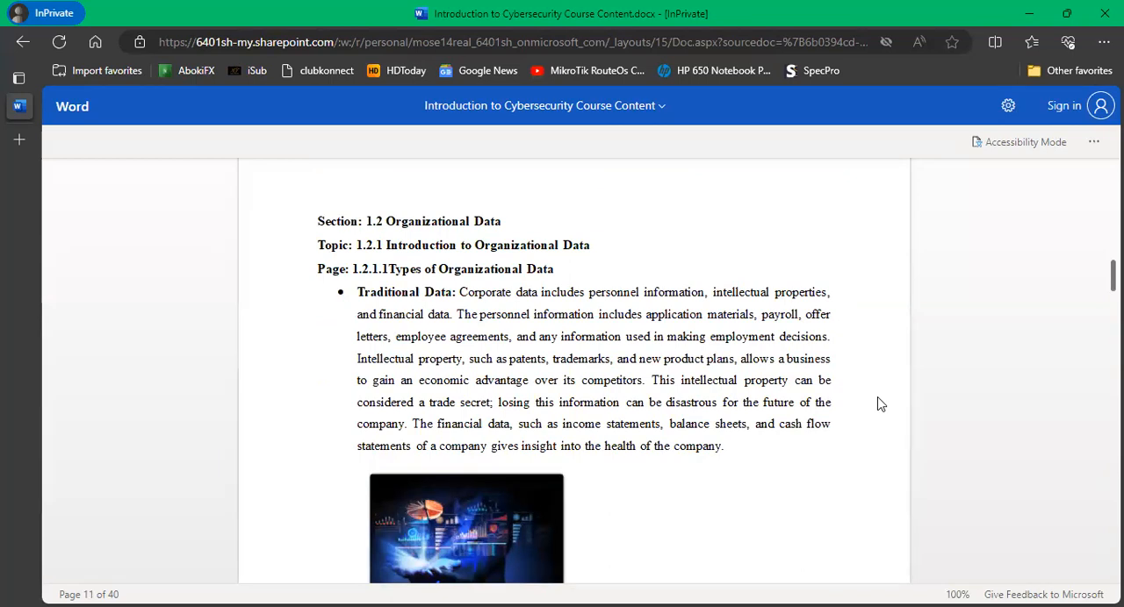
# Scroll past the Traditional Data image to show the full Internet of Things and Big Data paragraph.
pyautogui.scroll(-3)
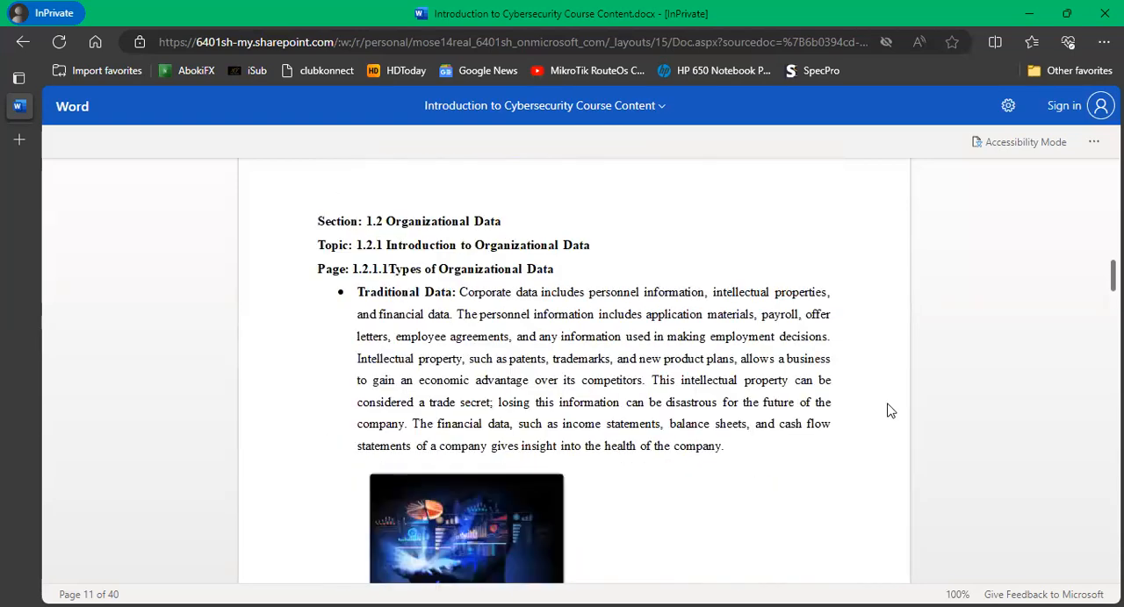
pyautogui.scroll(-3)
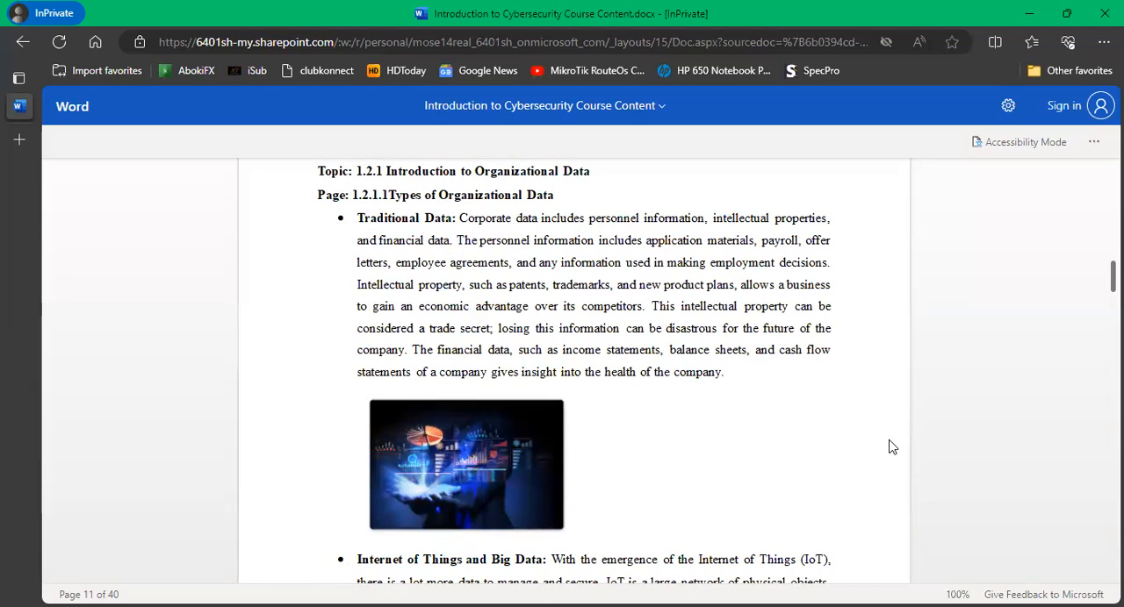
pyautogui.moveTo(867, 488)
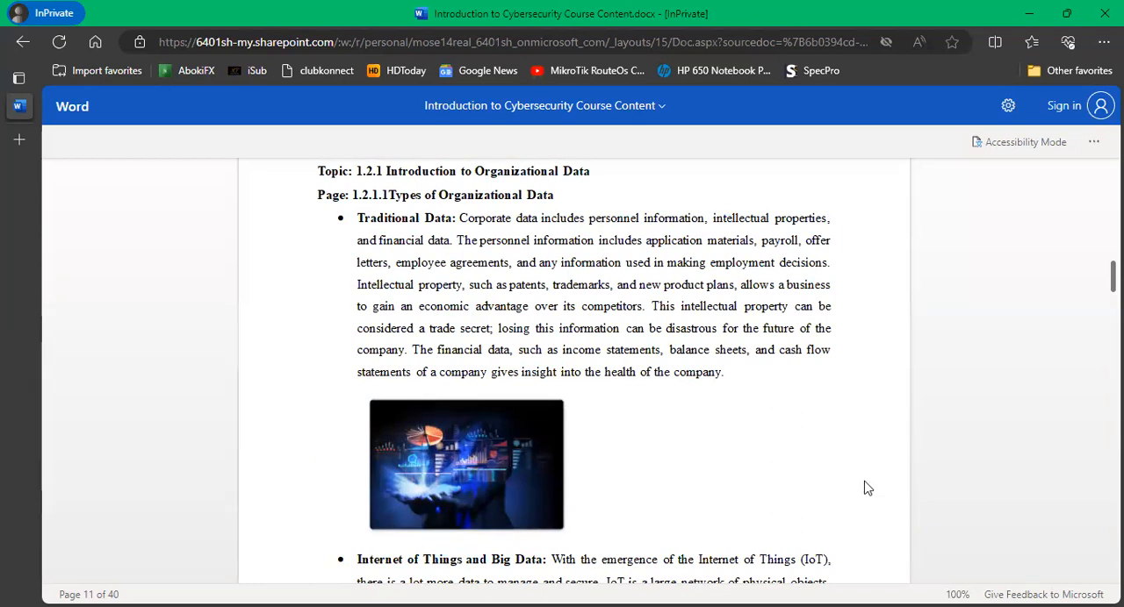
pyautogui.scroll(-3)
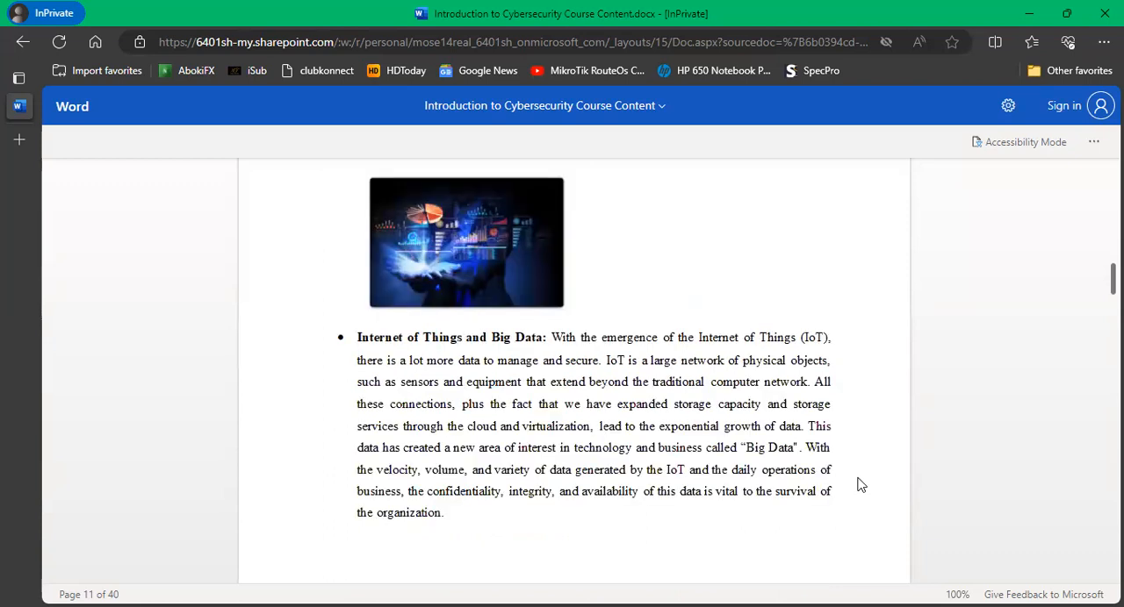
pyautogui.scroll(3)
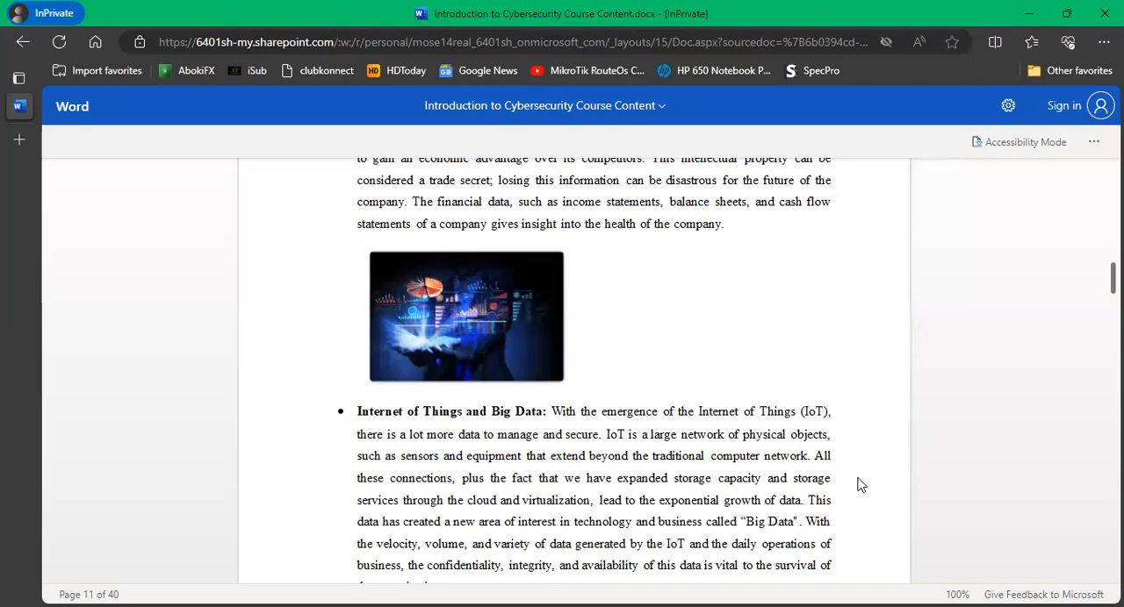
# Scroll a little further down to the page 11 footer.
pyautogui.scroll(-3)
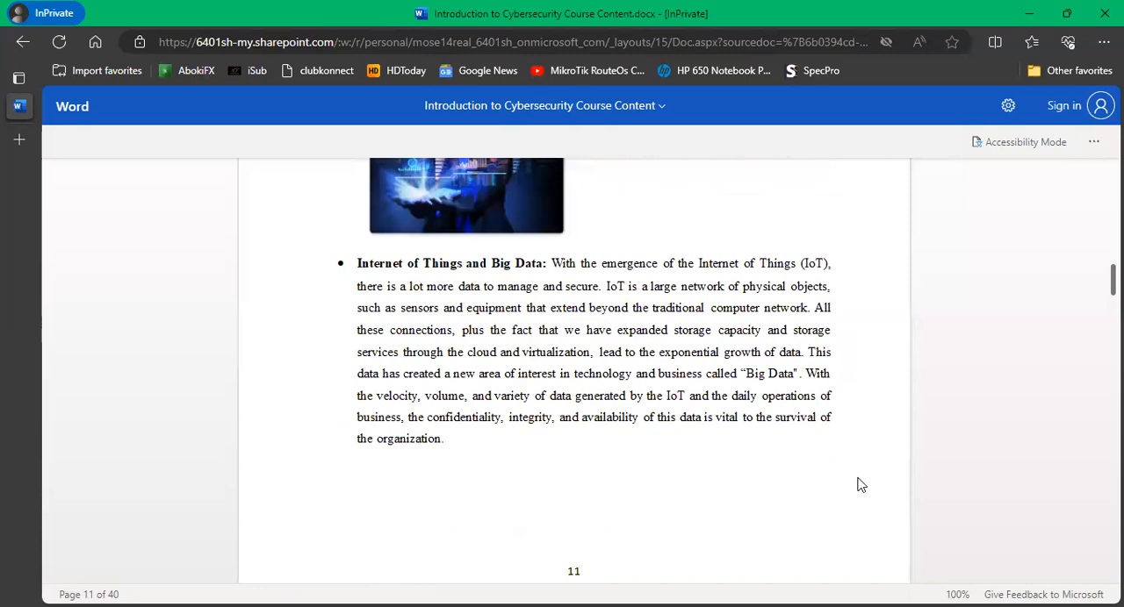
pyautogui.moveTo(1011, 481)
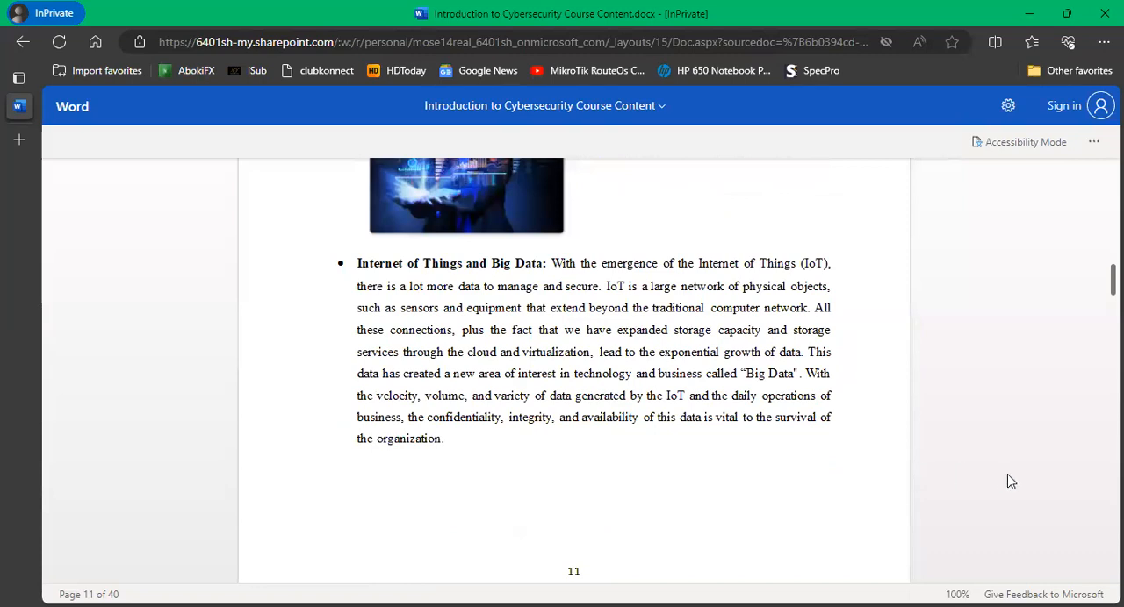
pyautogui.moveTo(1008, 483)
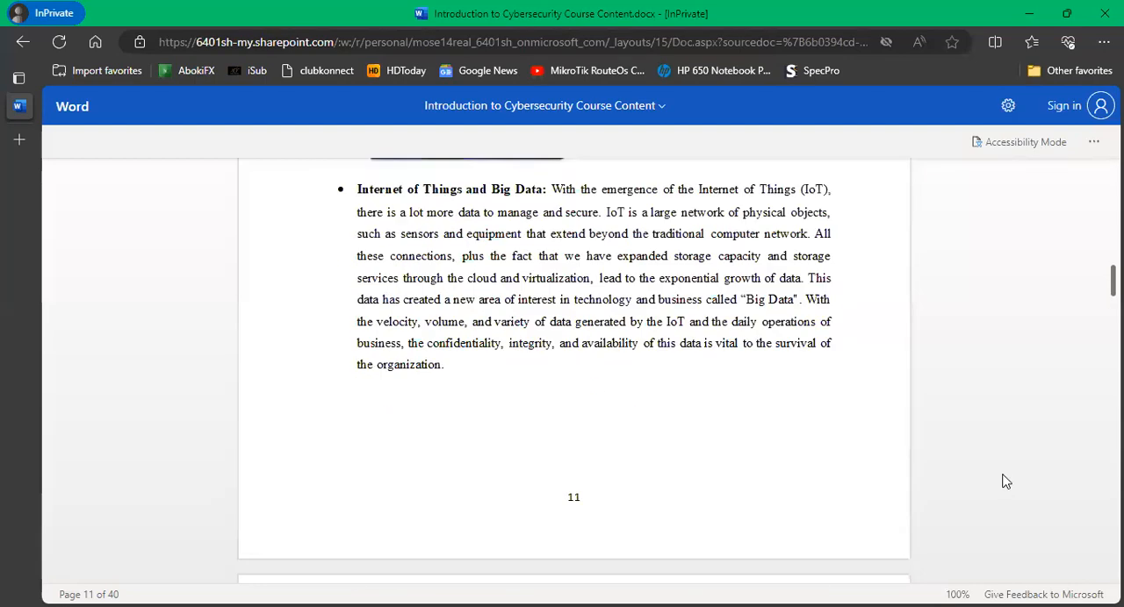
# Scroll onto page 12 to the Confidentiality, Integrity, and Availability heading and CIA triad pie chart.
pyautogui.scroll(-3)
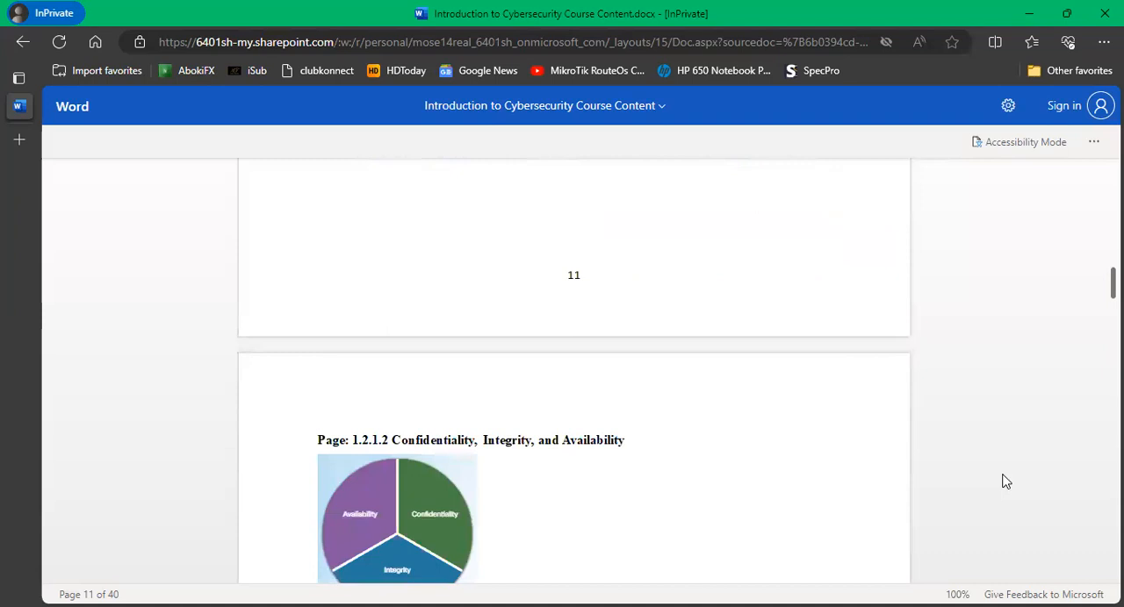
pyautogui.scroll(-3)
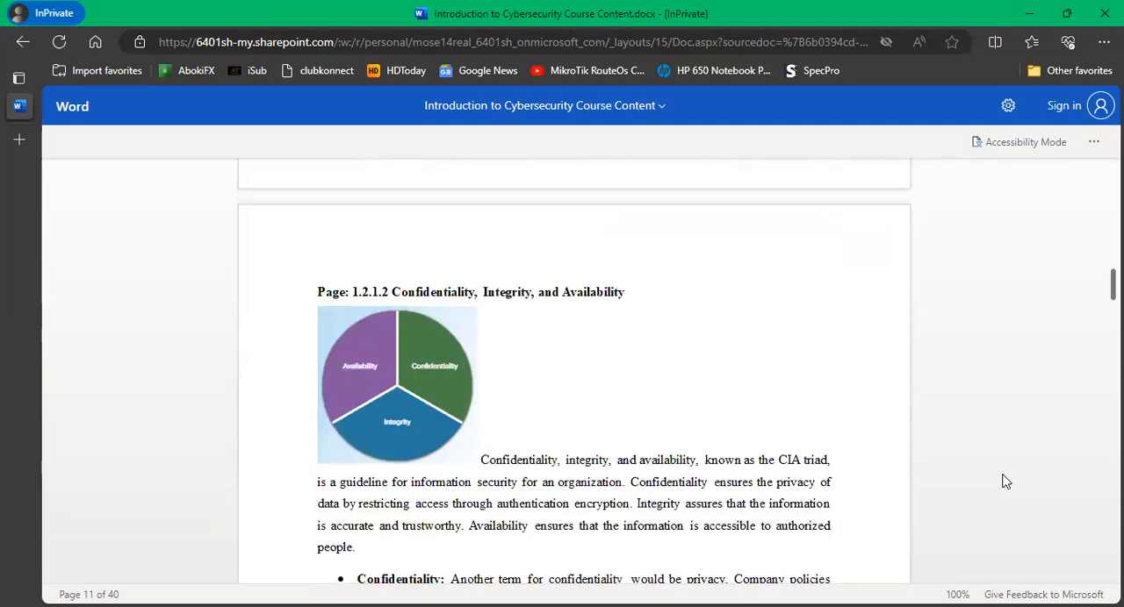
pyautogui.scroll(-3)
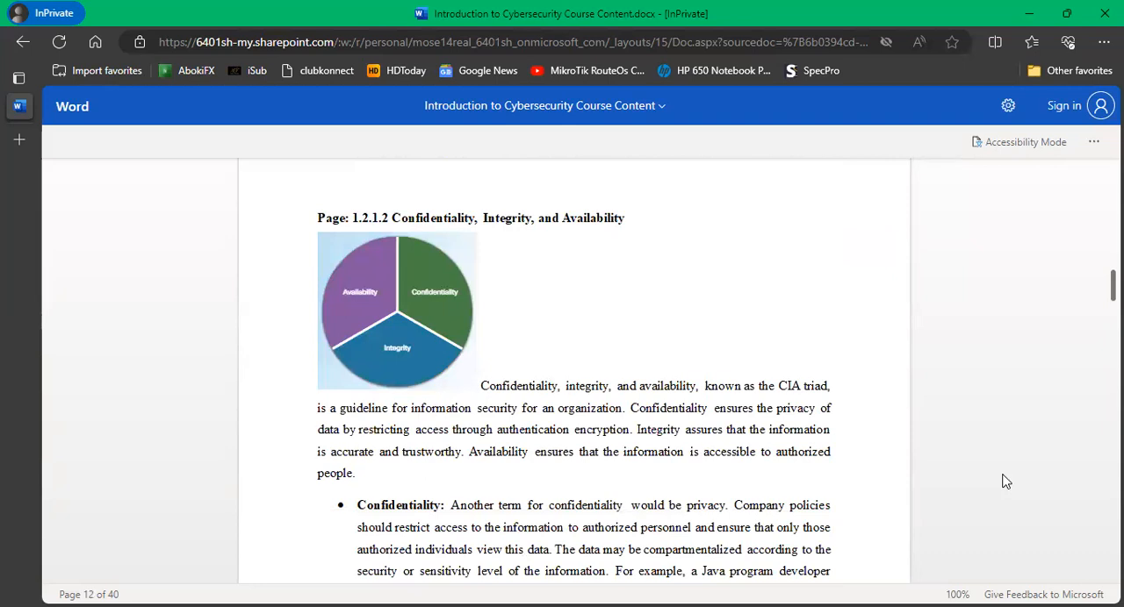
pyautogui.moveTo(1010, 439)
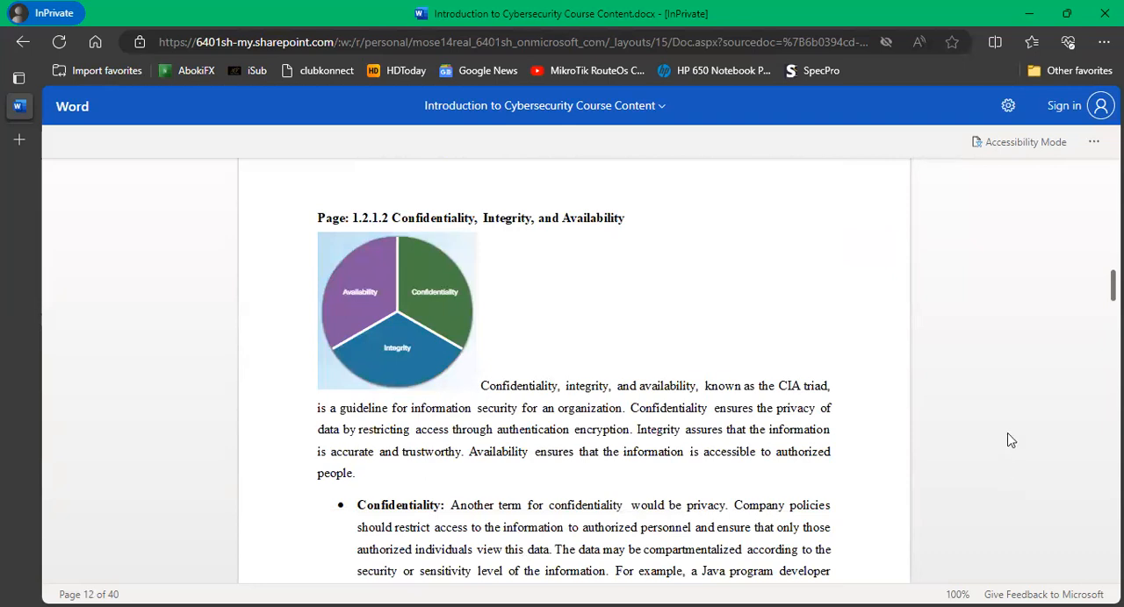
pyautogui.moveTo(744, 91)
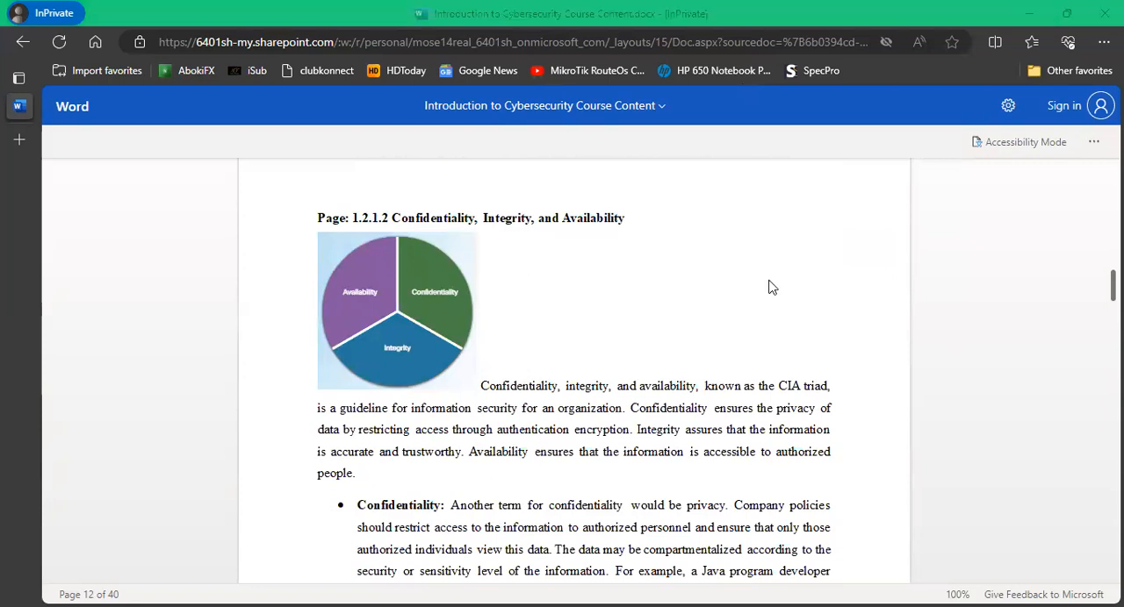
pyautogui.moveTo(931, 335)
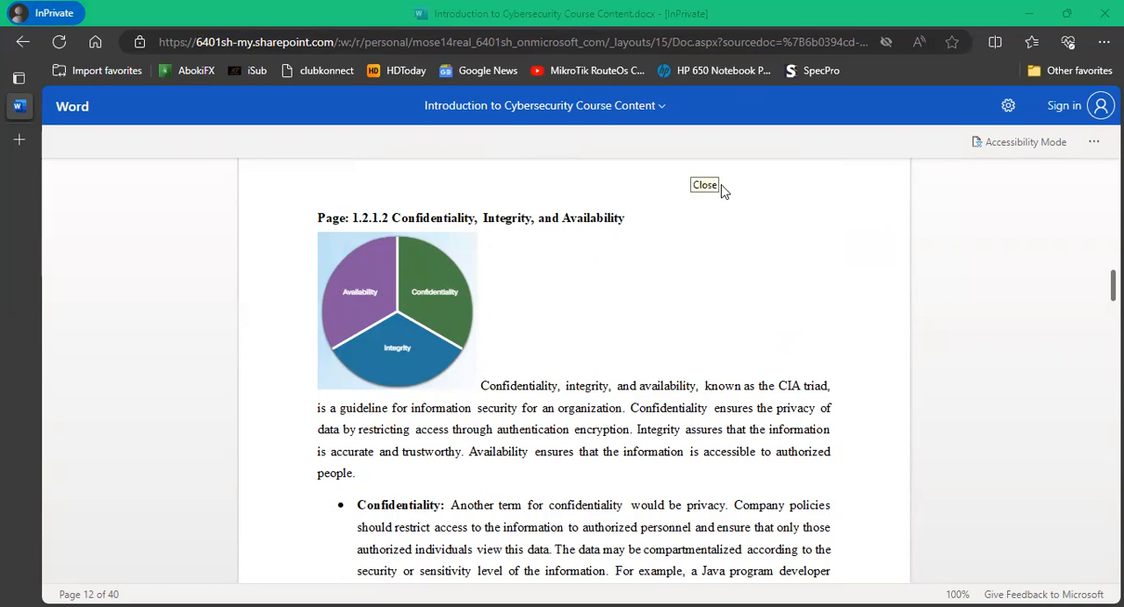
pyautogui.click(704, 186)
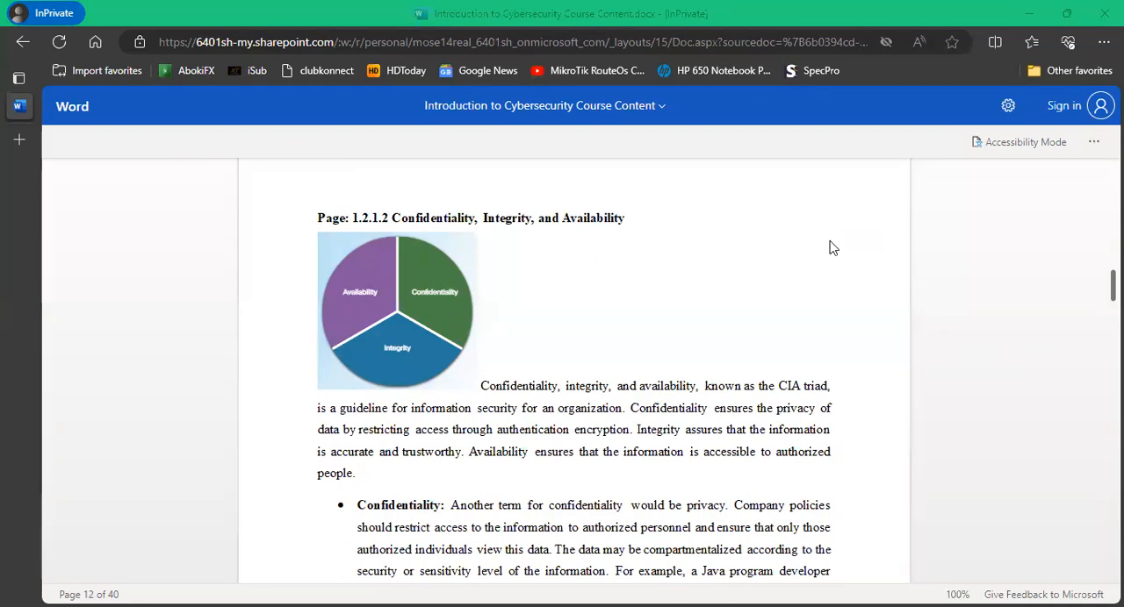
pyautogui.moveTo(801, 232)
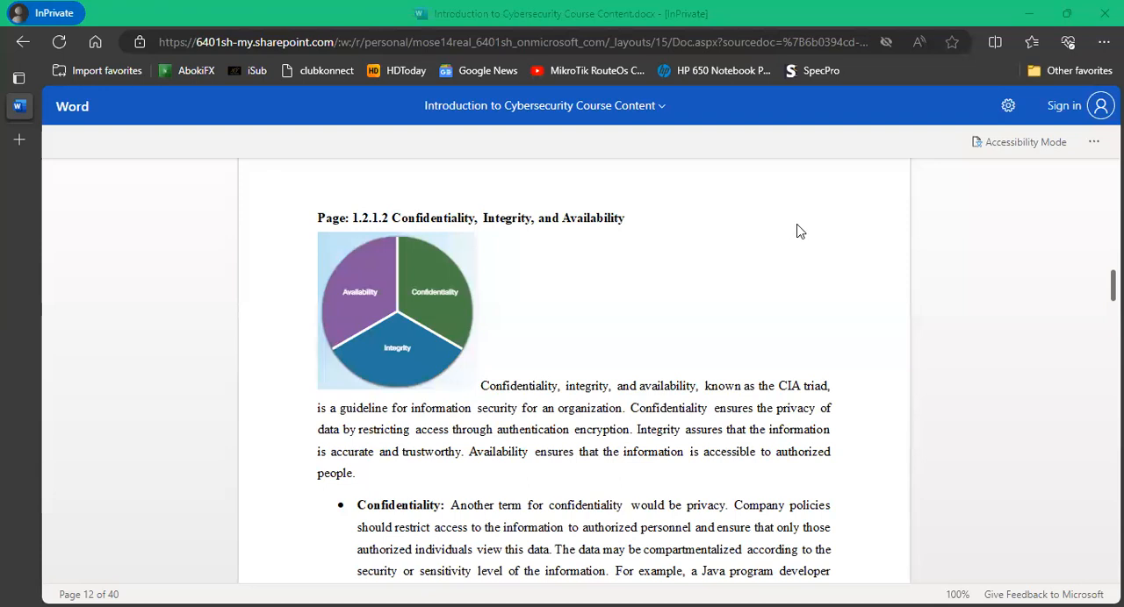
pyautogui.moveTo(861, 233)
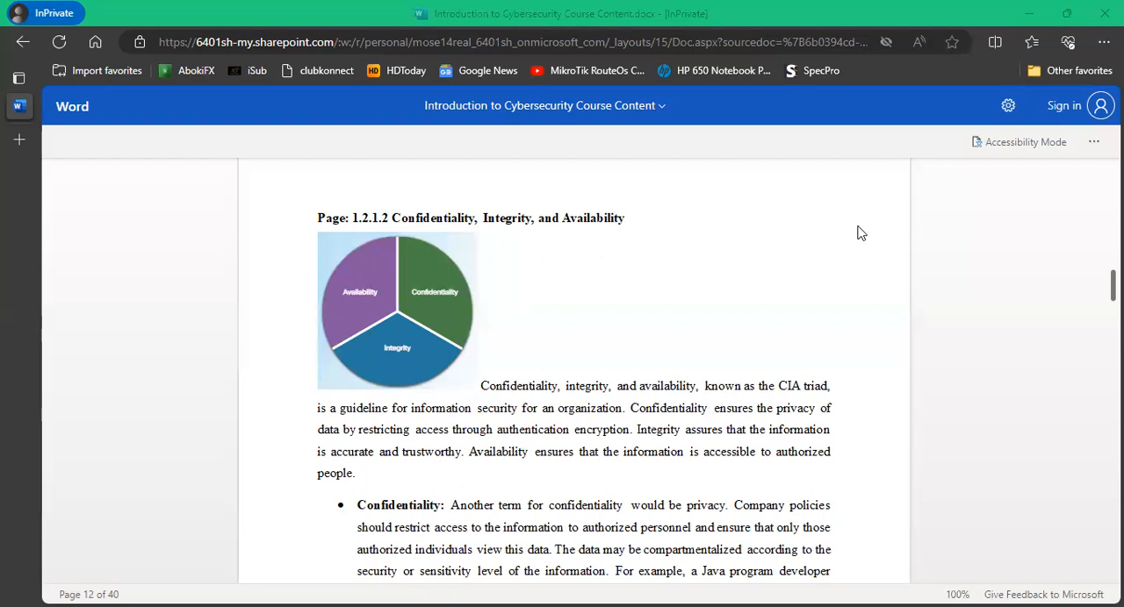
pyautogui.moveTo(908, 400)
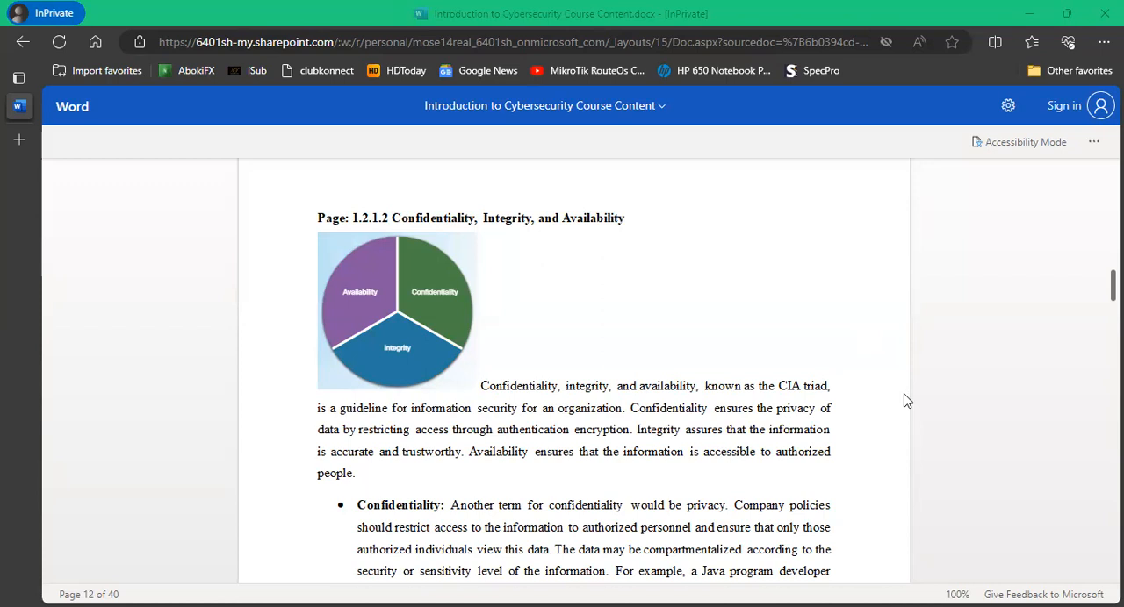
pyautogui.moveTo(903, 365)
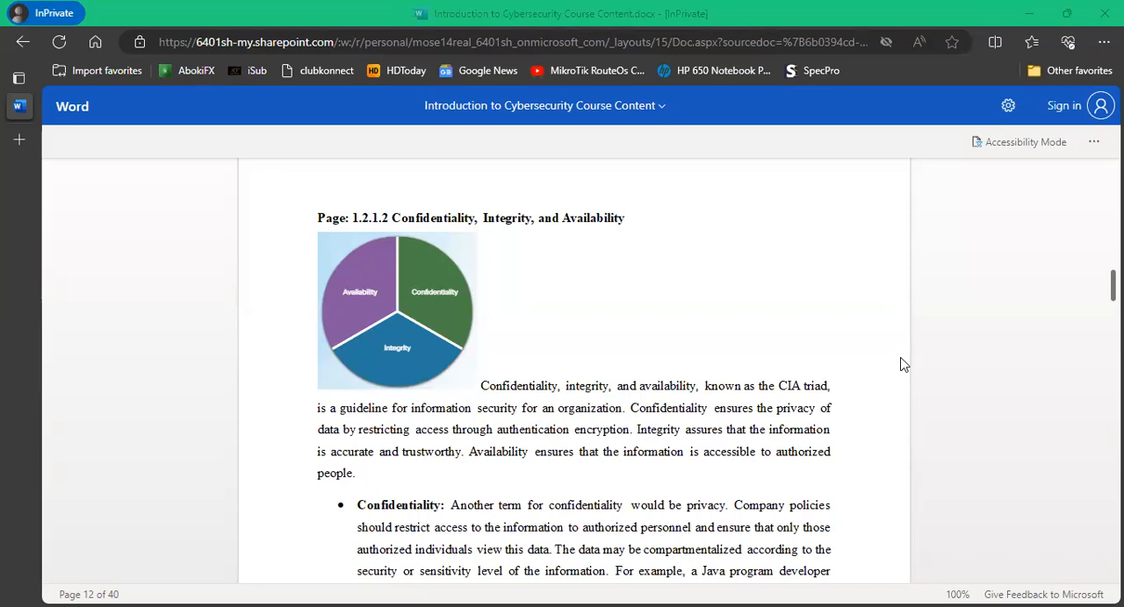
# Scroll below the CIA pie chart to show the Confidentiality and Integrity bullets.
pyautogui.scroll(-3)
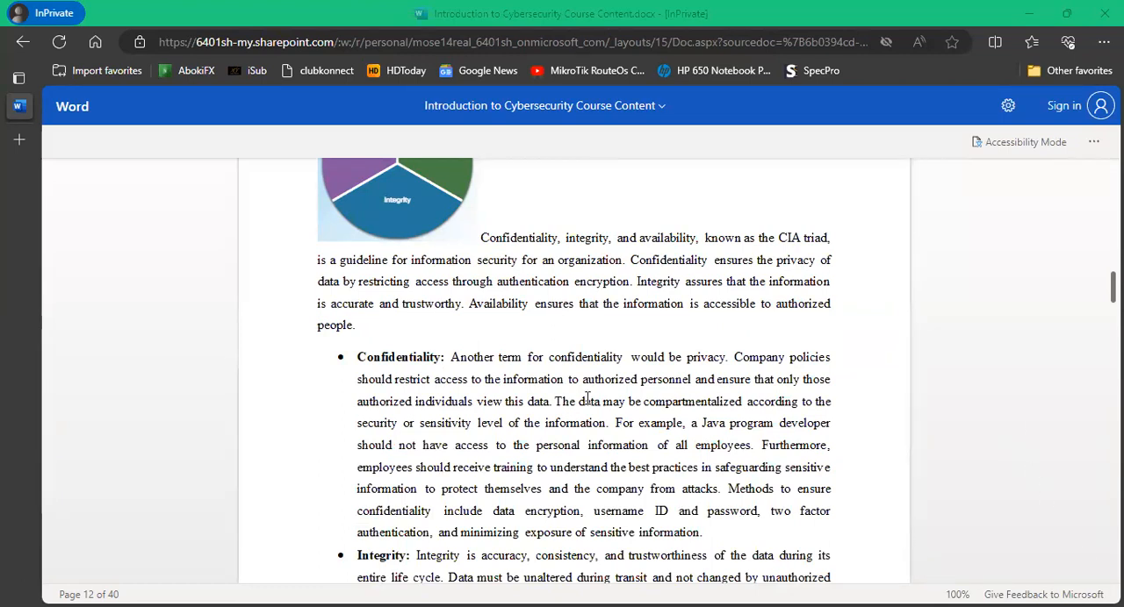
pyautogui.moveTo(558, 379)
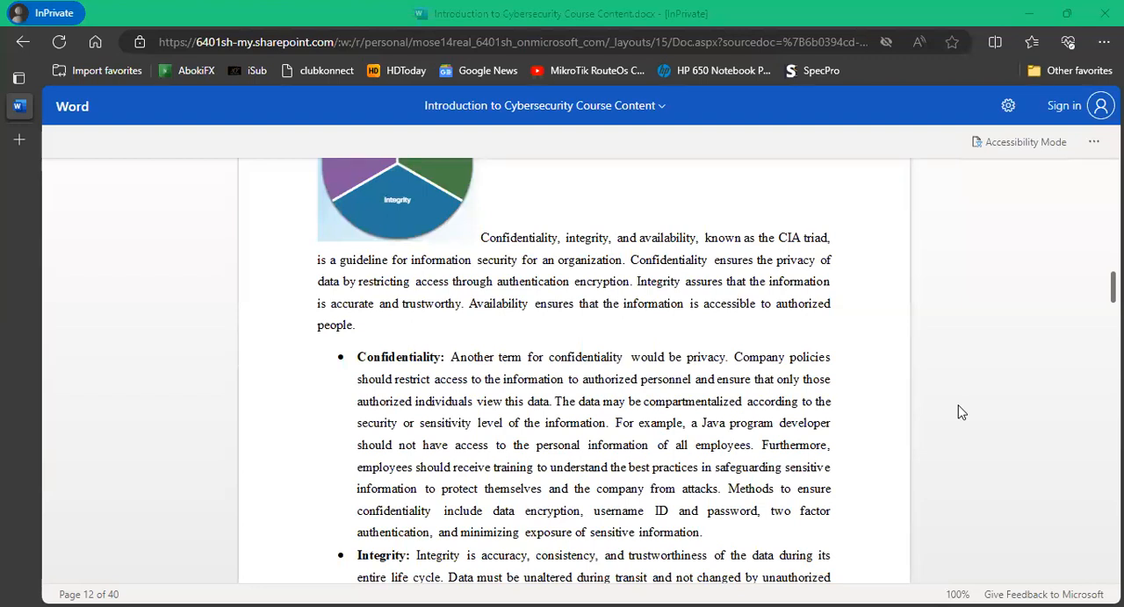
pyautogui.moveTo(807, 393)
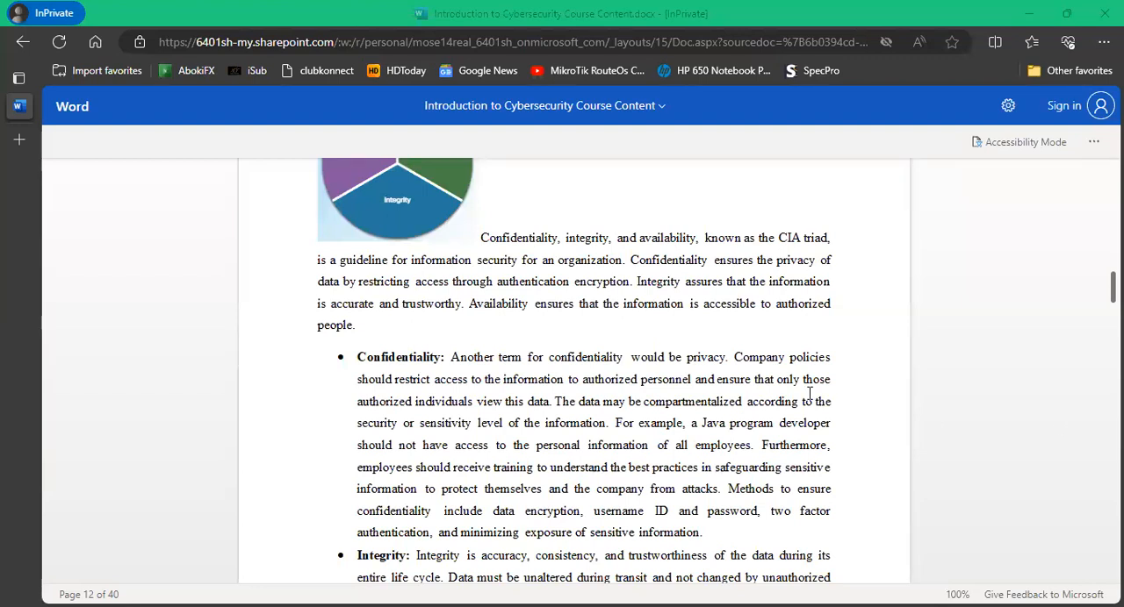
# Scroll down to the end of the Integrity bullet and the page 12 footer.
pyautogui.scroll(-3)
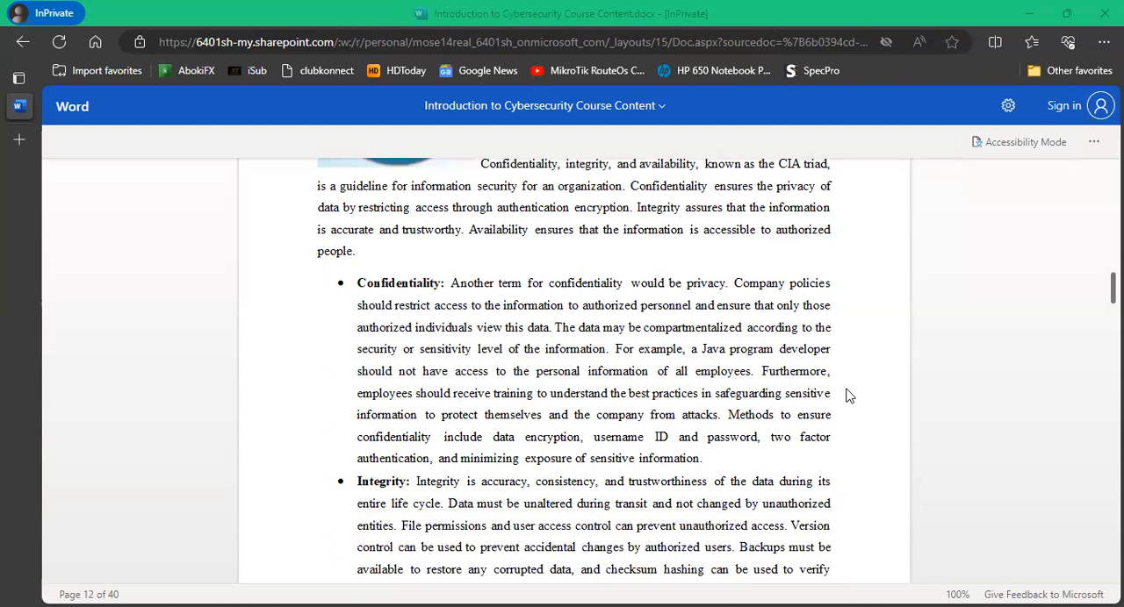
pyautogui.moveTo(853, 393)
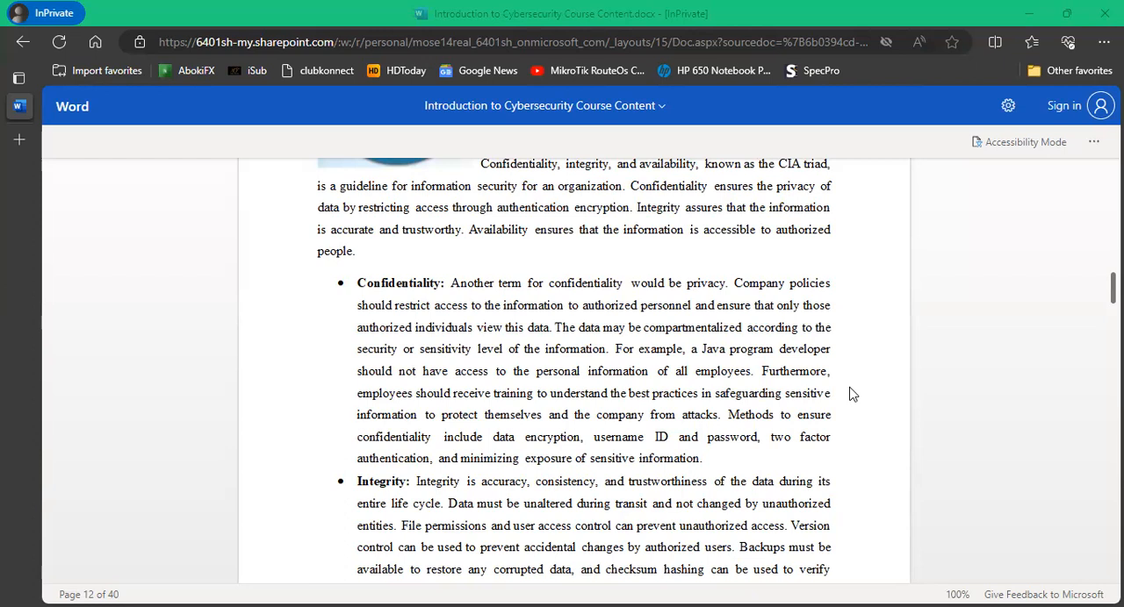
pyautogui.moveTo(873, 429)
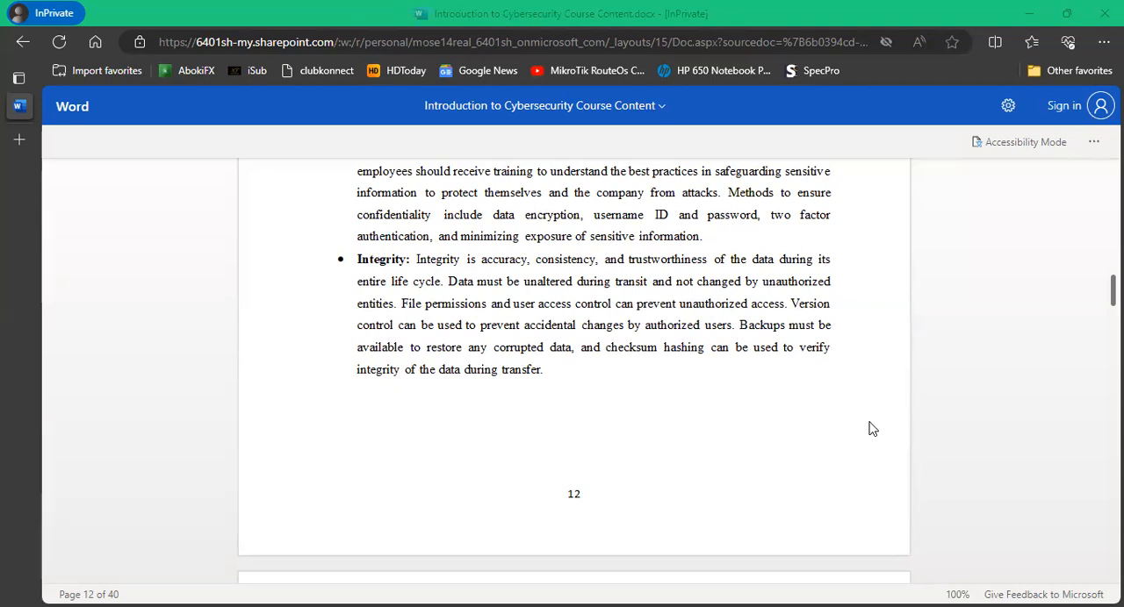
pyautogui.moveTo(807, 134)
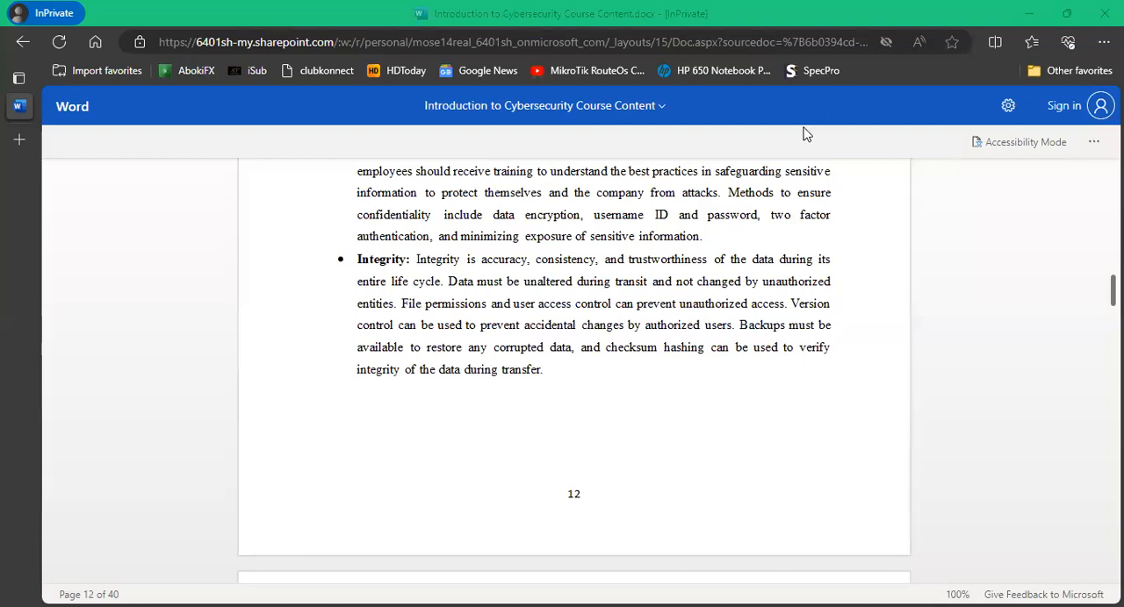
pyautogui.moveTo(869, 376)
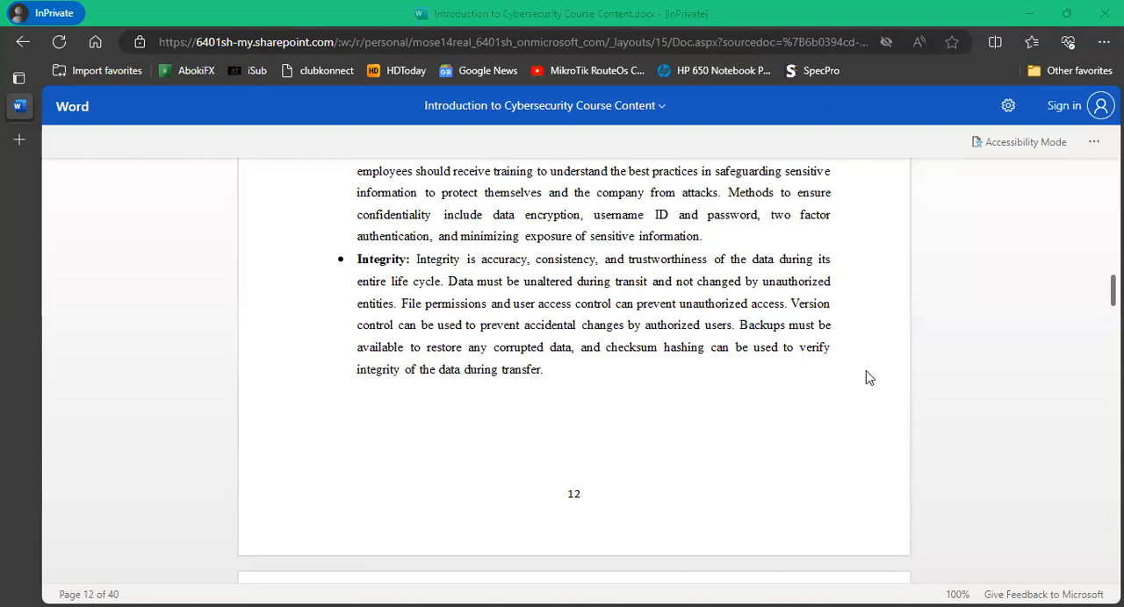
pyautogui.moveTo(582, 372)
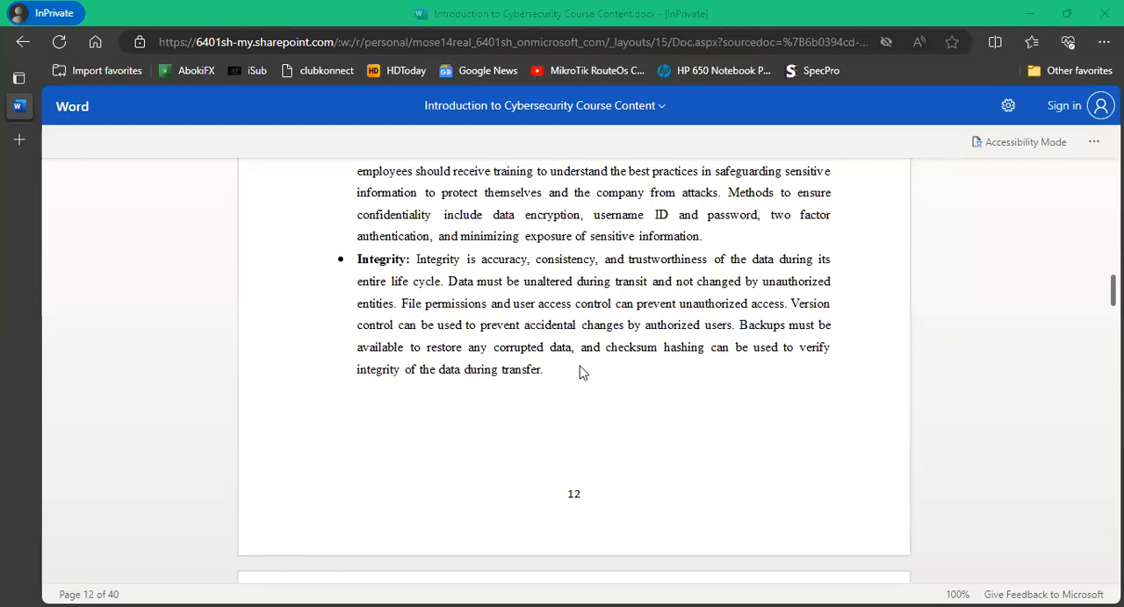
pyautogui.moveTo(757, 373)
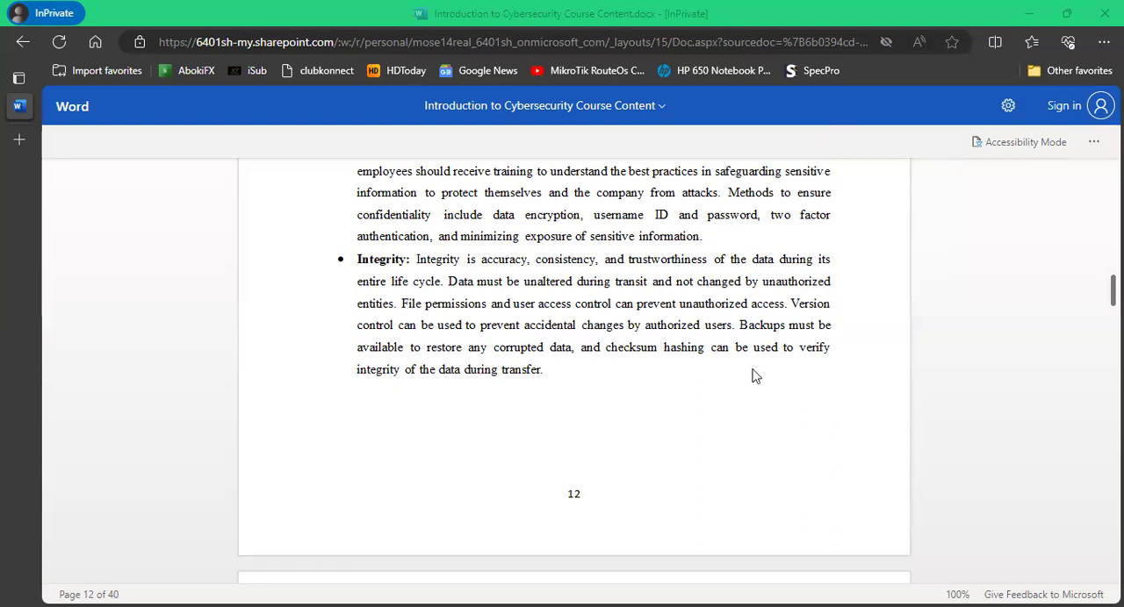
pyautogui.moveTo(868, 363)
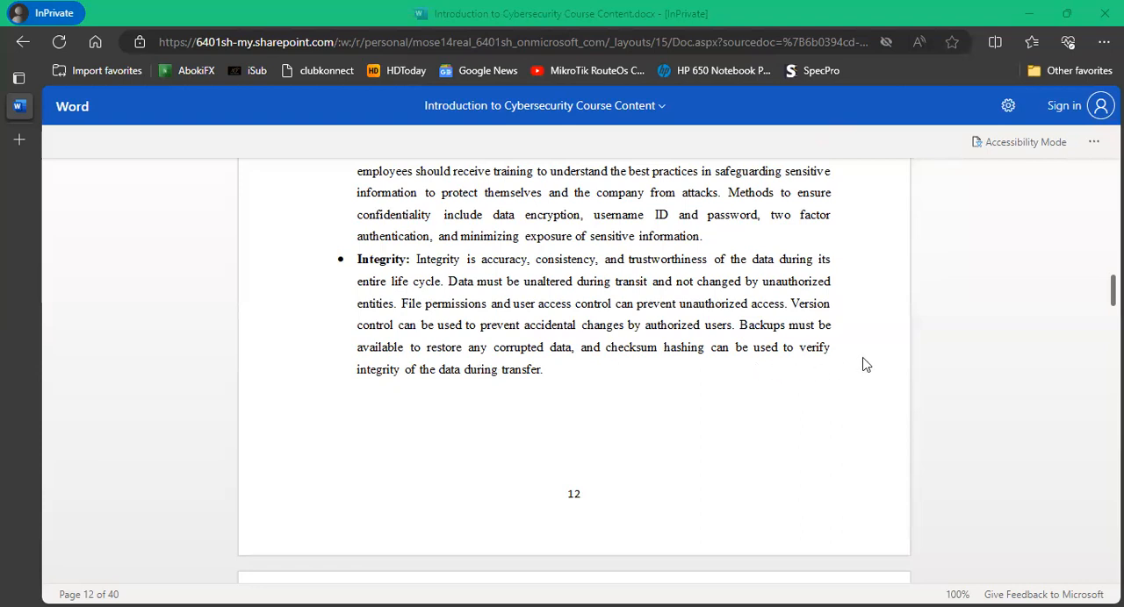
# Scroll to page 13's checksum paragraphs below the hash function figure and the start of Availability.
pyautogui.scroll(-3)
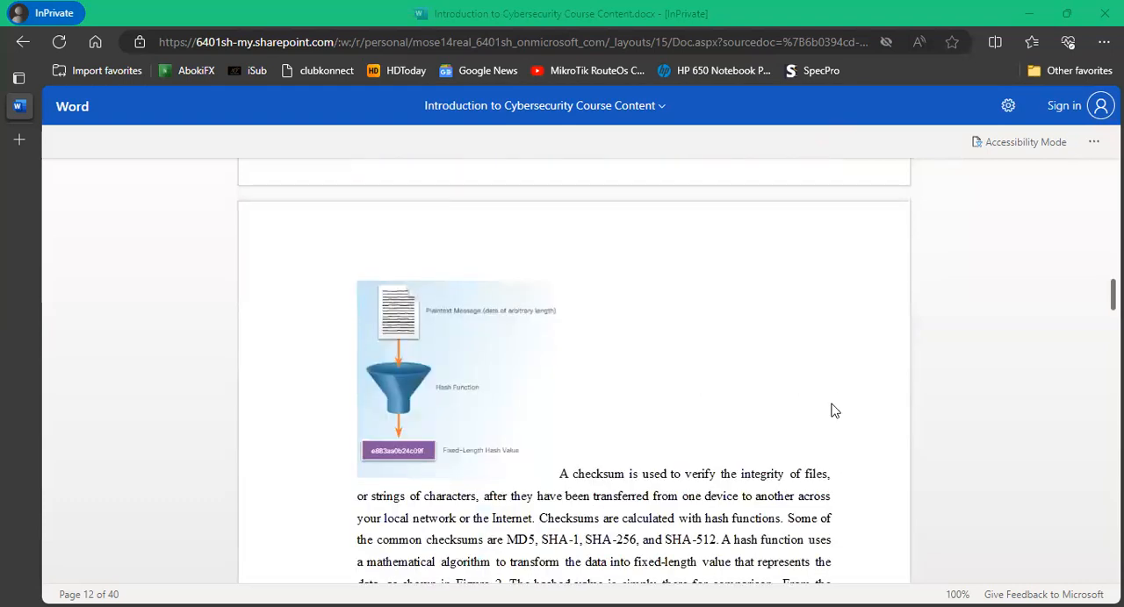
pyautogui.scroll(-3)
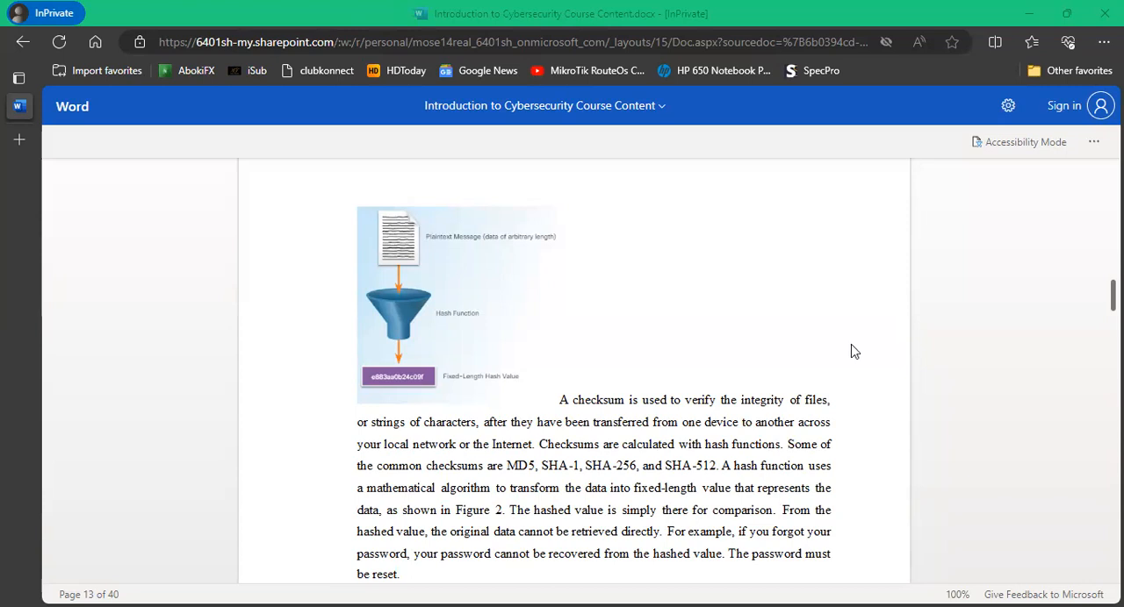
pyautogui.moveTo(947, 401)
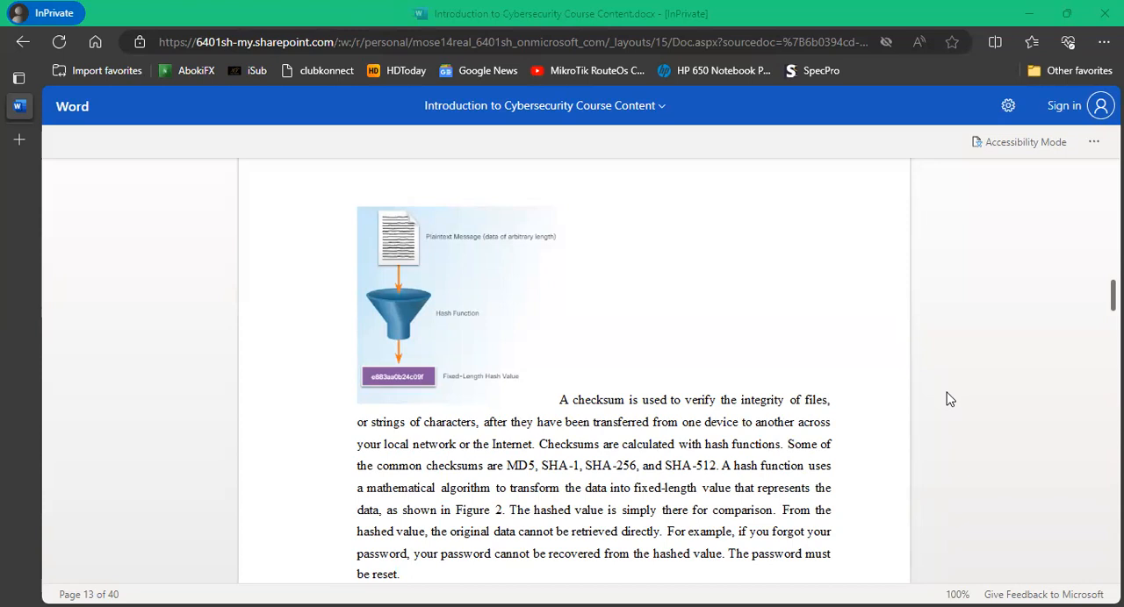
pyautogui.moveTo(944, 405)
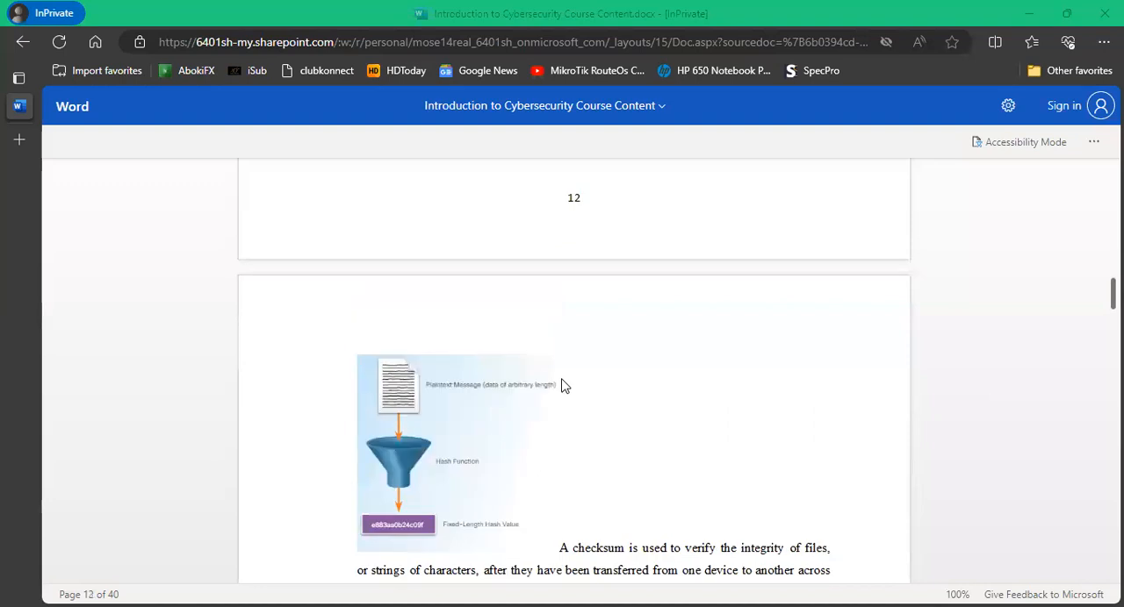
pyautogui.scroll(-3)
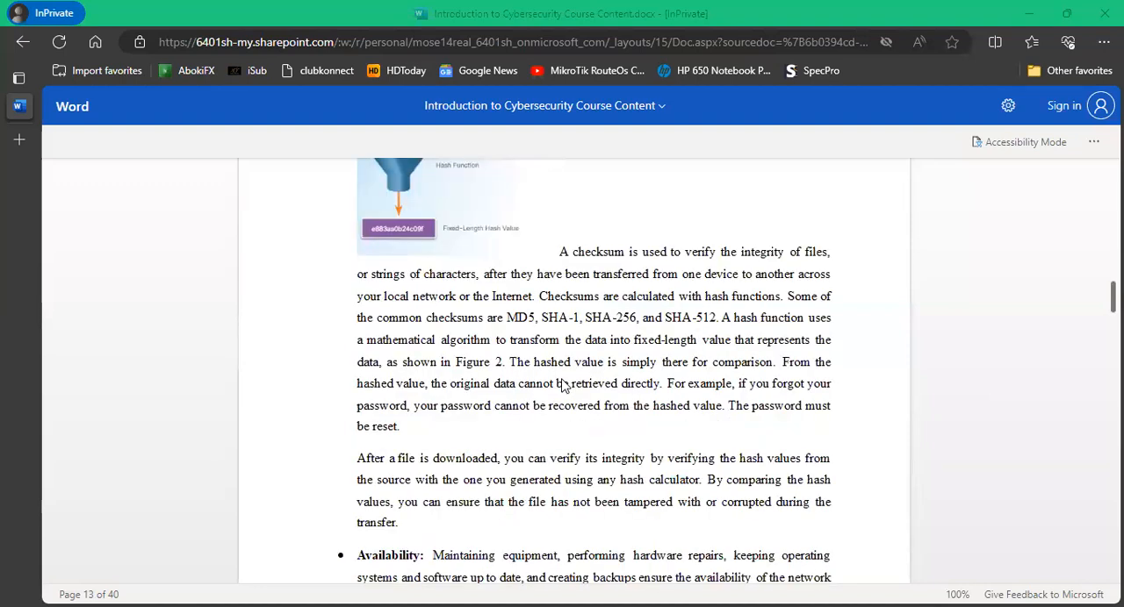
pyautogui.scroll(-3)
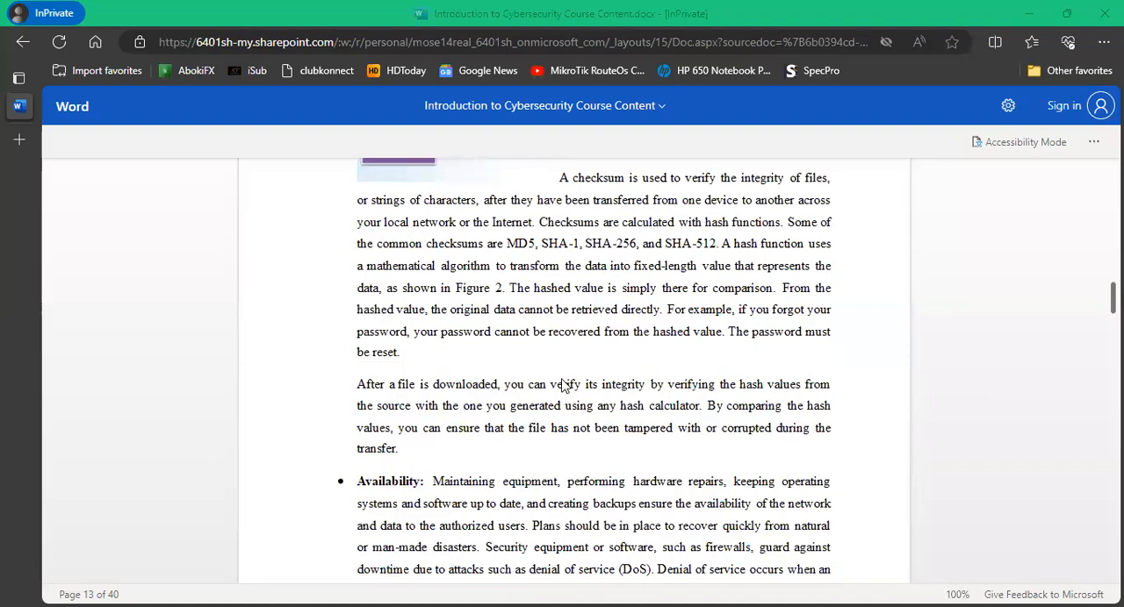
pyautogui.moveTo(828, 327)
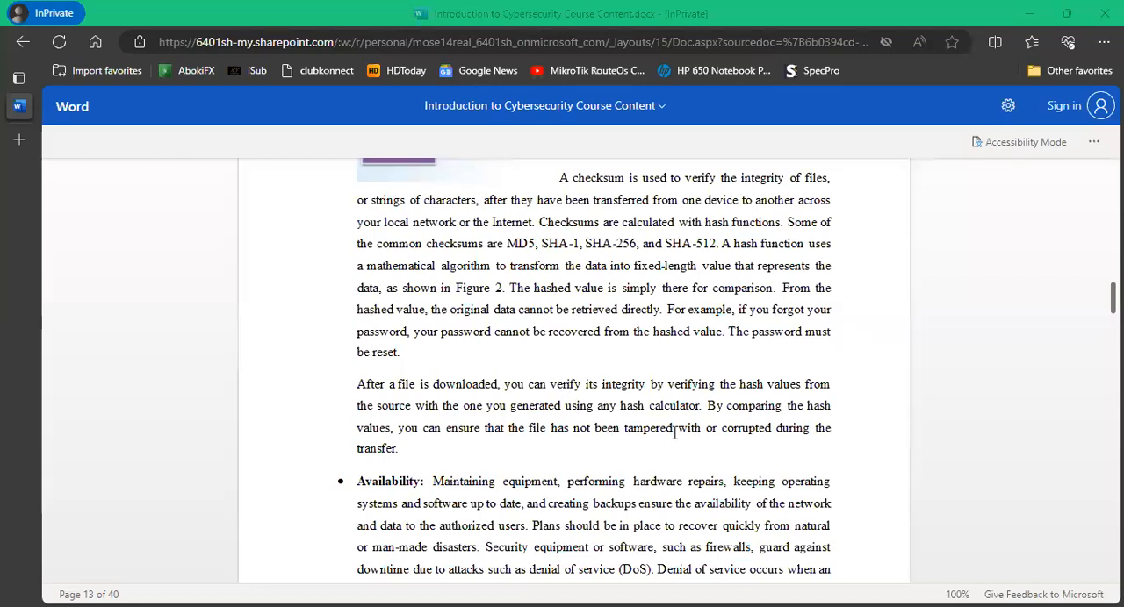
pyautogui.moveTo(659, 411)
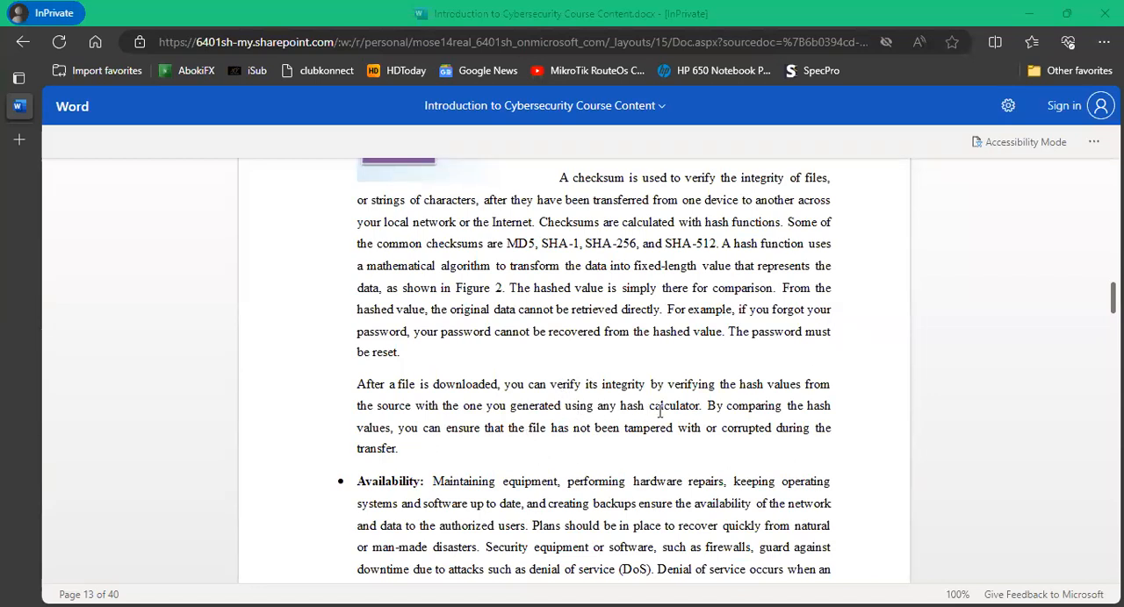
pyautogui.moveTo(699, 428)
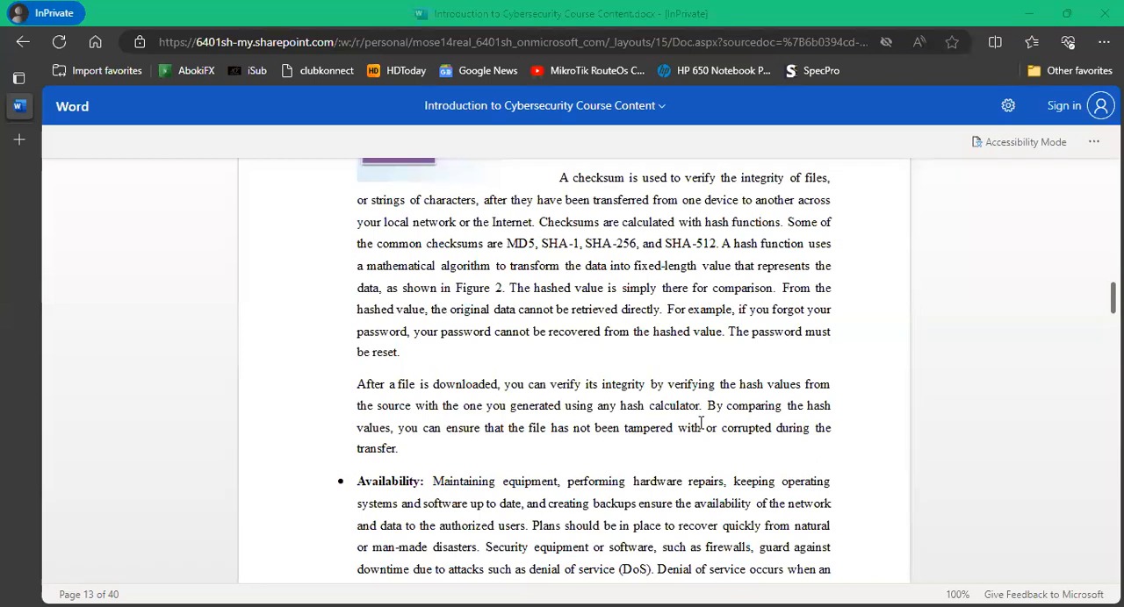
pyautogui.moveTo(863, 388)
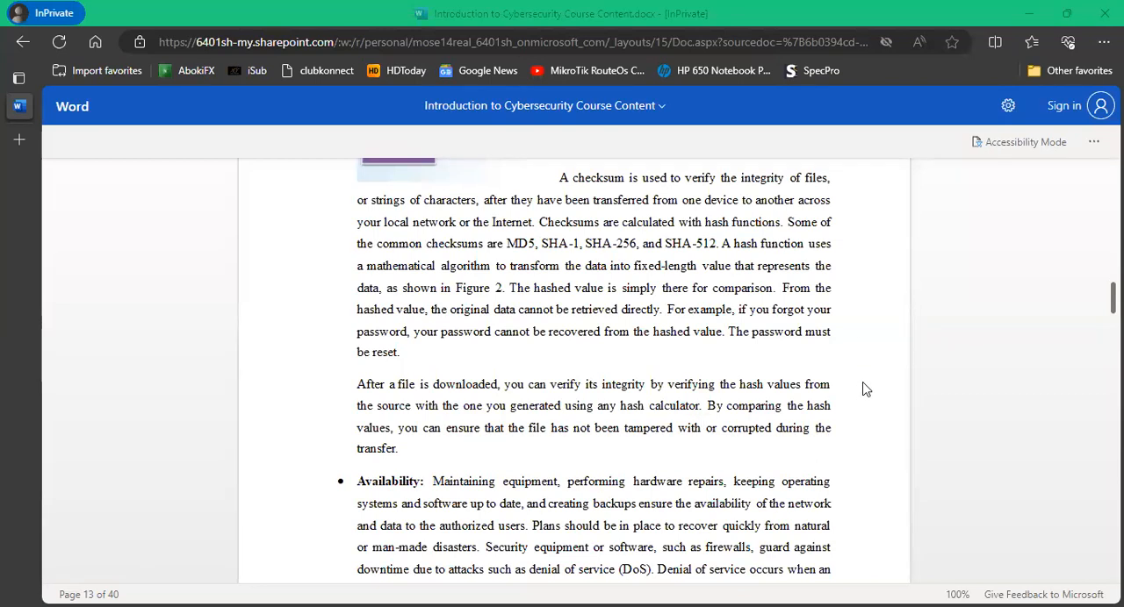
# Scroll to page 13's full Availability bullet and the 'Compare Data with a Hash' lab heading.
pyautogui.scroll(-3)
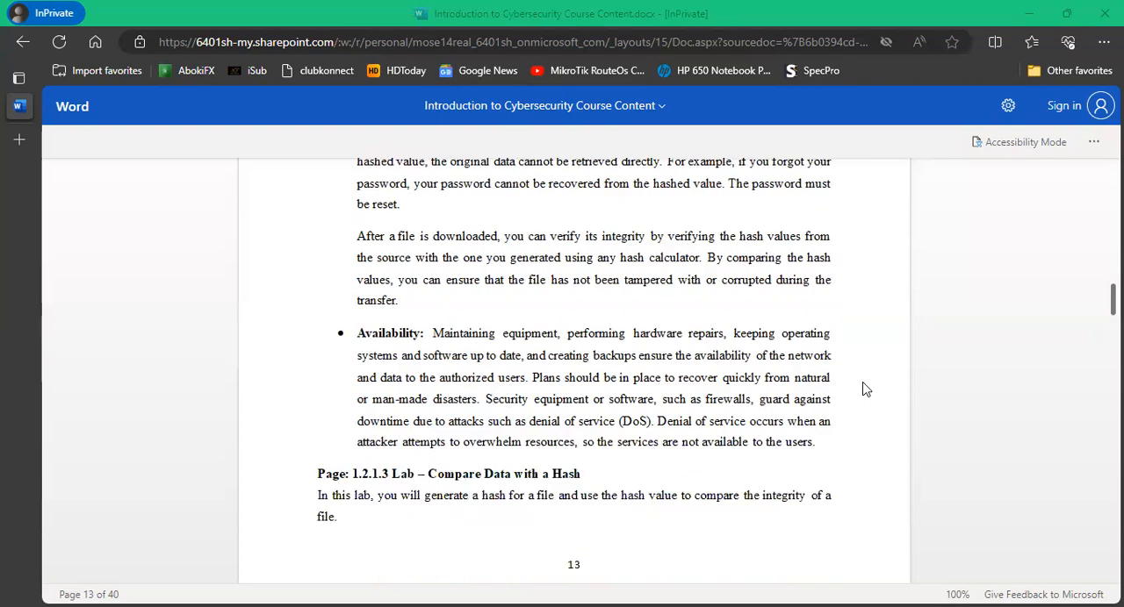
pyautogui.moveTo(864, 376)
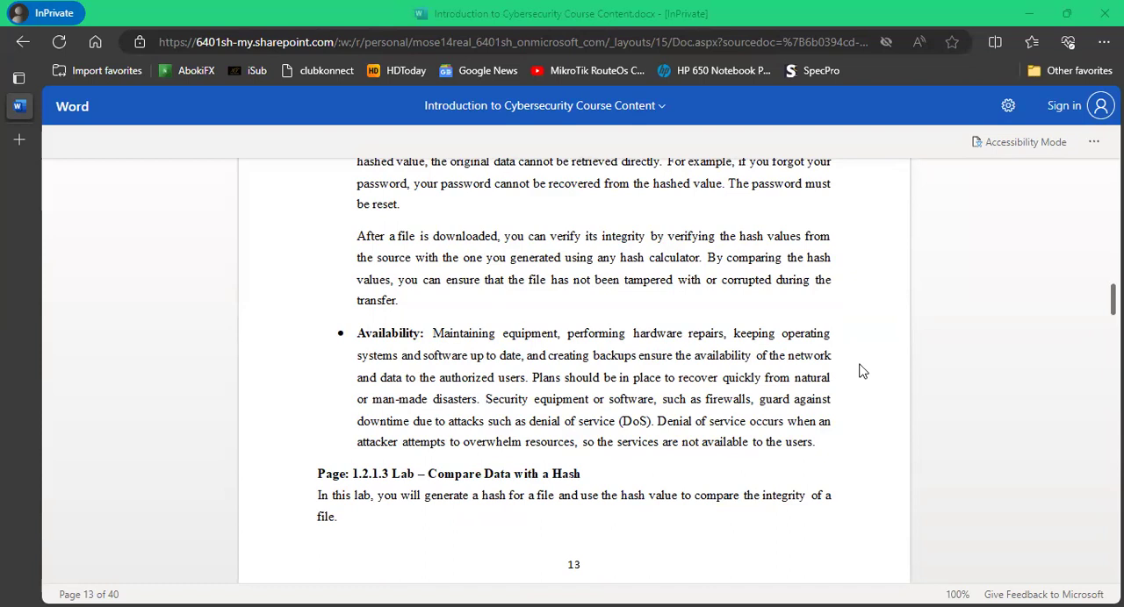
pyautogui.moveTo(878, 334)
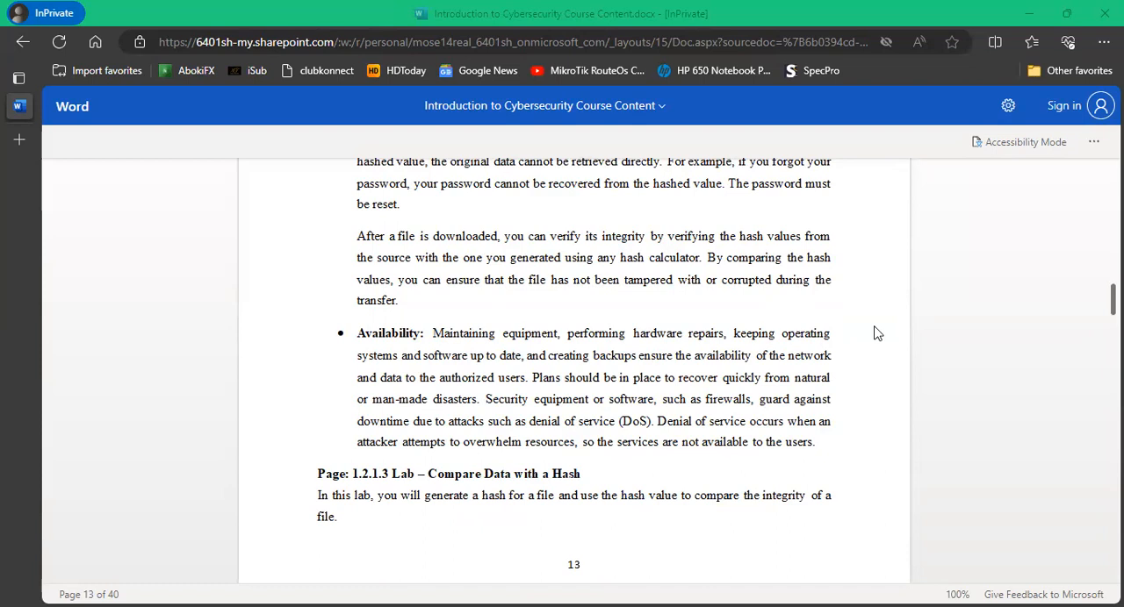
pyautogui.moveTo(878, 357)
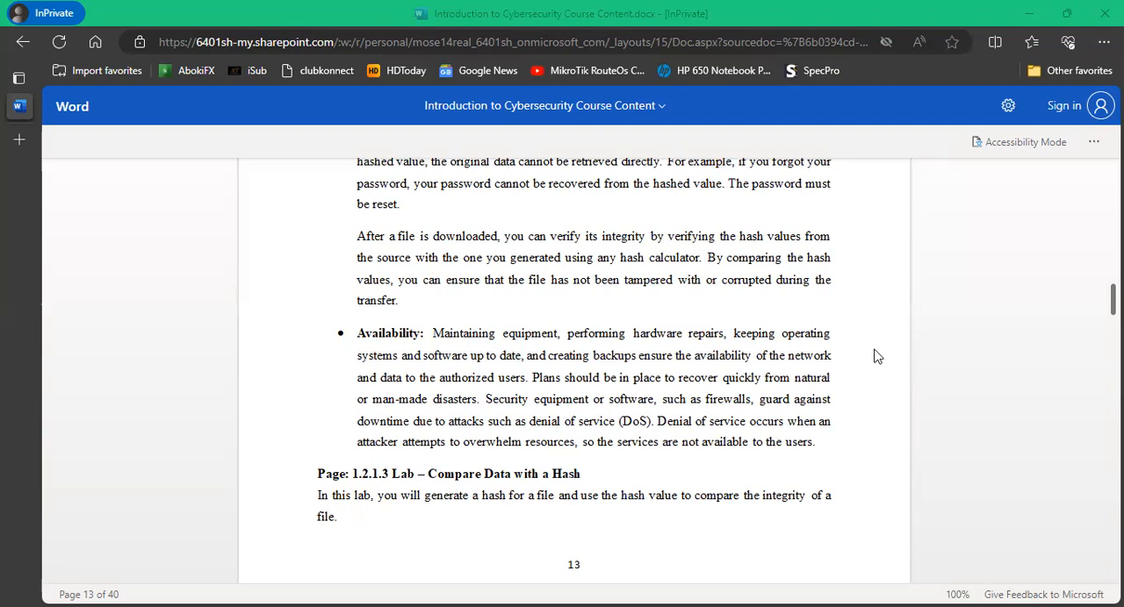
# Scroll to the page 13/14 break showing the lab link, Security Breach topic and consequences diagram.
pyautogui.scroll(-3)
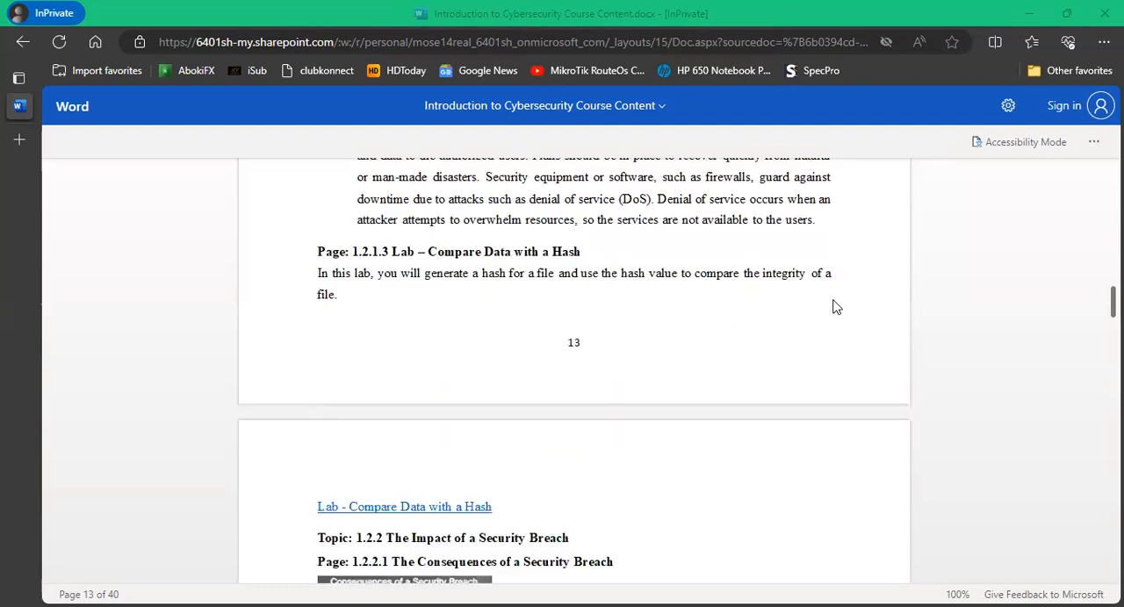
pyautogui.moveTo(517, 267)
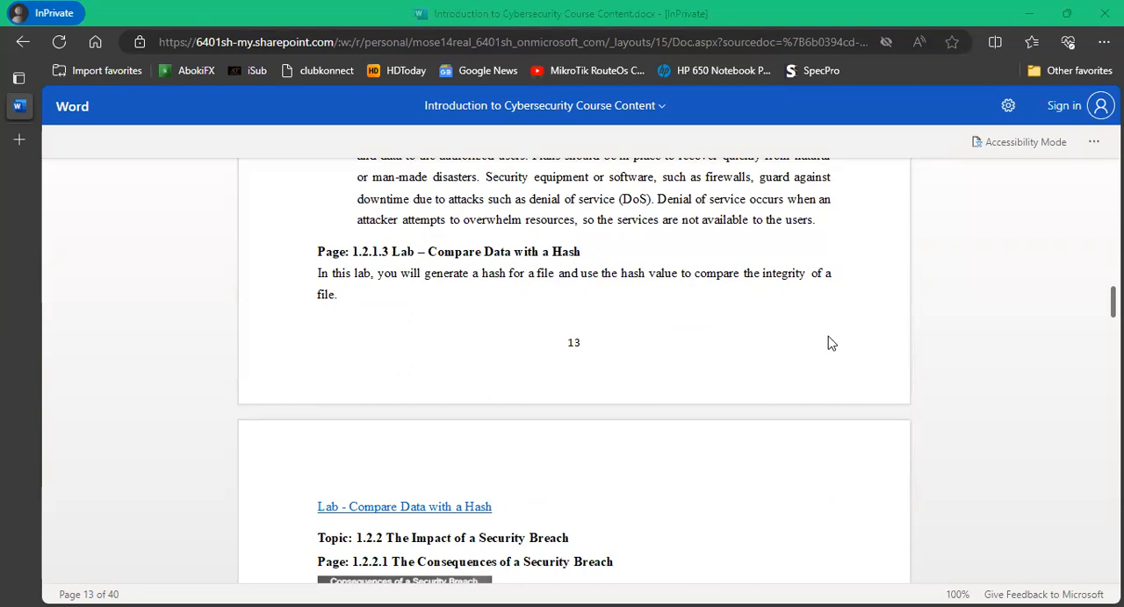
pyautogui.moveTo(811, 323)
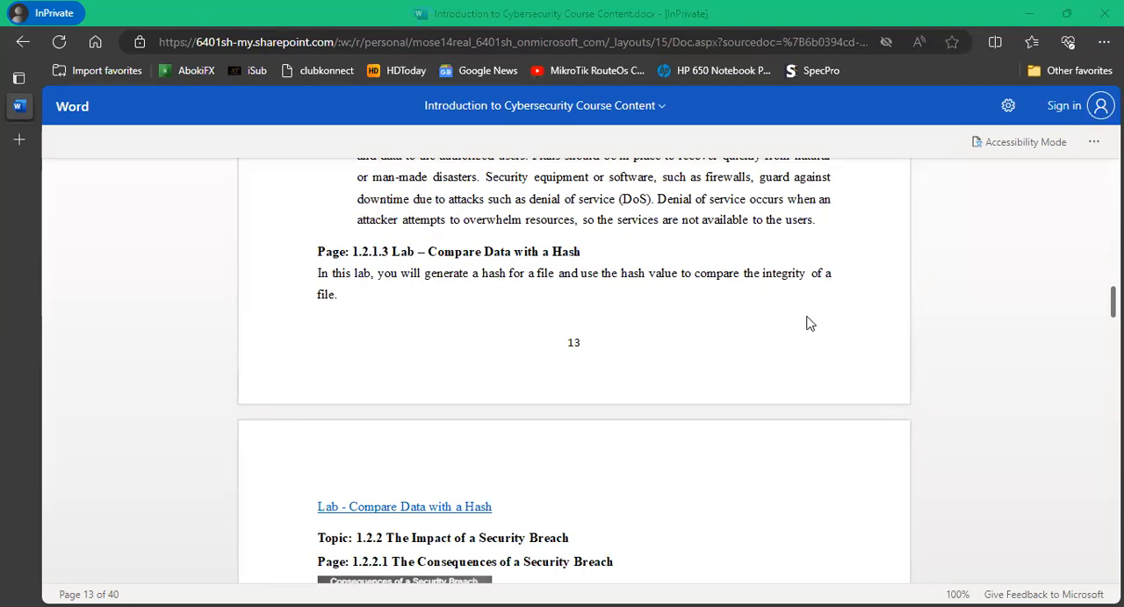
pyautogui.scroll(-3)
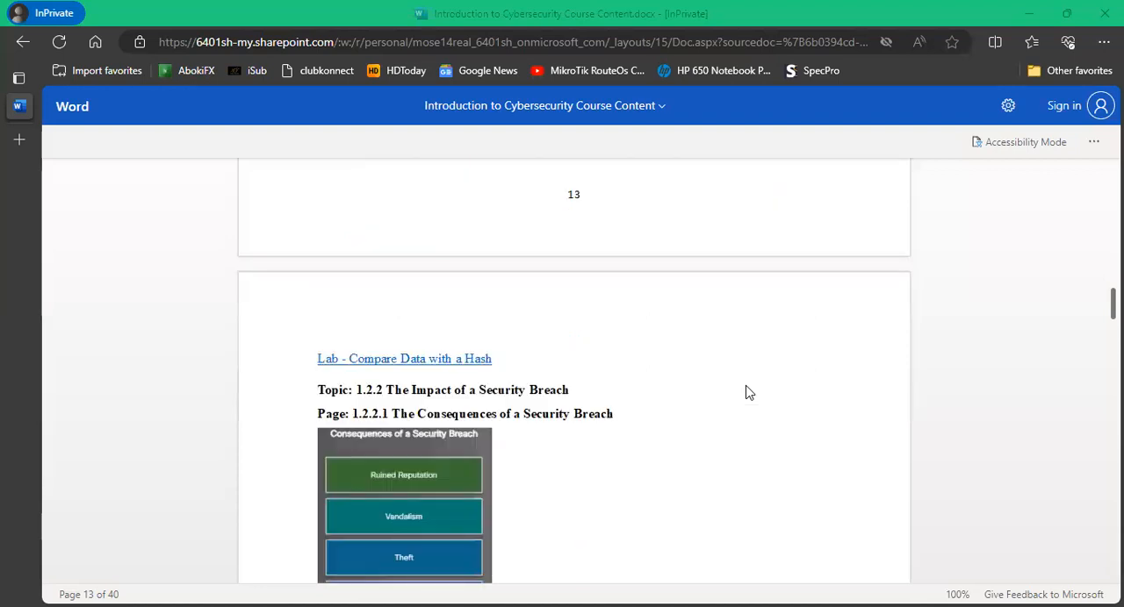
pyautogui.scroll(3)
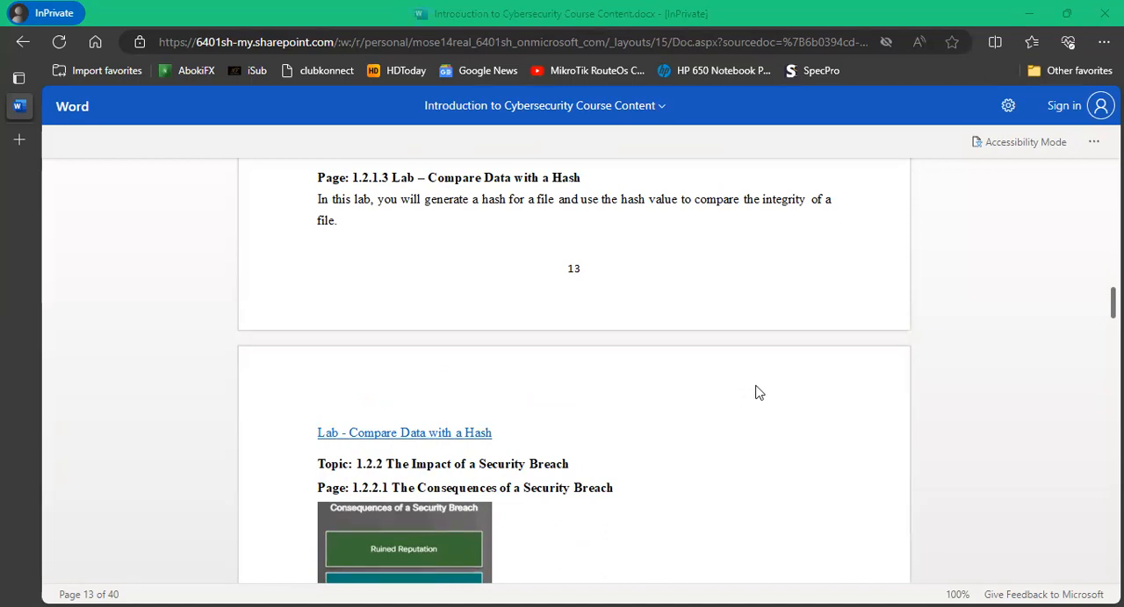
pyautogui.moveTo(969, 502)
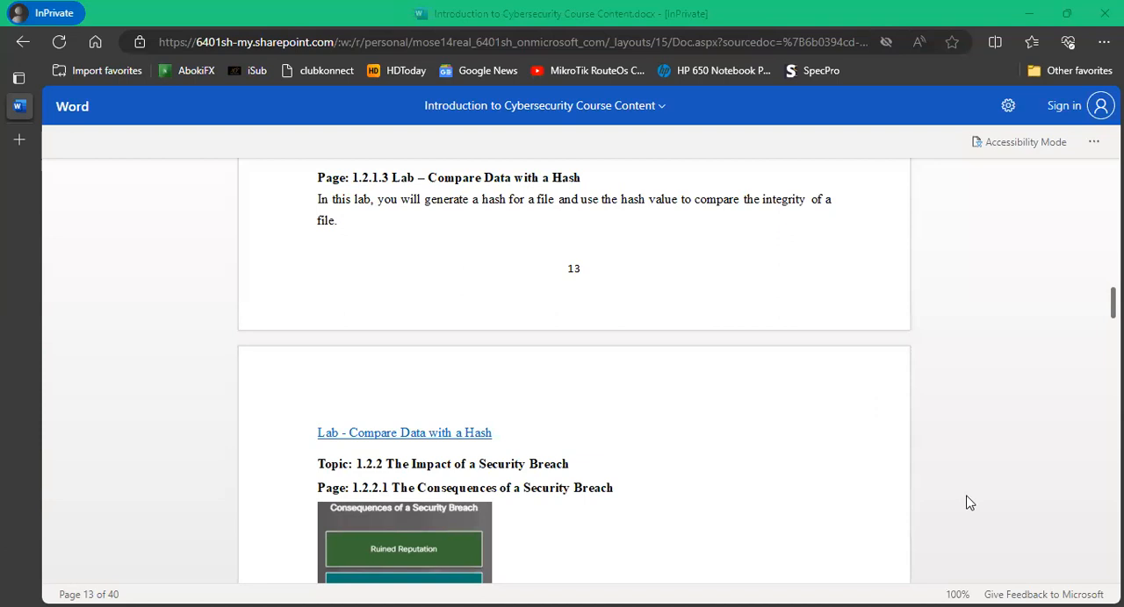
pyautogui.moveTo(972, 503)
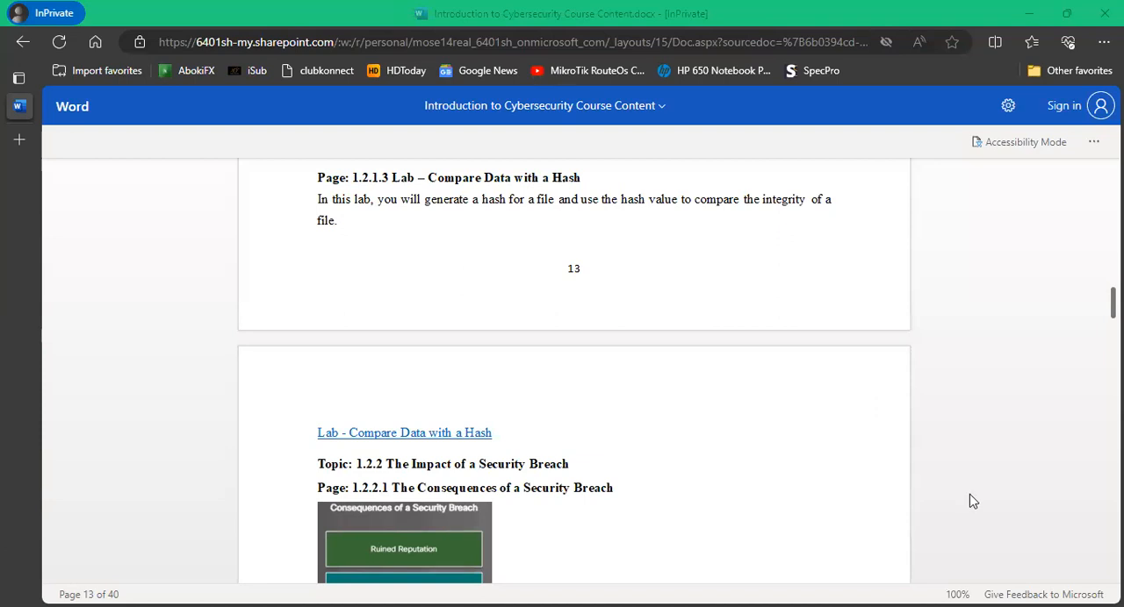
# Scroll through page 14's consequences diagram and paragraphs on attack prevention limits and data permanence.
pyautogui.scroll(-3)
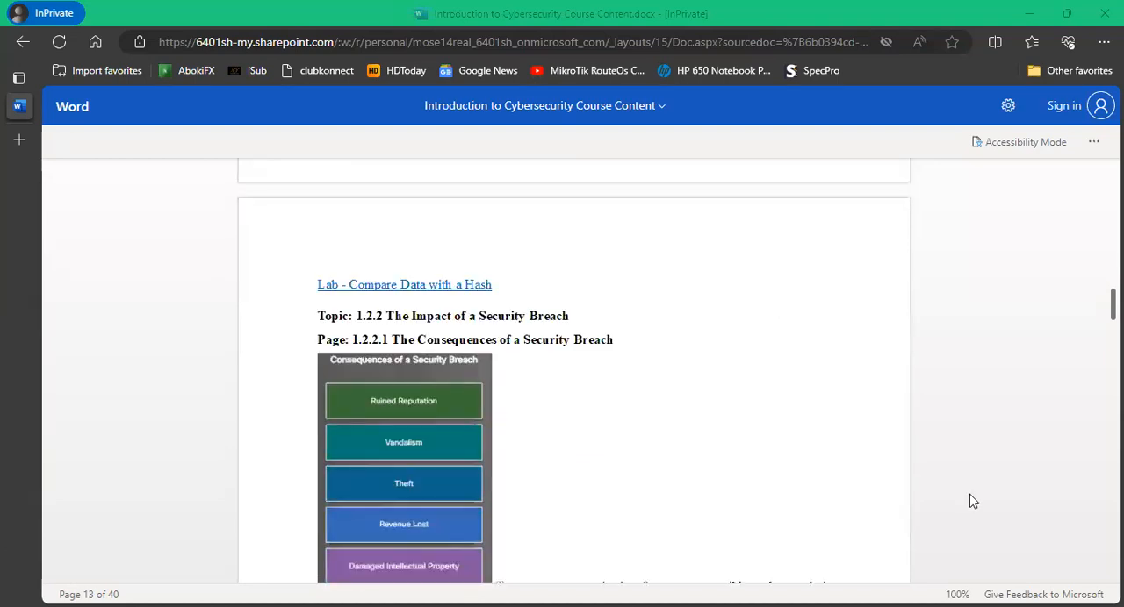
pyautogui.scroll(-3)
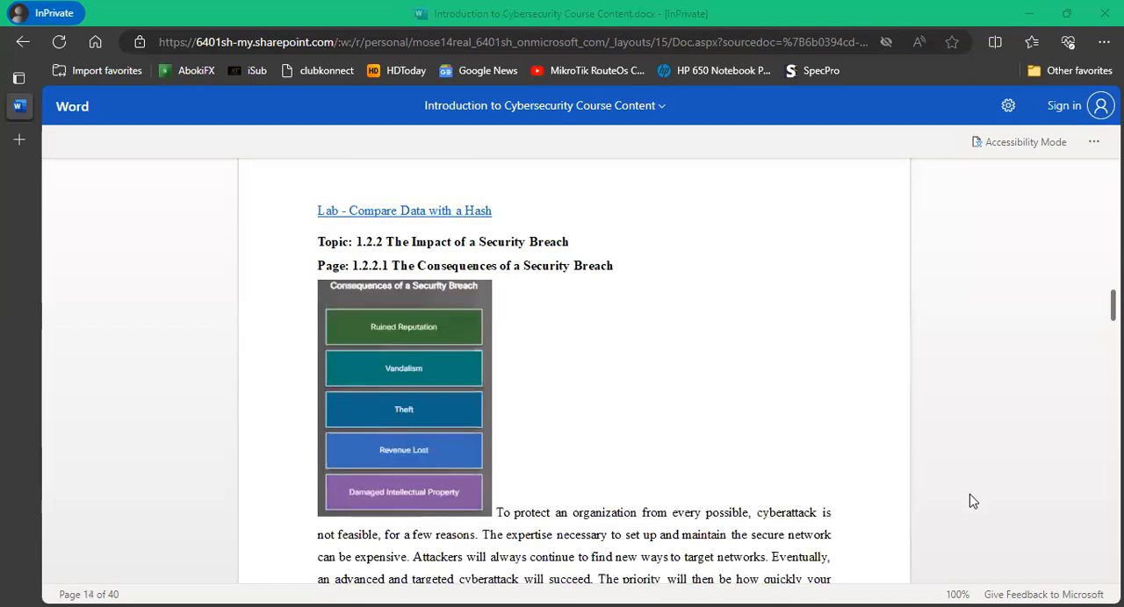
pyautogui.scroll(-3)
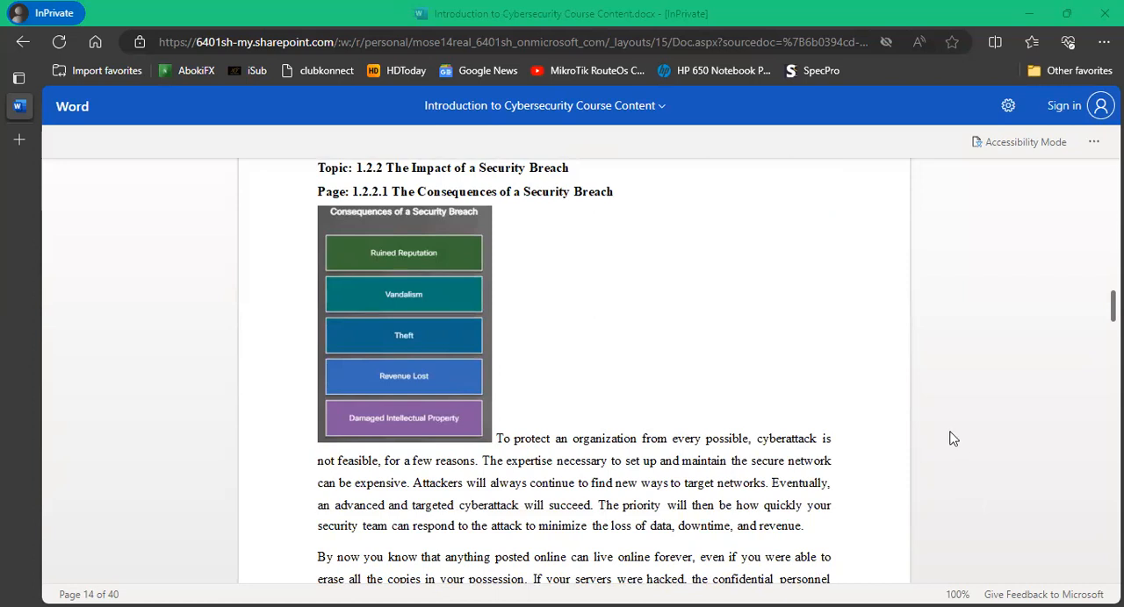
pyautogui.scroll(-3)
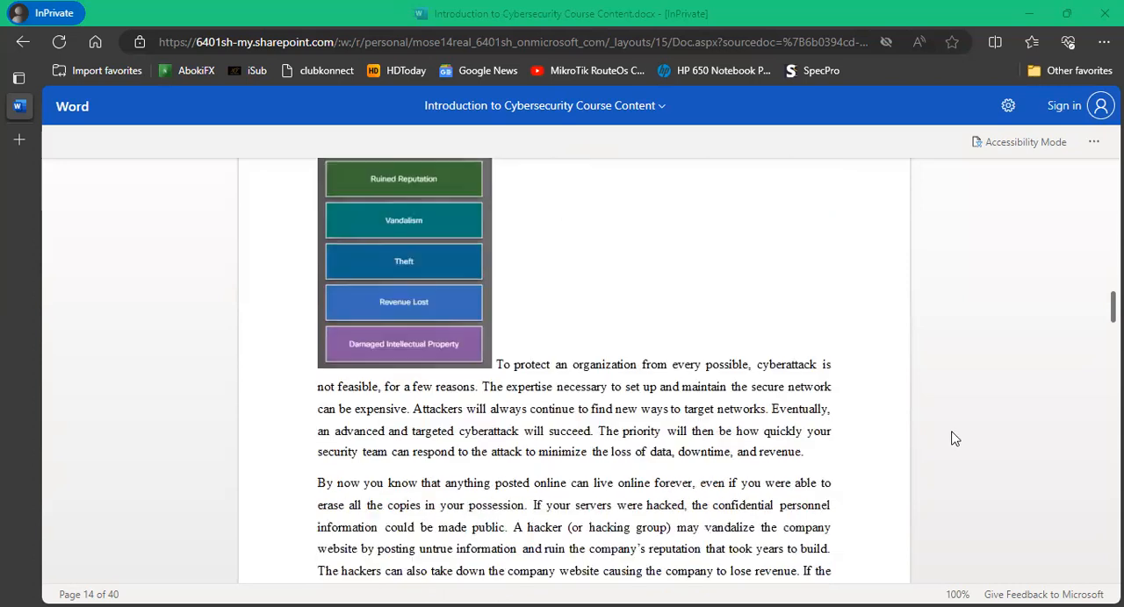
pyautogui.moveTo(941, 431)
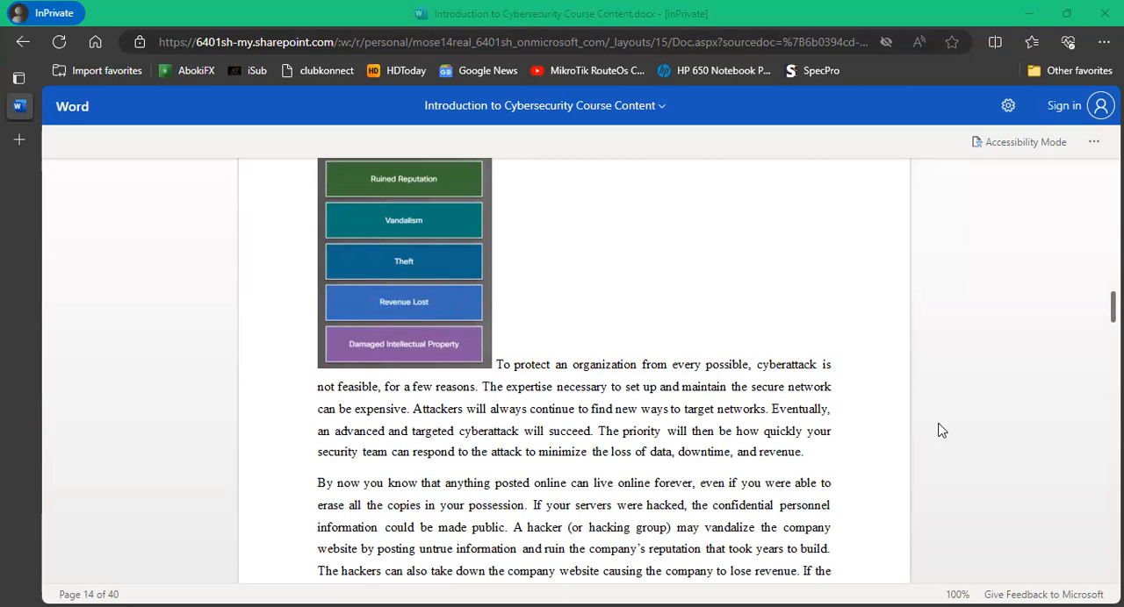
pyautogui.moveTo(937, 430)
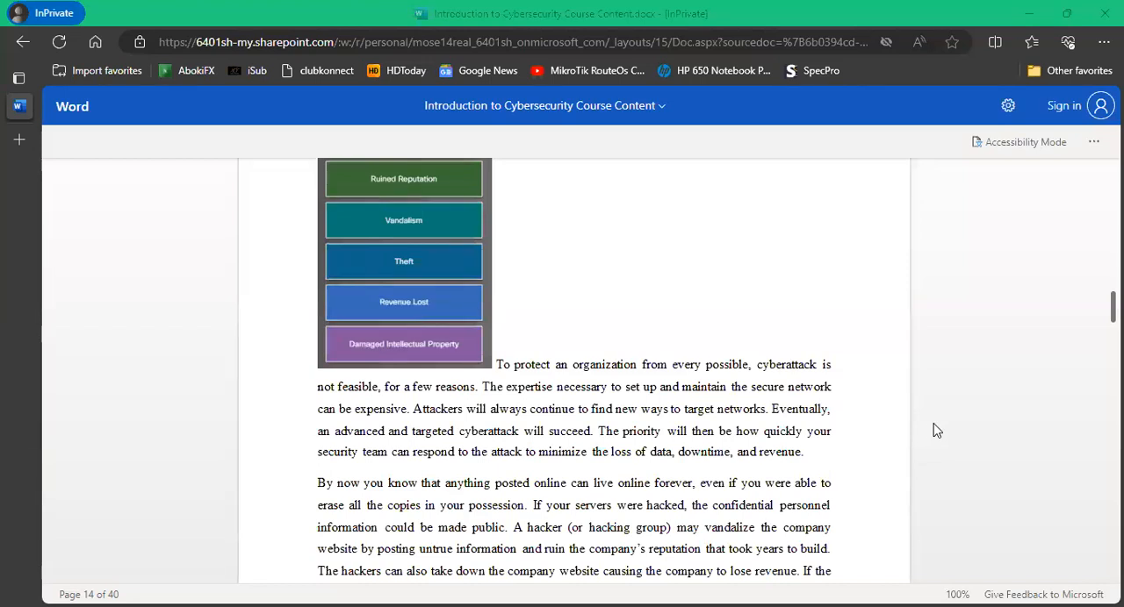
pyautogui.scroll(-3)
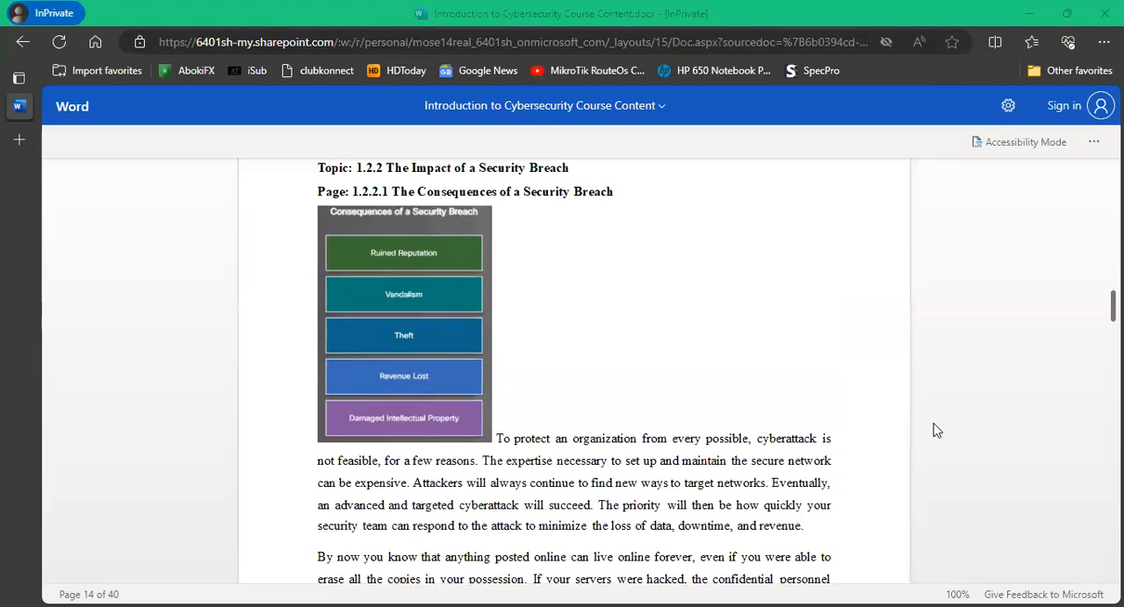
pyautogui.moveTo(815, 362)
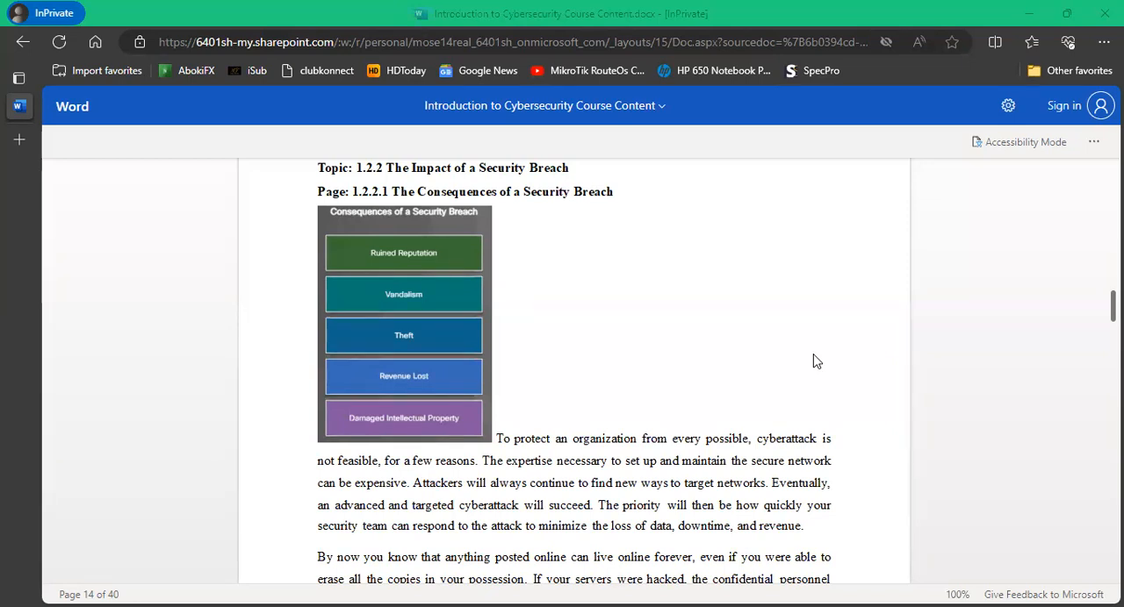
pyautogui.moveTo(741, 344)
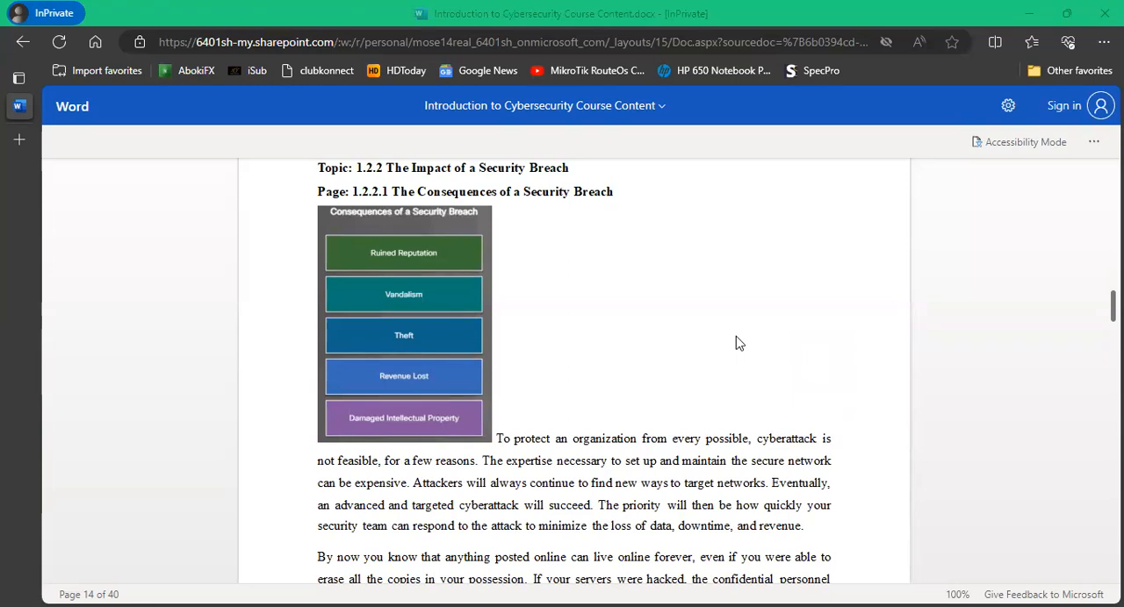
pyautogui.moveTo(697, 295)
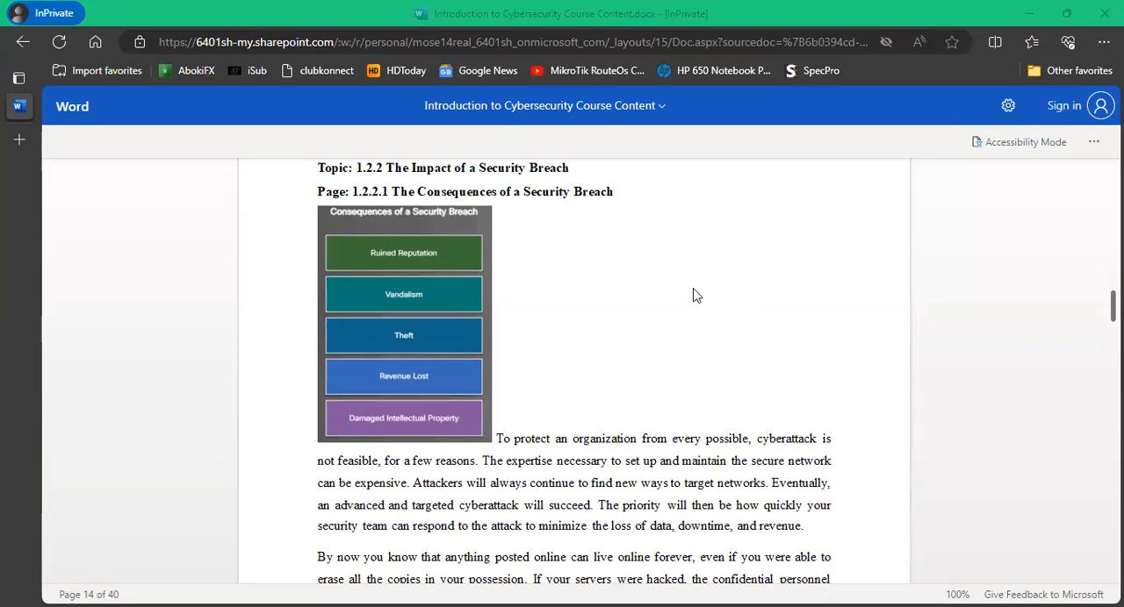
pyautogui.moveTo(667, 304)
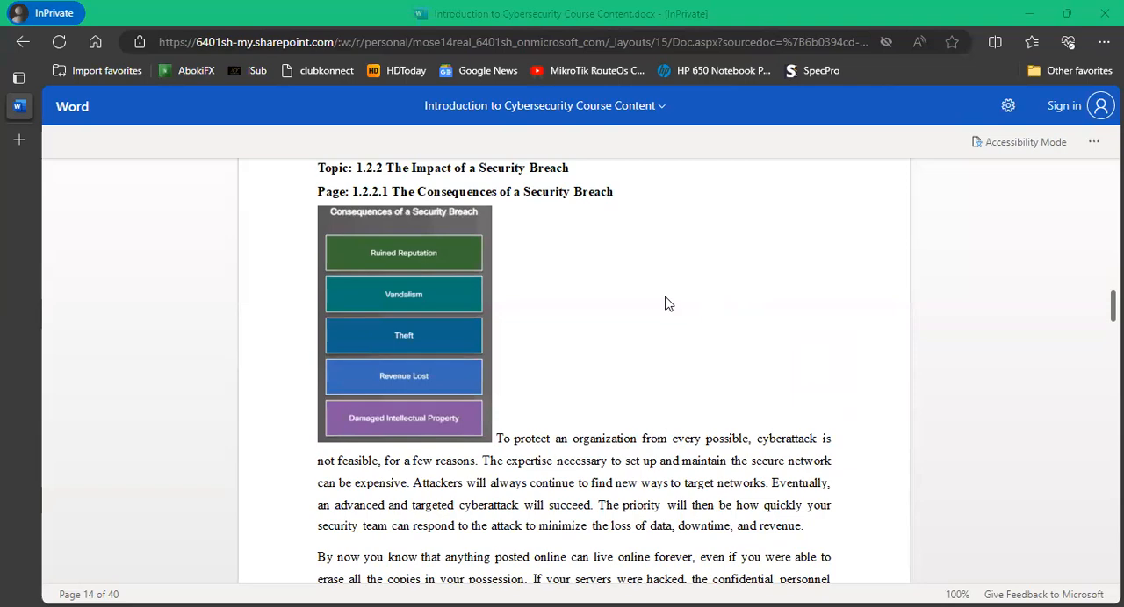
# Scroll through page 15's LastPass breach example down to the Security Breach Example 2 heading.
pyautogui.scroll(-3)
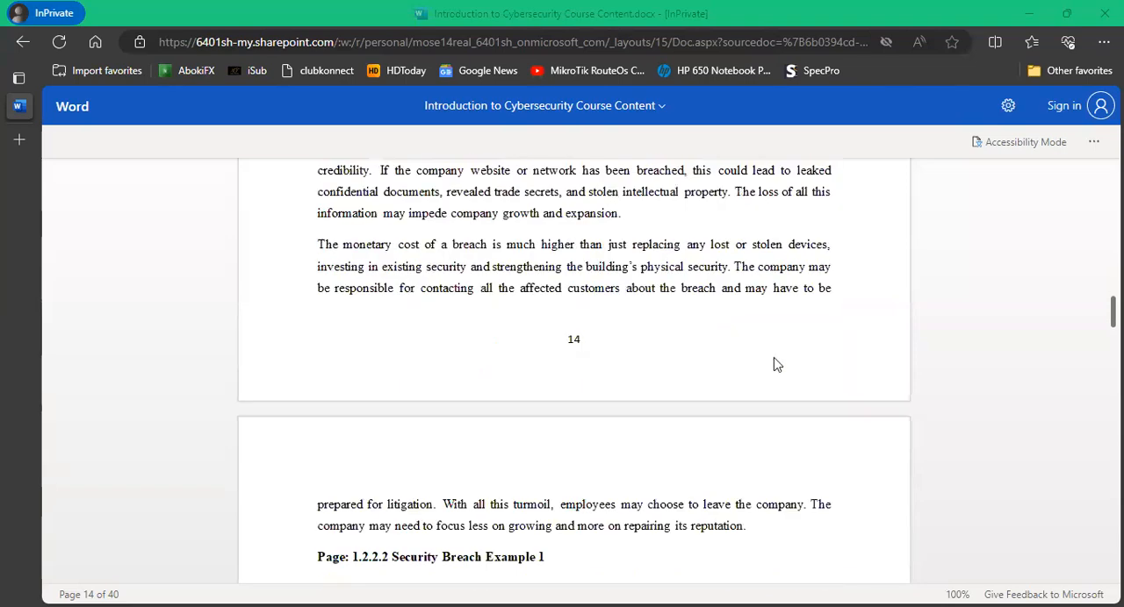
pyautogui.scroll(-3)
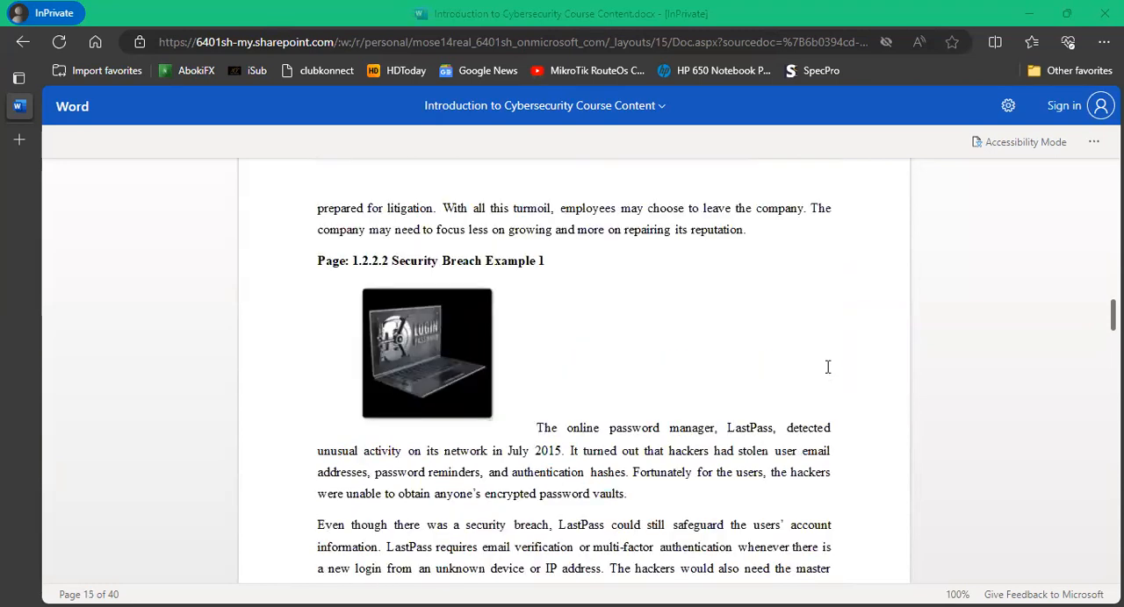
pyautogui.scroll(-3)
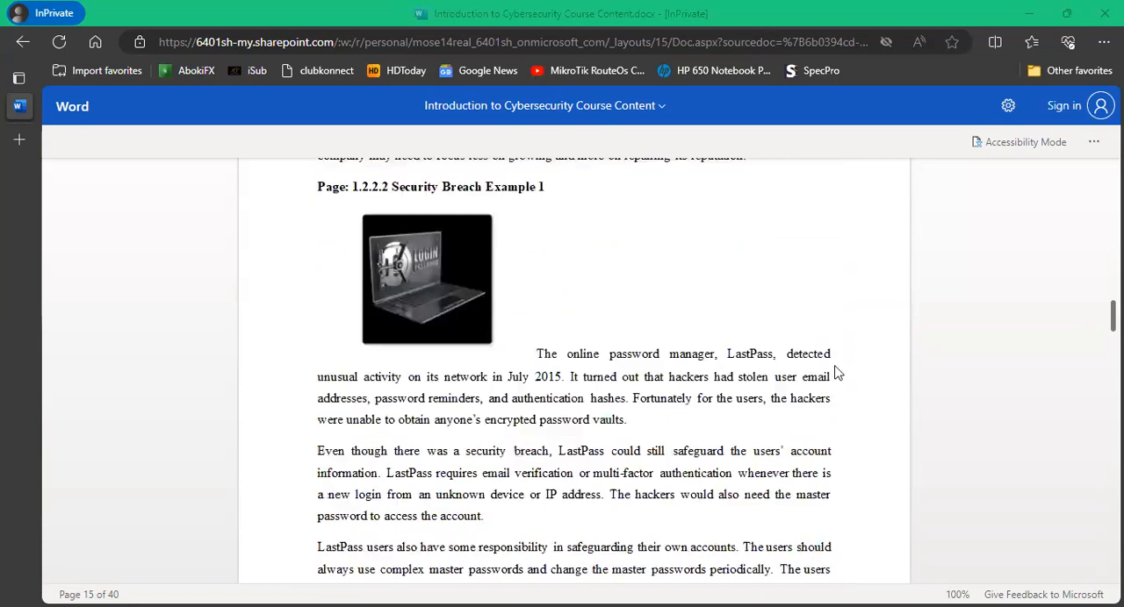
pyautogui.scroll(-3)
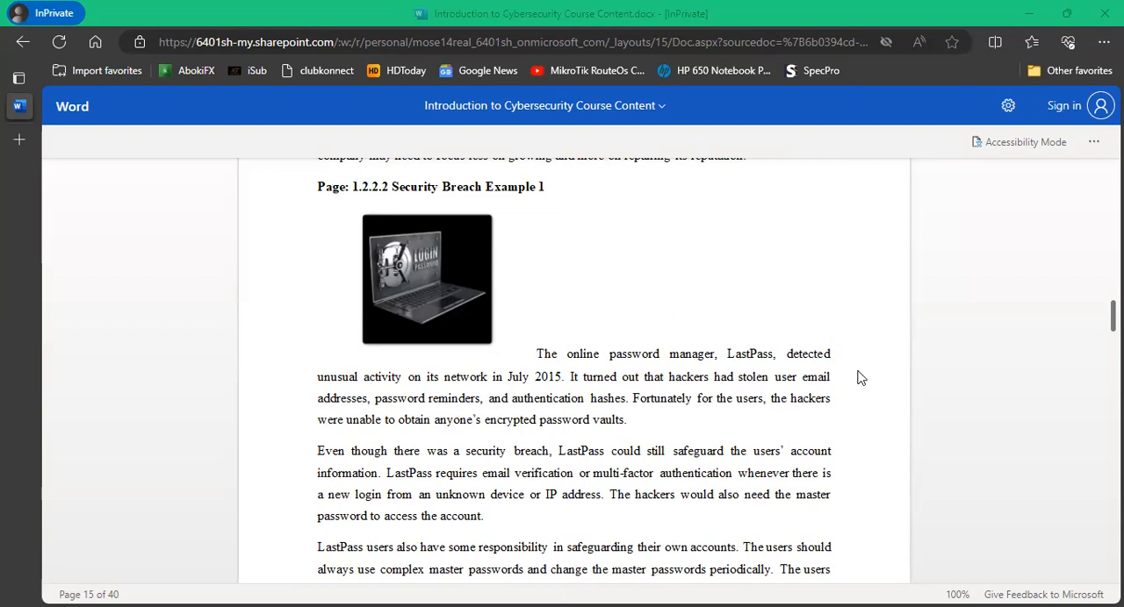
pyautogui.moveTo(878, 398)
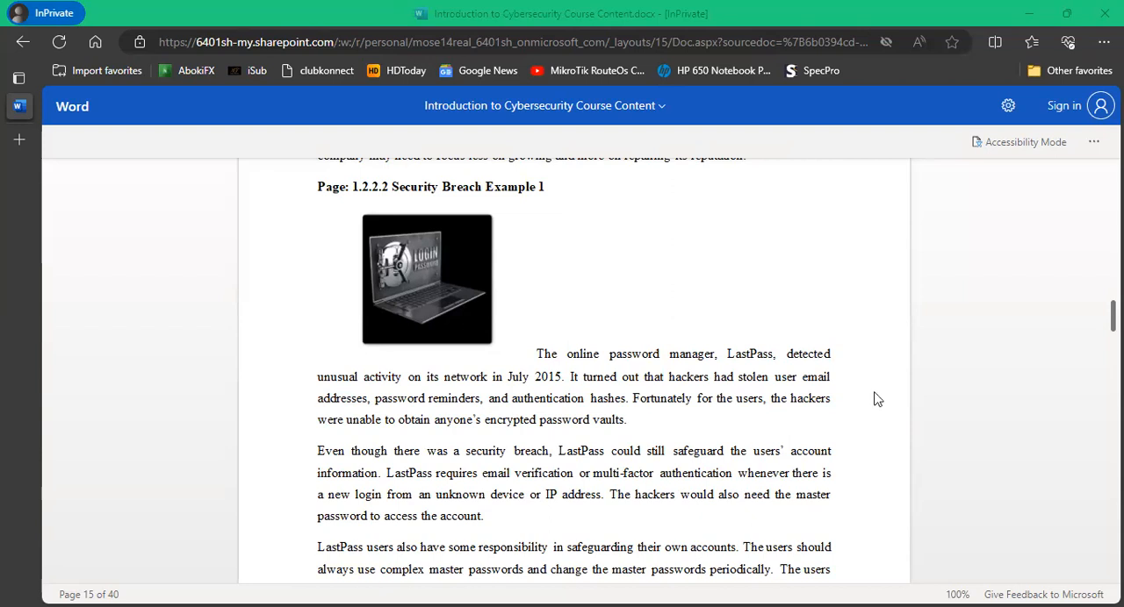
pyautogui.scroll(-3)
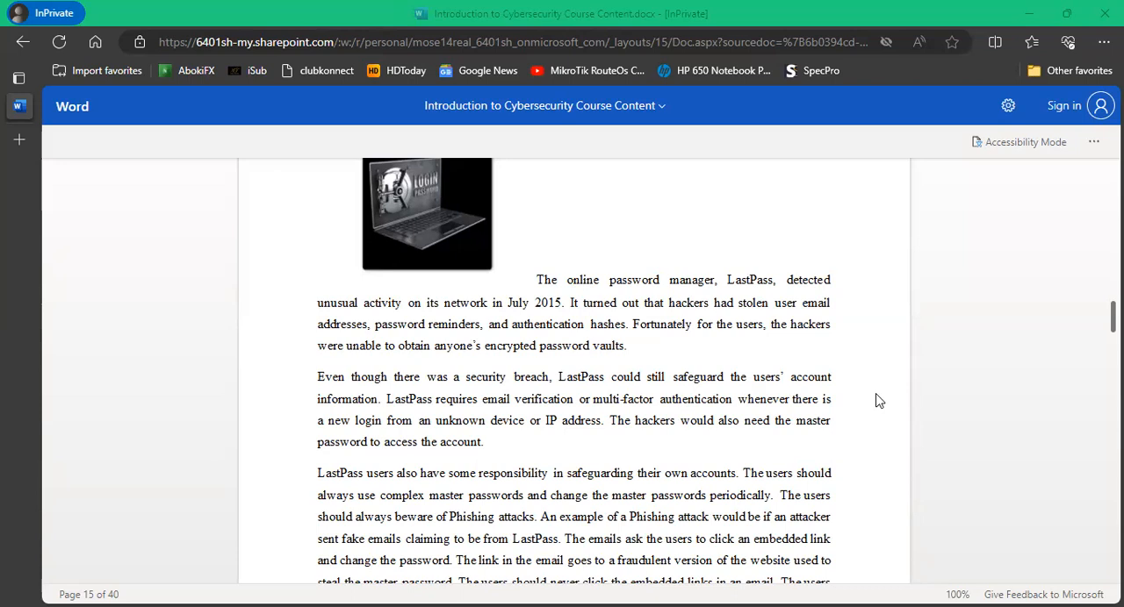
pyautogui.moveTo(927, 430)
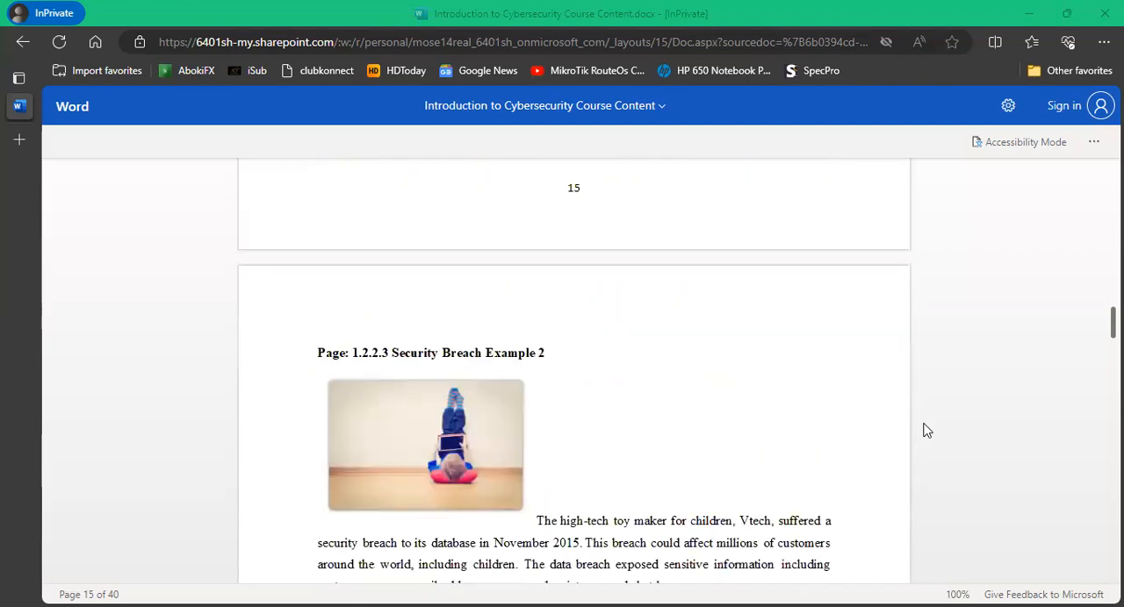
# Scroll through the Vtech and Equifax breach examples to page 18's advice for affected consumers.
pyautogui.scroll(-3)
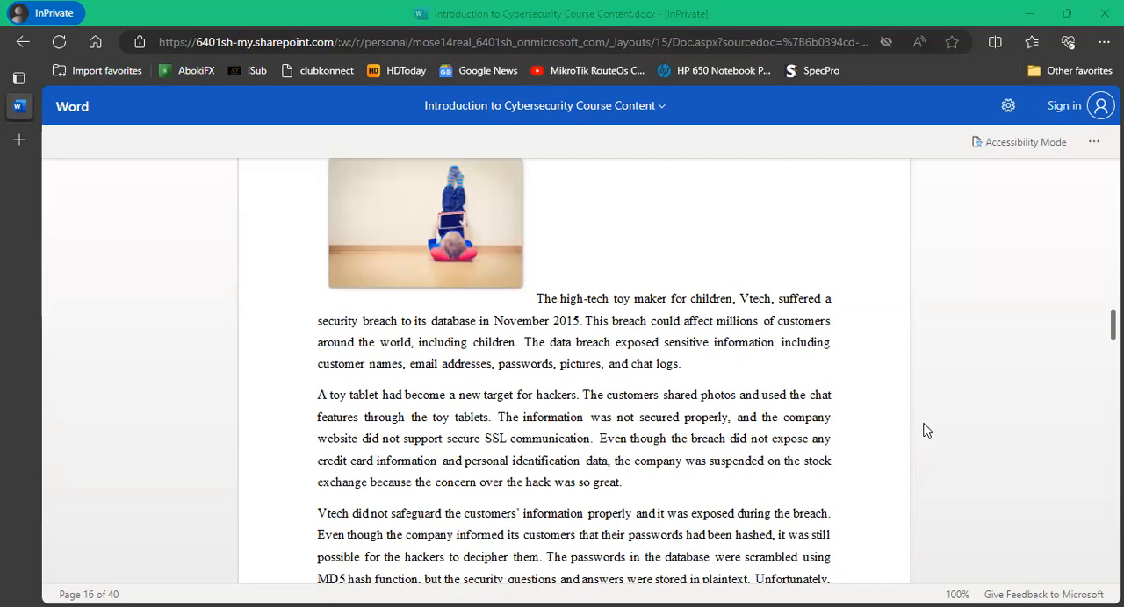
pyautogui.moveTo(931, 430)
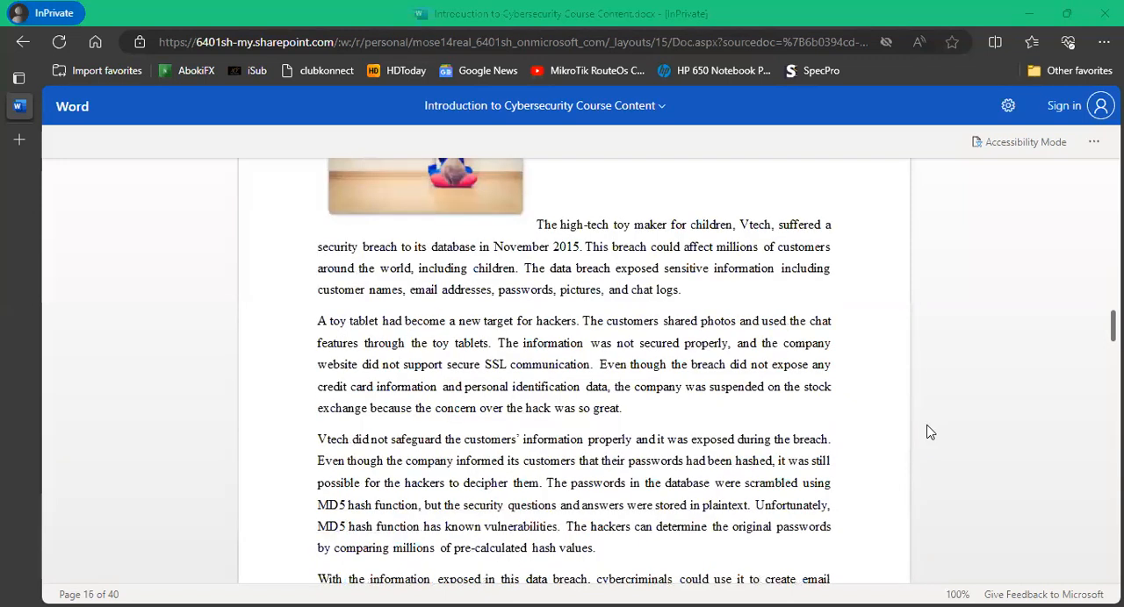
pyautogui.scroll(-3)
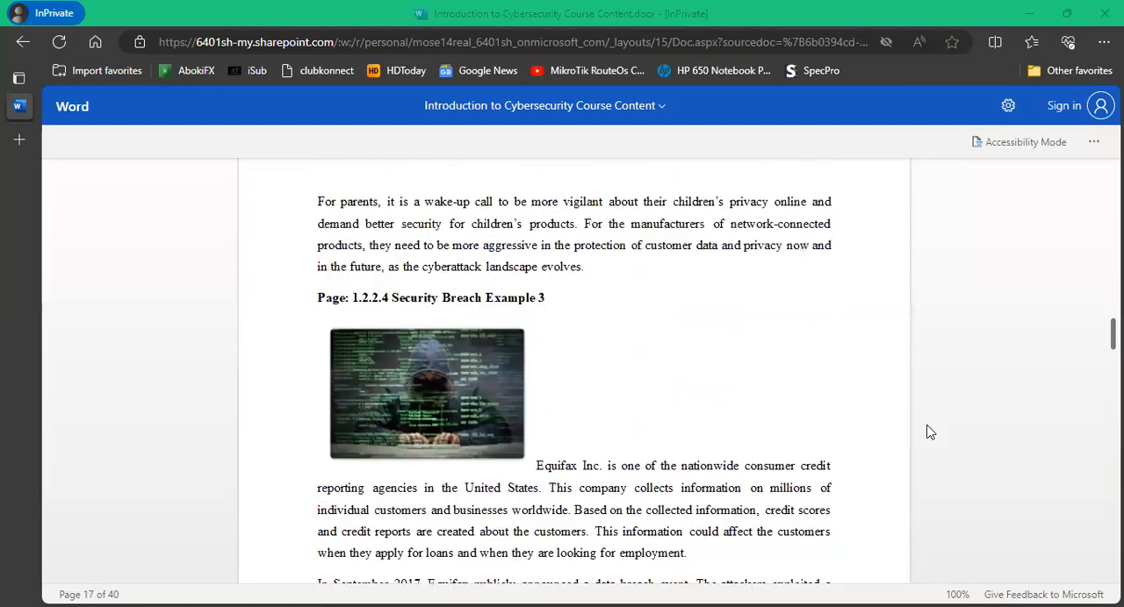
pyautogui.scroll(-3)
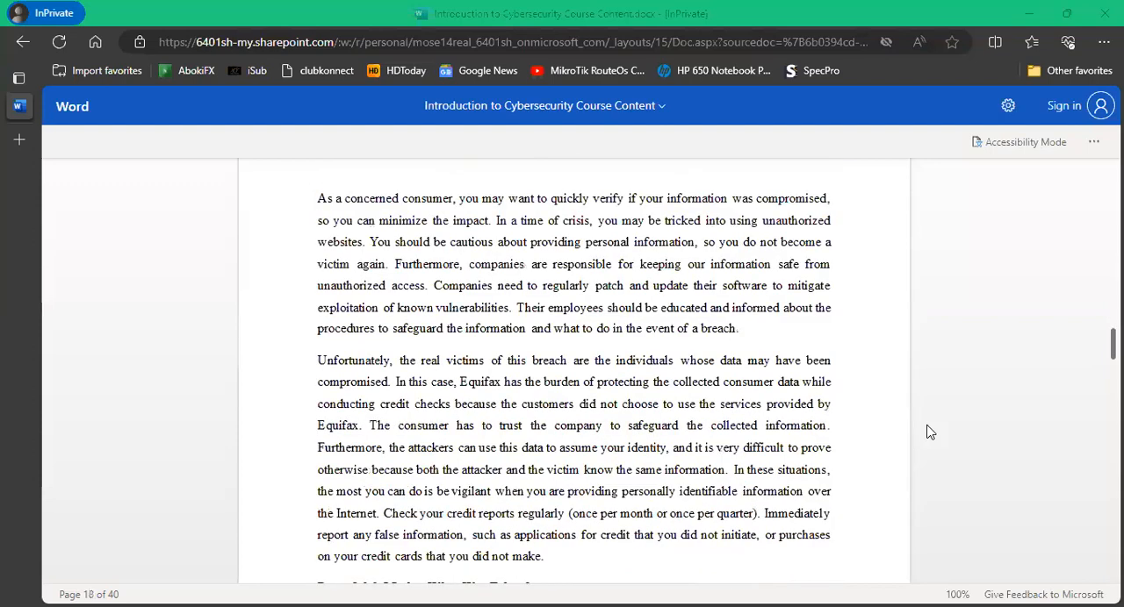
pyautogui.scroll(-3)
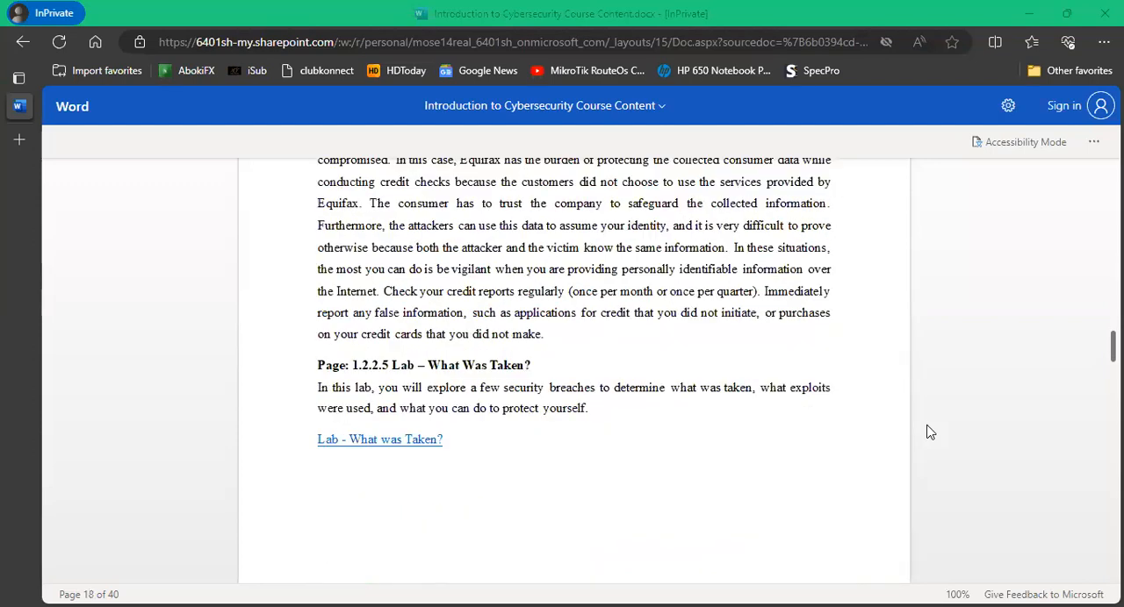
pyautogui.moveTo(924, 444)
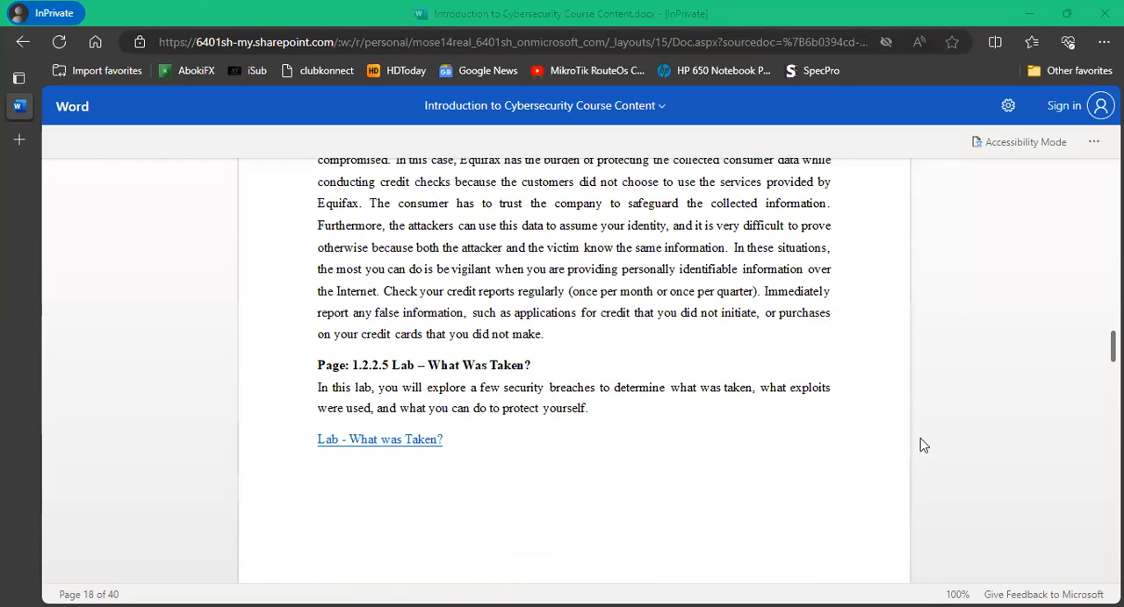
pyautogui.moveTo(905, 435)
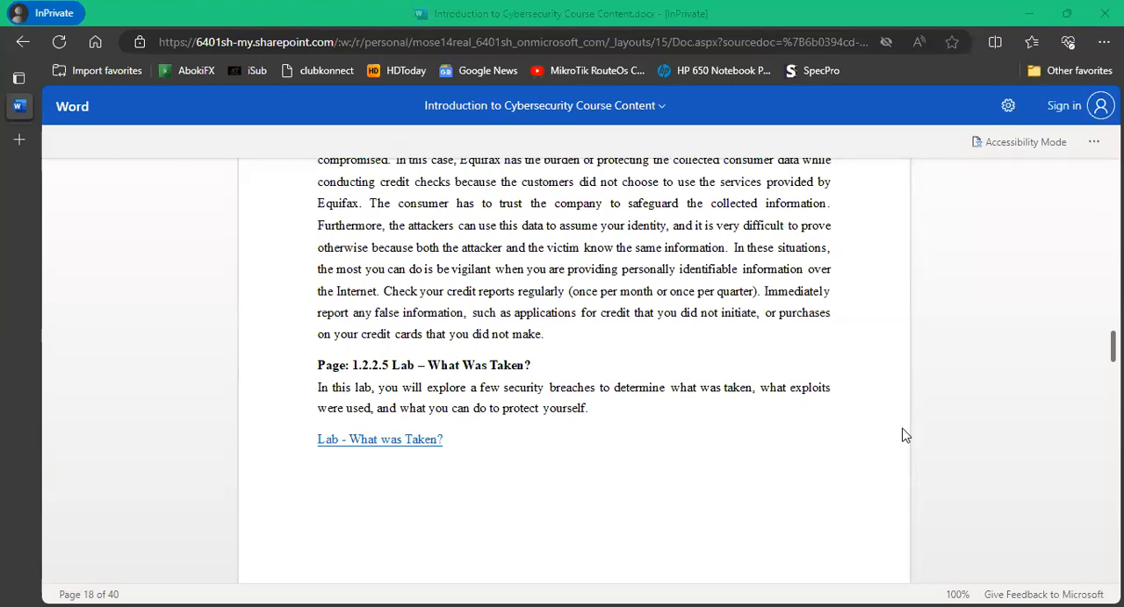
pyautogui.moveTo(393, 442)
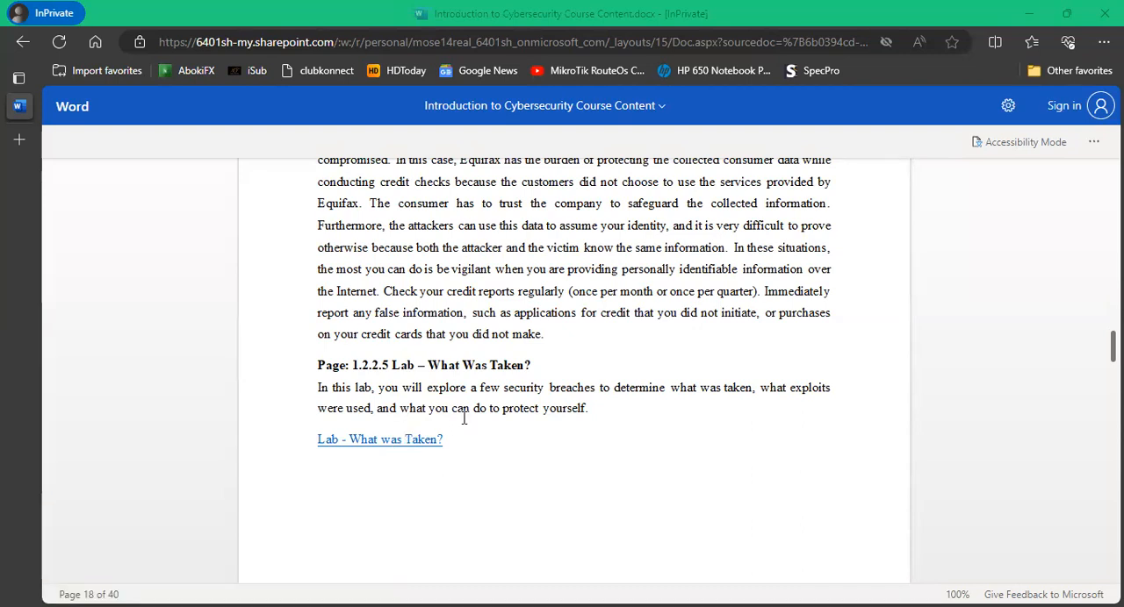
pyautogui.moveTo(873, 386)
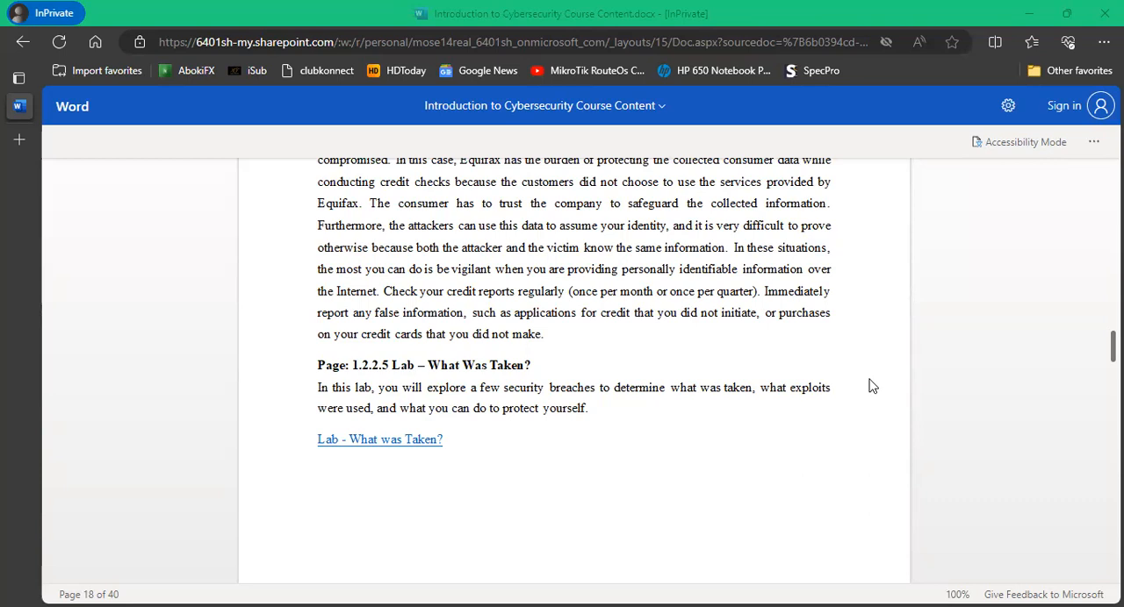
pyautogui.scroll(-3)
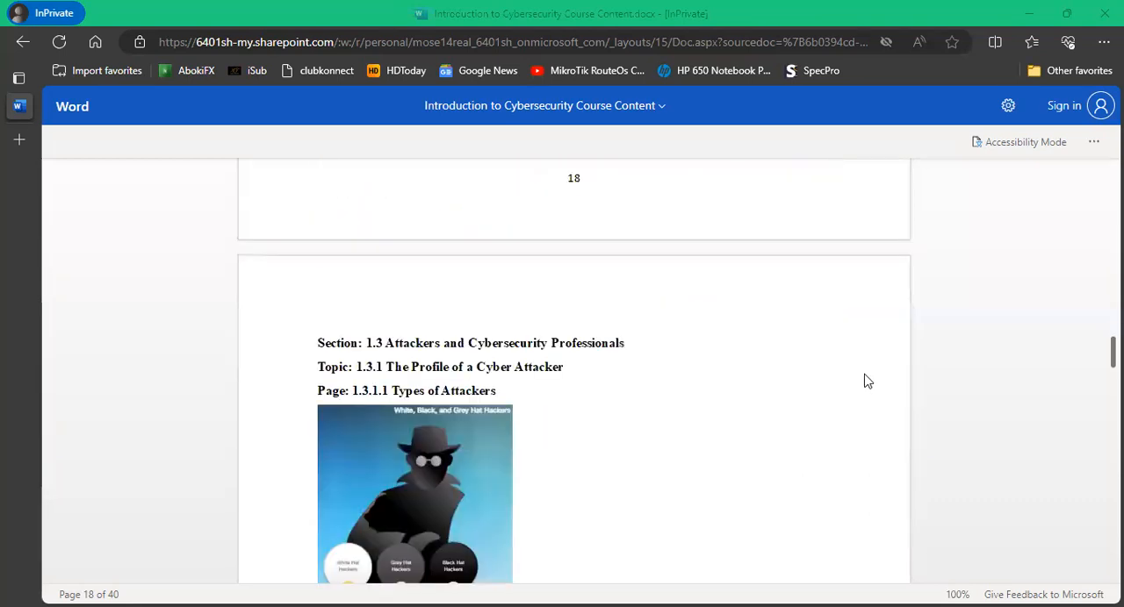
pyautogui.scroll(-3)
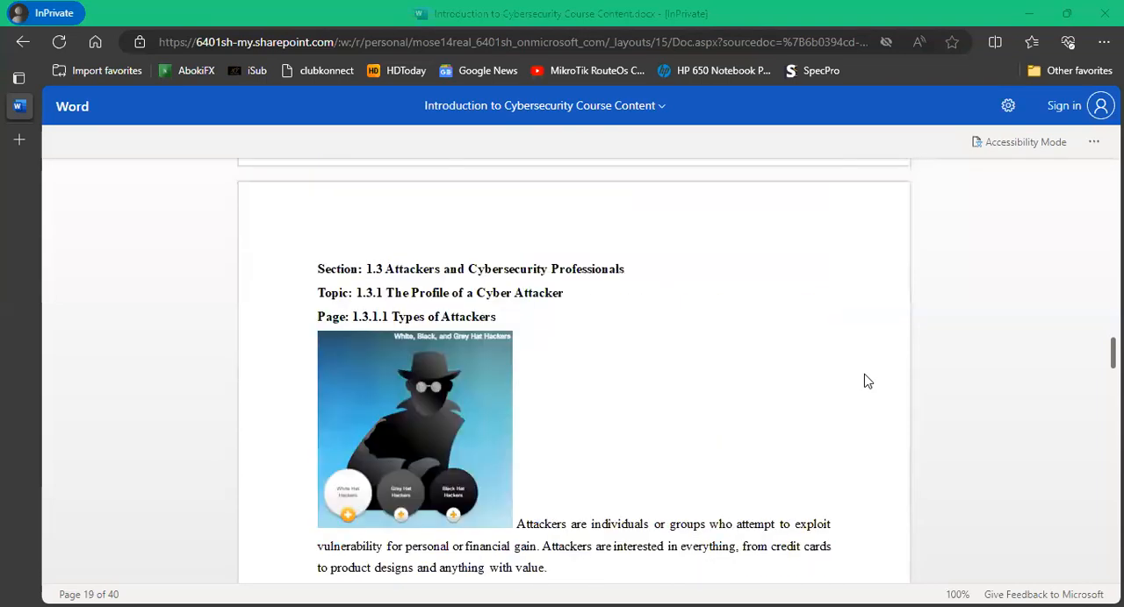
pyautogui.moveTo(959, 372)
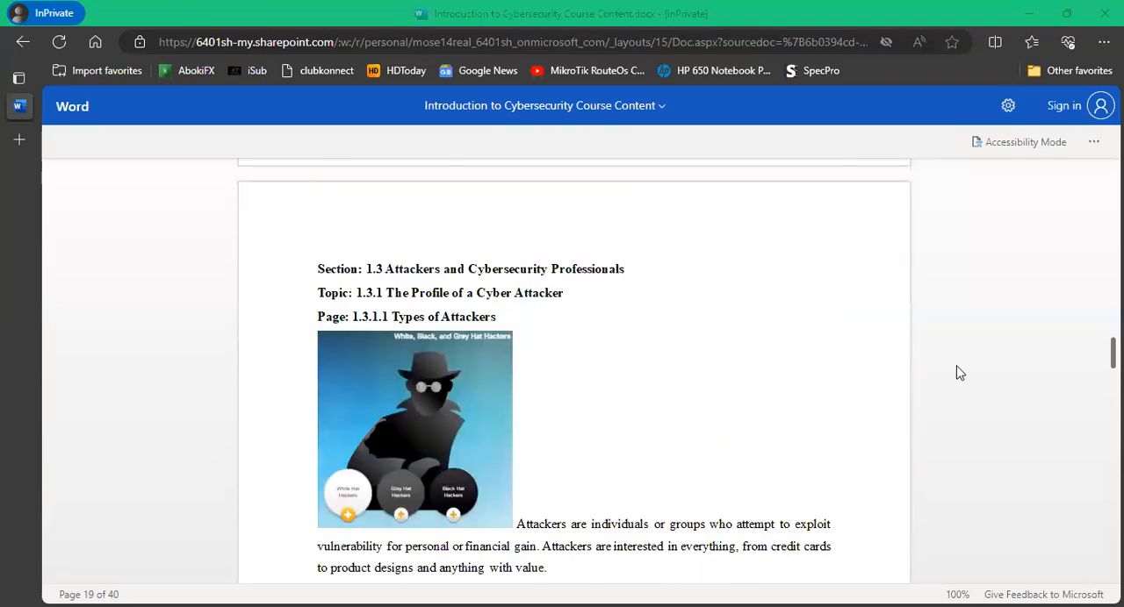
pyautogui.scroll(-3)
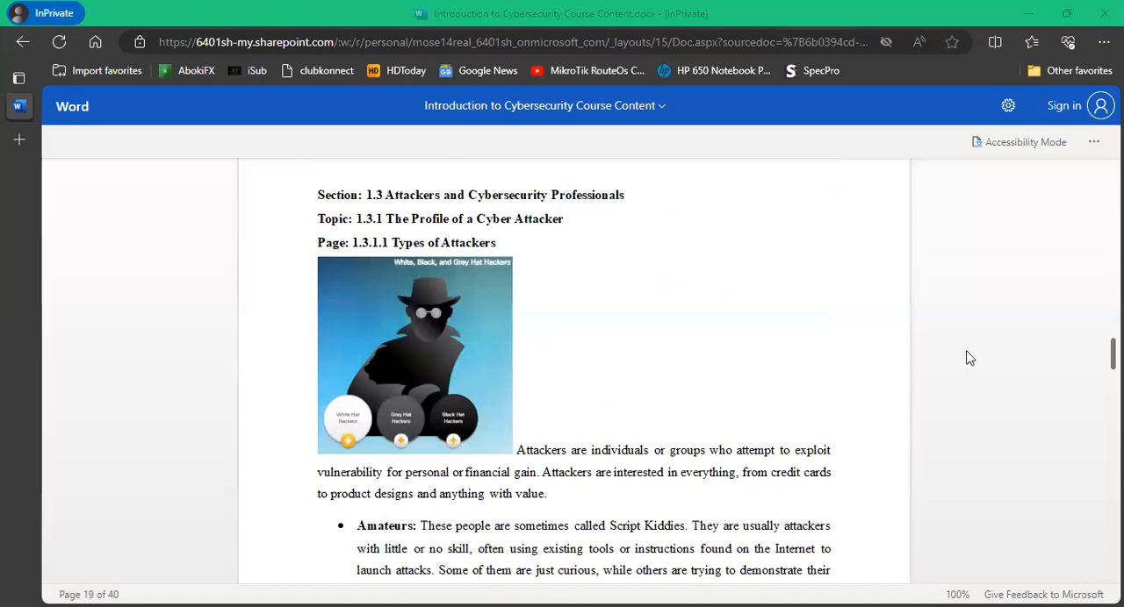
pyautogui.moveTo(677, 90)
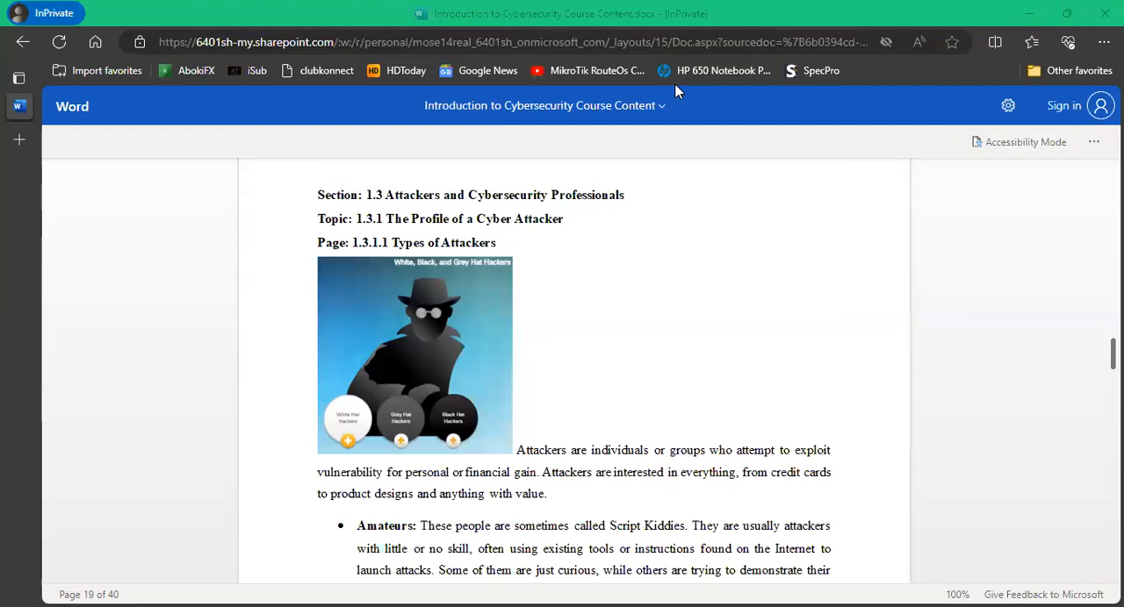
pyautogui.moveTo(780, 284)
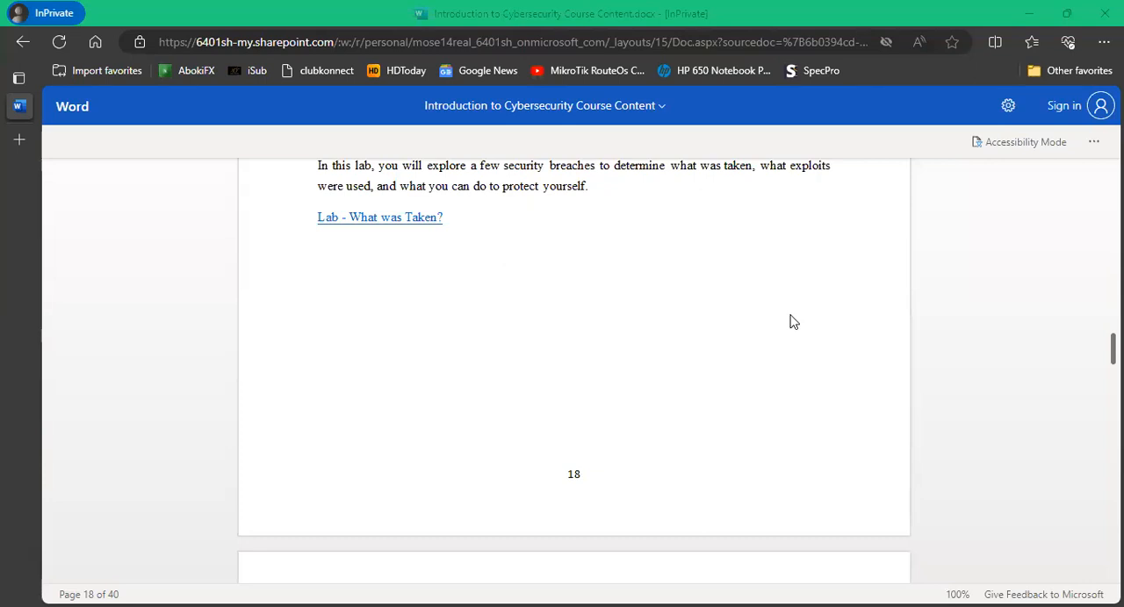
# Scroll to page 19's Types of Attackers with the full Amateurs bullet and start of Hackers.
pyautogui.scroll(-3)
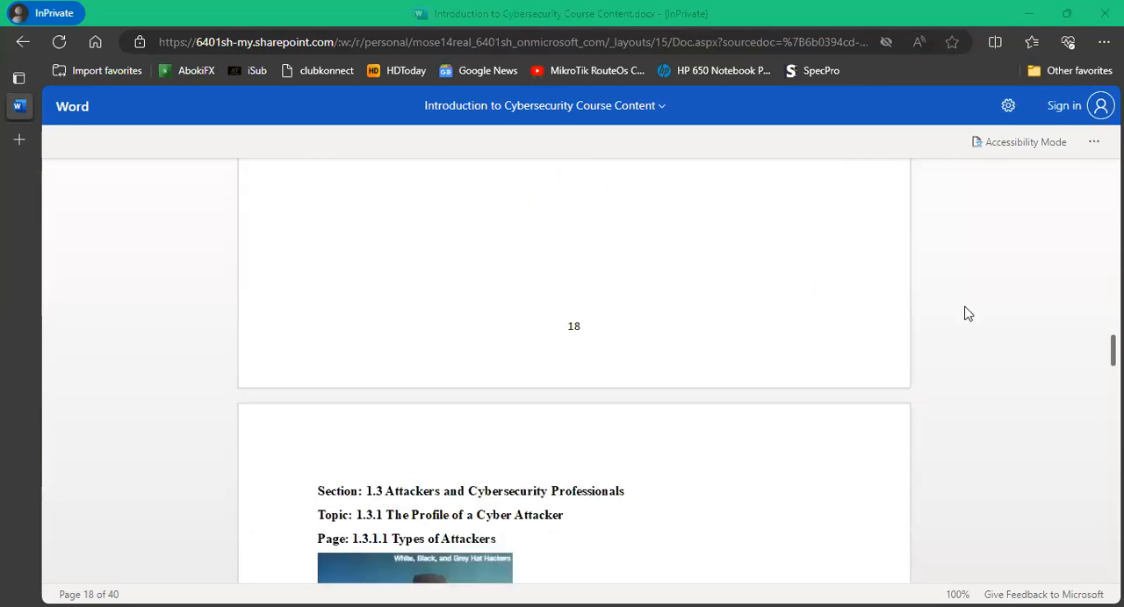
pyautogui.scroll(-3)
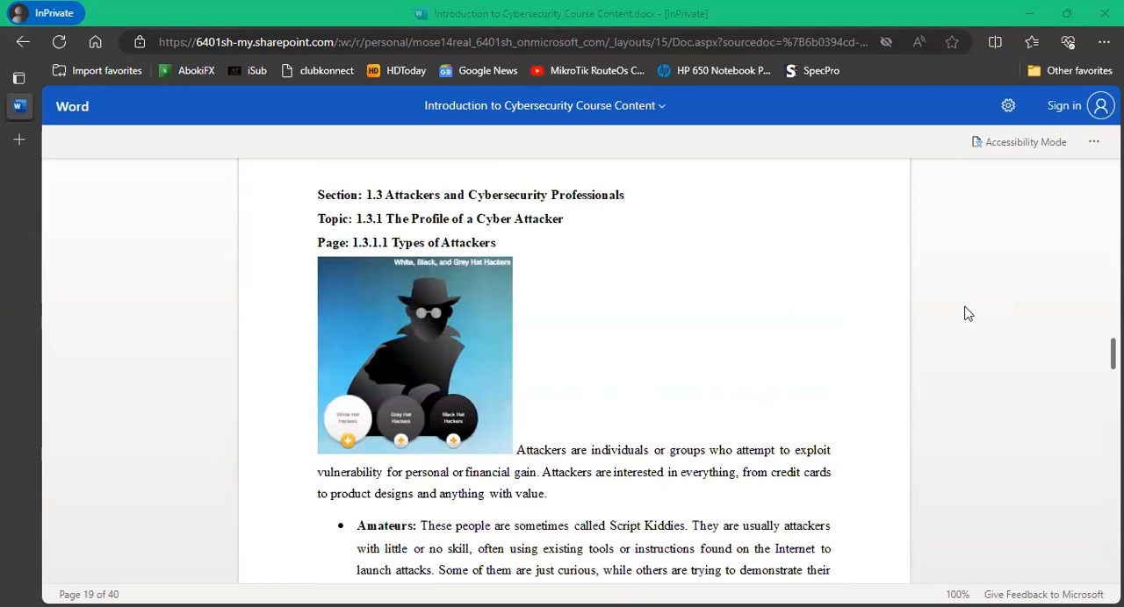
pyautogui.scroll(-3)
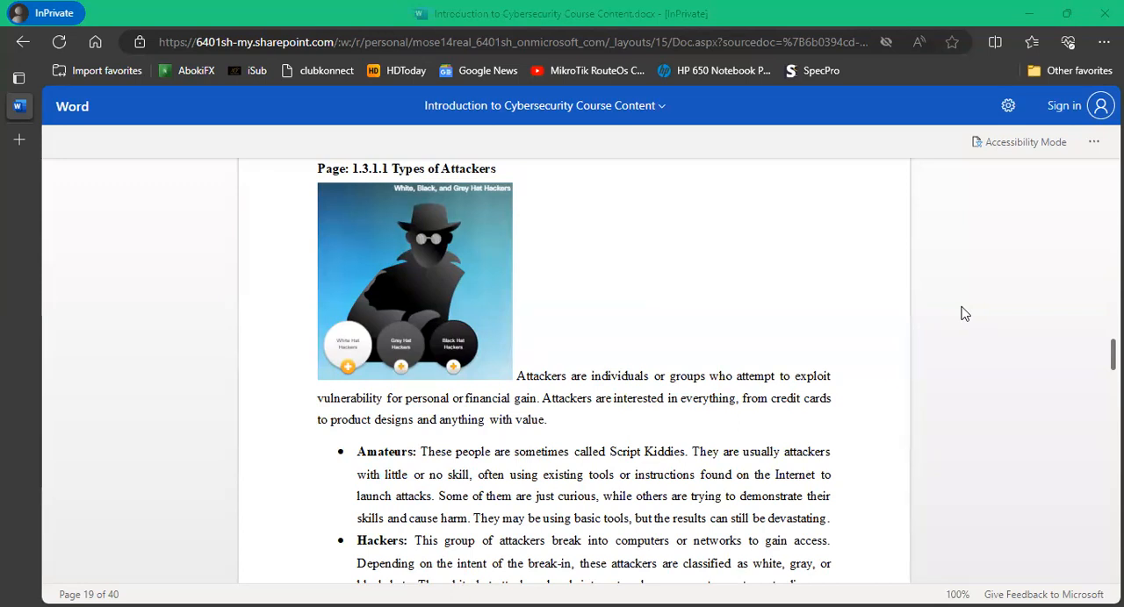
pyautogui.moveTo(854, 362)
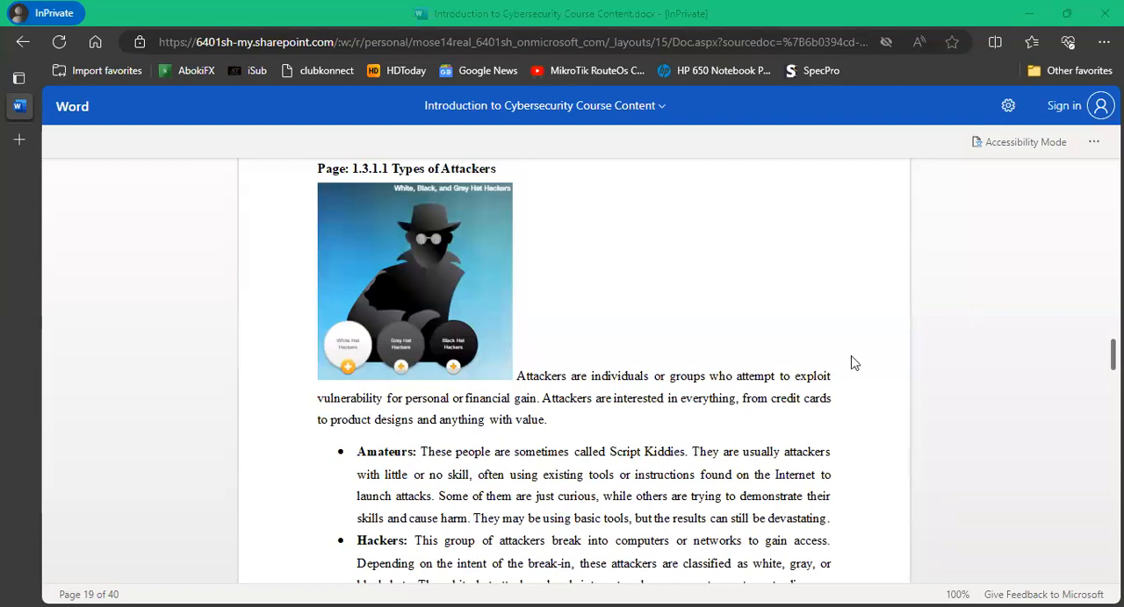
pyautogui.moveTo(858, 367)
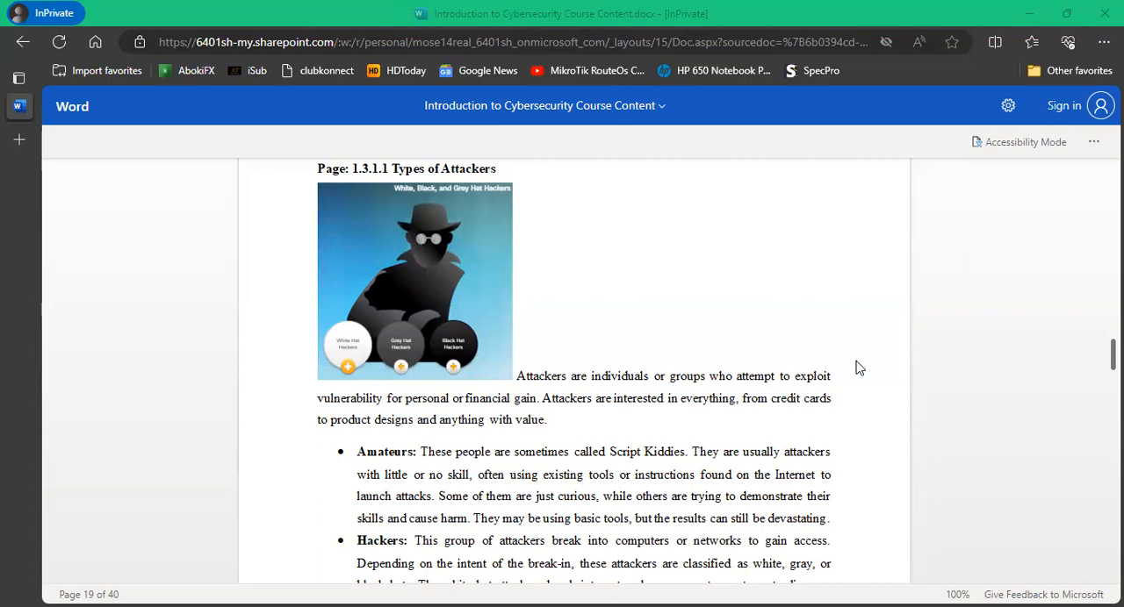
# Scroll page 19 to the full Hackers bullet on white, black and gray hats before Organized Hackers.
pyautogui.scroll(-3)
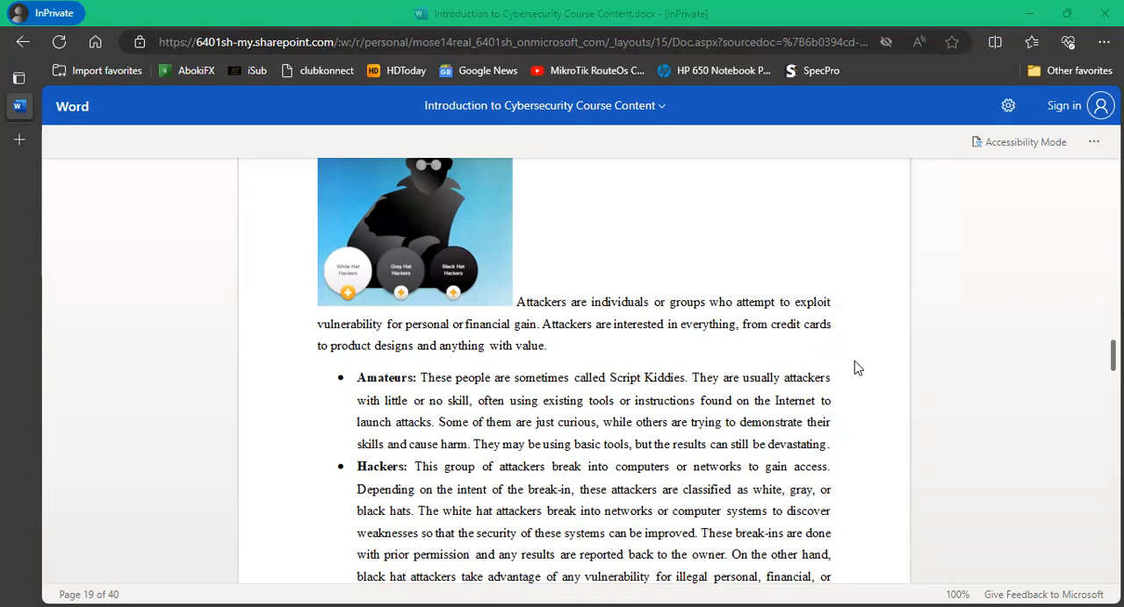
pyautogui.moveTo(923, 414)
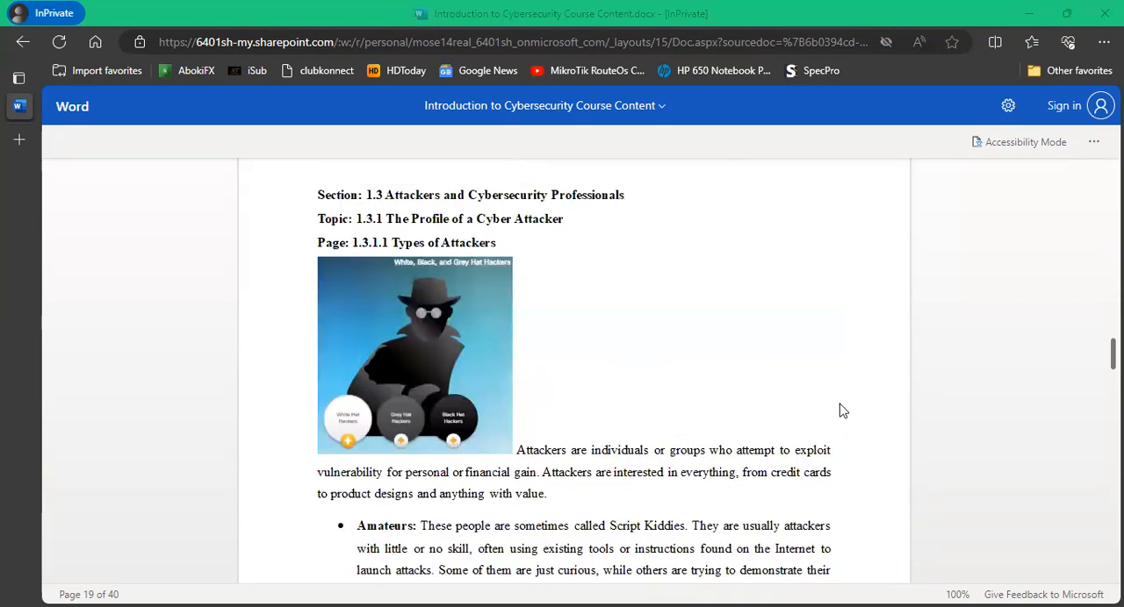
pyautogui.scroll(-3)
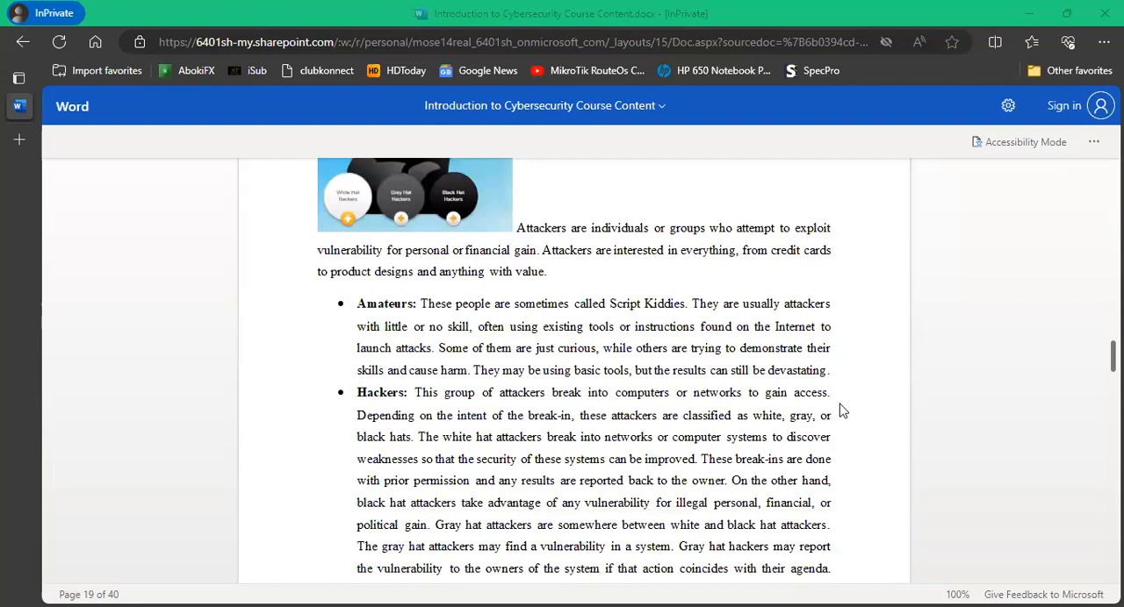
pyautogui.scroll(-3)
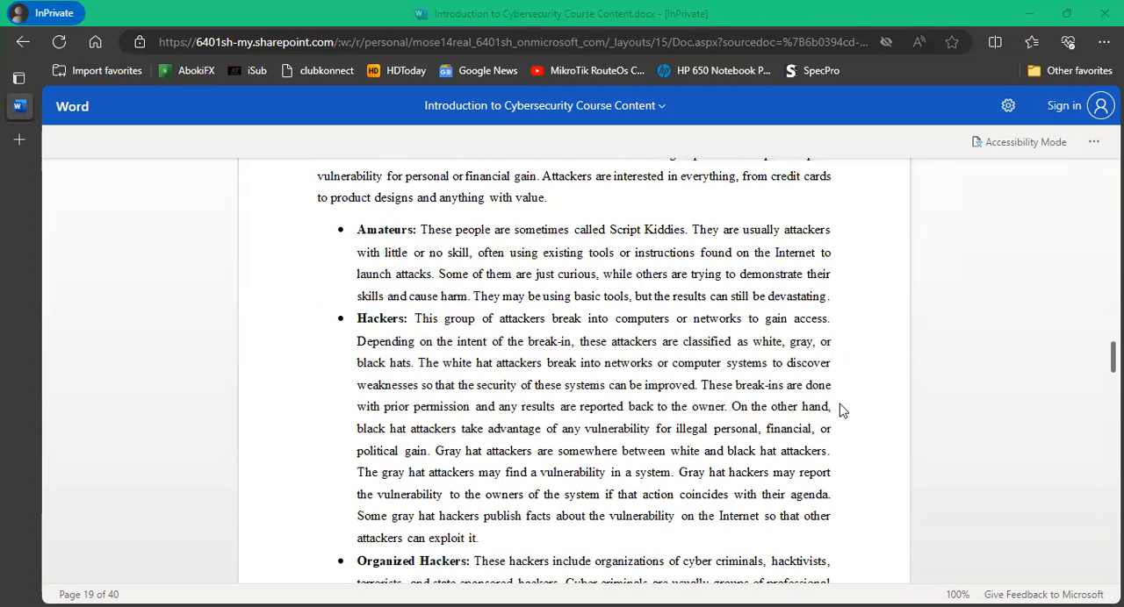
pyautogui.moveTo(857, 413)
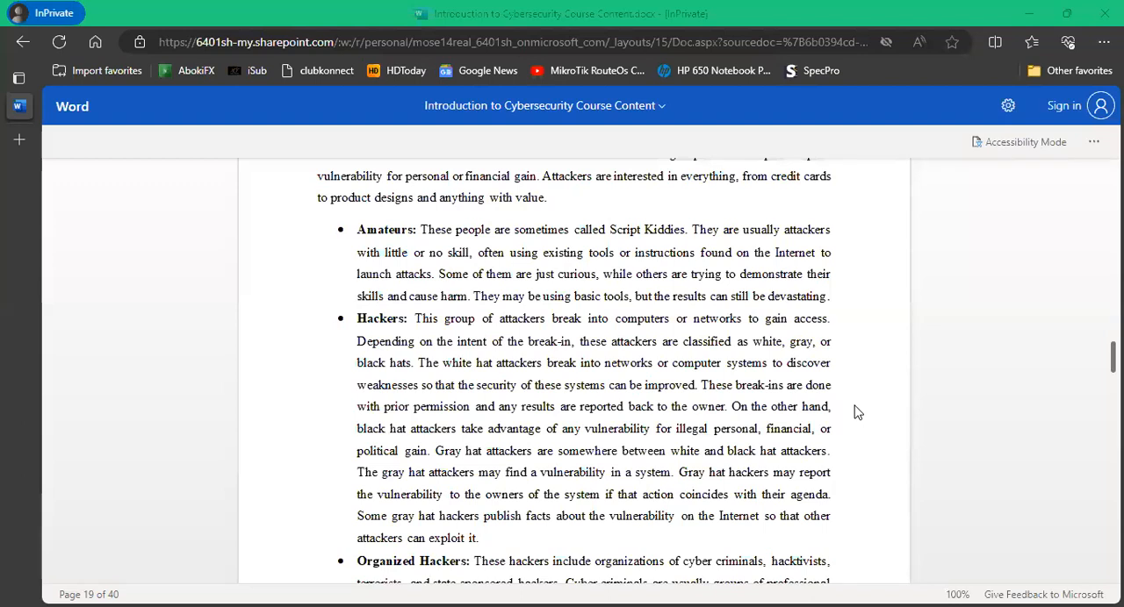
pyautogui.scroll(-3)
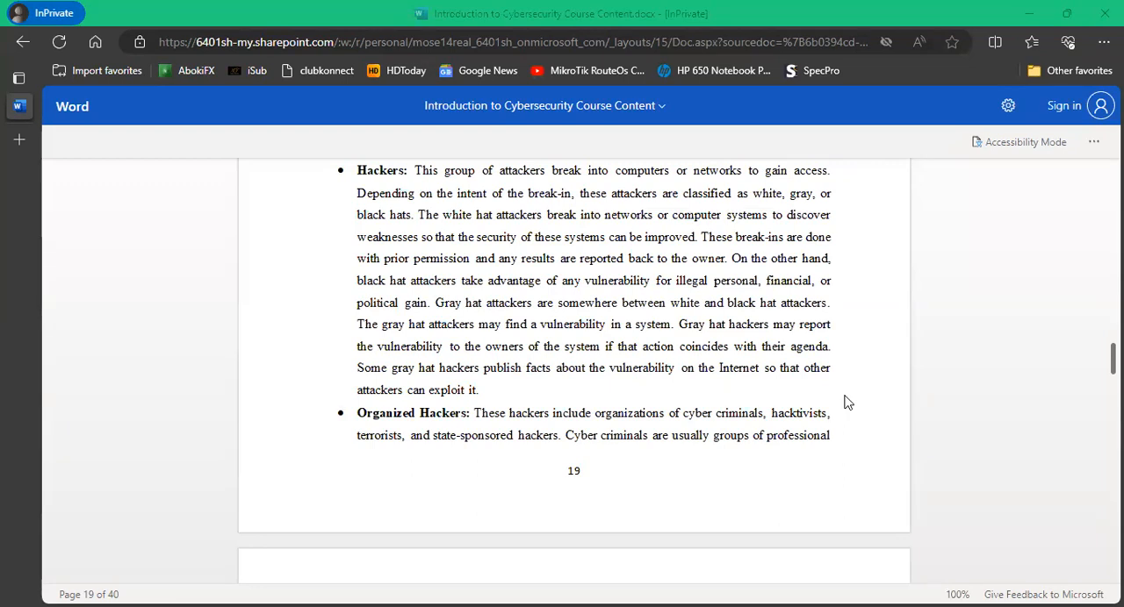
# Scroll onto page 20 to finish the Organized Hackers text and show the hat-hacker cards.
pyautogui.scroll(-3)
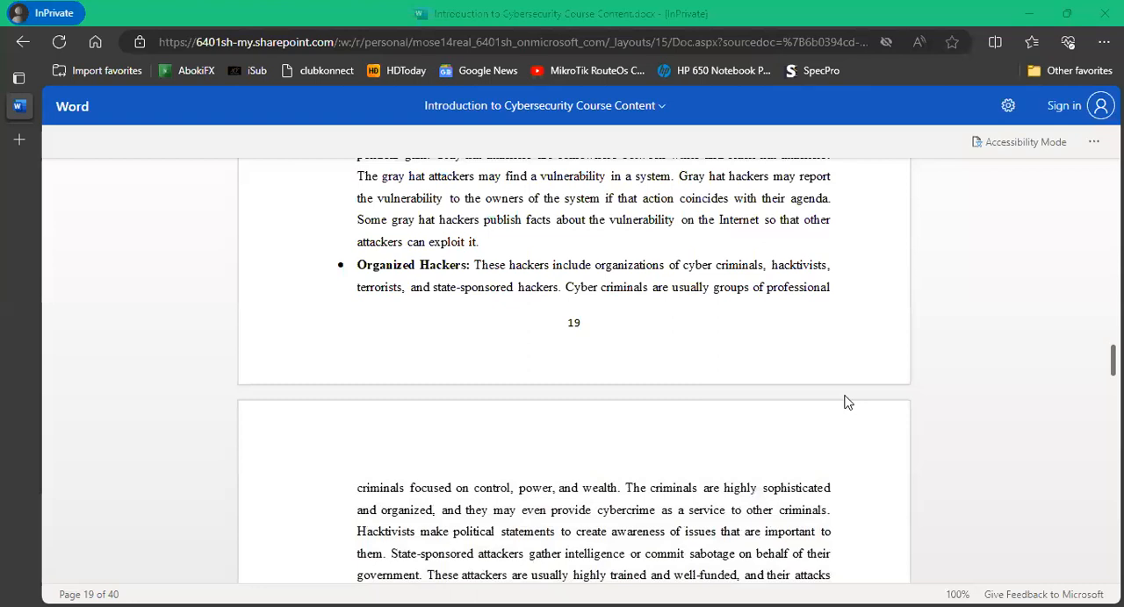
pyautogui.scroll(-3)
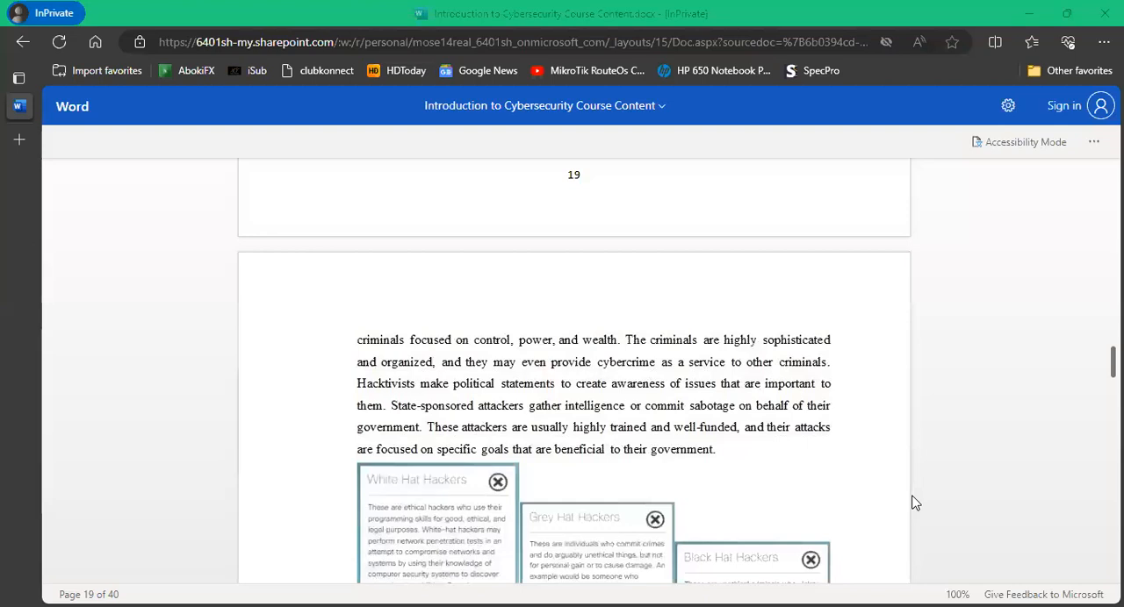
pyautogui.moveTo(913, 497)
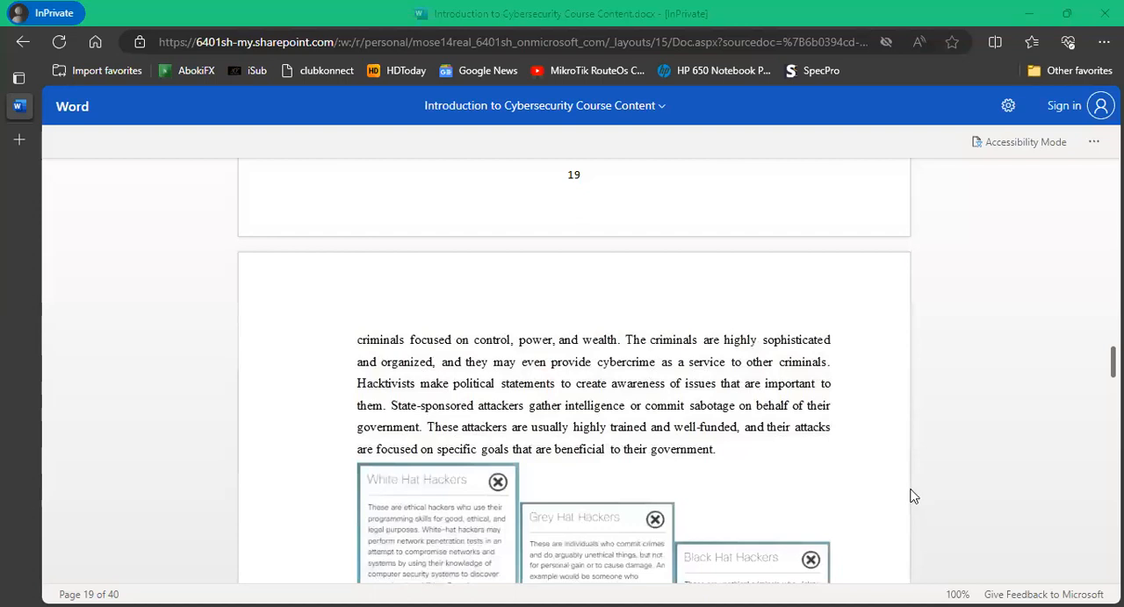
pyautogui.moveTo(874, 533)
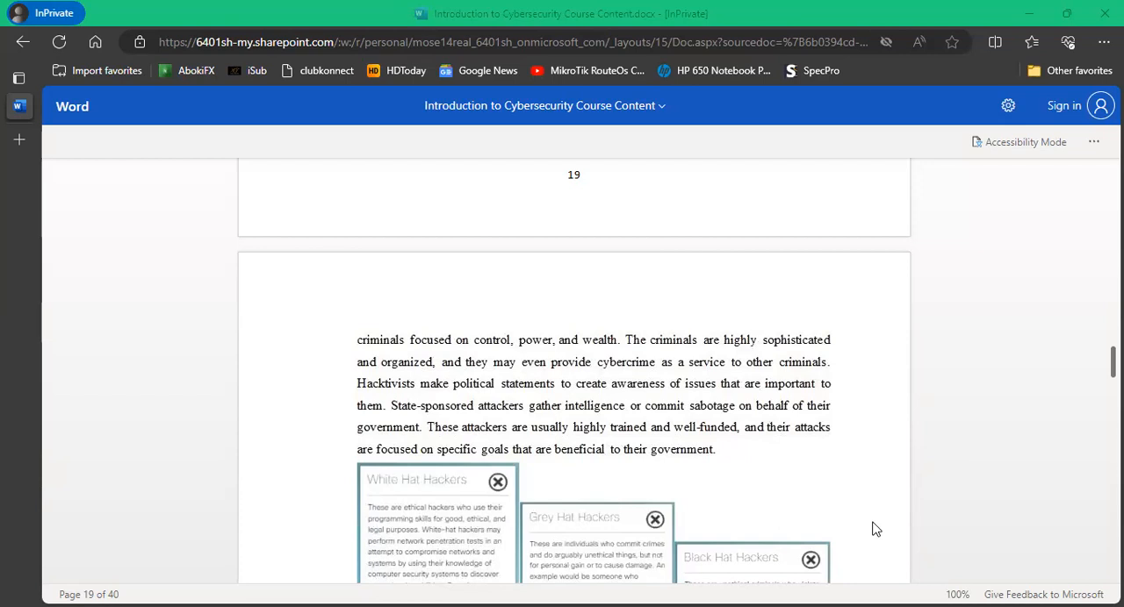
# Scroll past the hacker cards to page 20's Cyber Attackers diagram splitting outsiders and insiders.
pyautogui.scroll(-3)
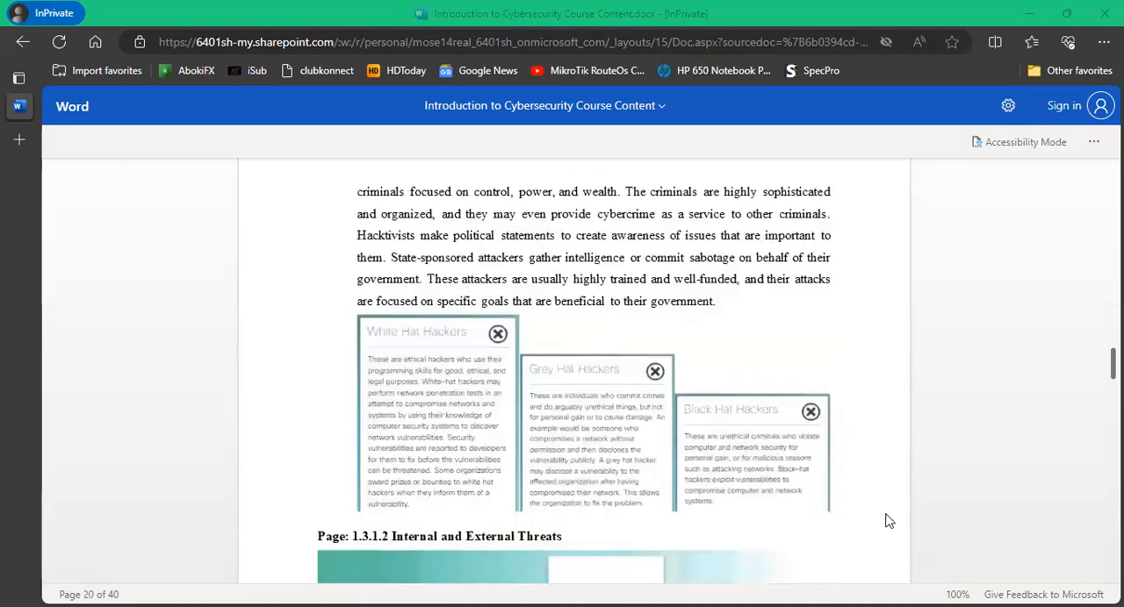
pyautogui.scroll(-3)
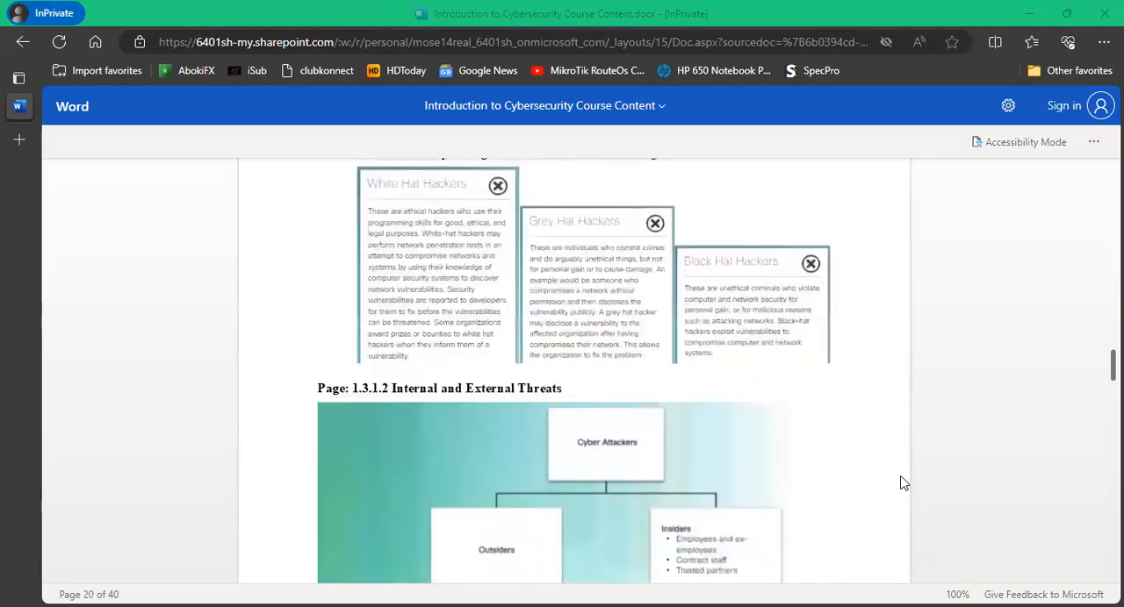
pyautogui.scroll(3)
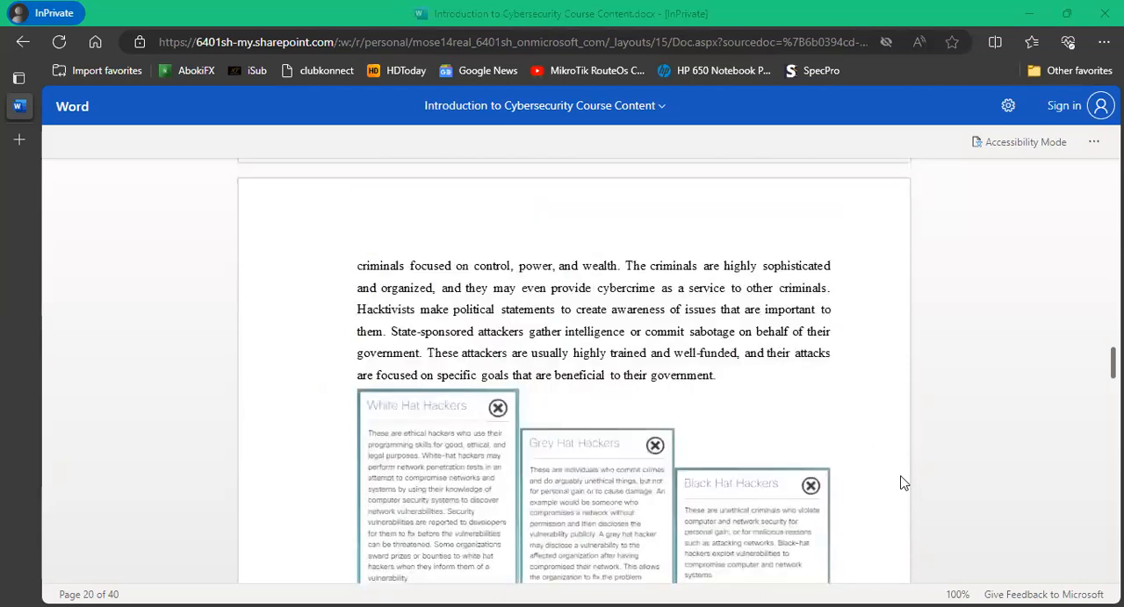
pyautogui.scroll(-3)
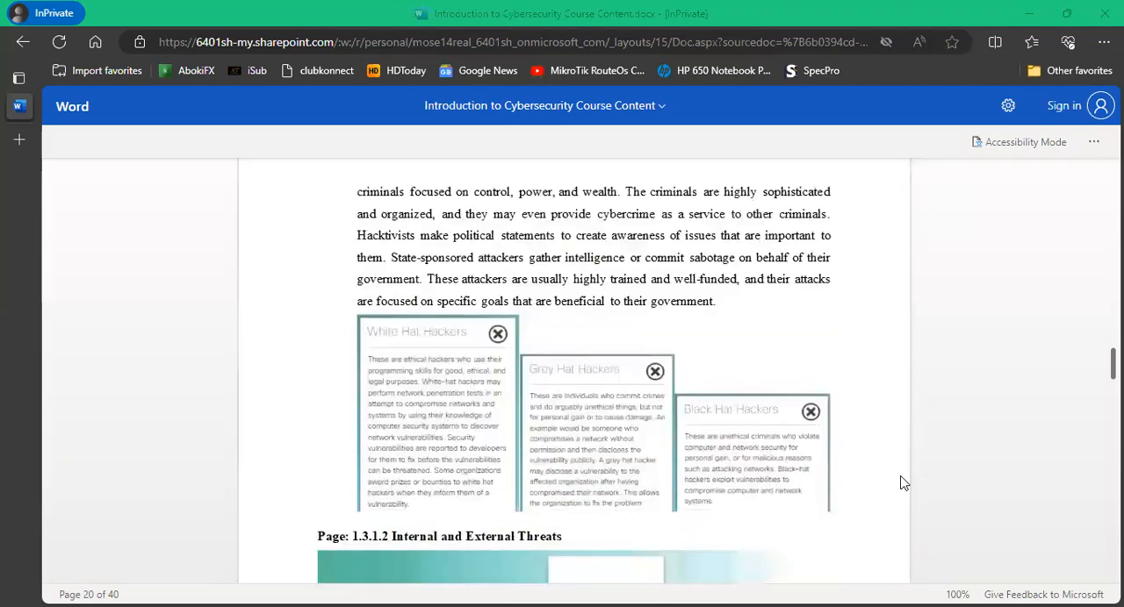
pyautogui.moveTo(390, 345)
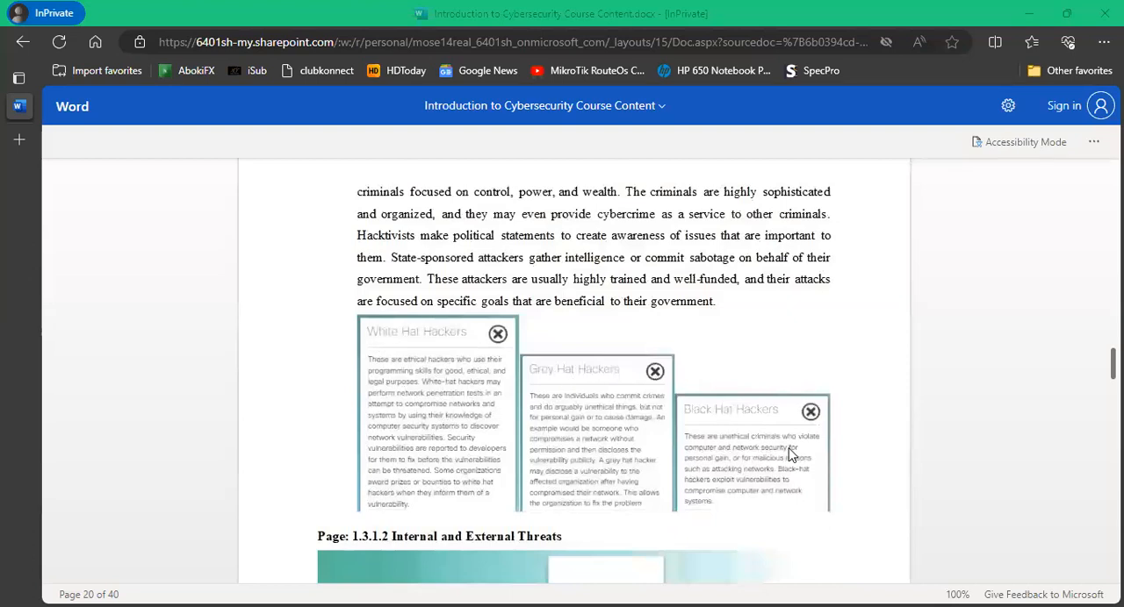
pyautogui.scroll(-3)
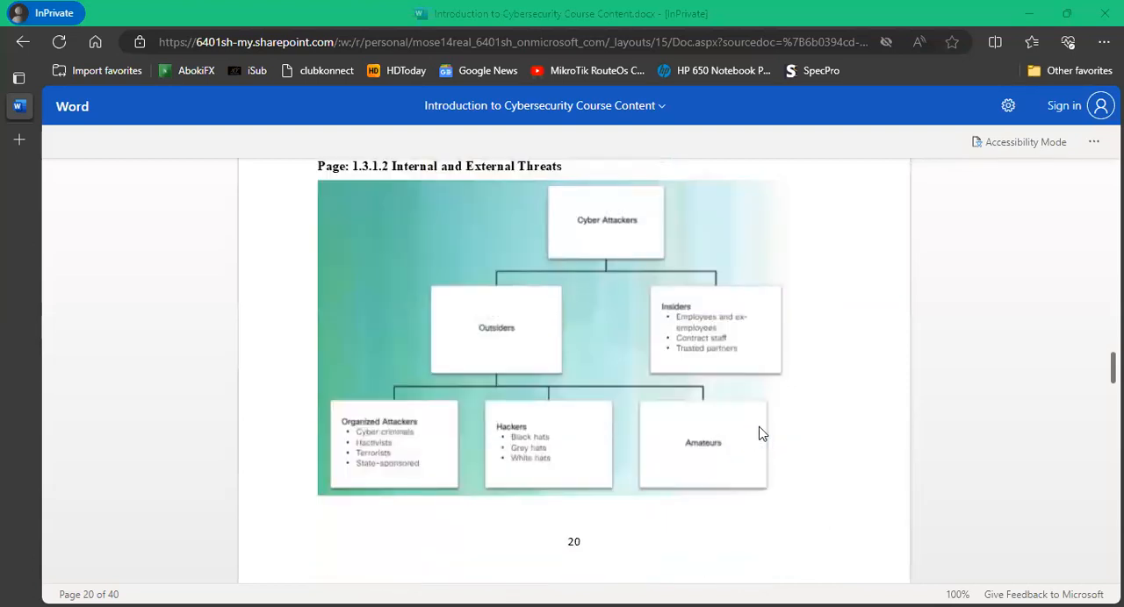
pyautogui.moveTo(817, 449)
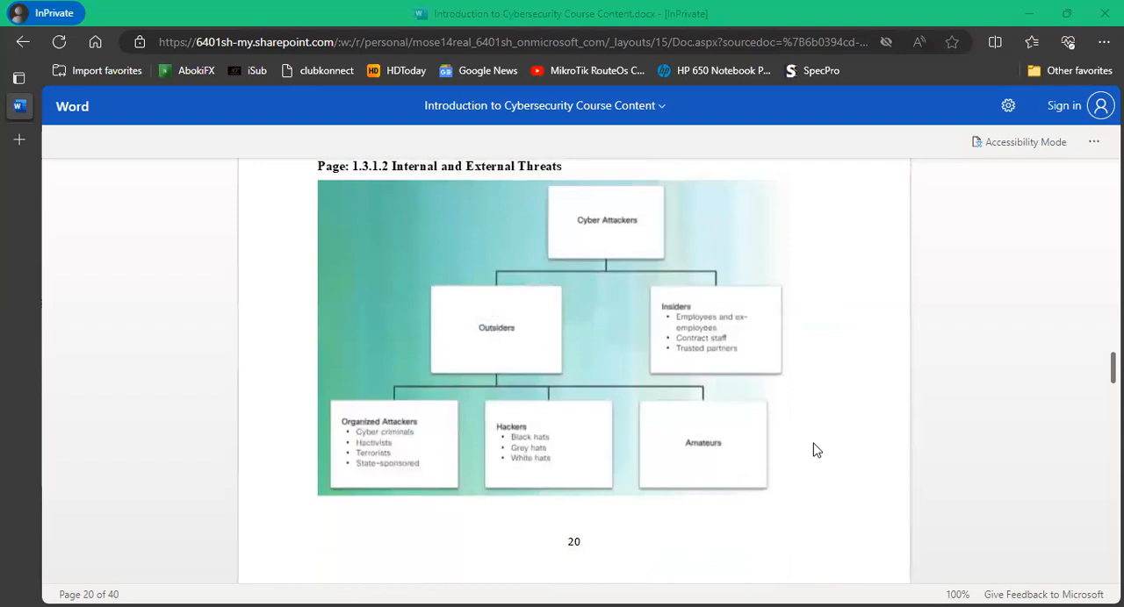
pyautogui.moveTo(834, 439)
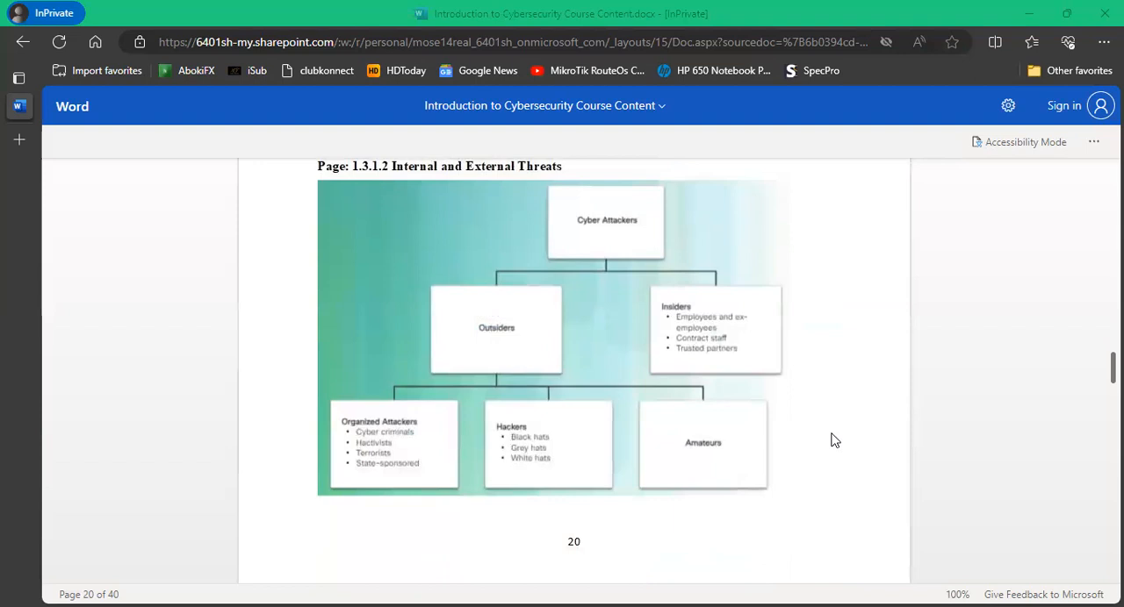
pyautogui.moveTo(836, 439)
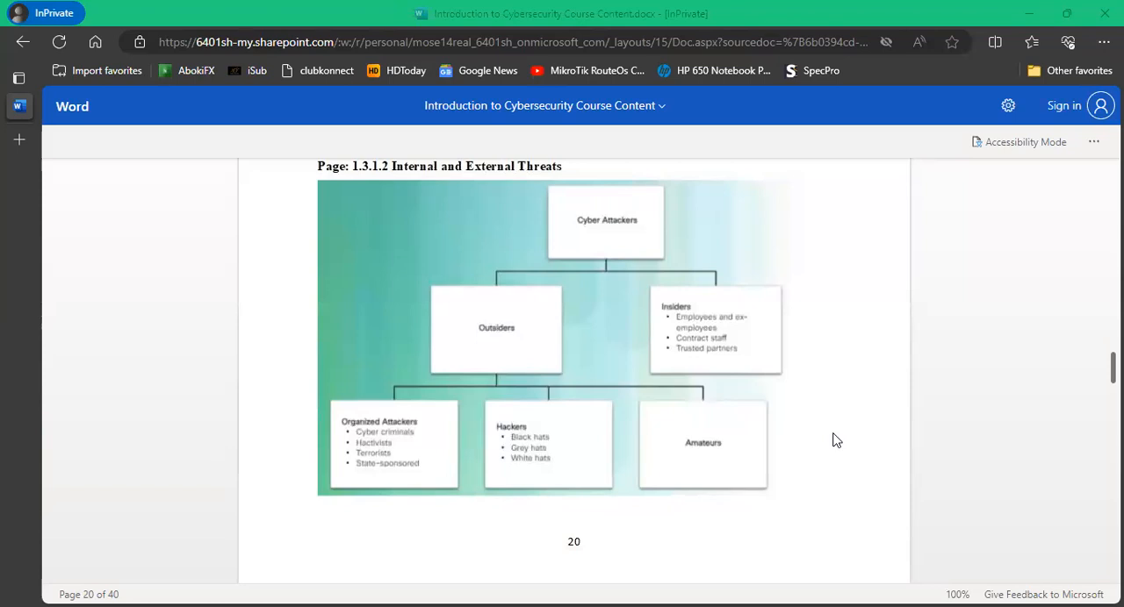
pyautogui.moveTo(842, 418)
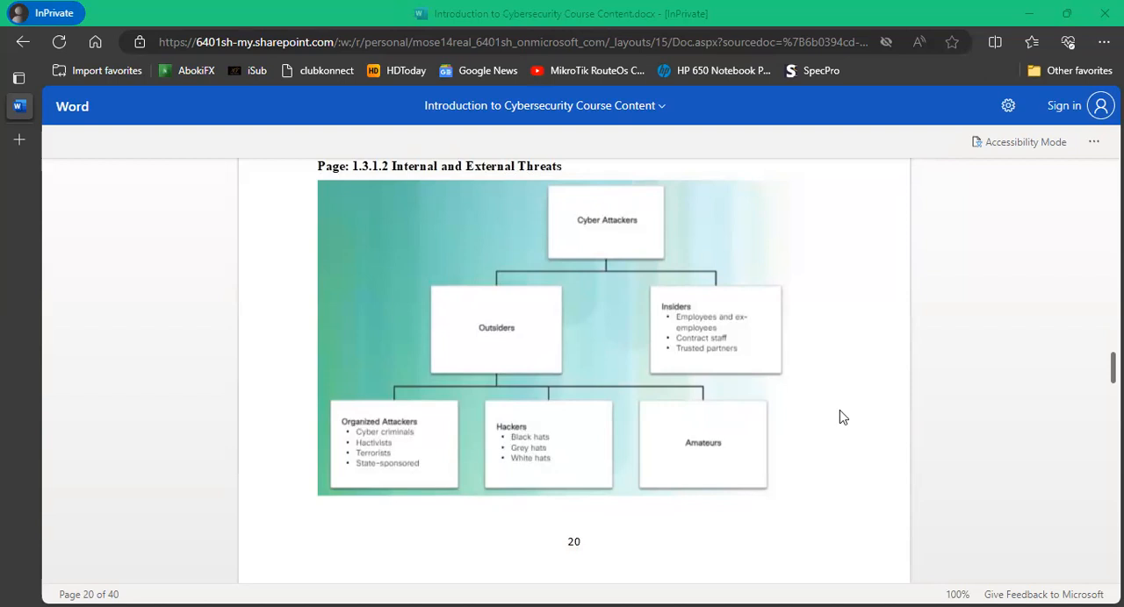
pyautogui.moveTo(790, 451)
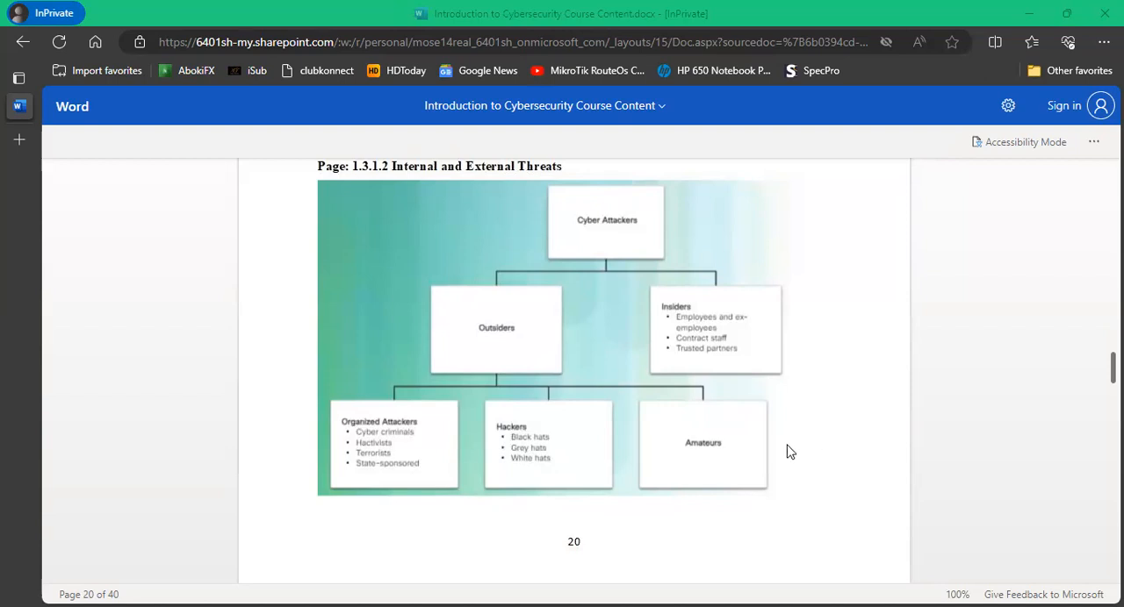
pyautogui.scroll(-3)
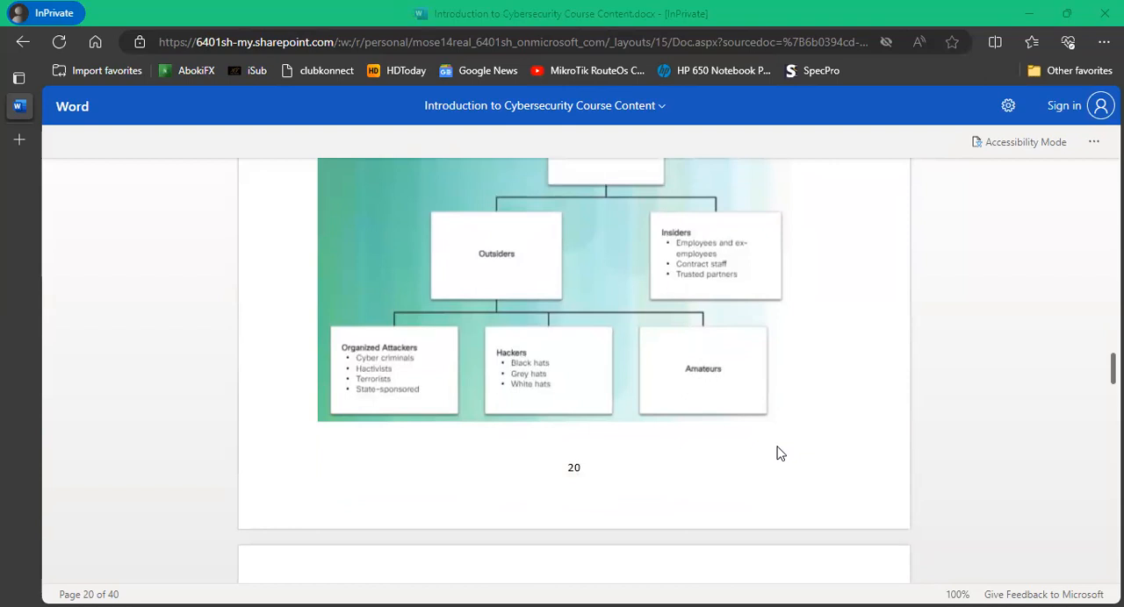
# Scroll onto page 21's internal and external threat bullets and the Section 1.4 Cyberwarfare heading.
pyautogui.scroll(-3)
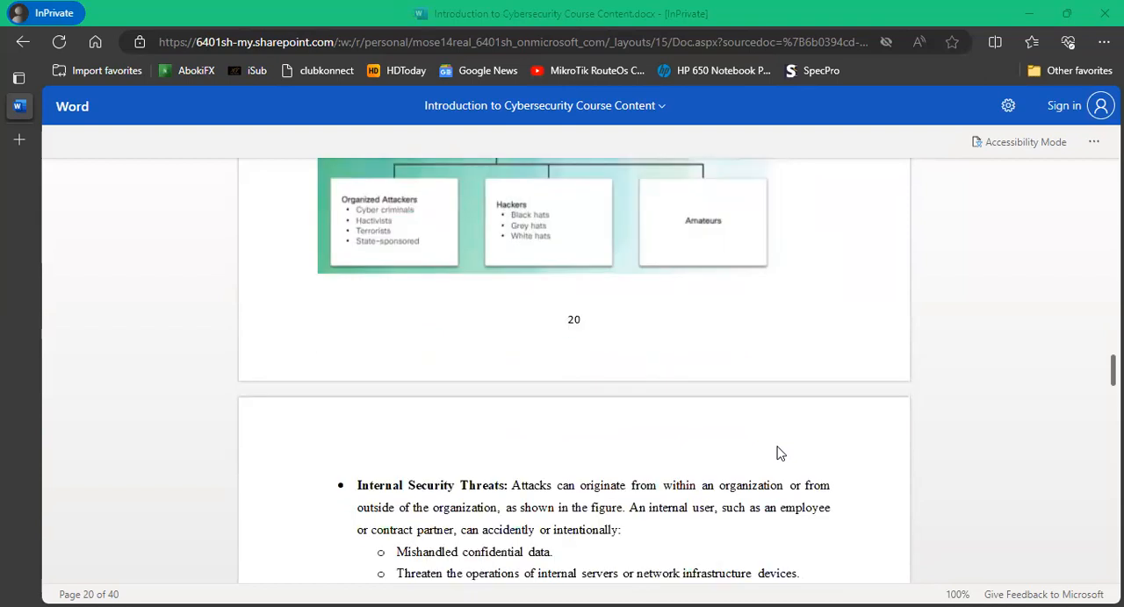
pyautogui.scroll(-3)
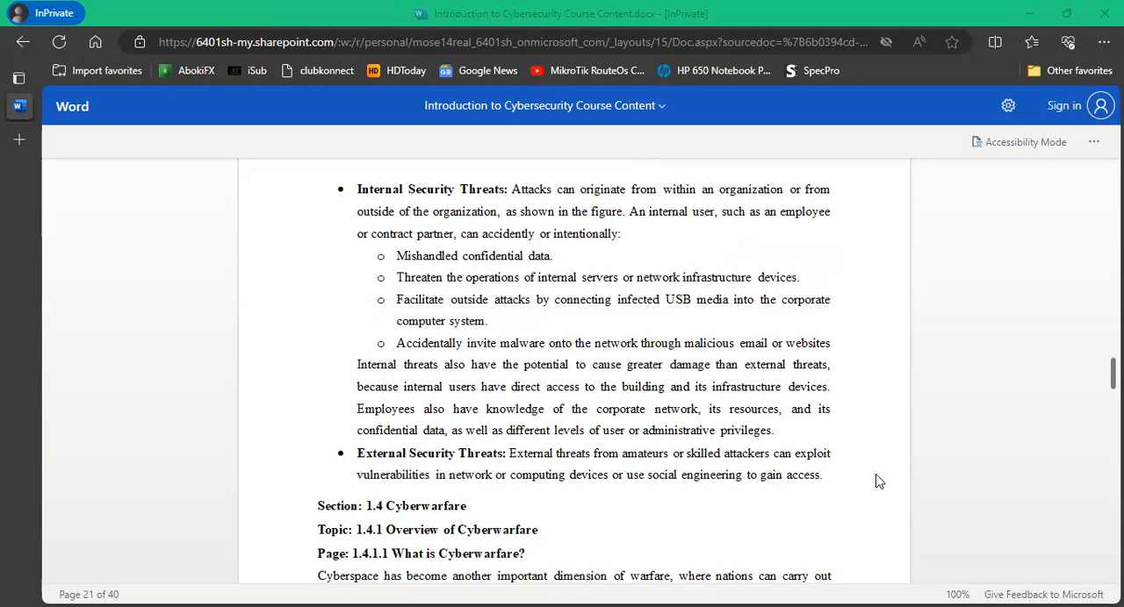
pyautogui.moveTo(941, 361)
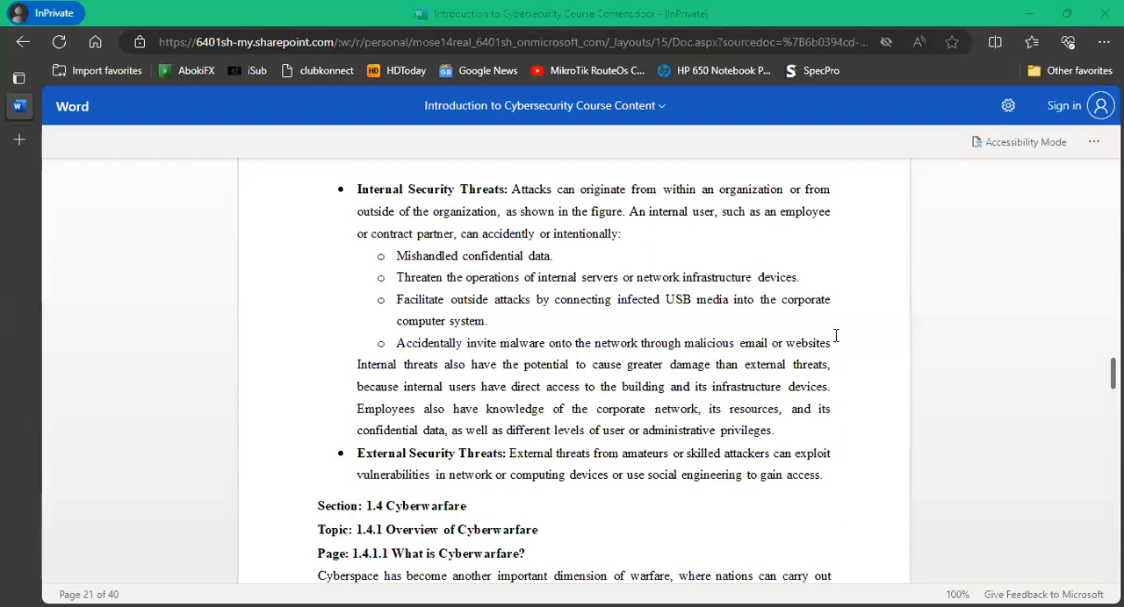
pyautogui.scroll(-3)
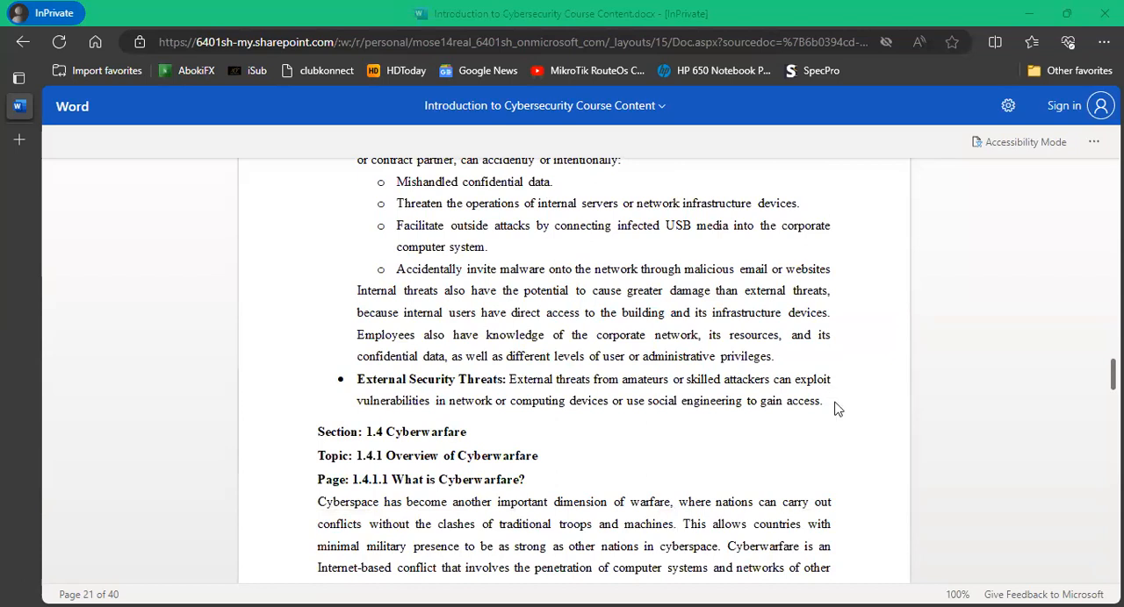
pyautogui.moveTo(841, 411)
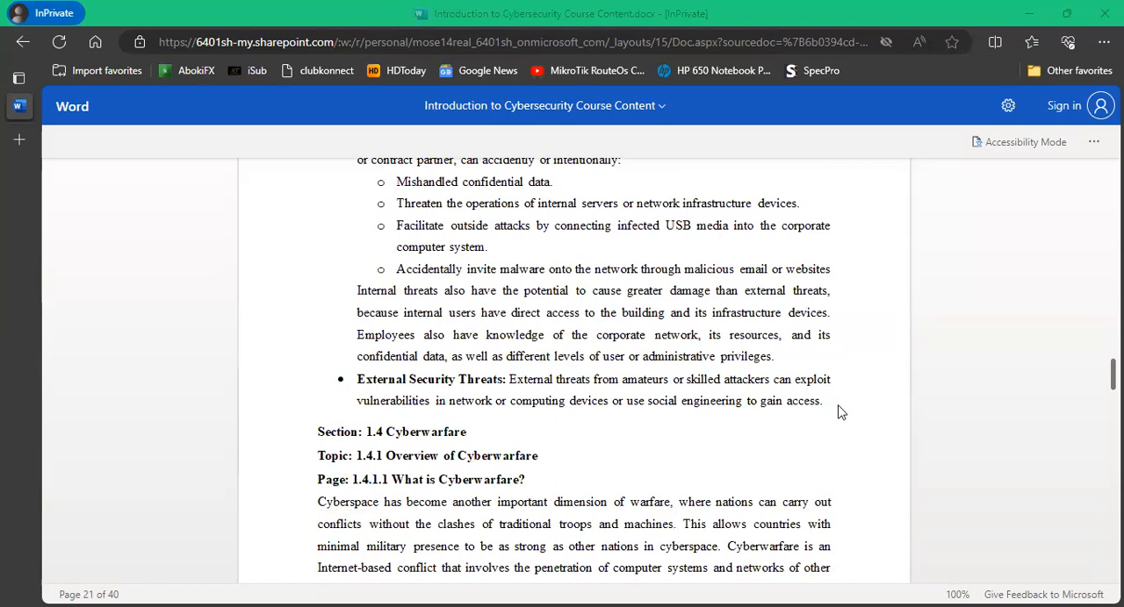
pyautogui.scroll(-3)
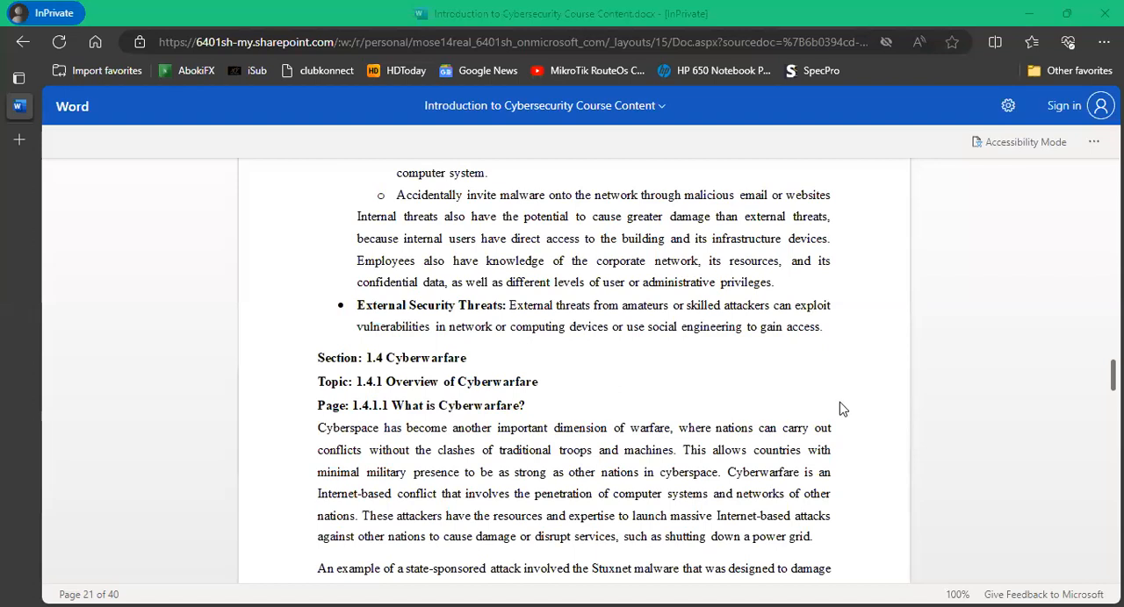
# Scroll page 21 to the Stuxnet paragraph and its two video links.
pyautogui.scroll(-3)
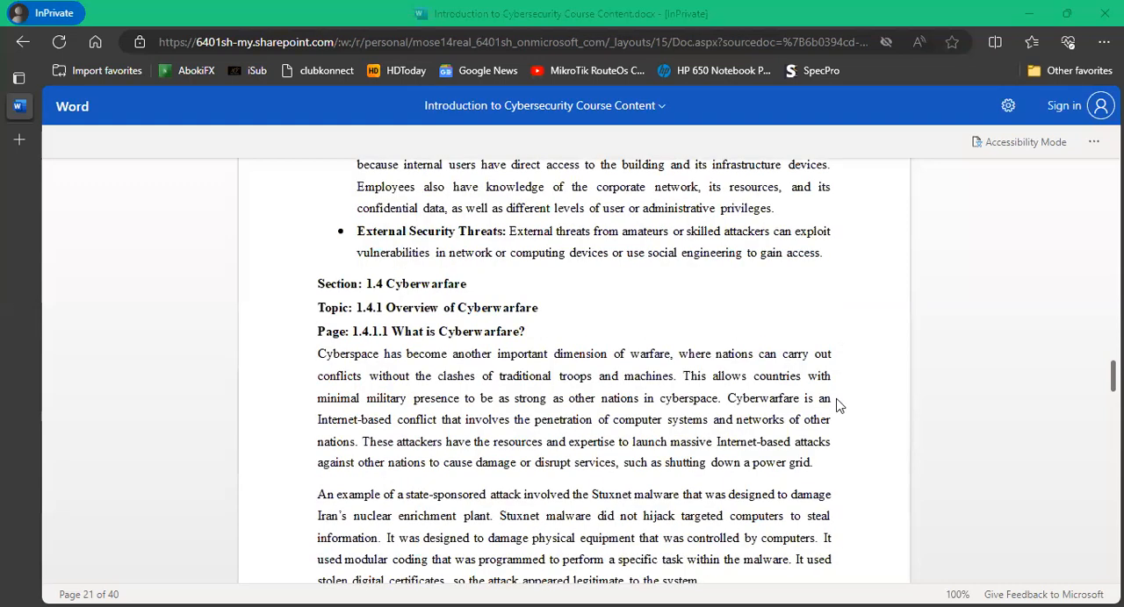
pyautogui.scroll(-3)
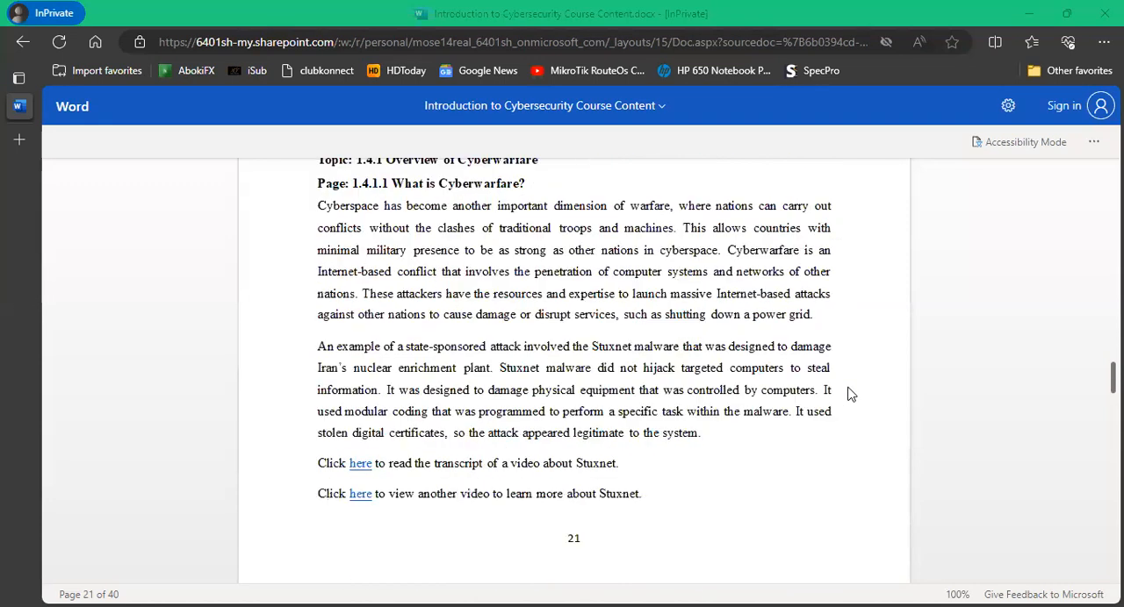
pyautogui.scroll(3)
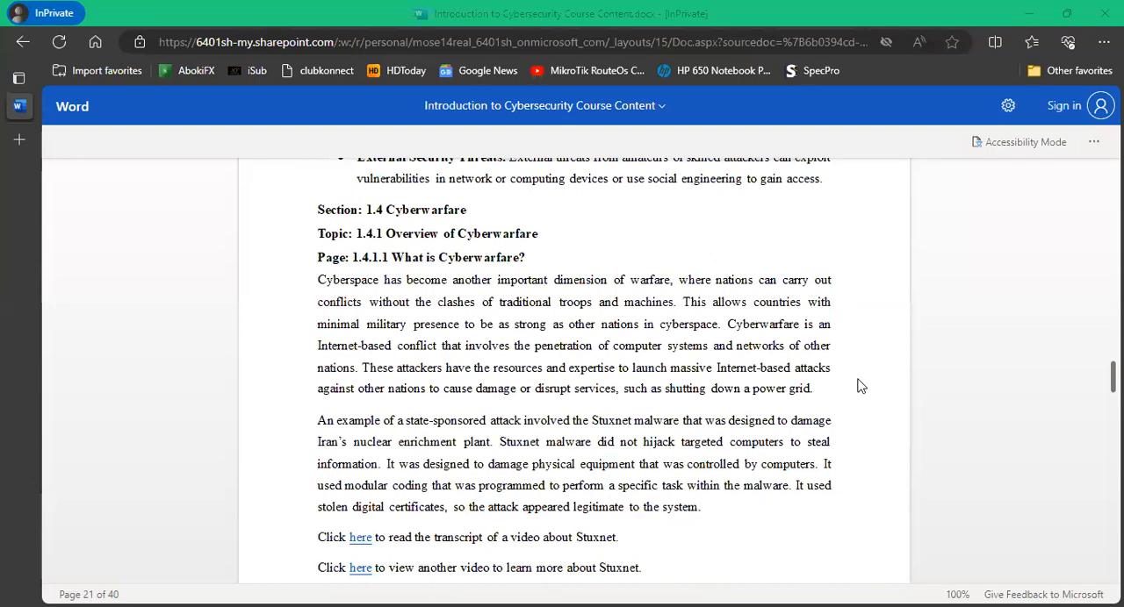
pyautogui.moveTo(879, 379)
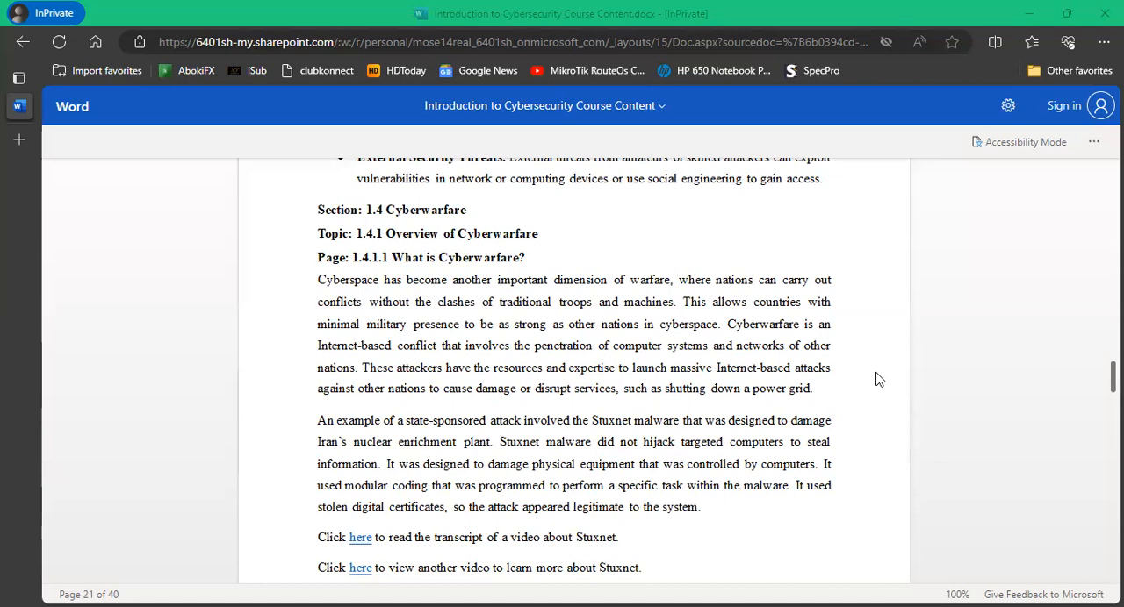
pyautogui.moveTo(874, 378)
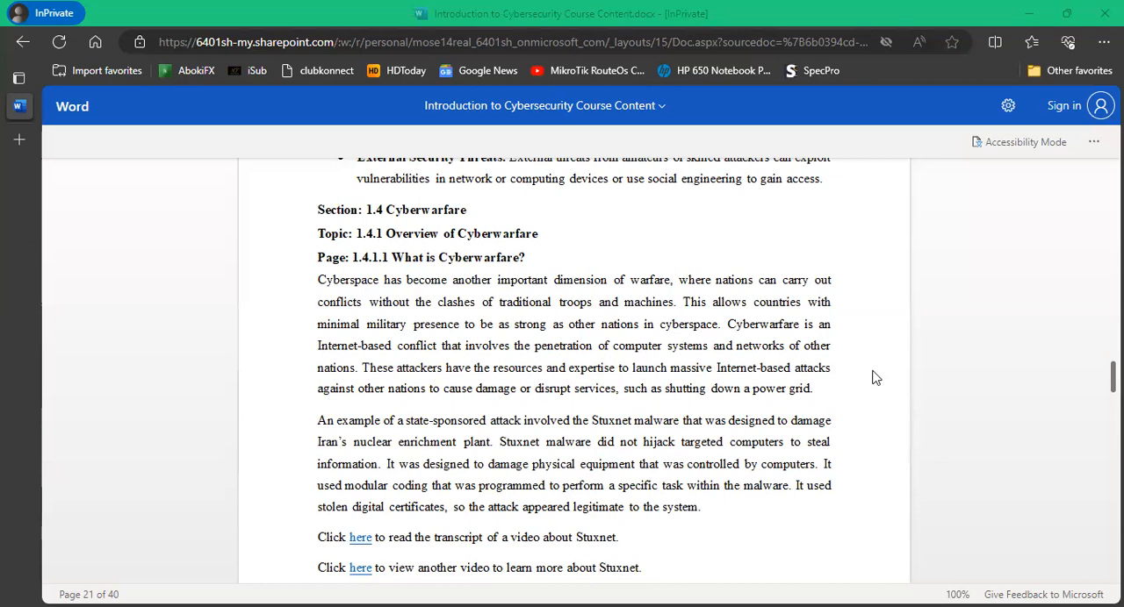
pyautogui.scroll(-3)
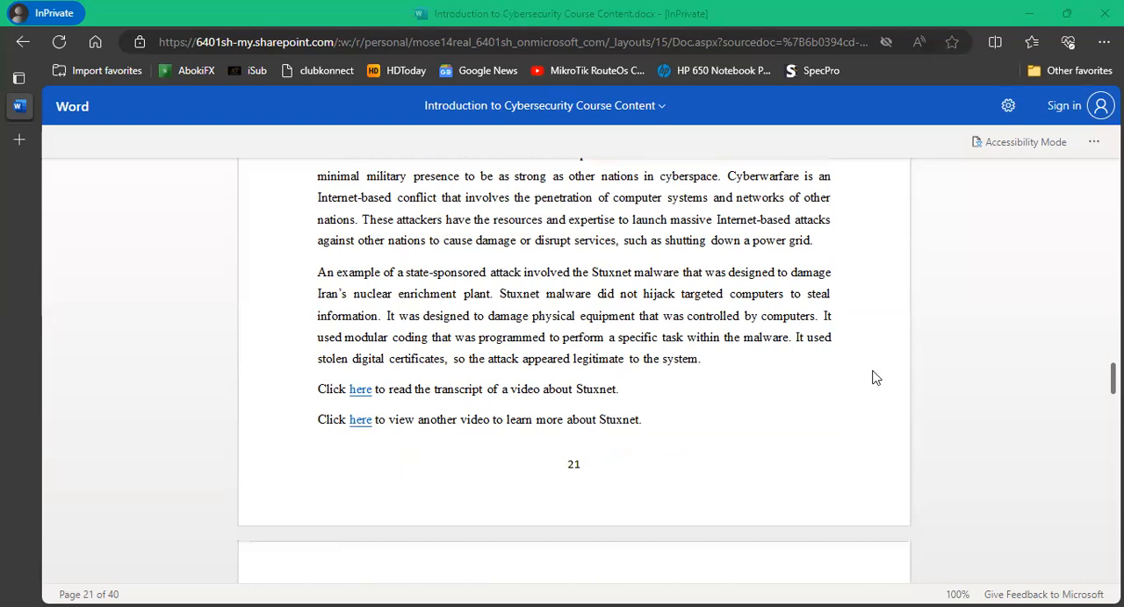
pyautogui.moveTo(870, 371)
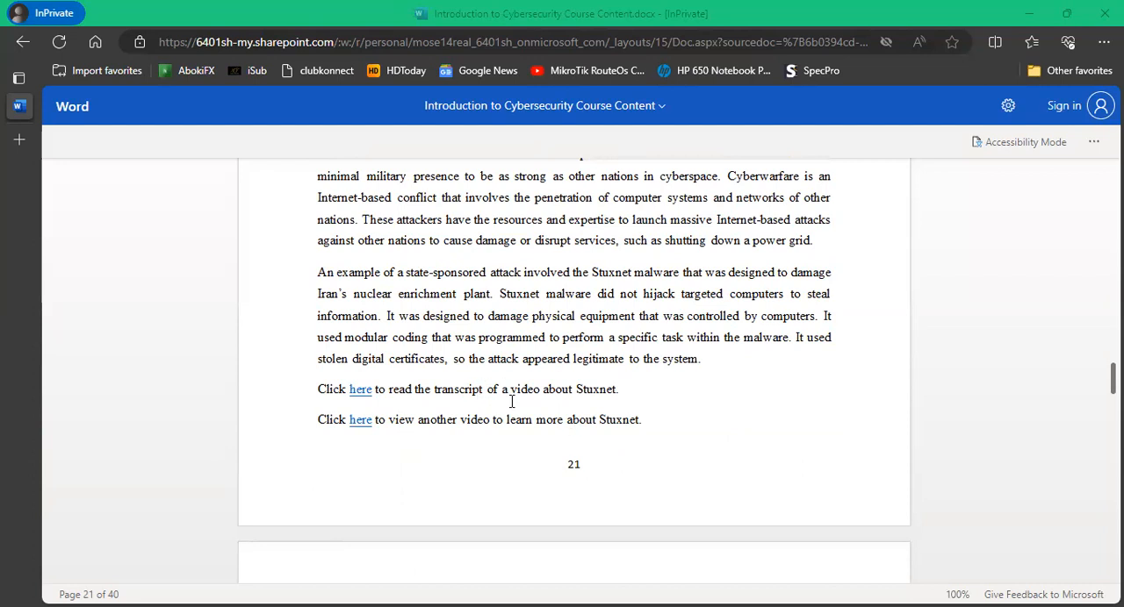
pyautogui.moveTo(653, 476)
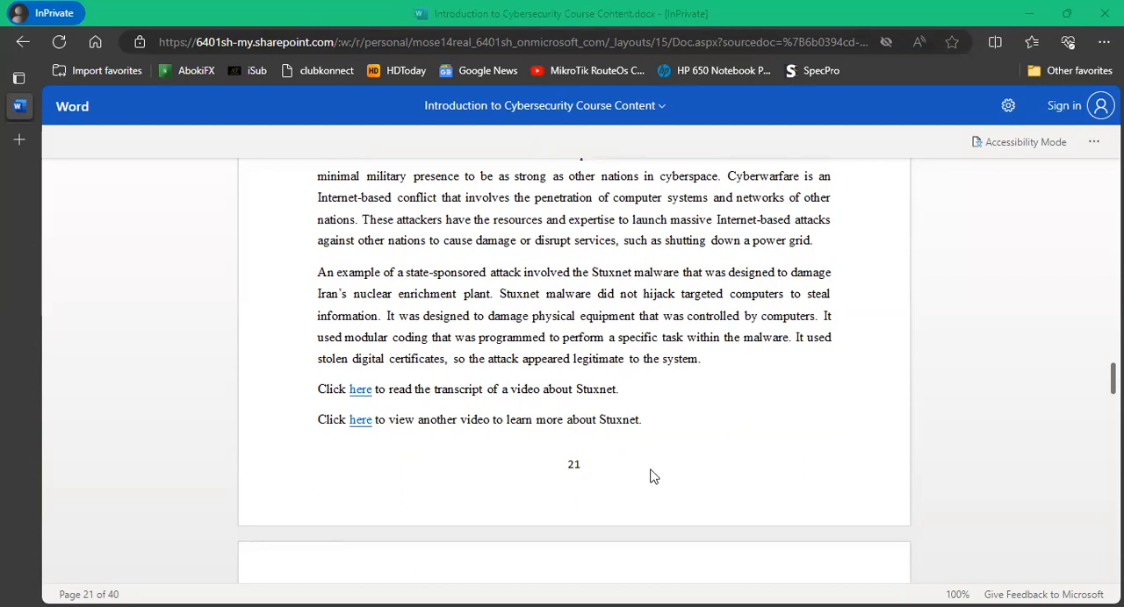
pyautogui.moveTo(653, 476)
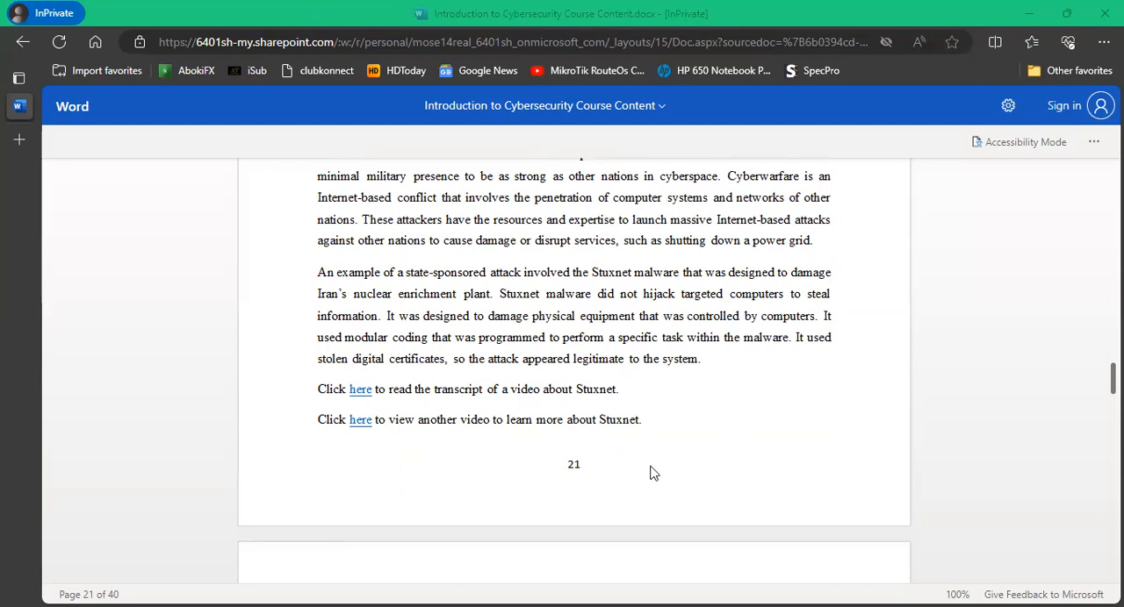
pyautogui.moveTo(639, 453)
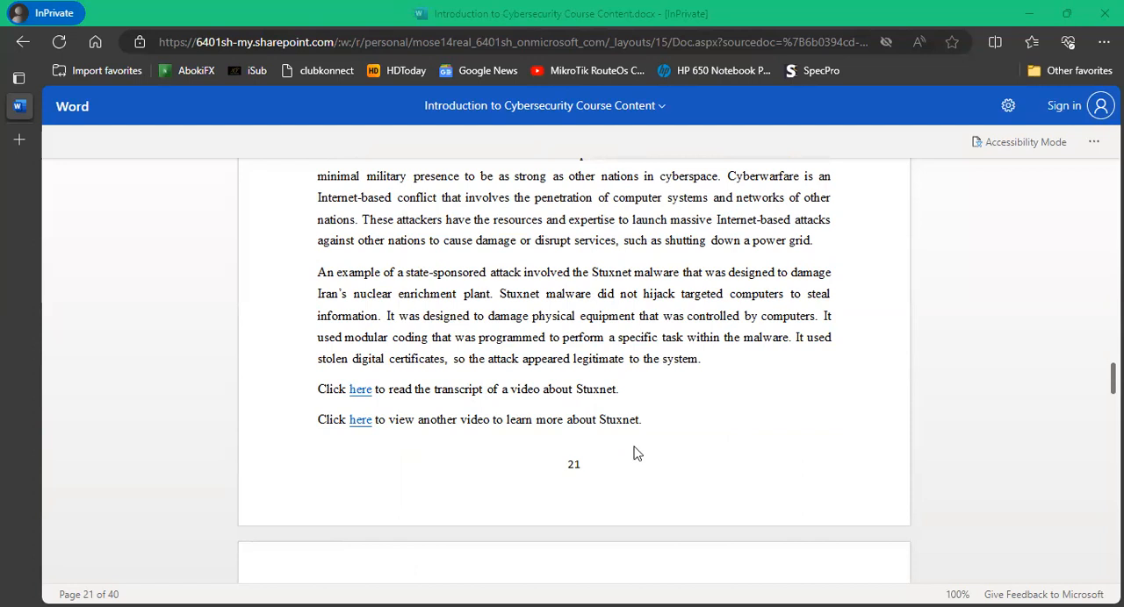
# Scroll past the Purpose of Cyberwarfare passage to the Section 1.5 Summary heading on page 22.
pyautogui.scroll(-3)
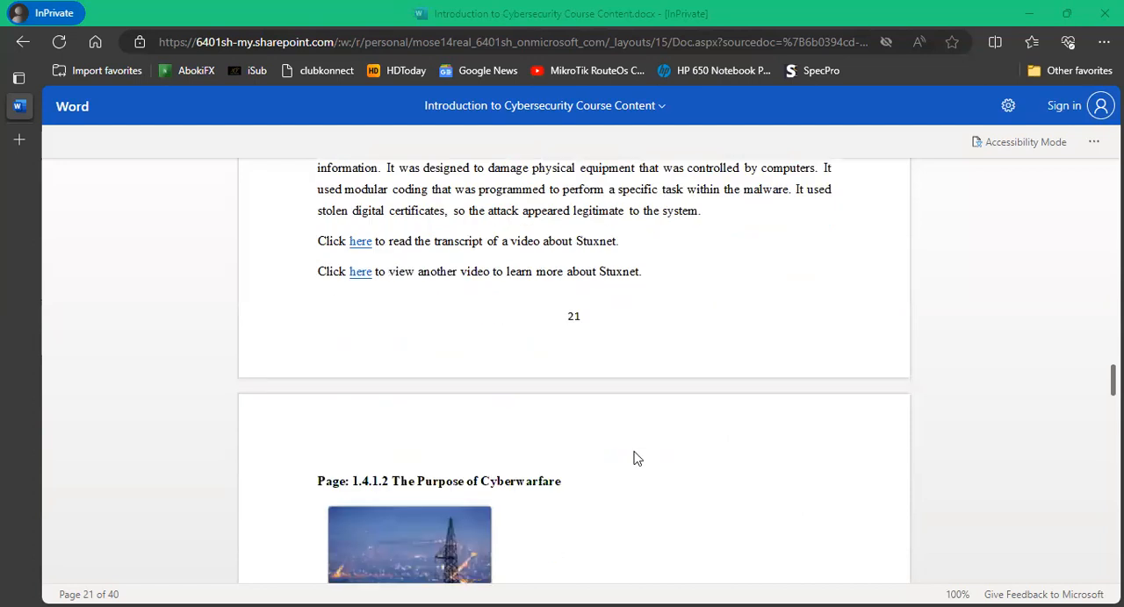
pyautogui.moveTo(857, 426)
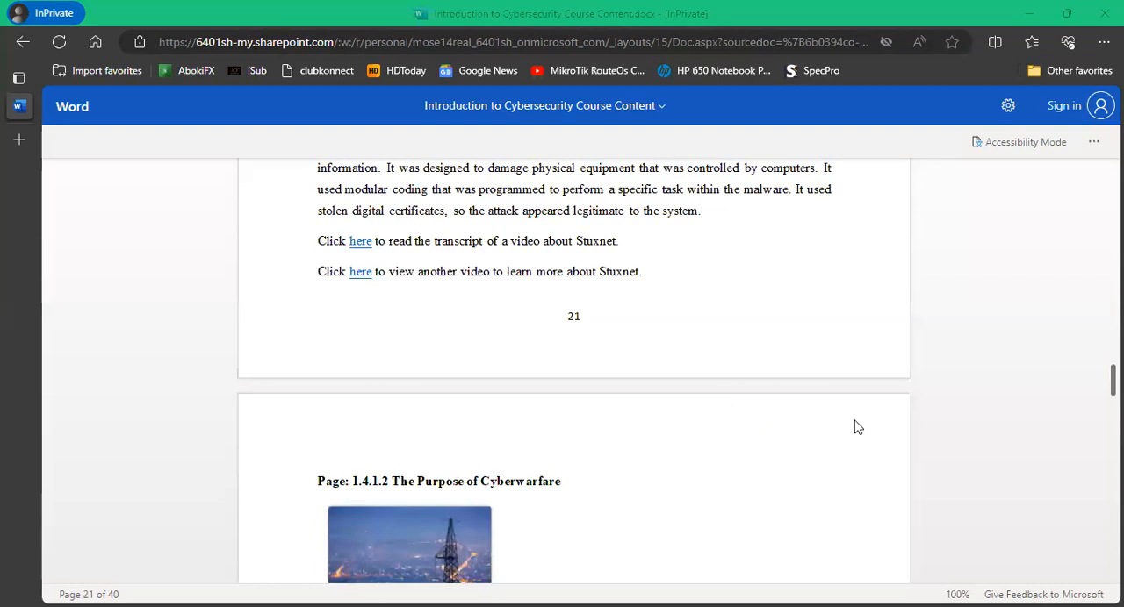
pyautogui.scroll(-3)
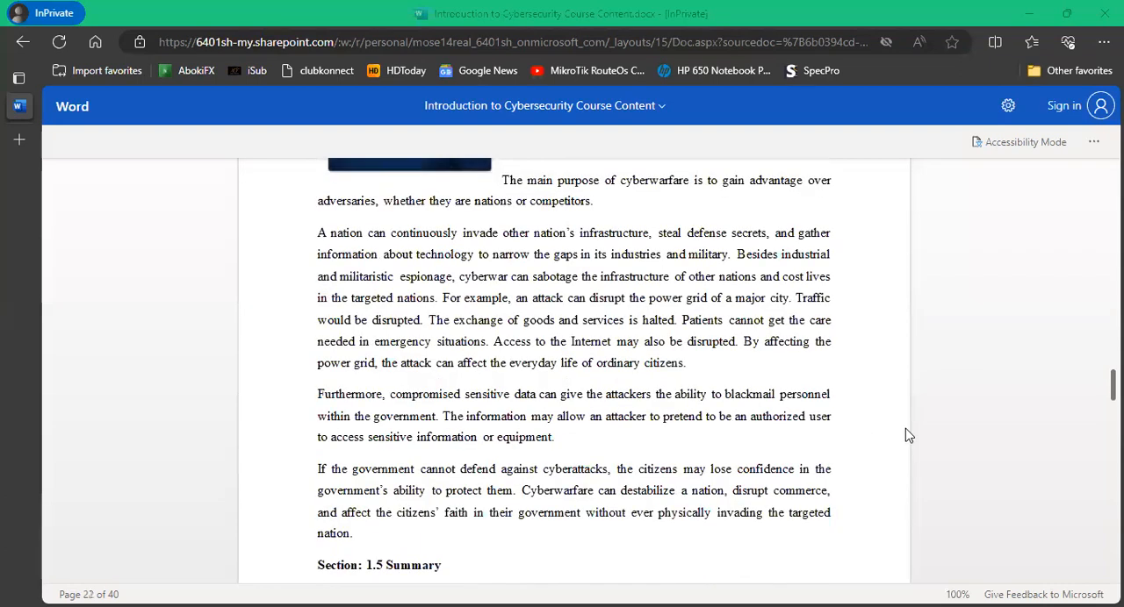
pyautogui.scroll(3)
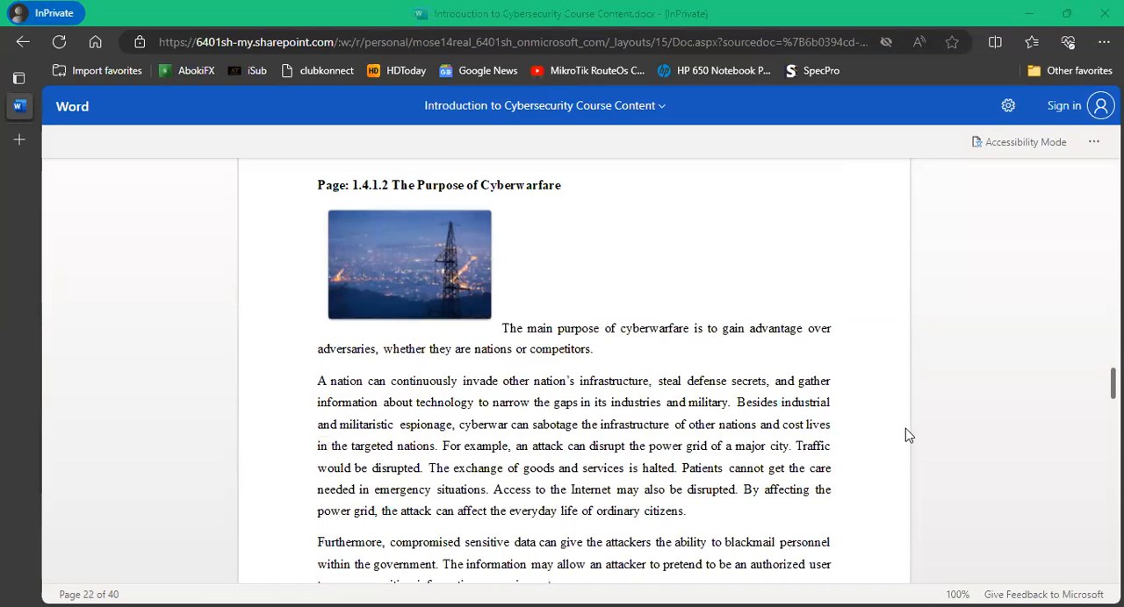
pyautogui.scroll(-3)
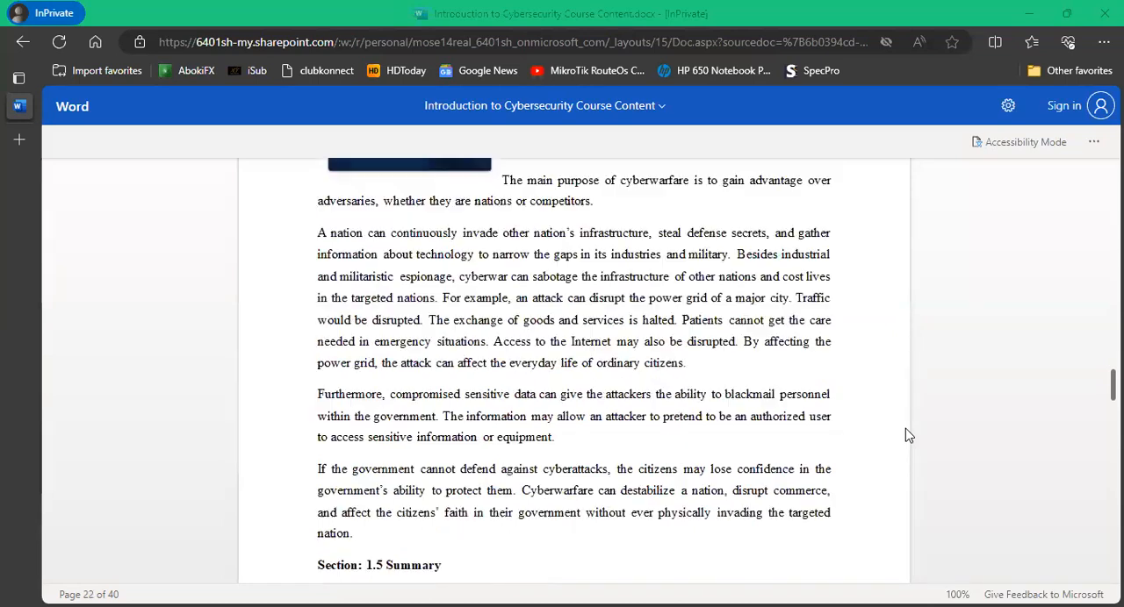
pyautogui.scroll(-3)
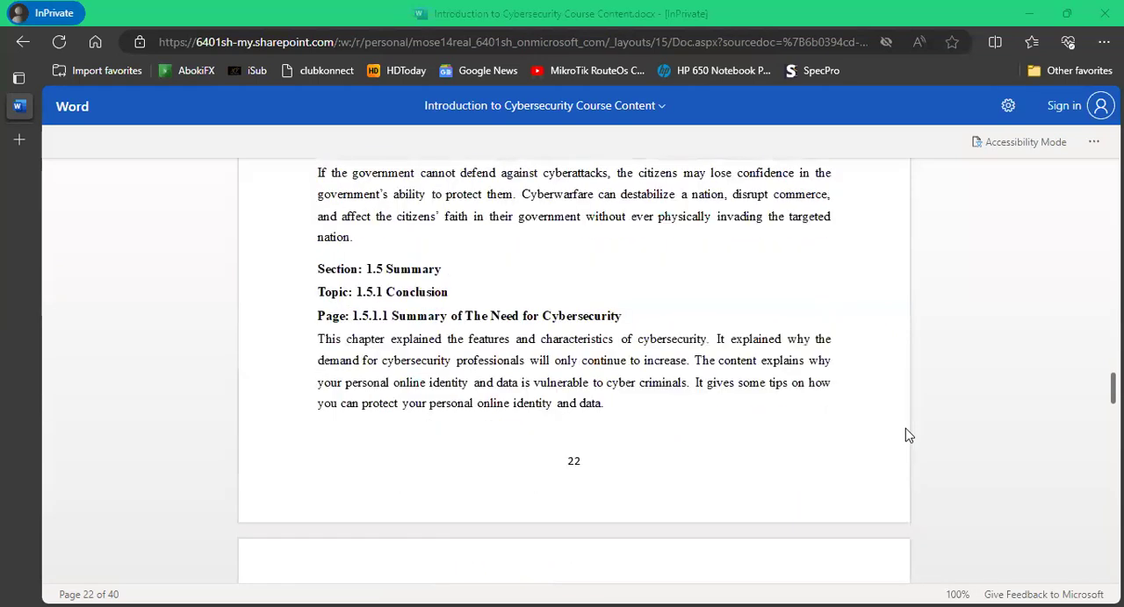
pyautogui.scroll(-3)
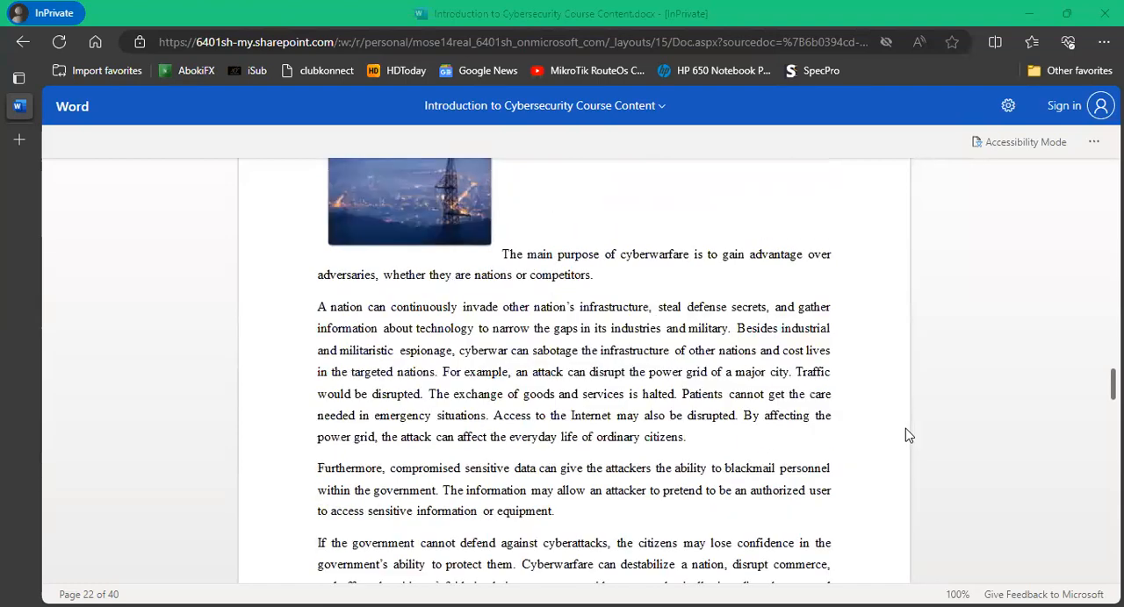
# Scroll past the page 22 break to the closing Chapter 1 summary paragraphs on page 23.
pyautogui.scroll(-3)
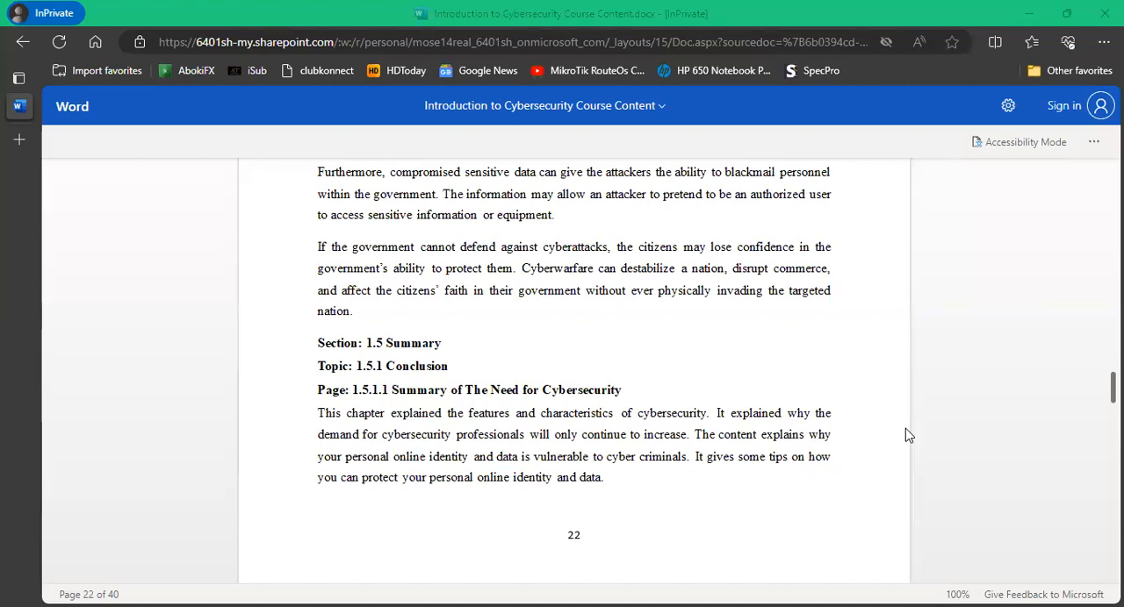
pyautogui.scroll(-3)
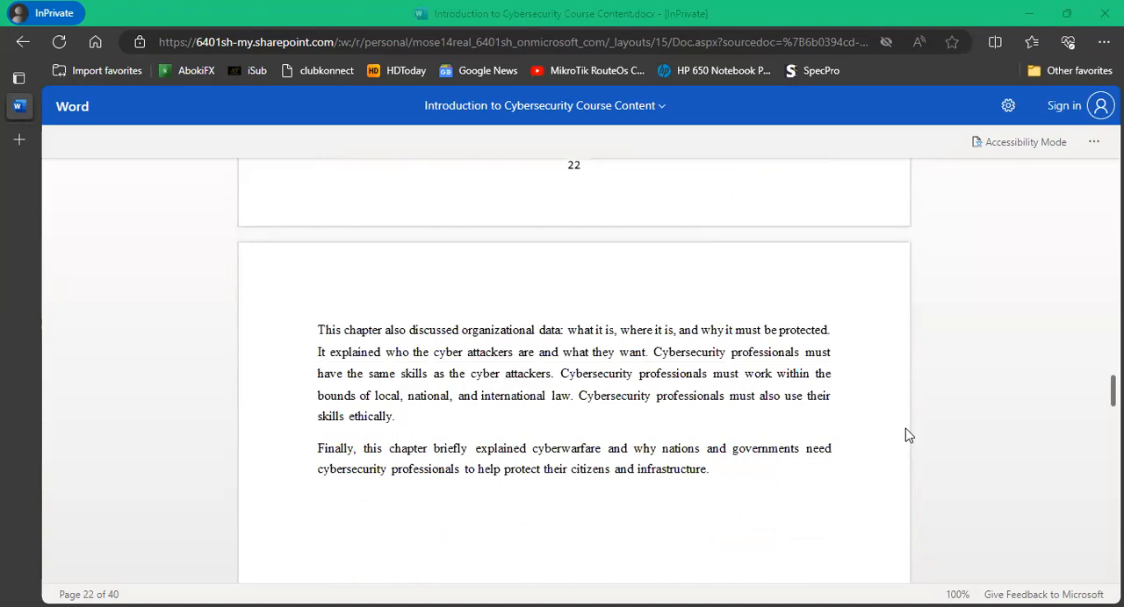
pyautogui.scroll(-3)
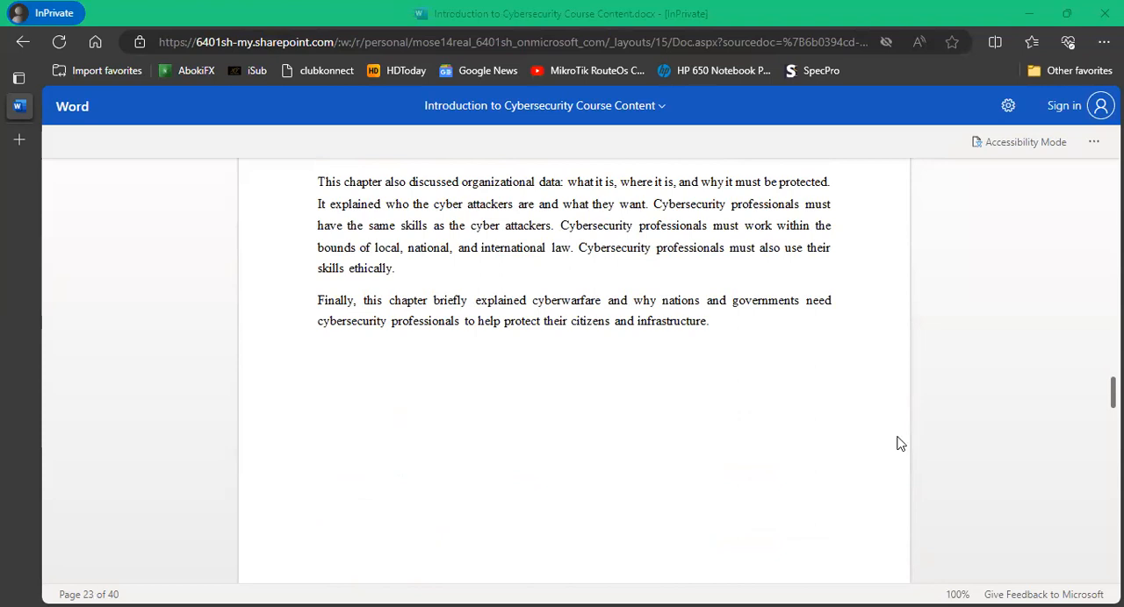
pyautogui.moveTo(864, 447)
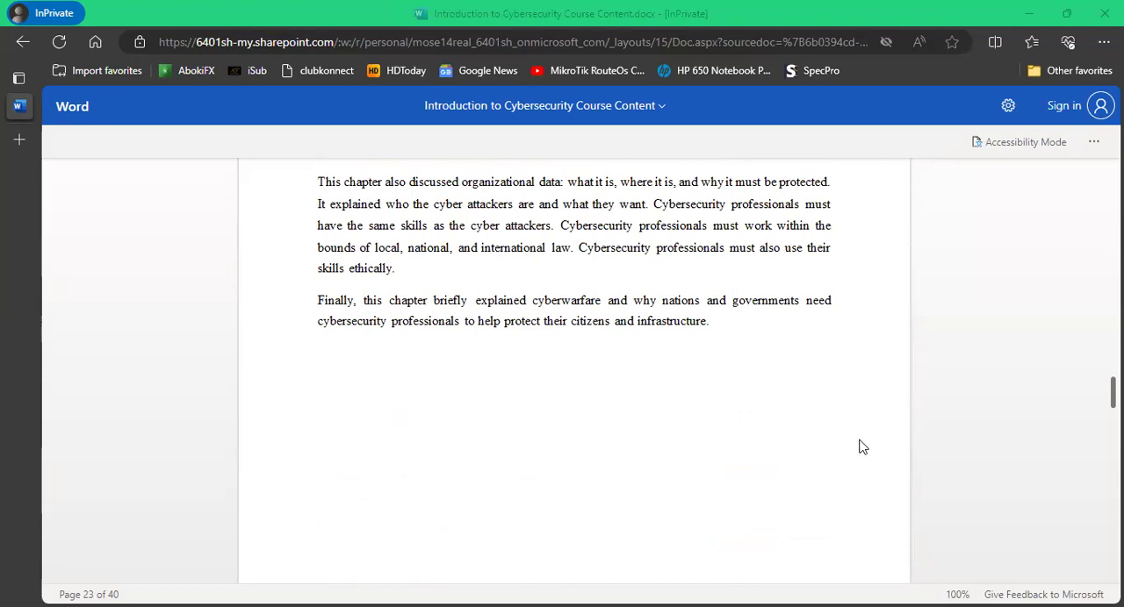
# Scroll down to the Chapter 2 Attacks, Concepts and Techniques heading and Welcome introduction.
pyautogui.scroll(-3)
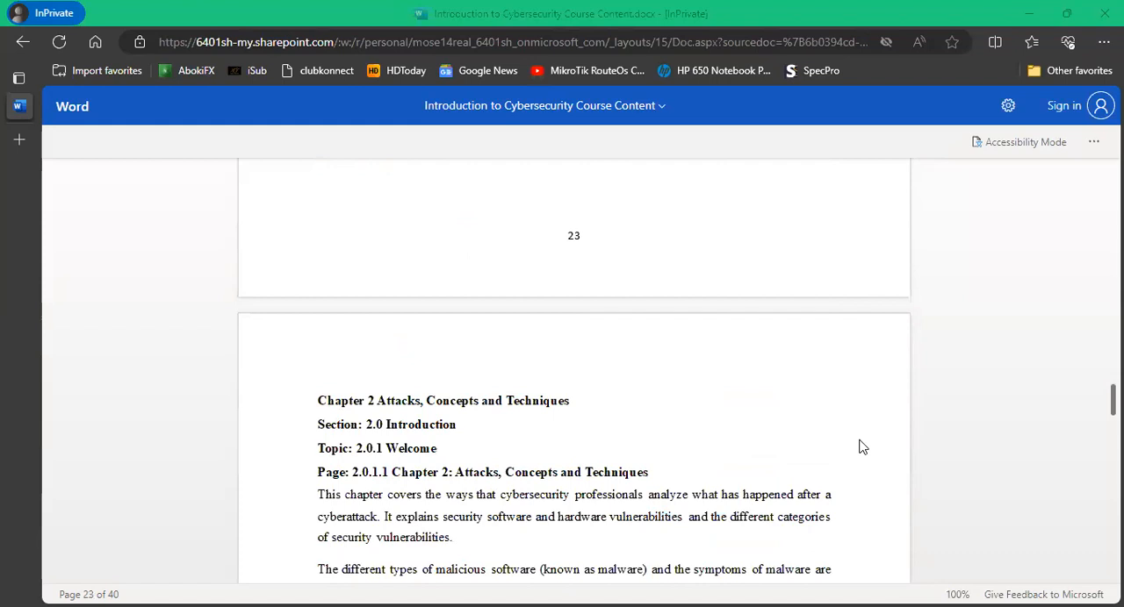
pyautogui.scroll(-3)
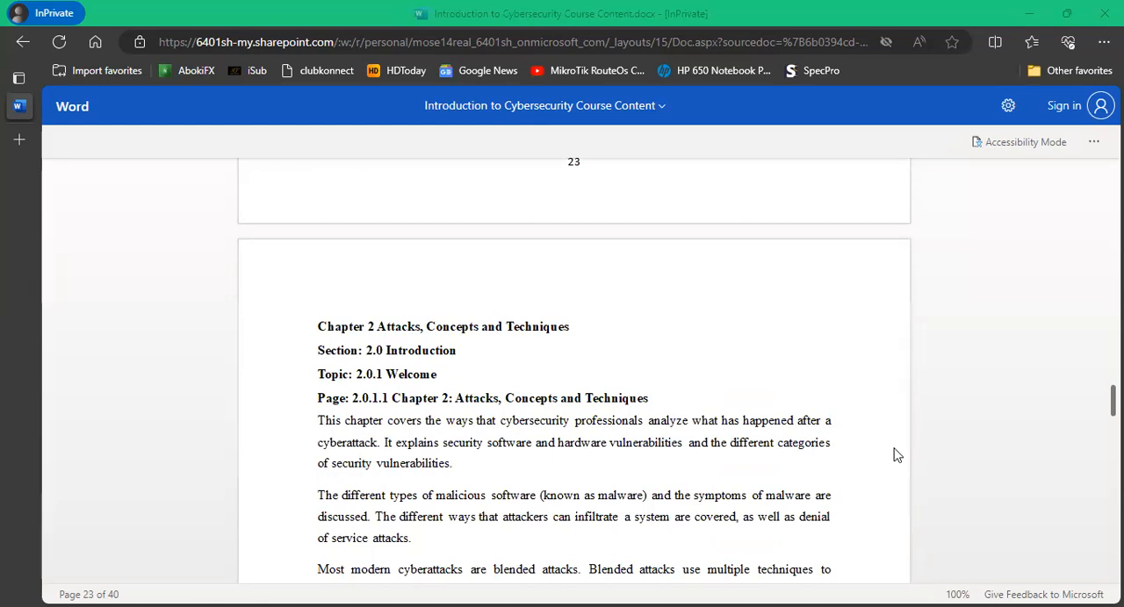
pyautogui.moveTo(892, 451)
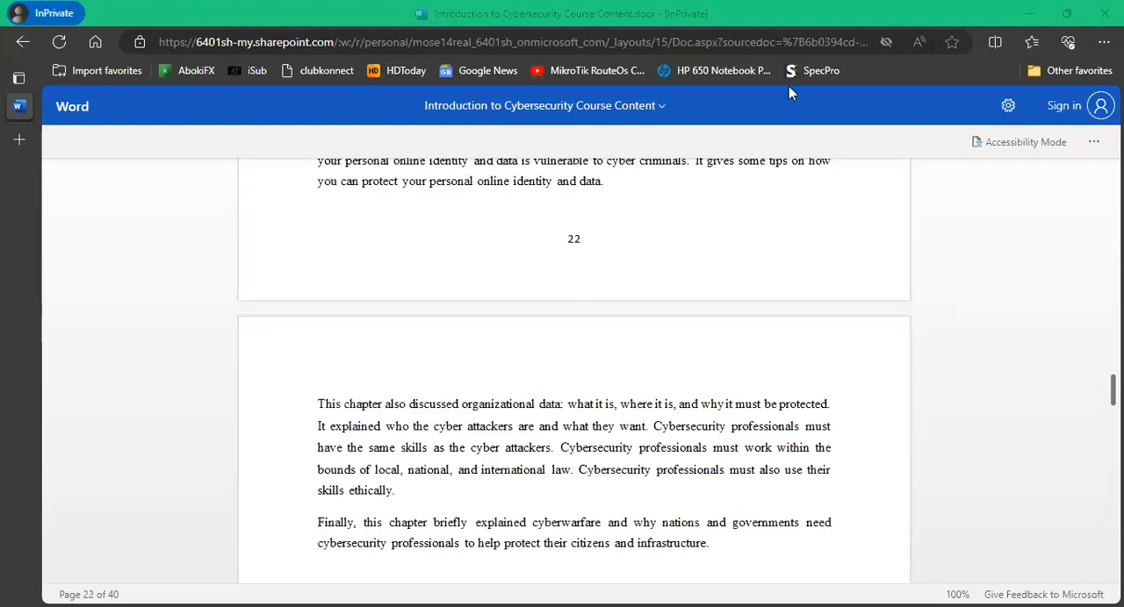
pyautogui.moveTo(825, 170)
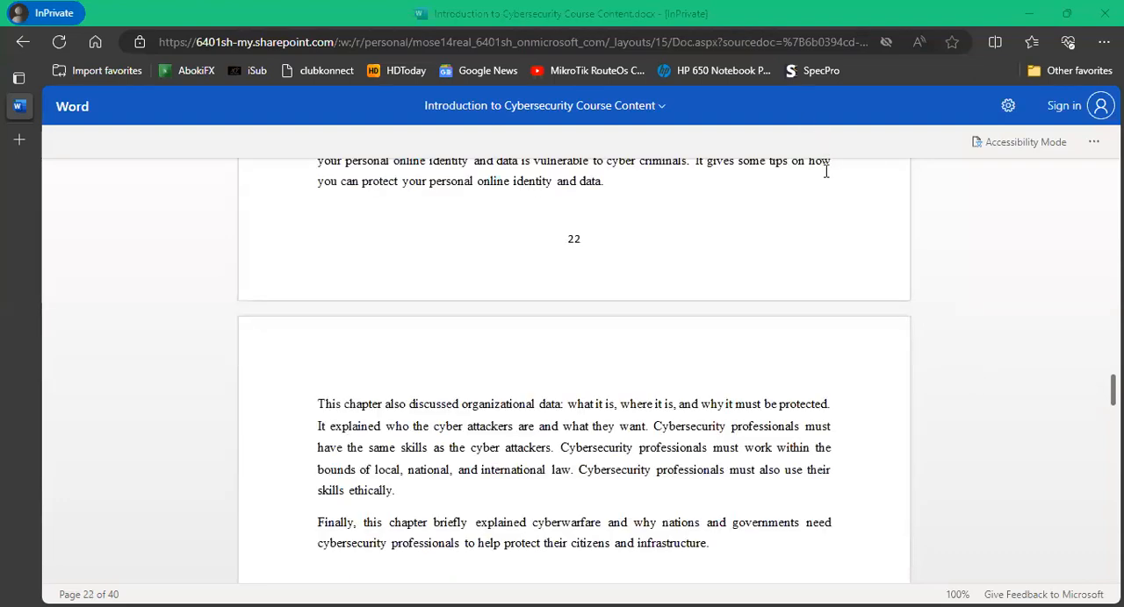
pyautogui.moveTo(516, 127)
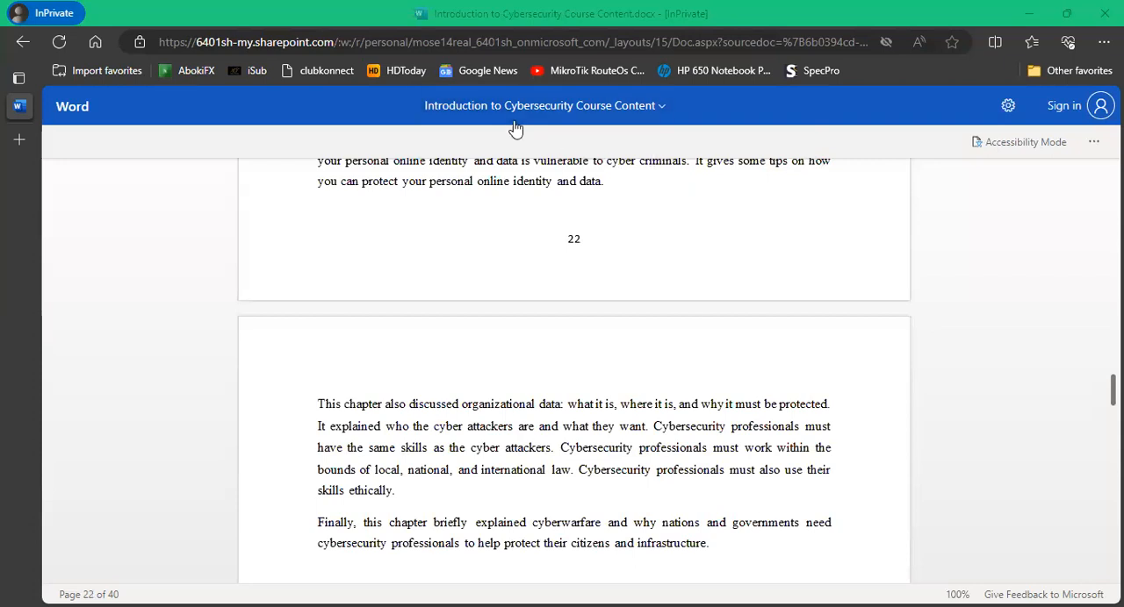
pyautogui.moveTo(902, 339)
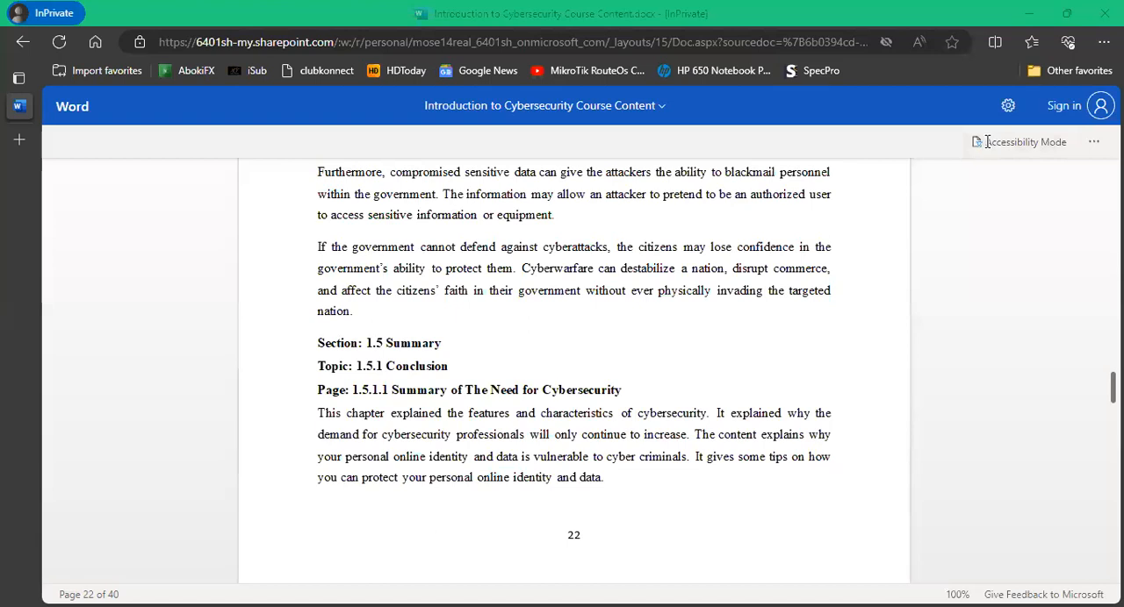
pyautogui.moveTo(695, 165)
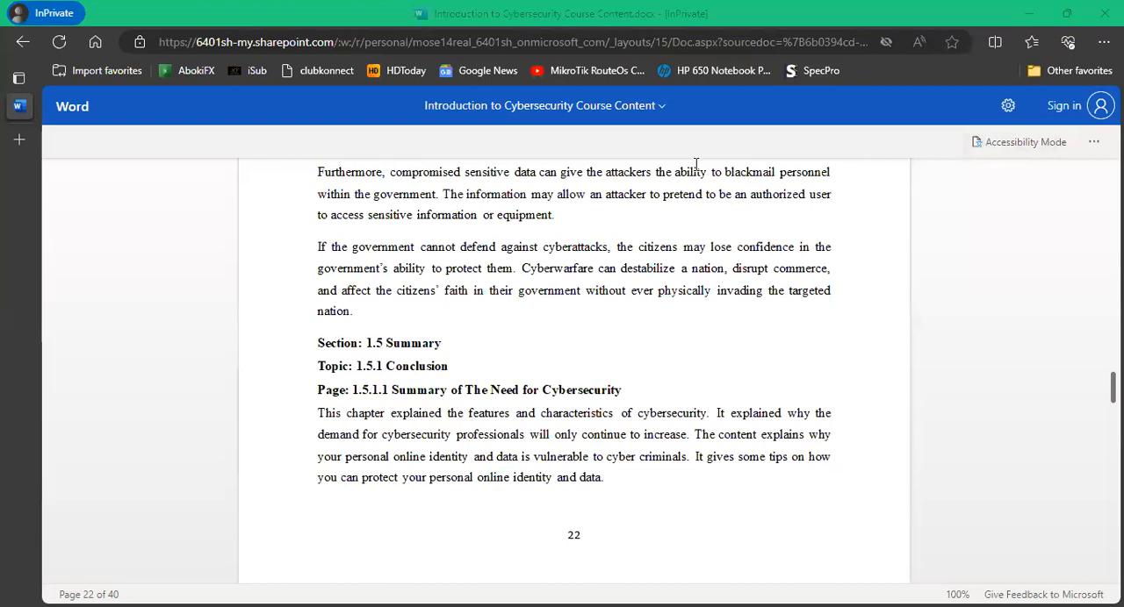
pyautogui.moveTo(862, 333)
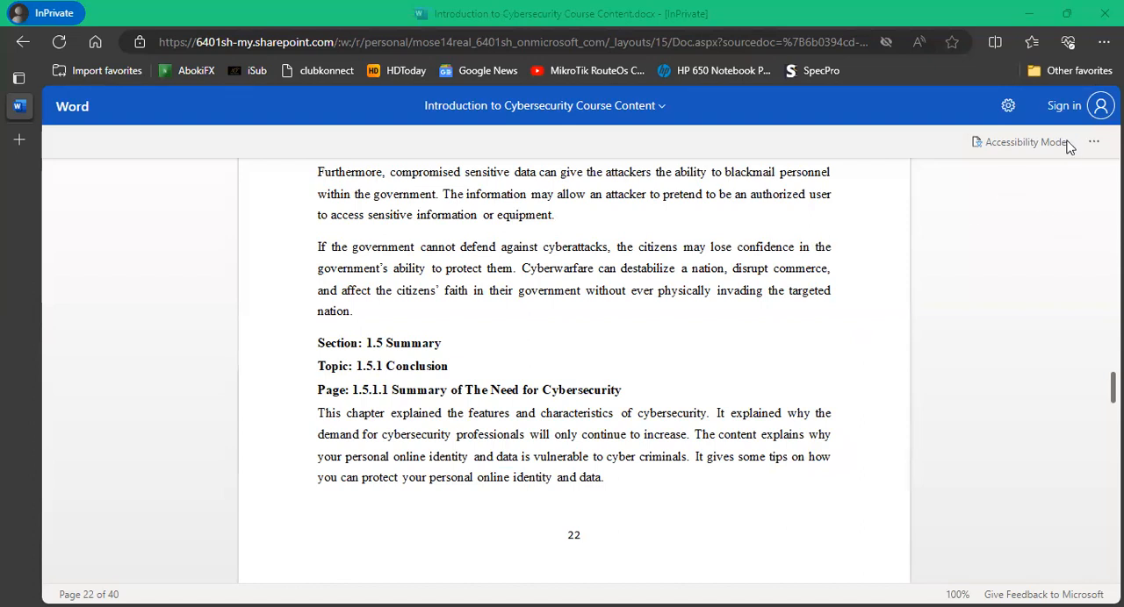
pyautogui.moveTo(930, 84)
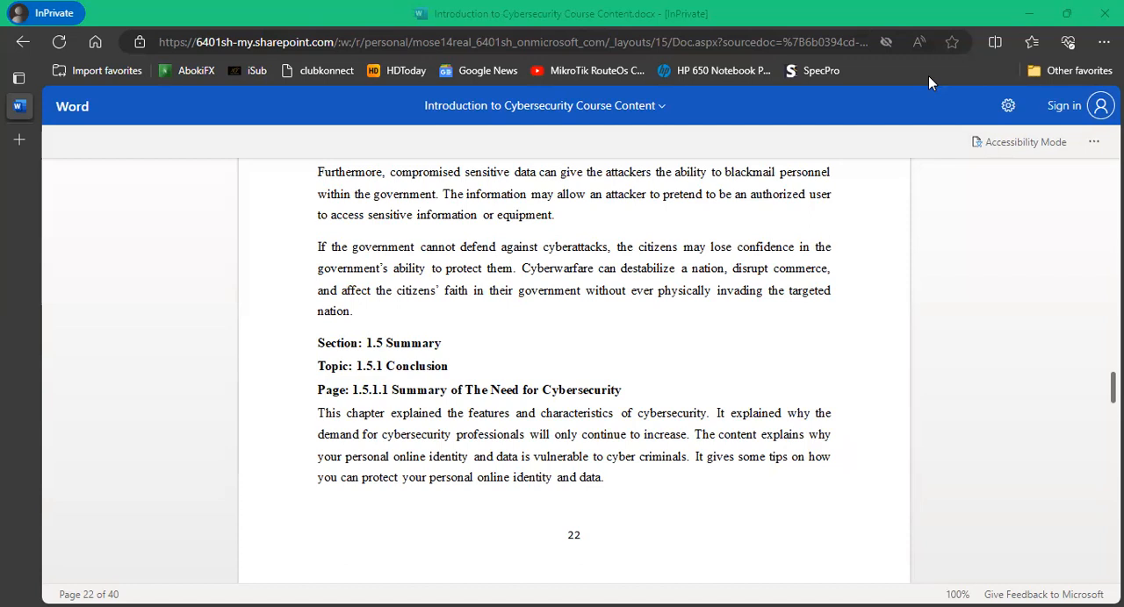
pyautogui.moveTo(1053, 313)
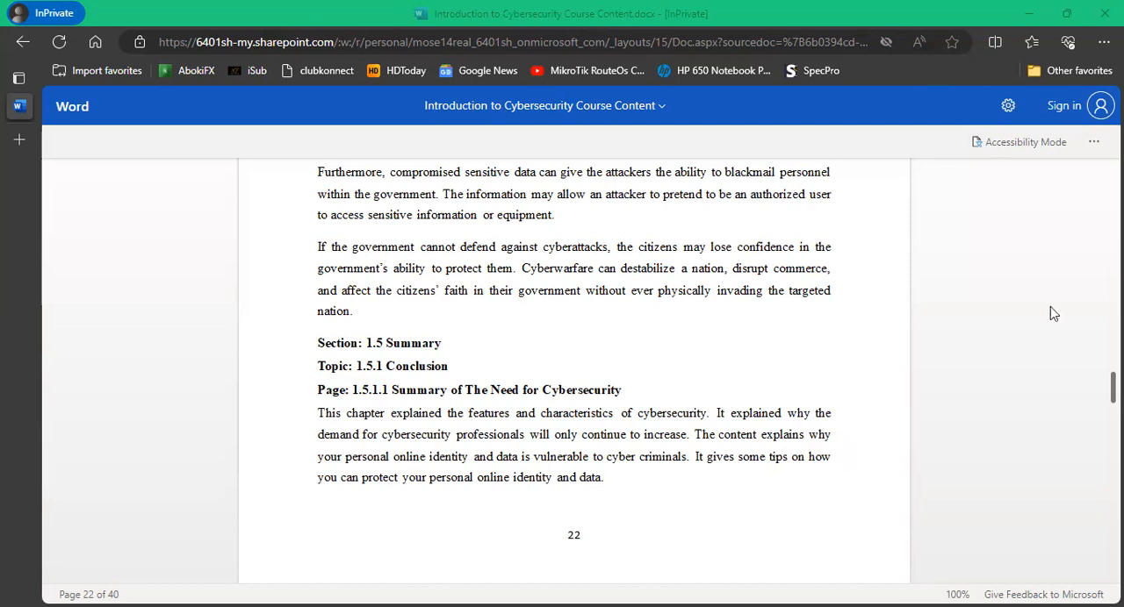
pyautogui.moveTo(974, 267)
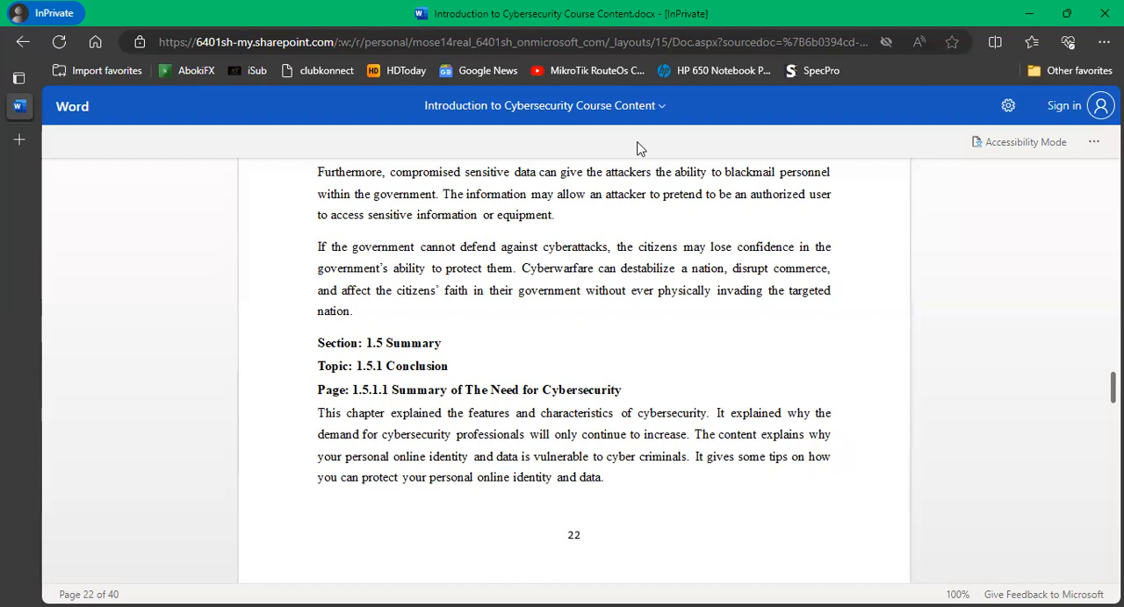
pyautogui.moveTo(1057, 323)
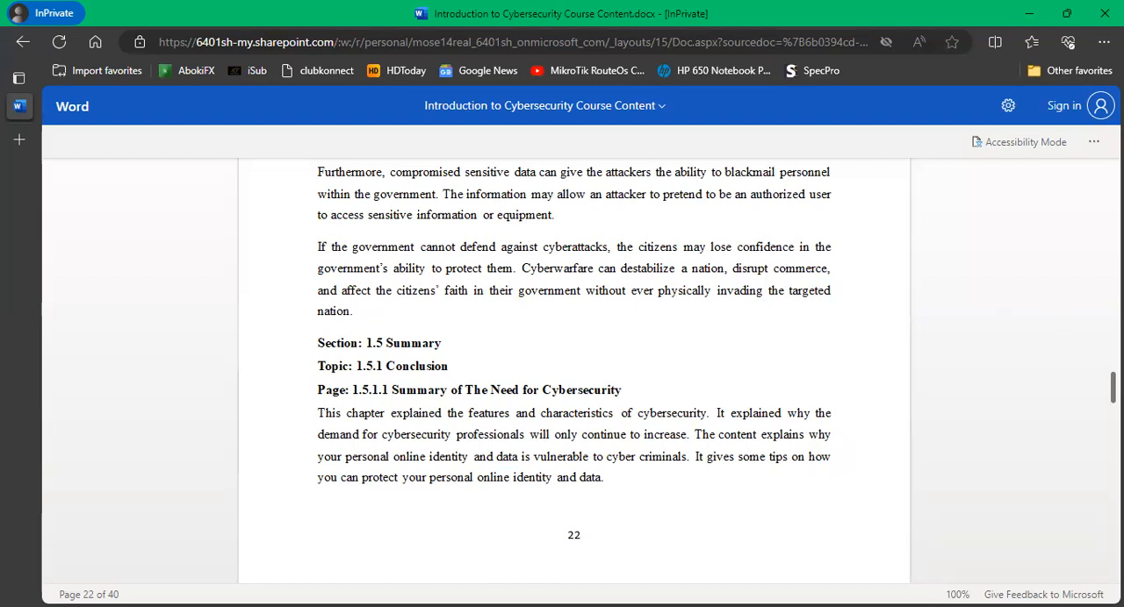
pyautogui.moveTo(746, 72)
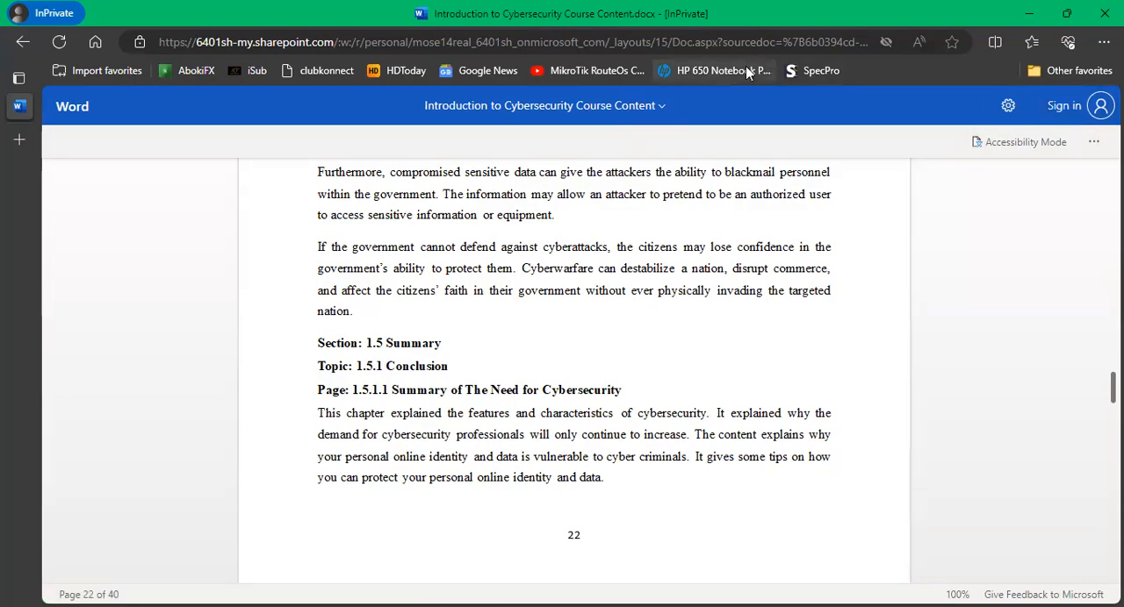